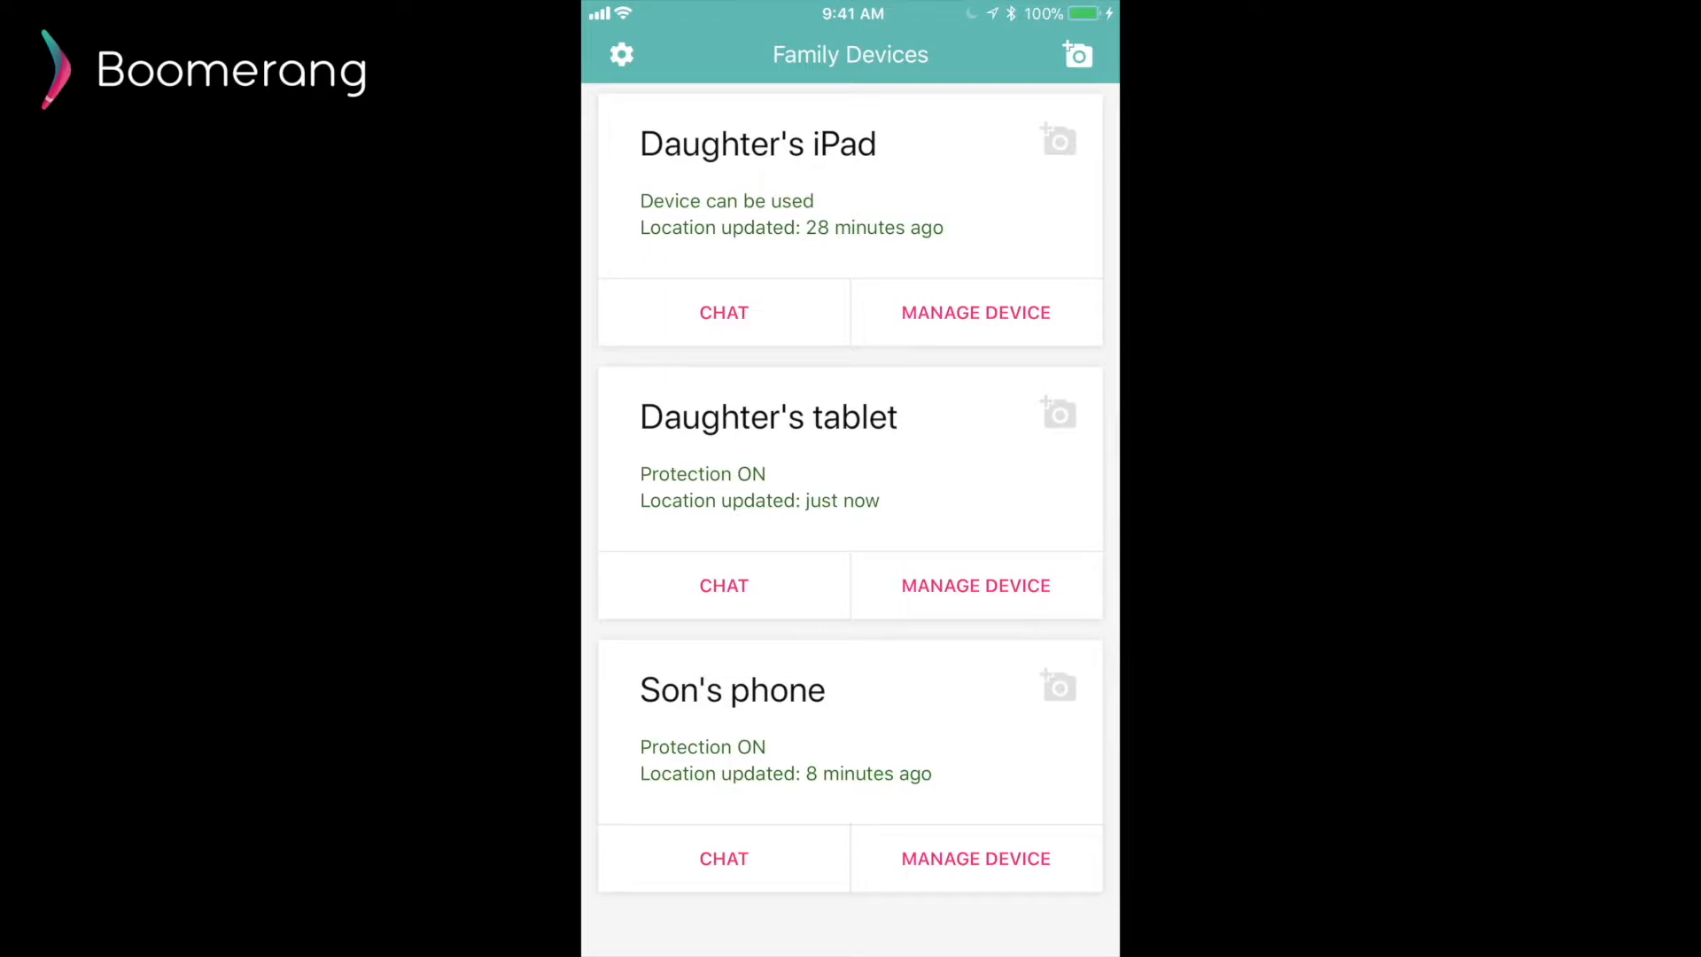
click(973, 312)
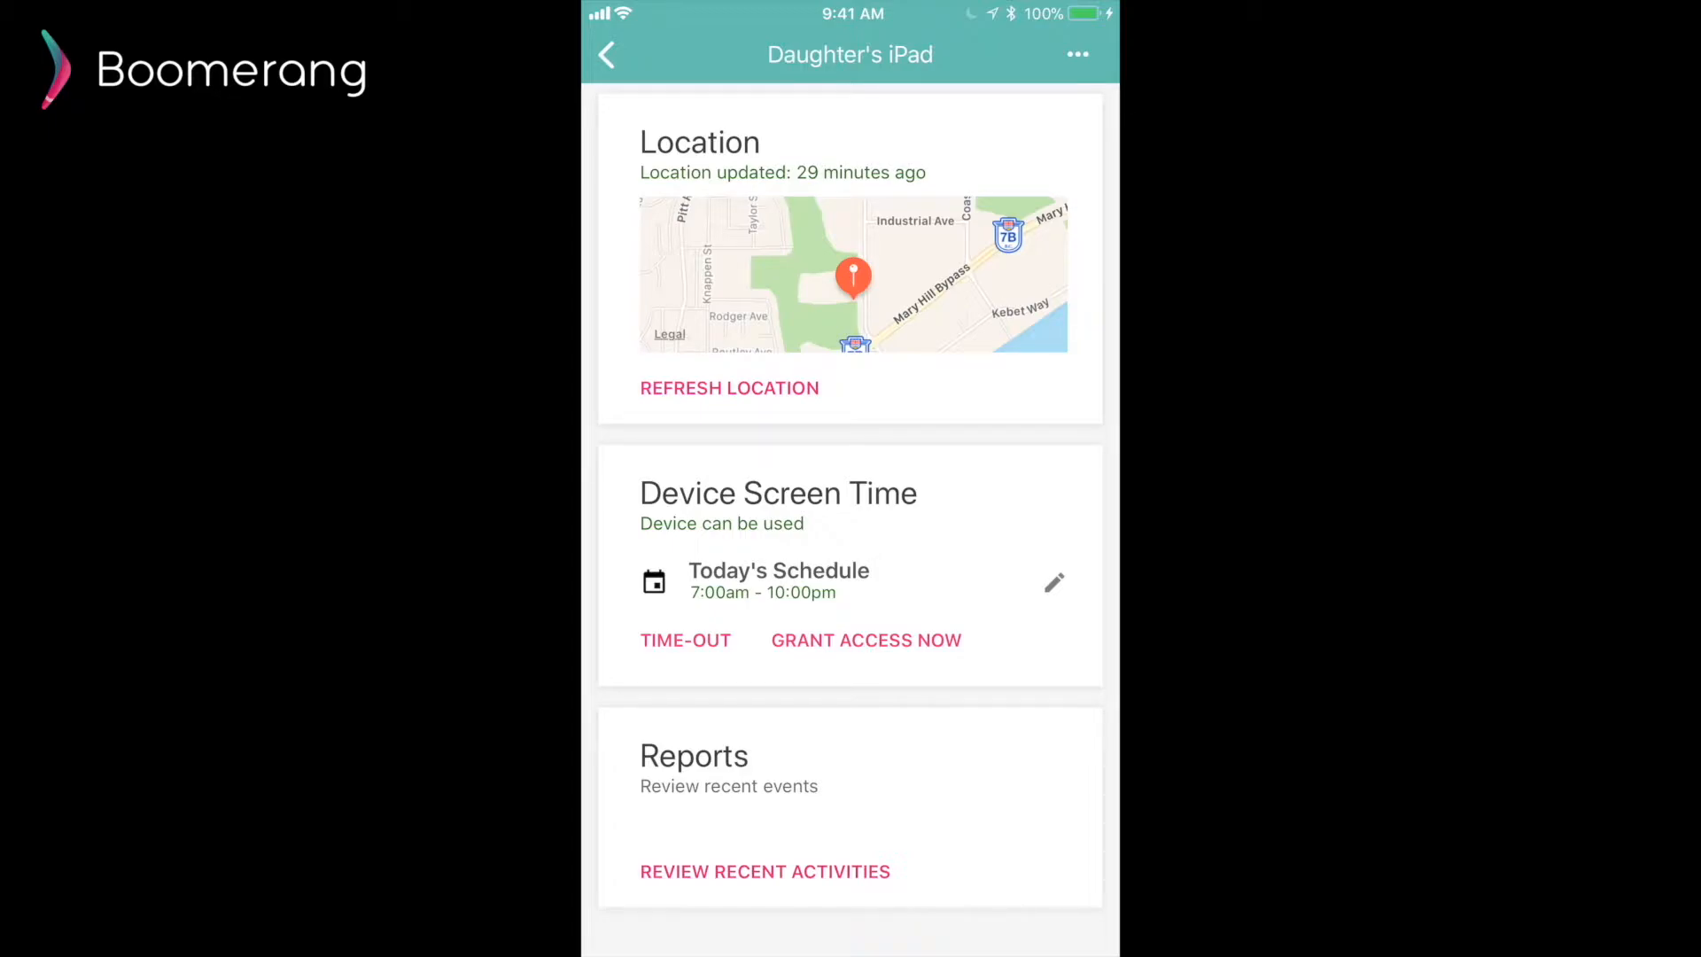
click(729, 388)
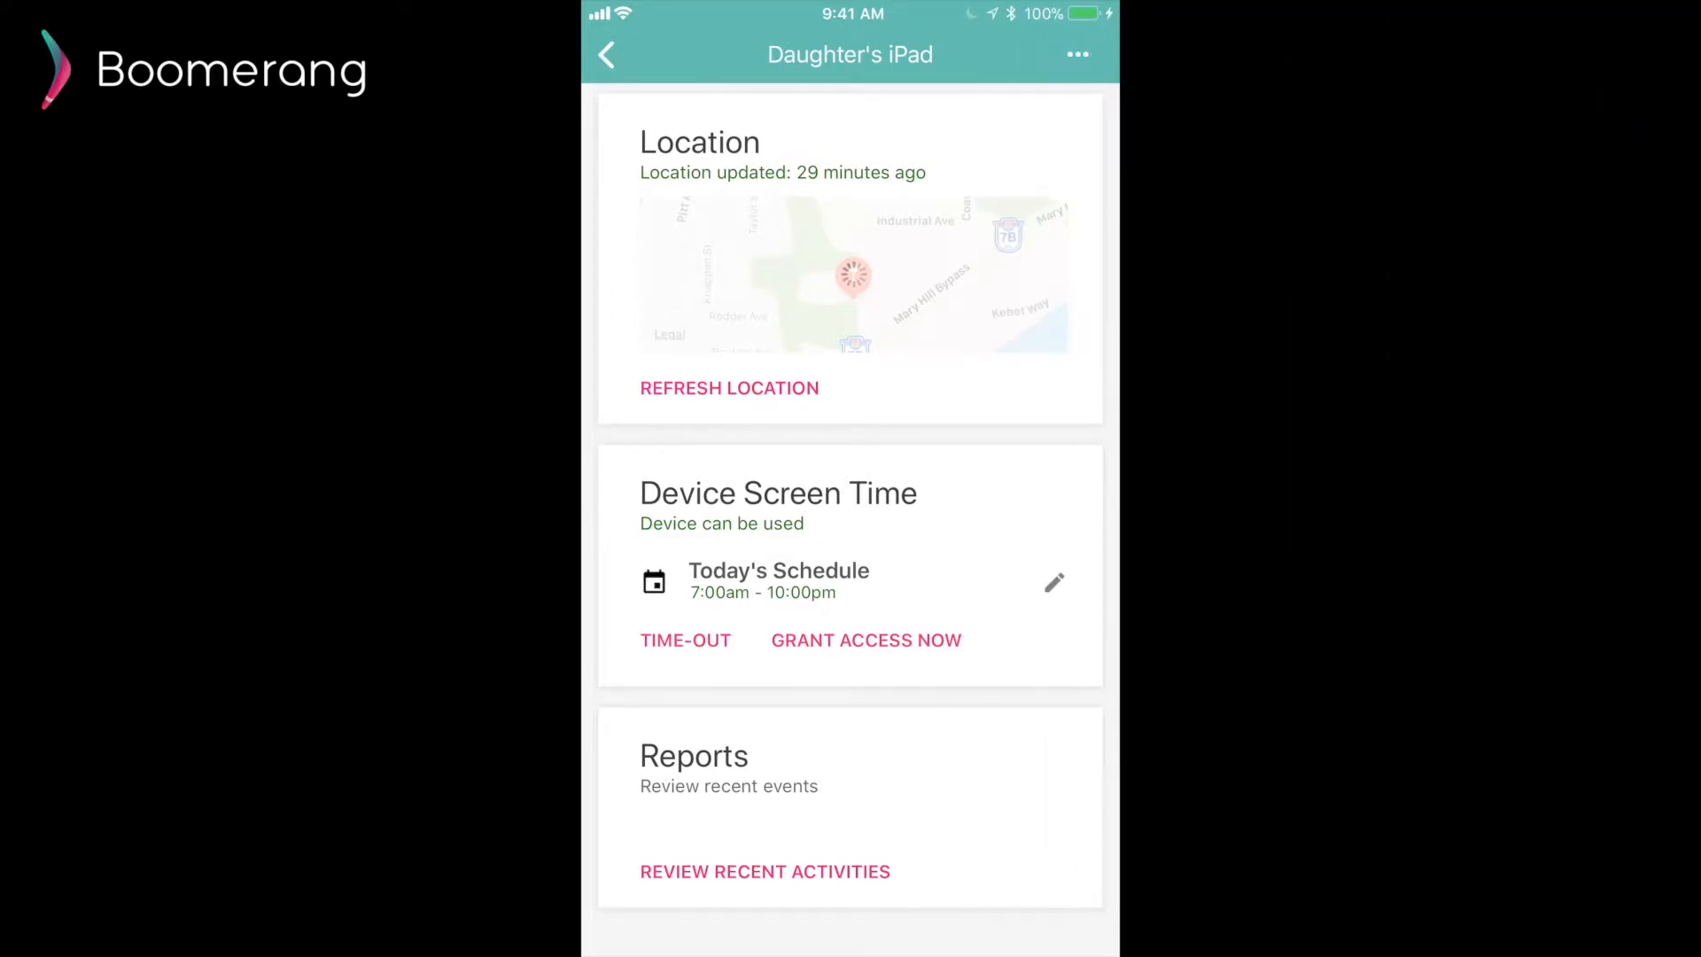
click(729, 388)
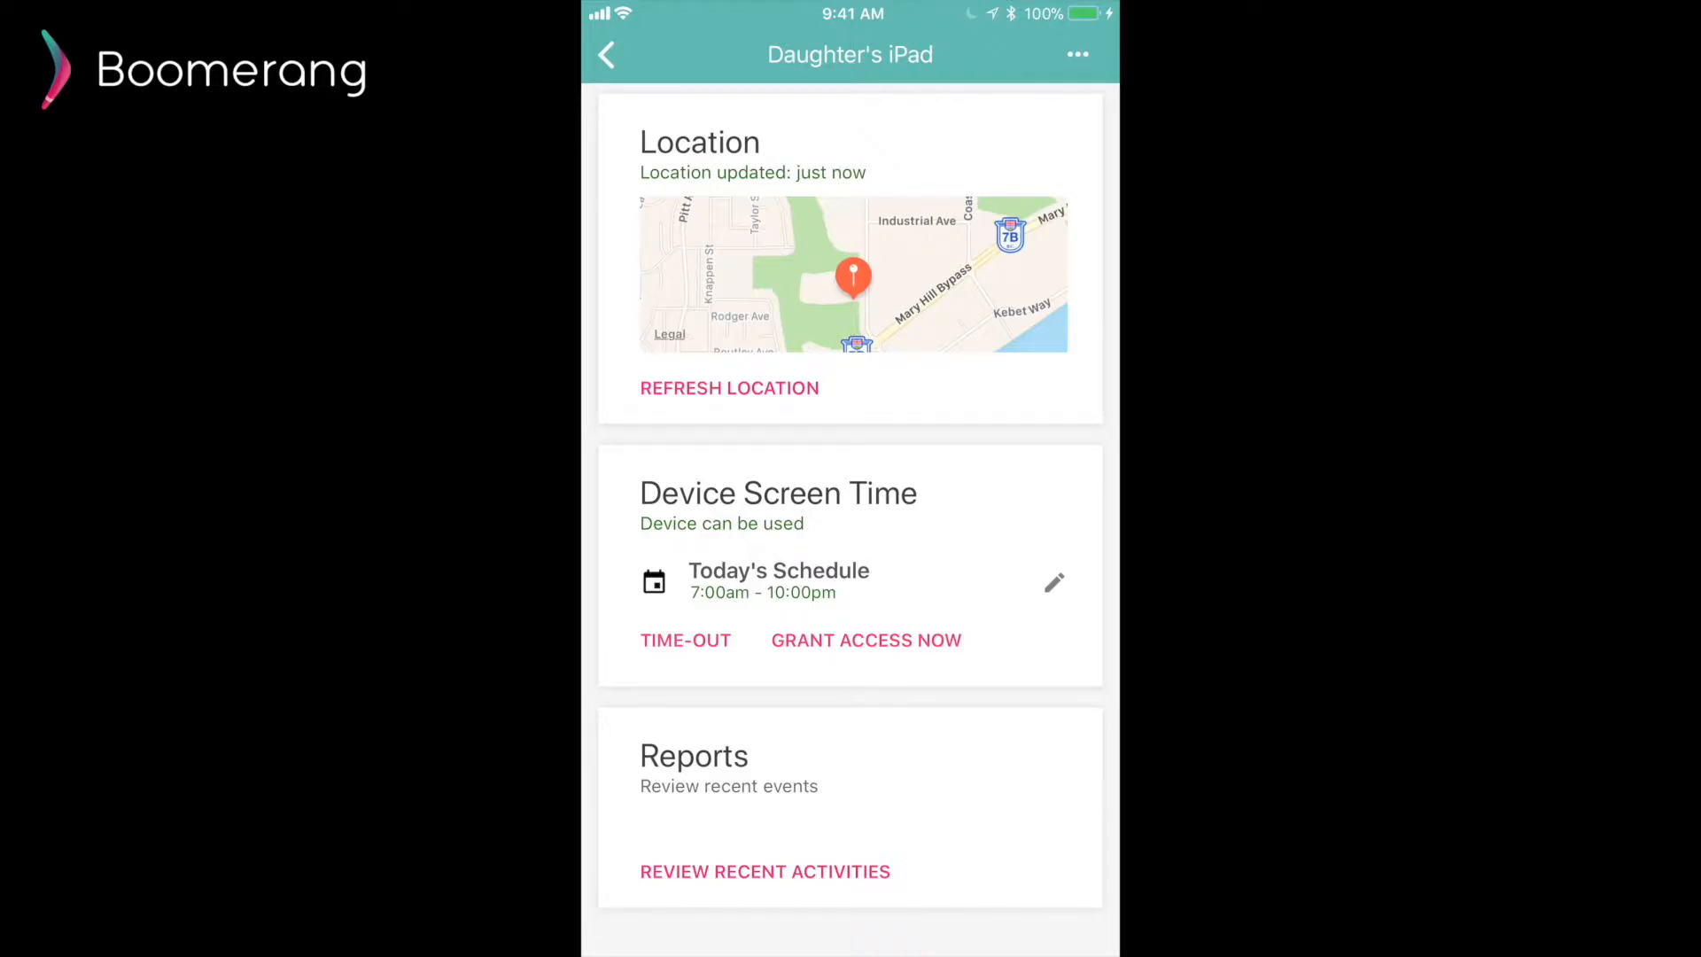
Edit the allowed block to 7:00am–8:00pm with F and S deselected and save it
click(1053, 583)
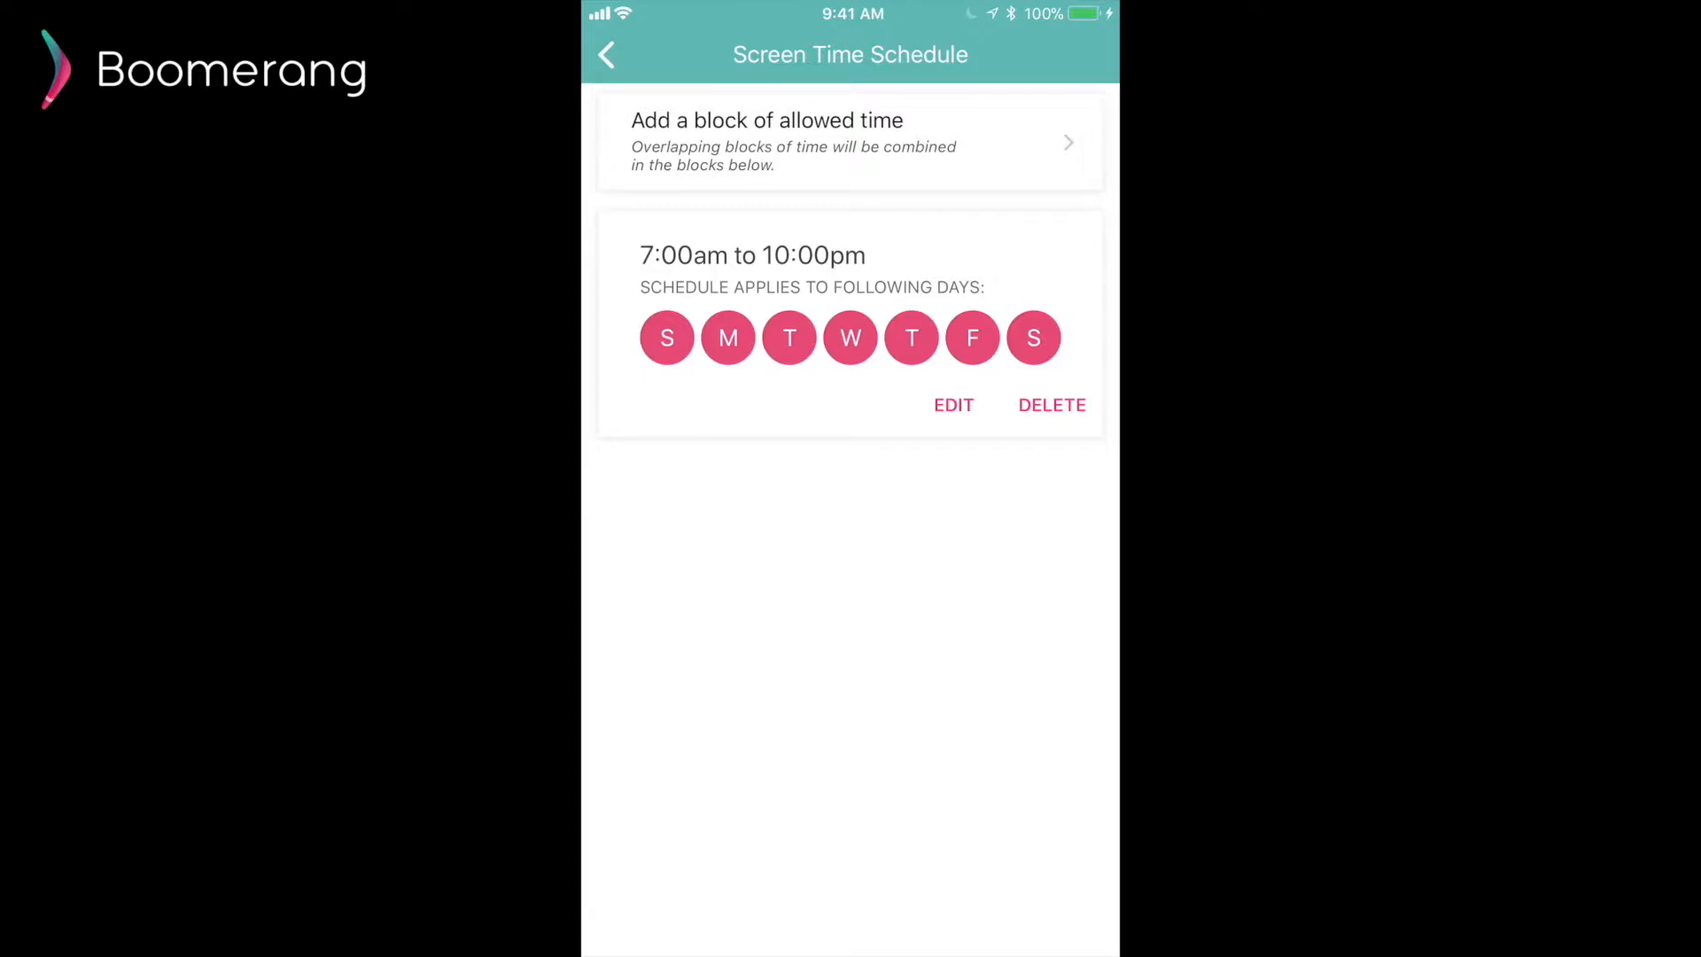
click(954, 404)
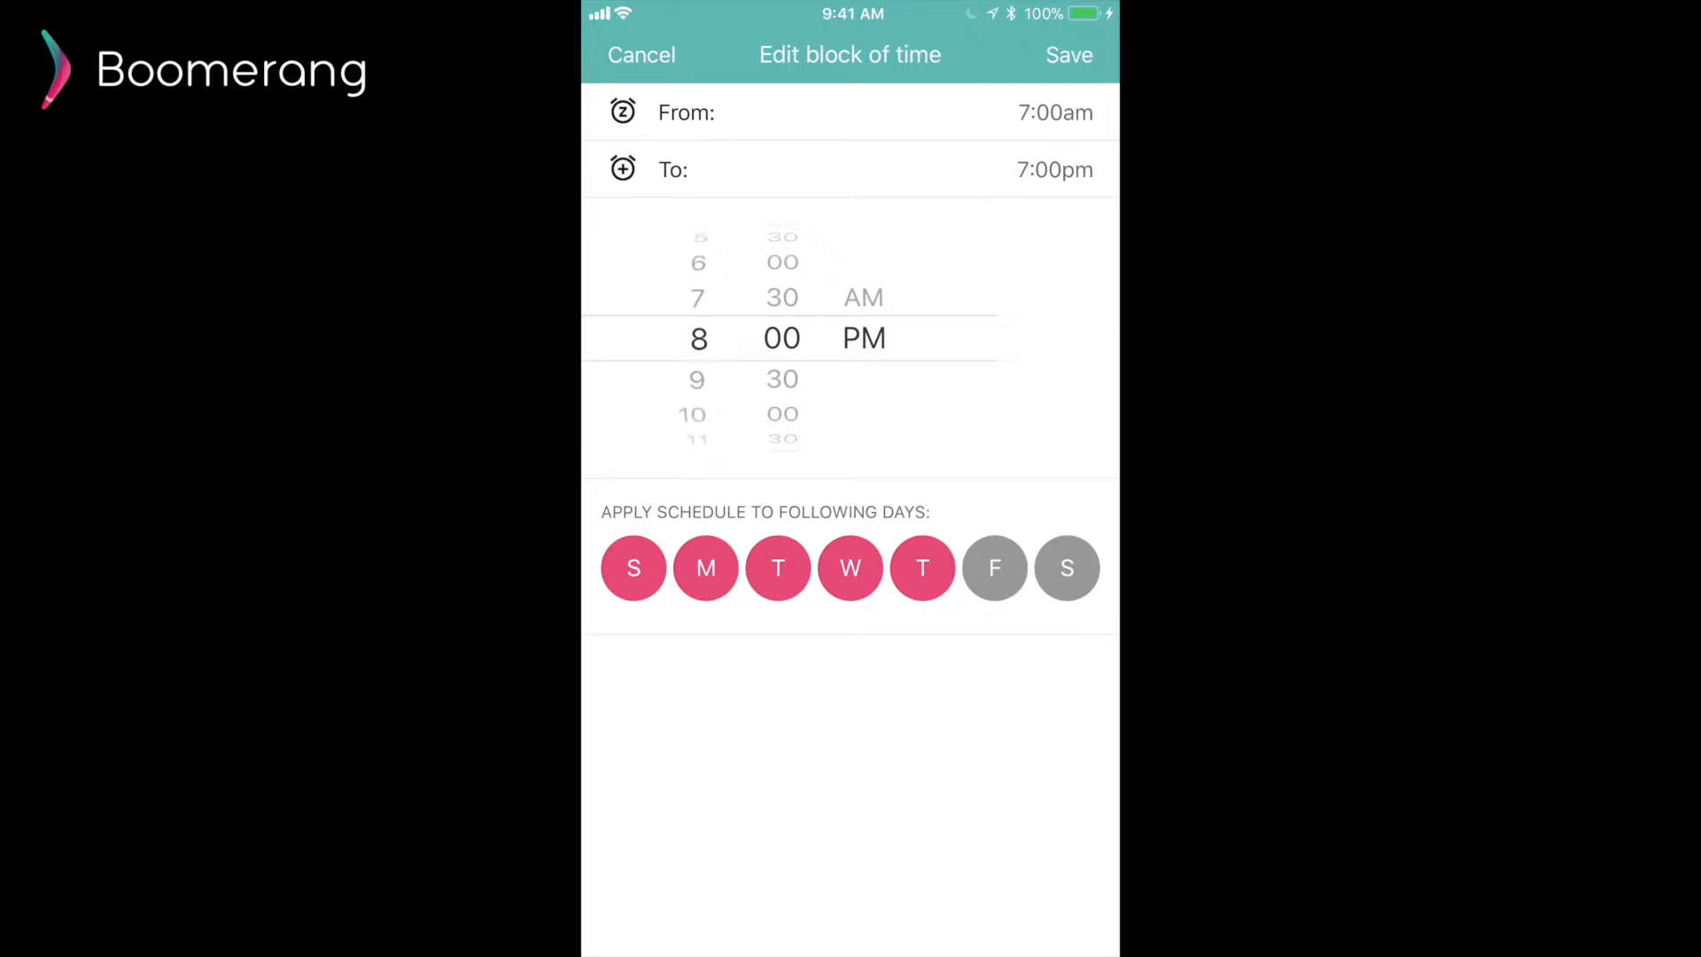
click(1069, 54)
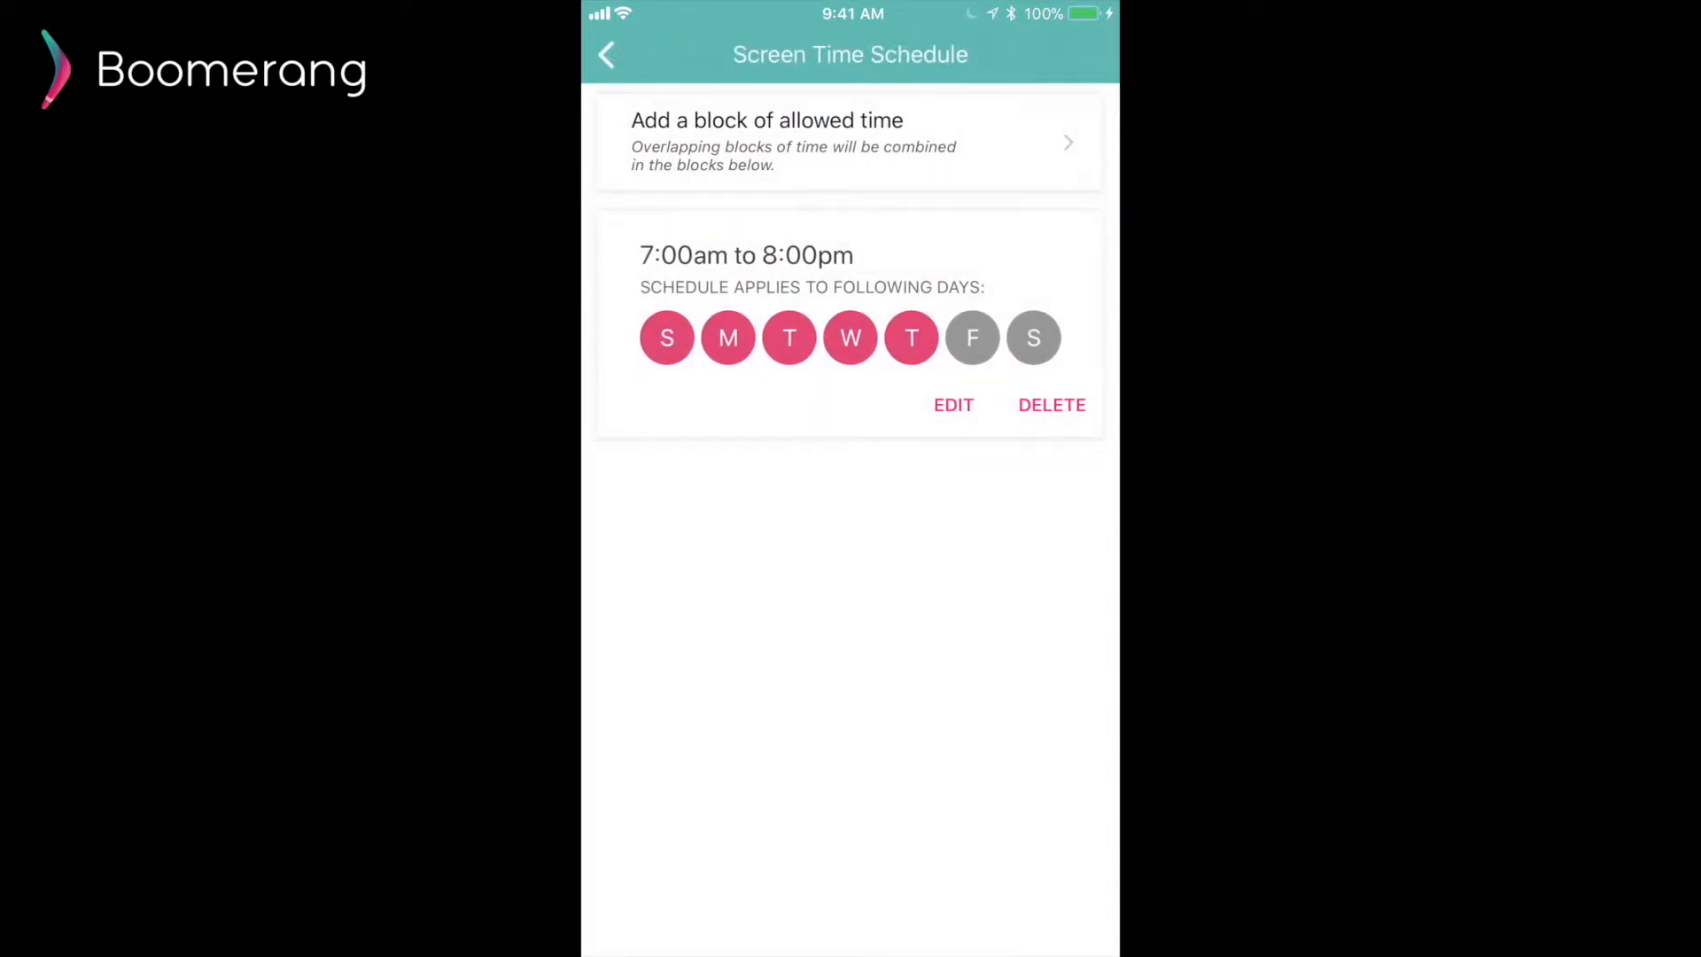
click(954, 404)
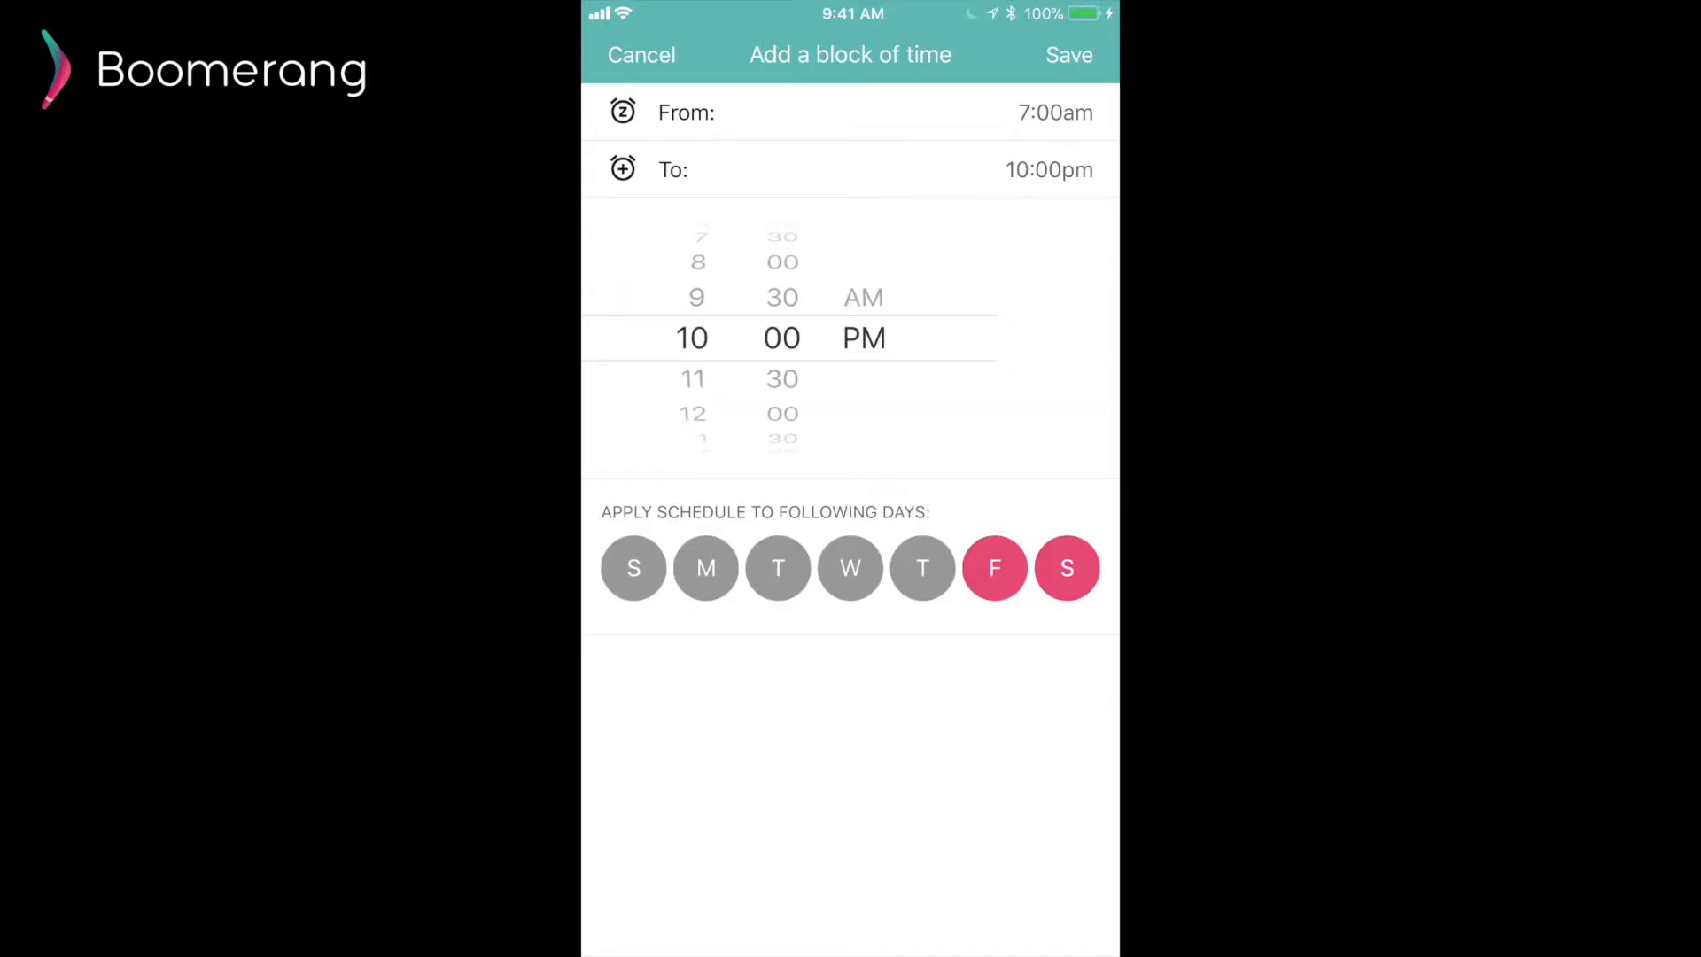
click(1067, 55)
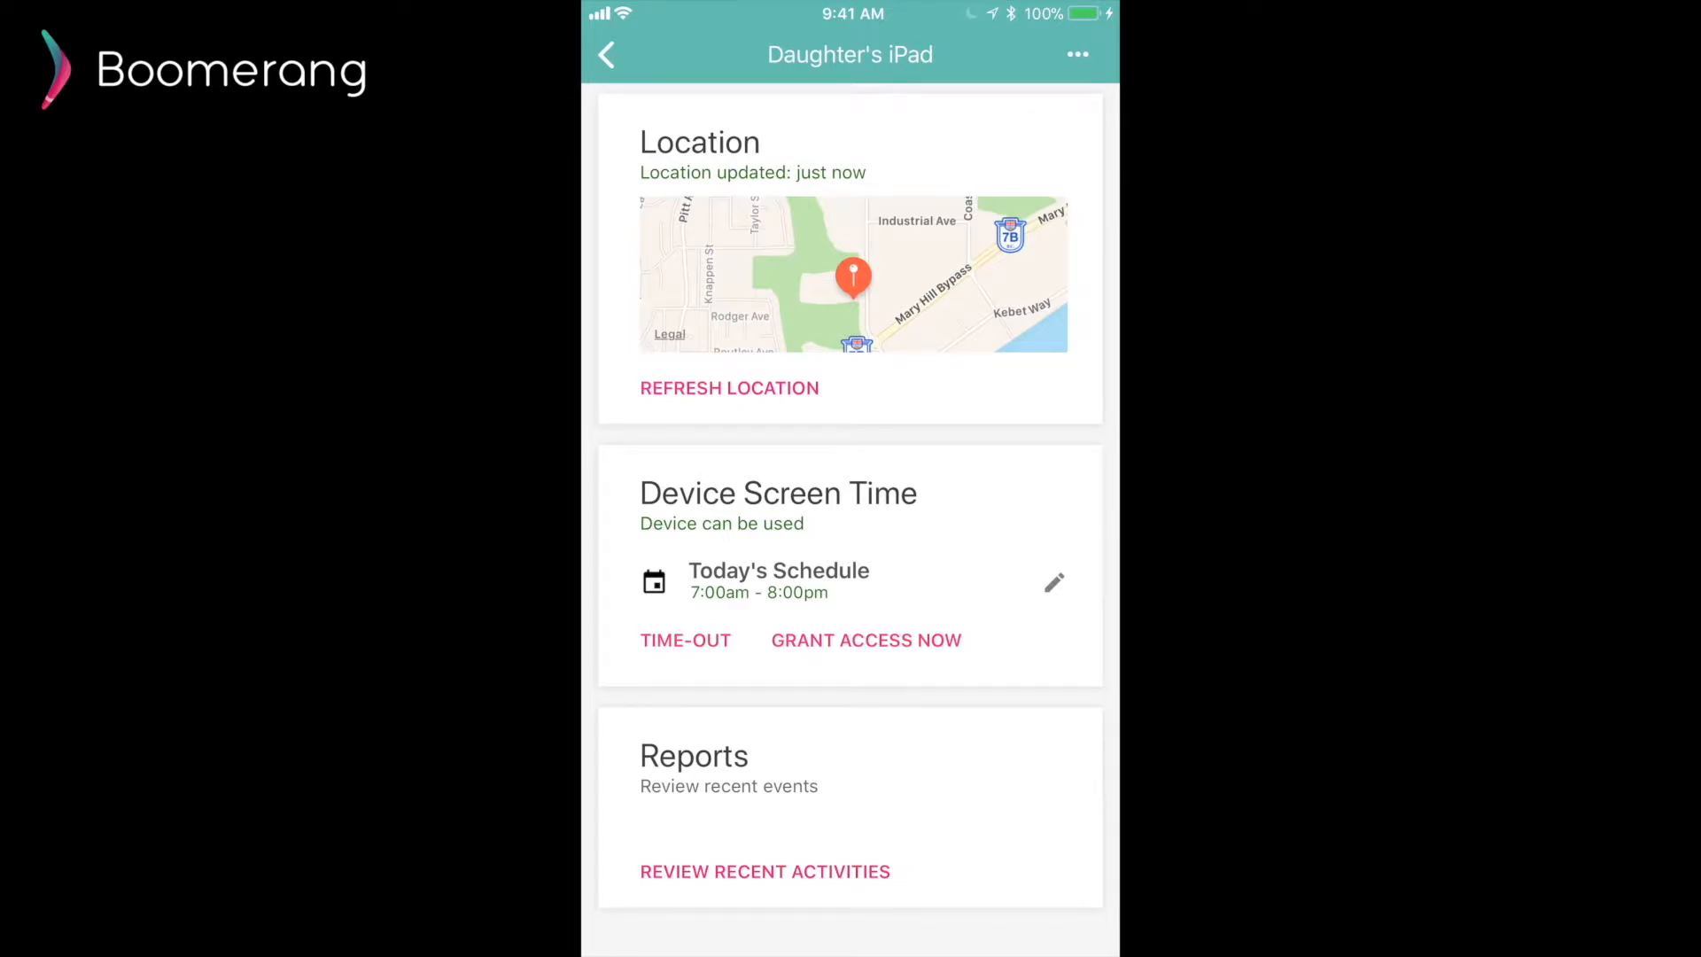
click(684, 640)
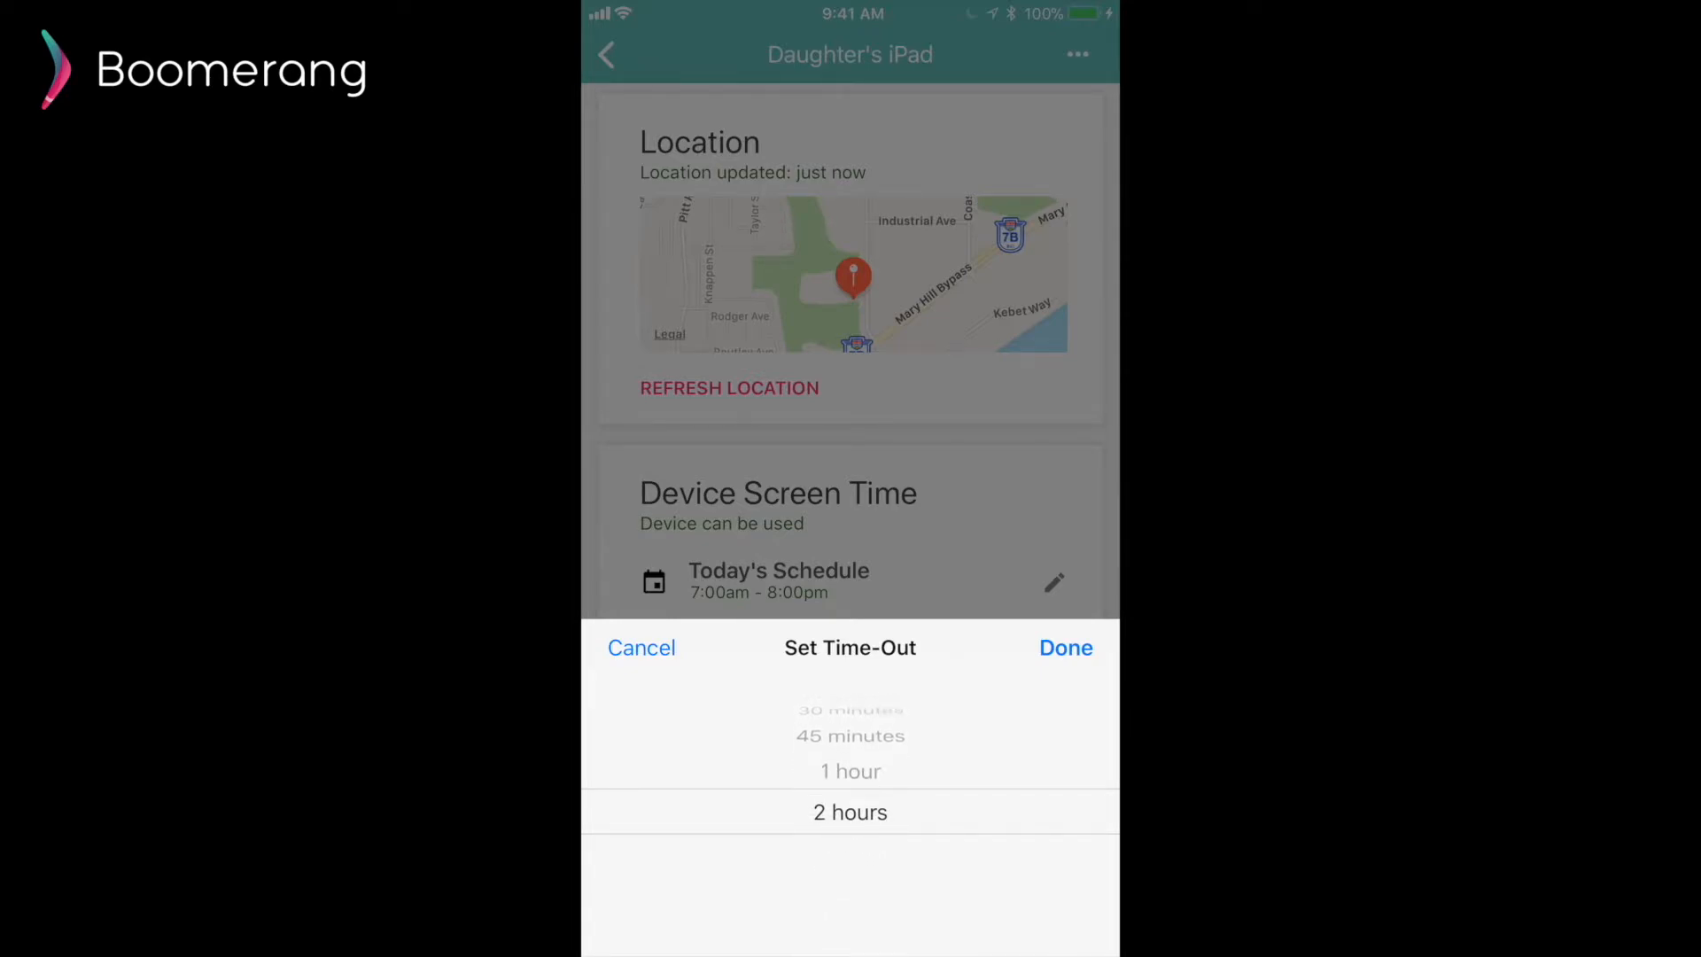
scroll(down, 3)
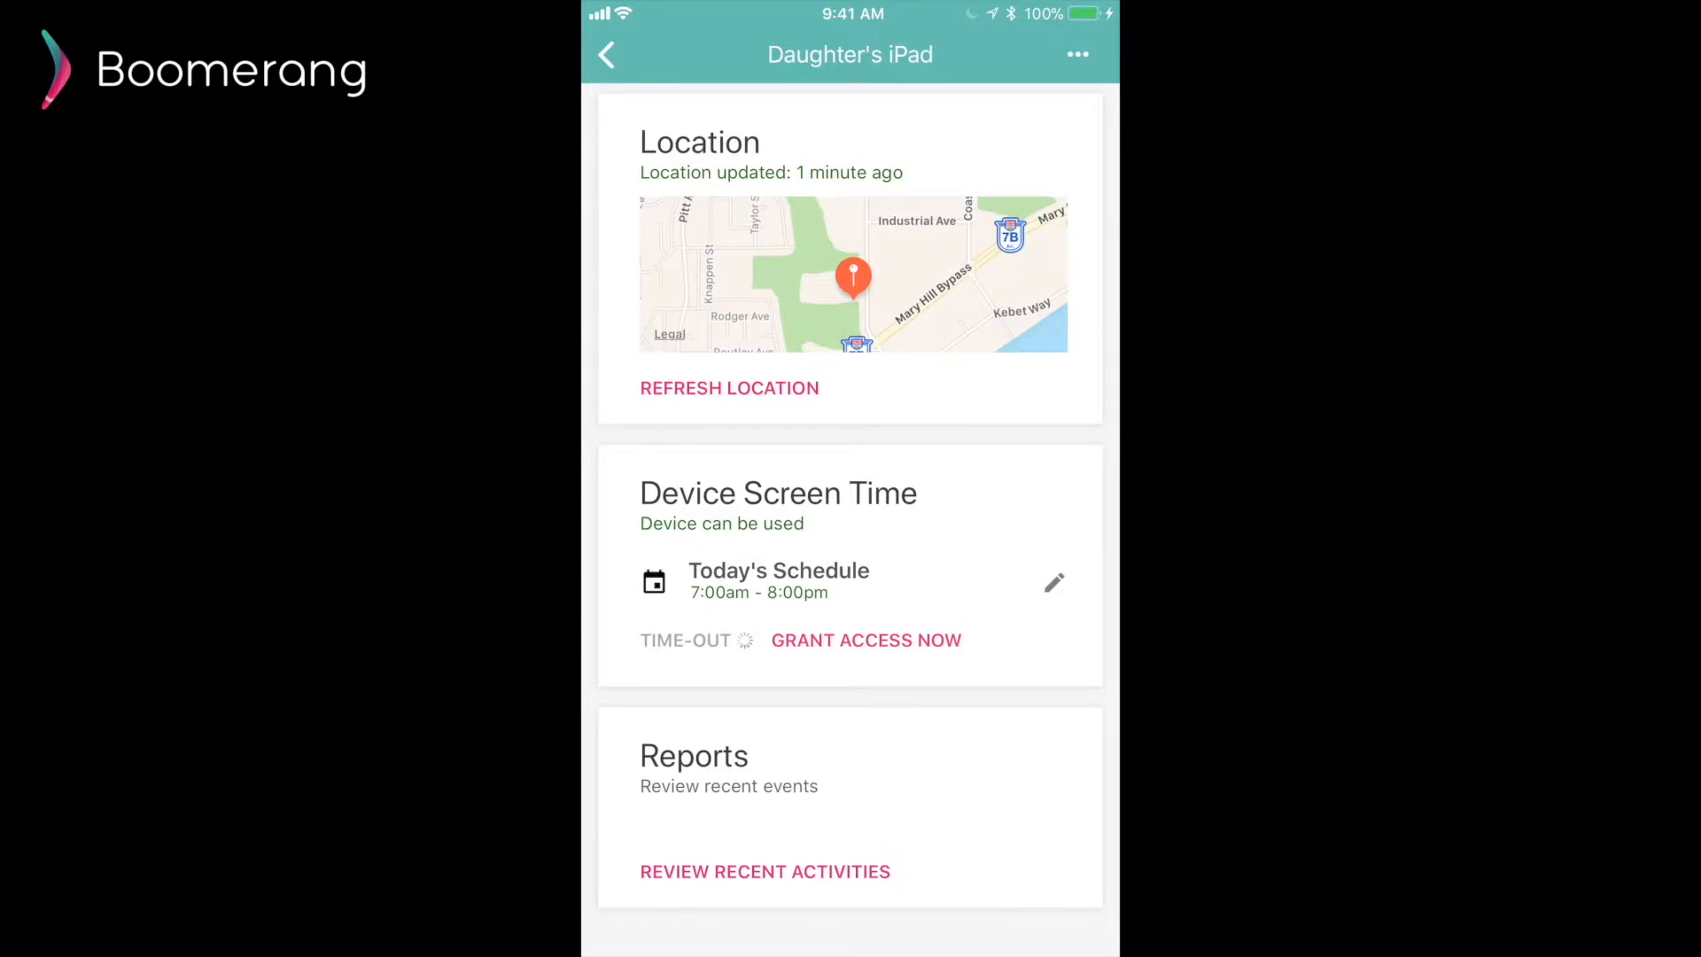
Browse Grant Access Now durations, then cancel so the iPad stays Timed-Out with 15 minutes left
click(867, 639)
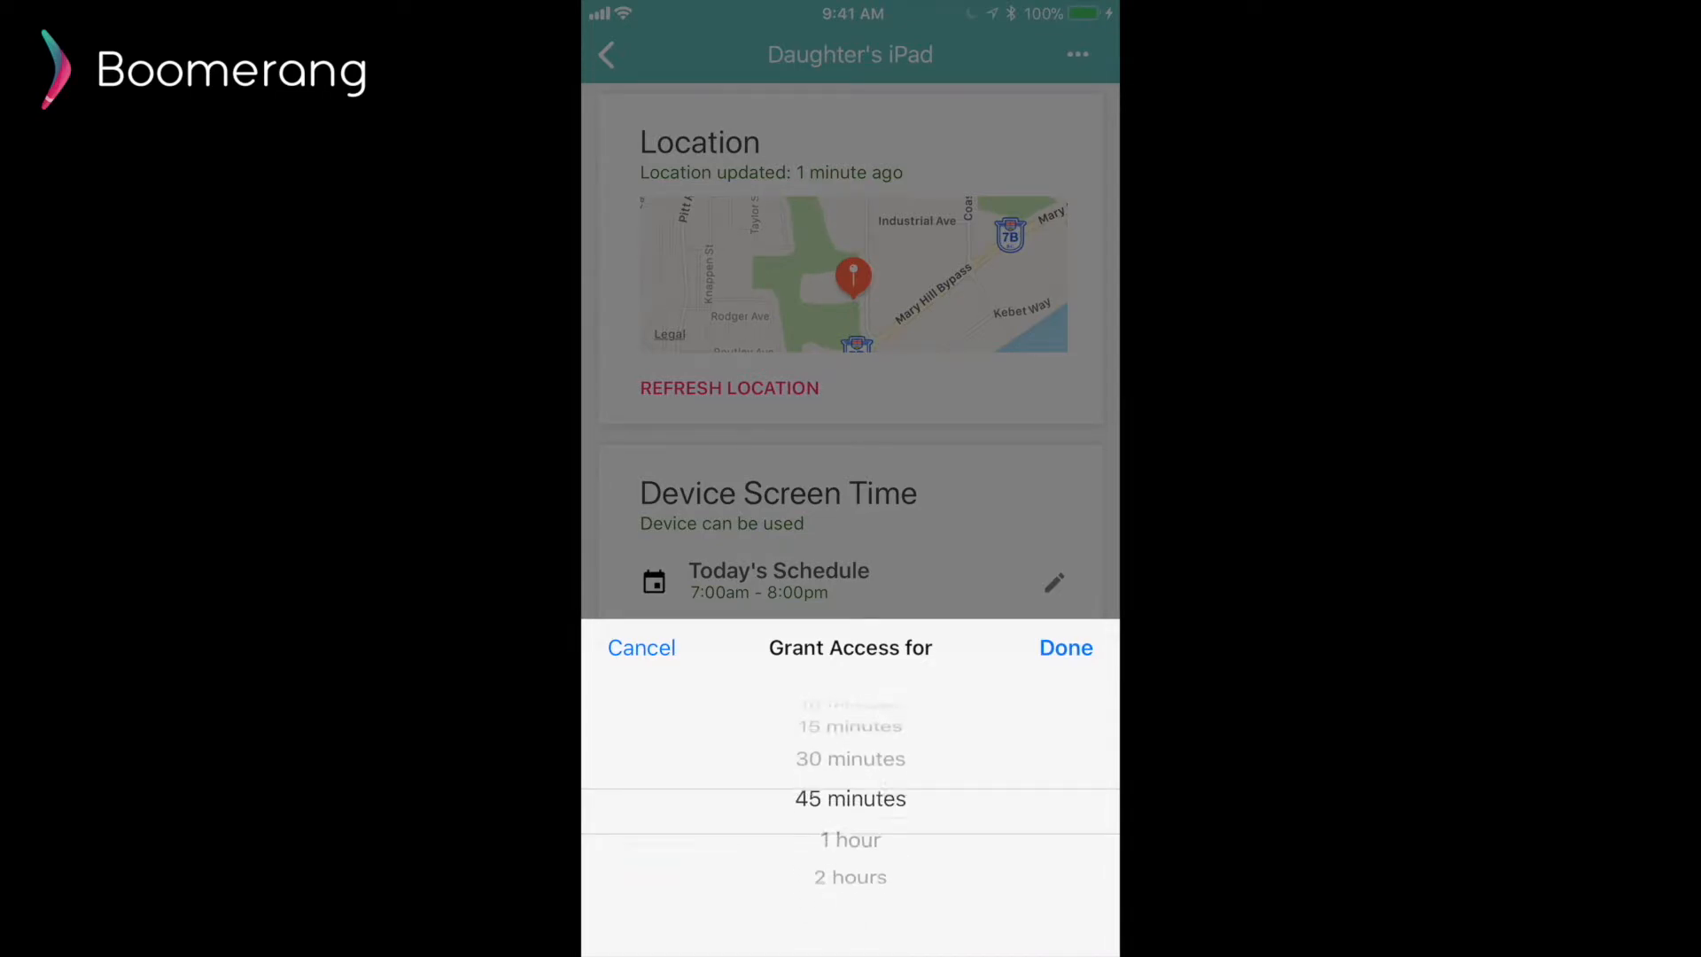
scroll(down, 3)
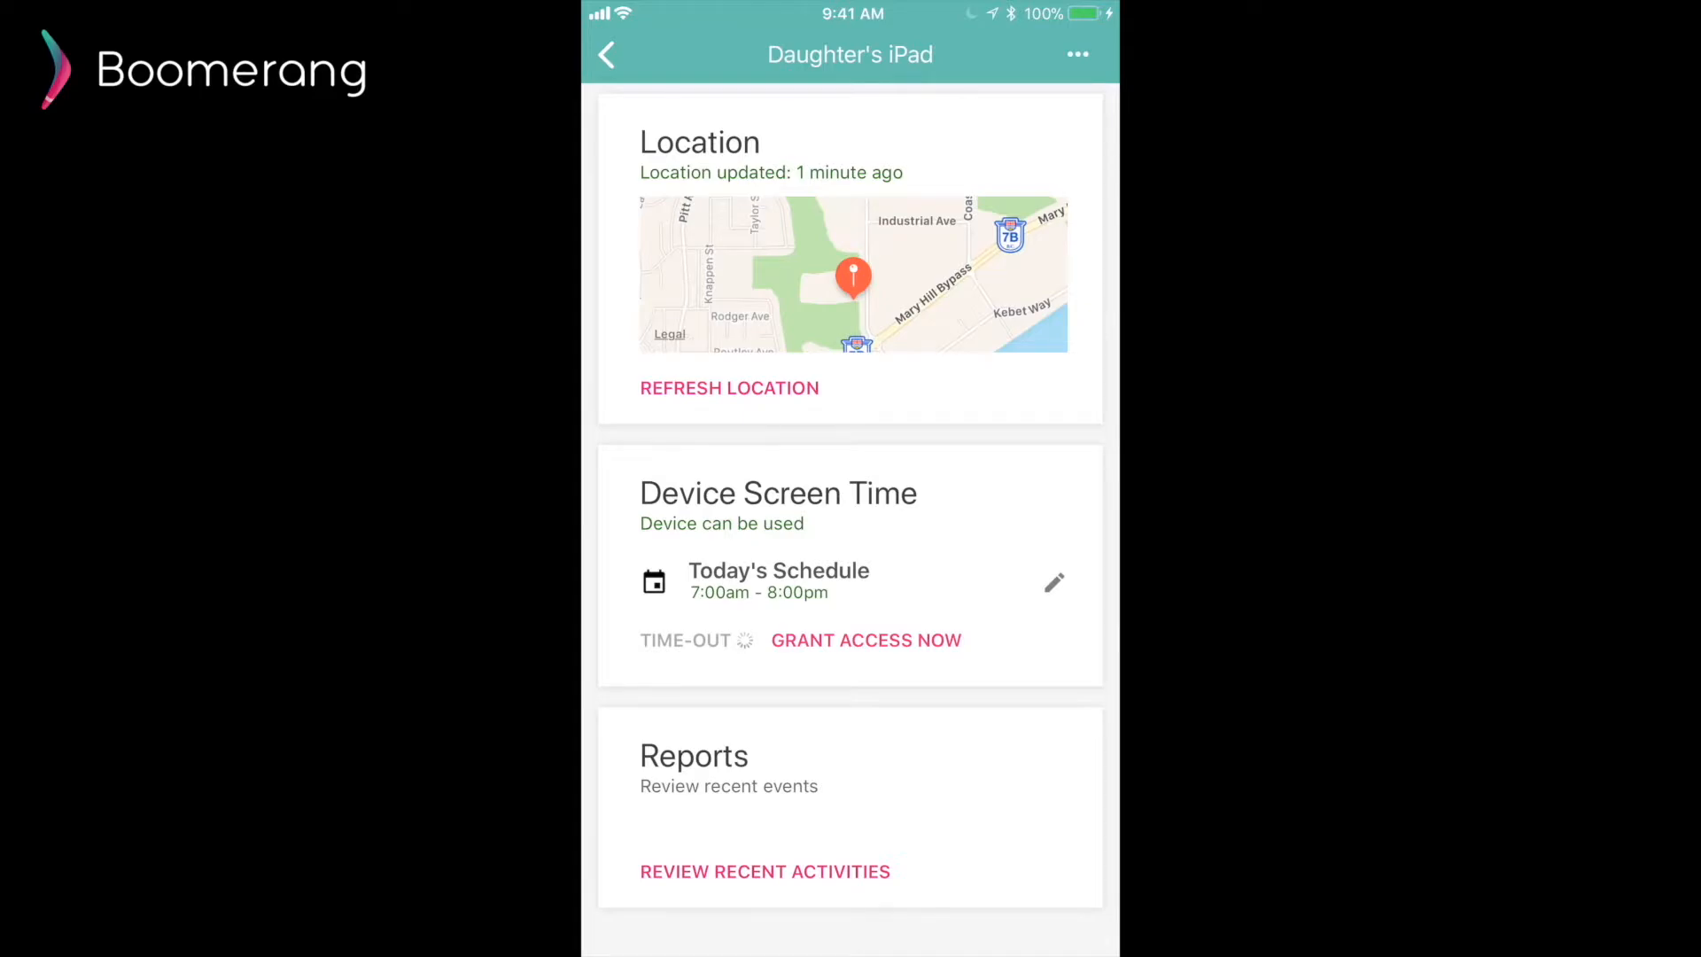
click(684, 640)
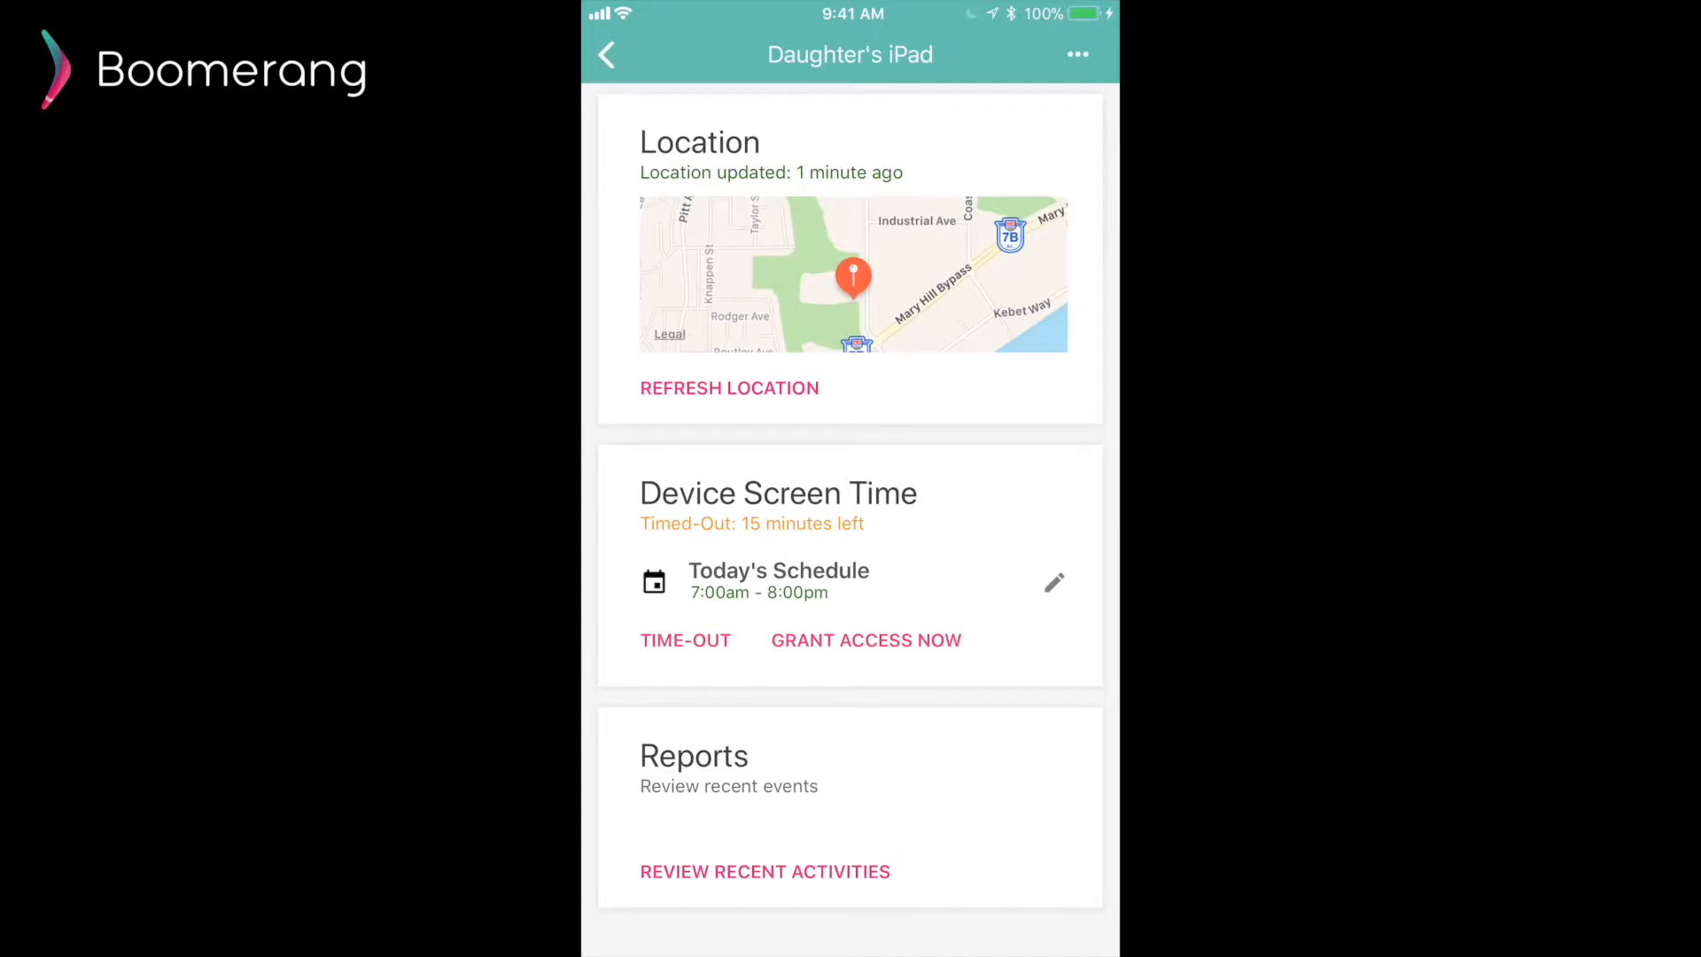
click(766, 872)
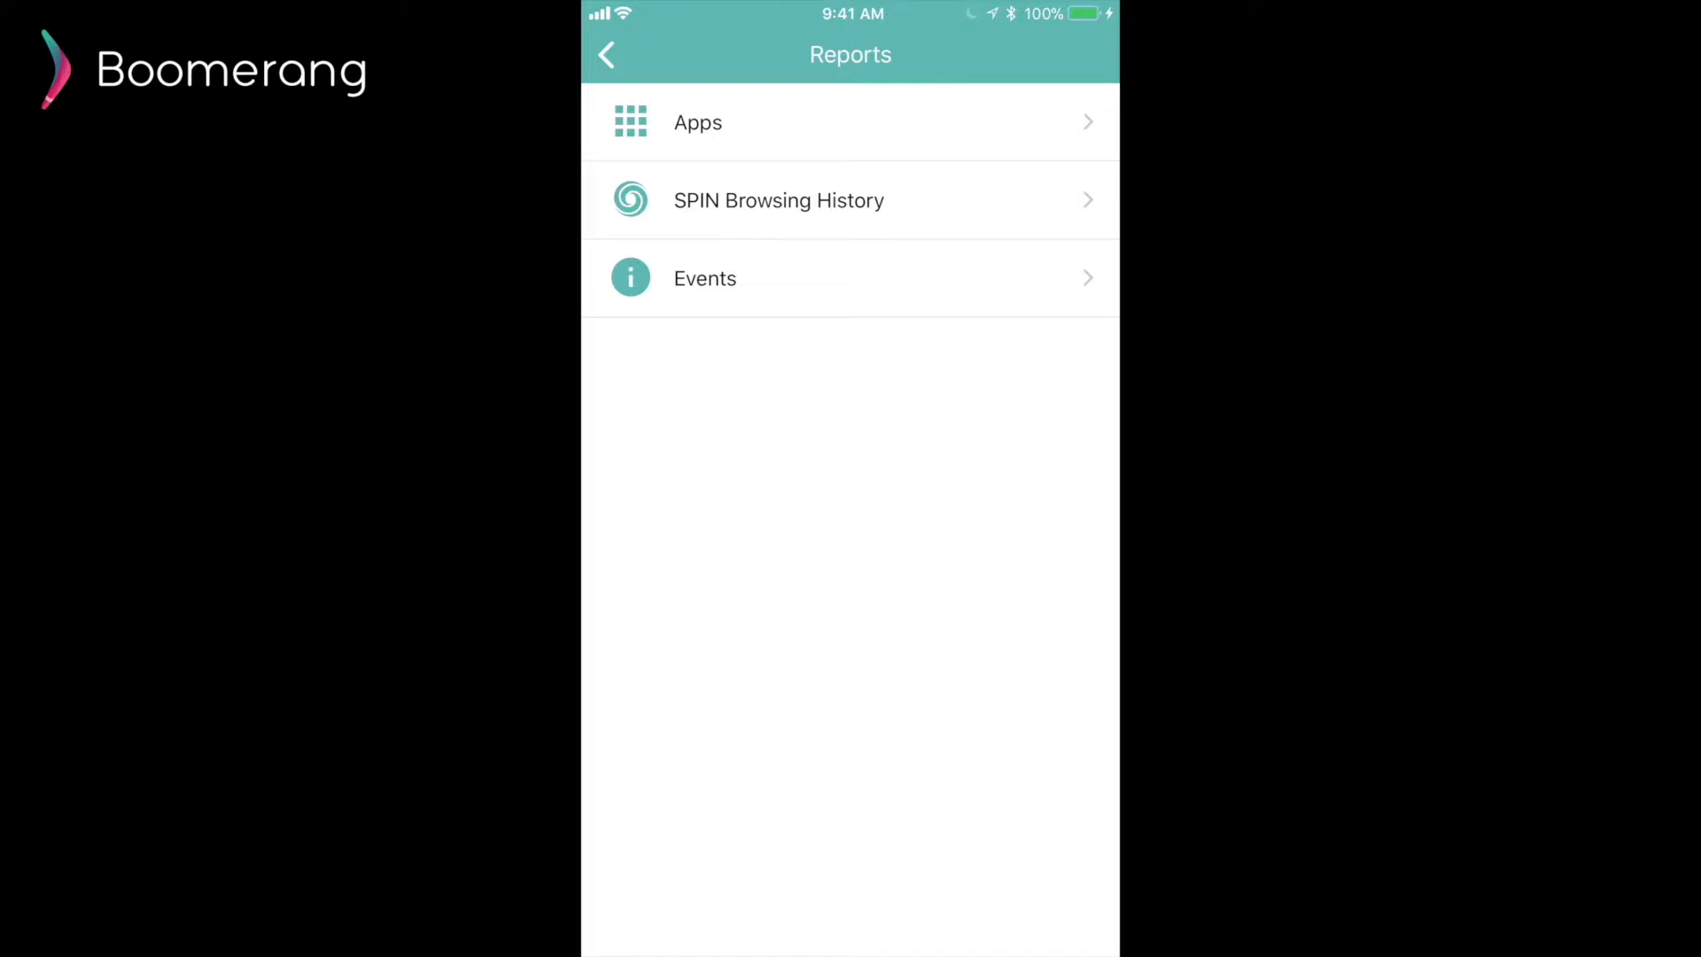
click(849, 122)
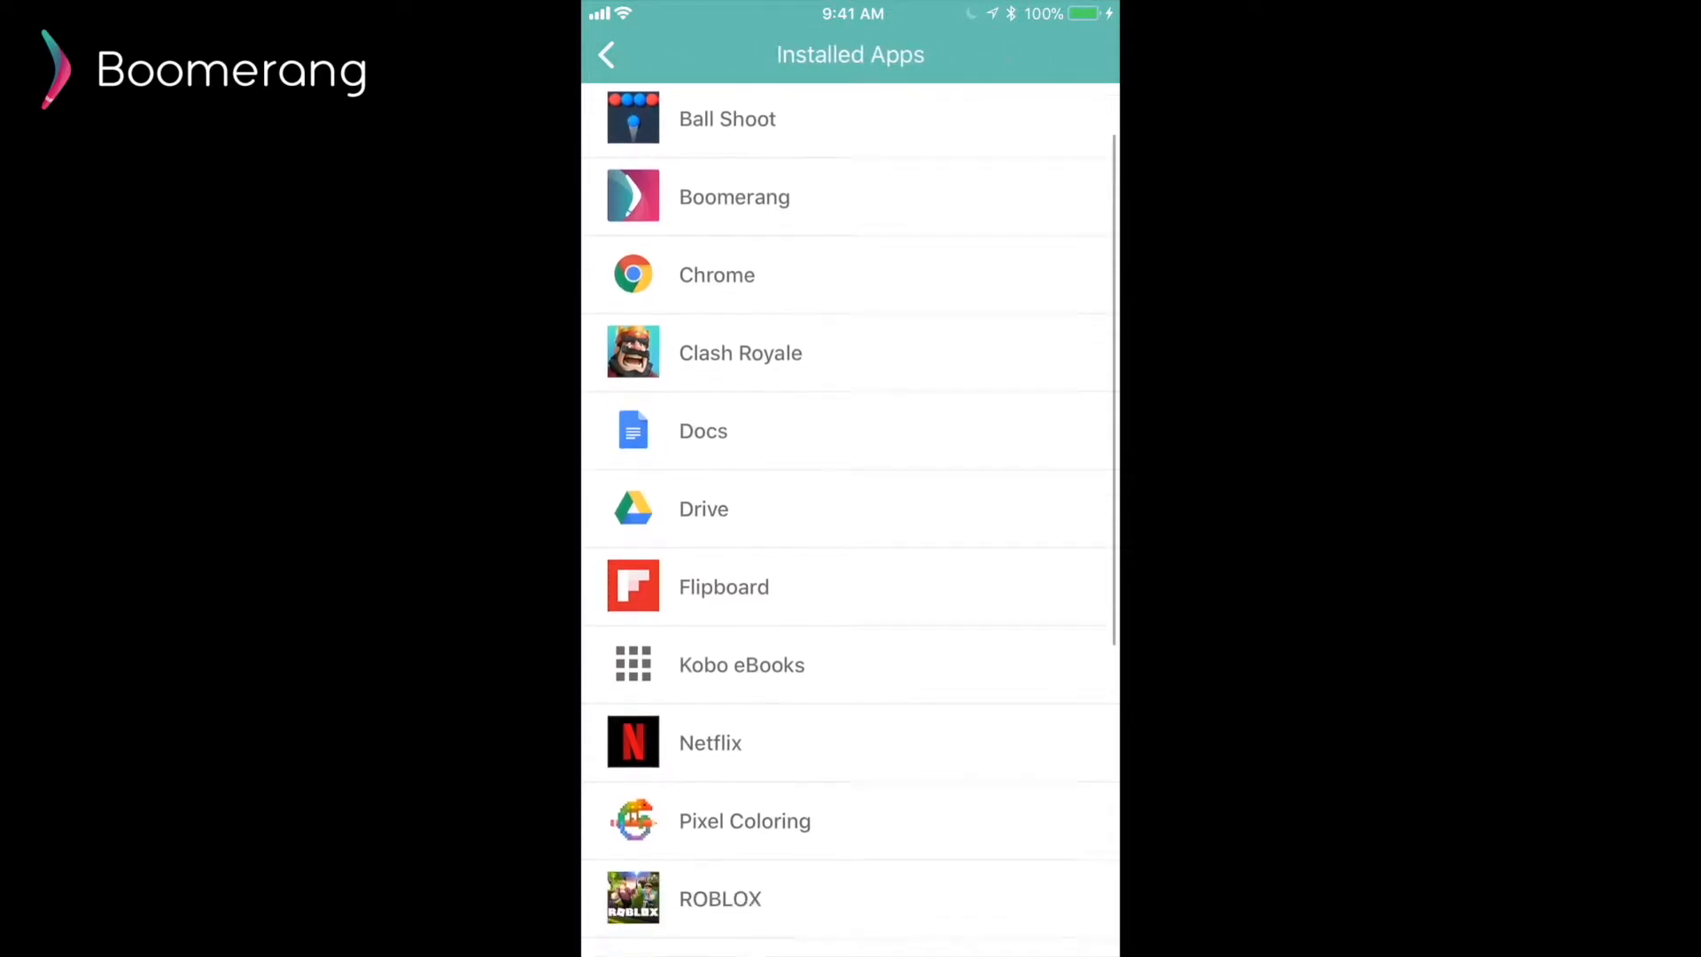
scroll(down, 3)
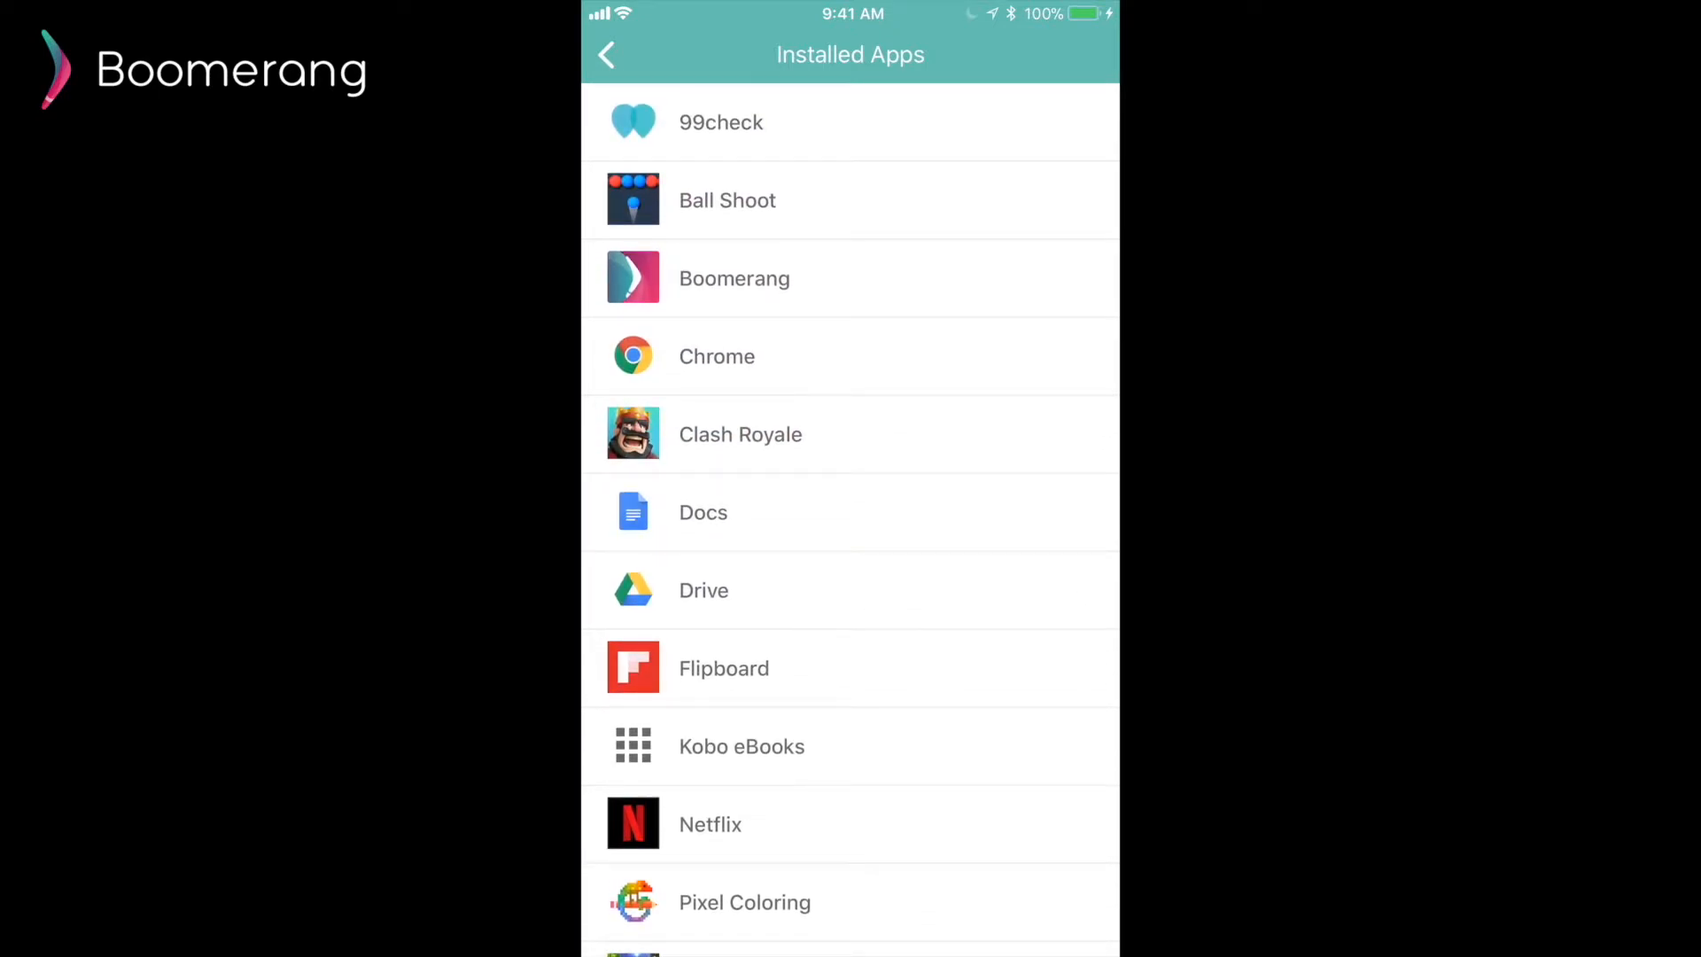
click(606, 55)
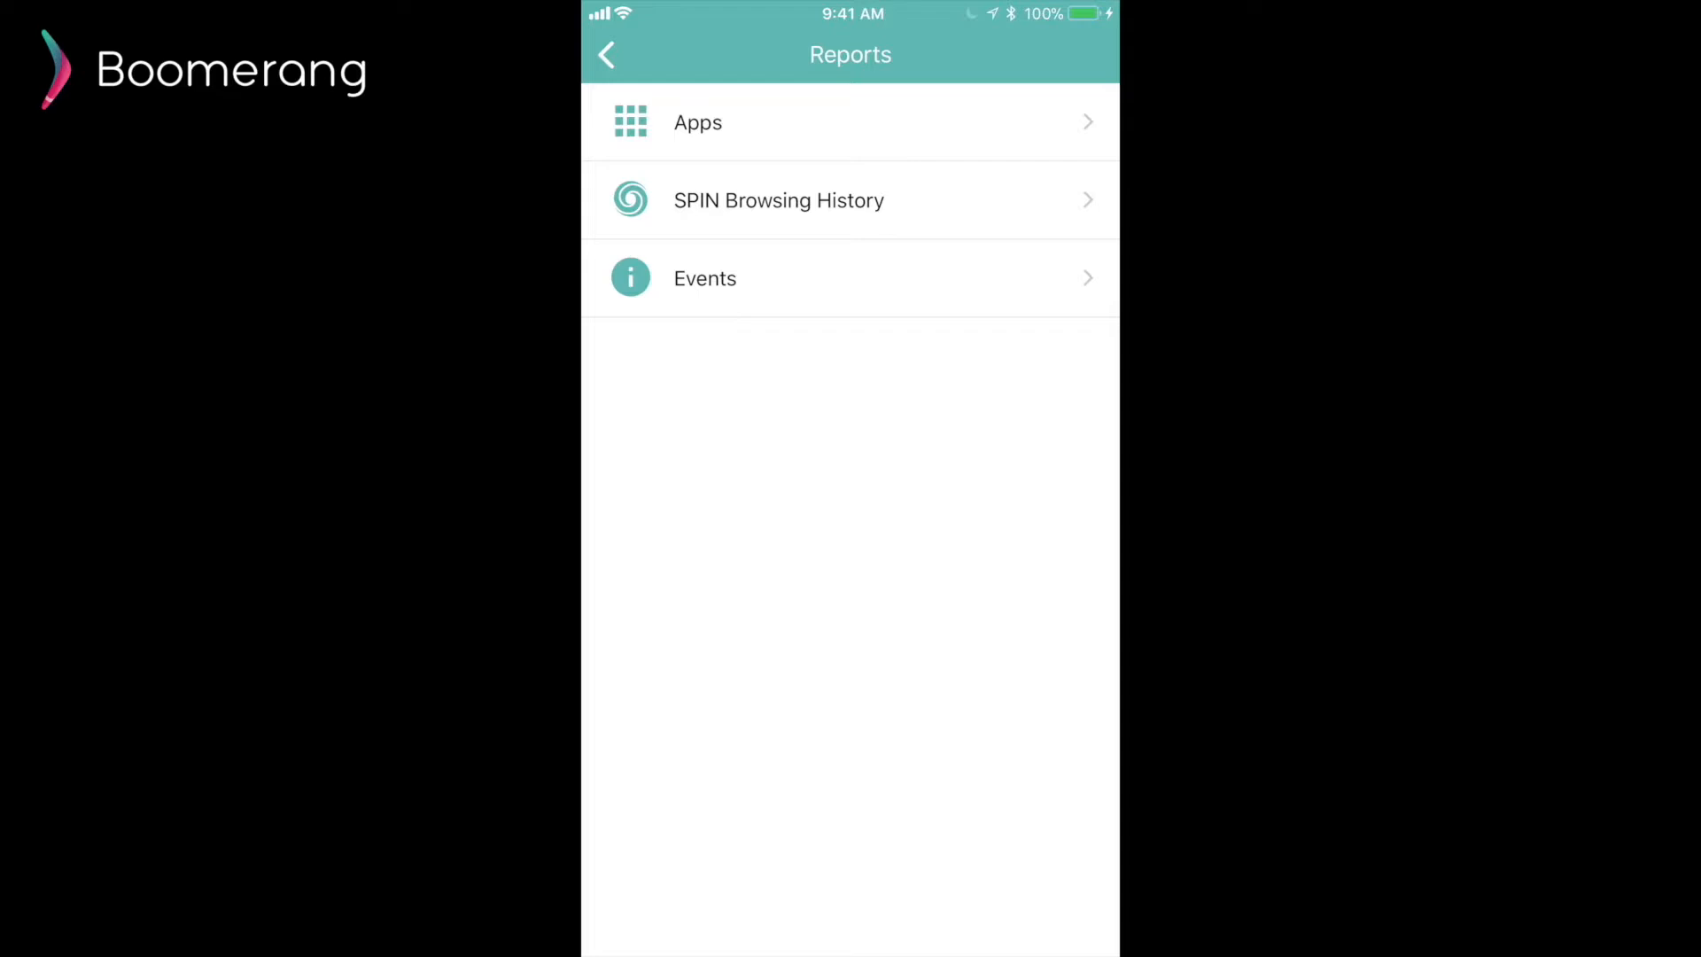
click(778, 201)
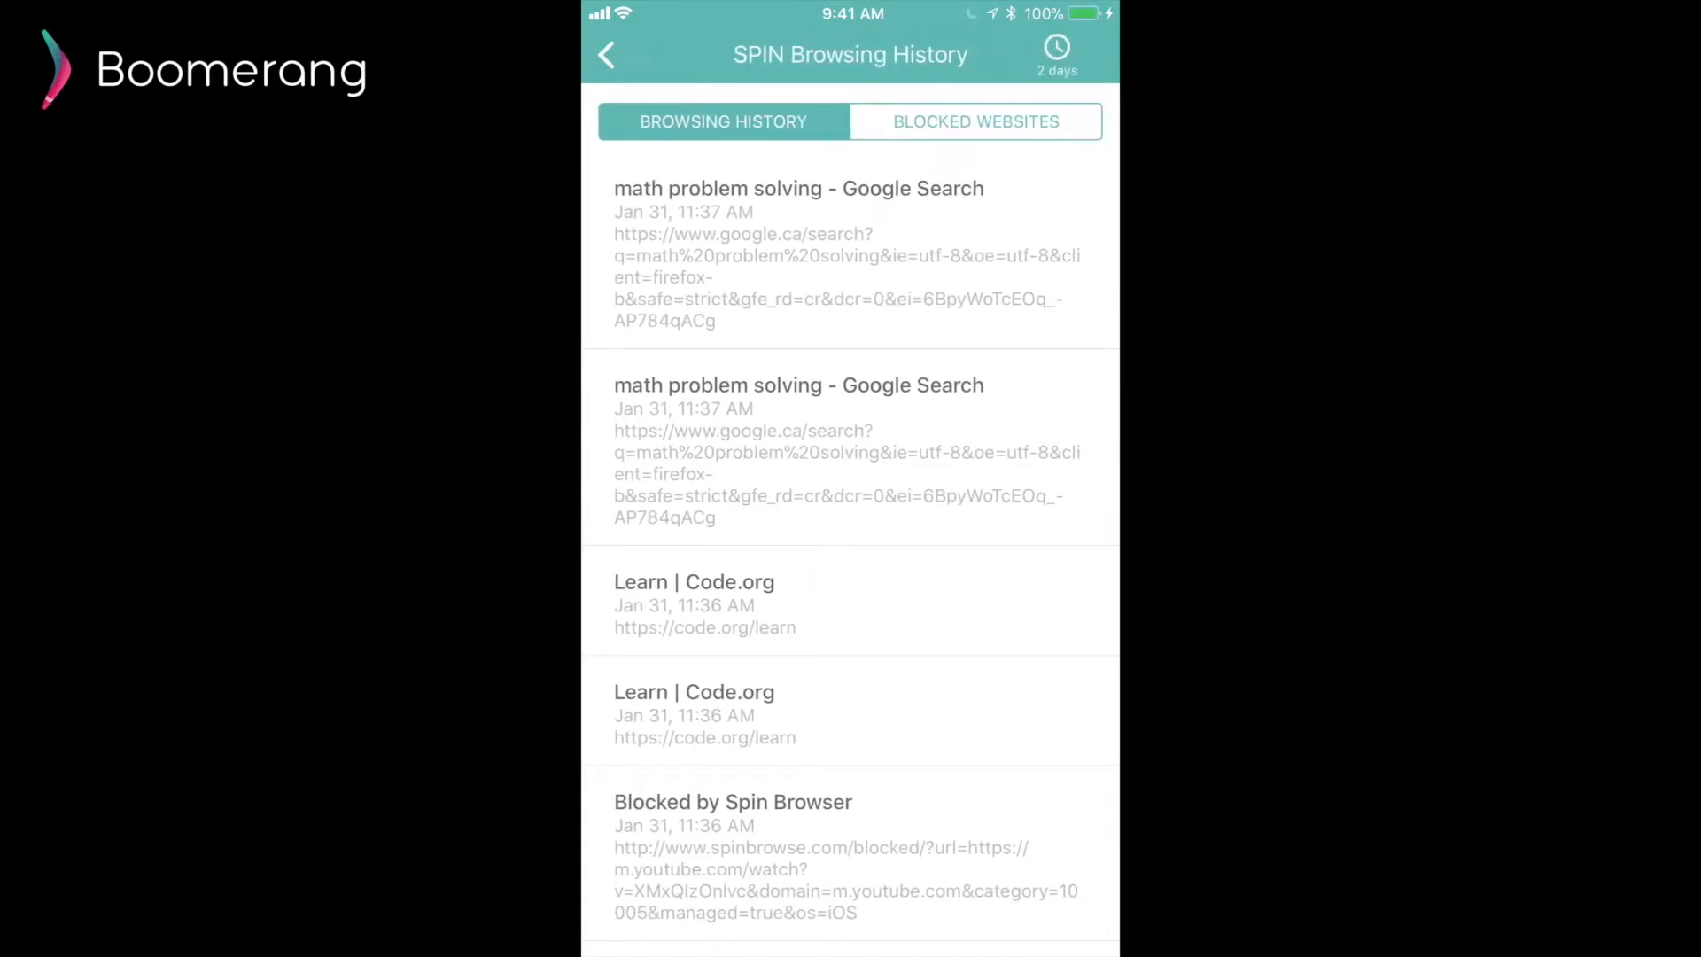
scroll(down, 3)
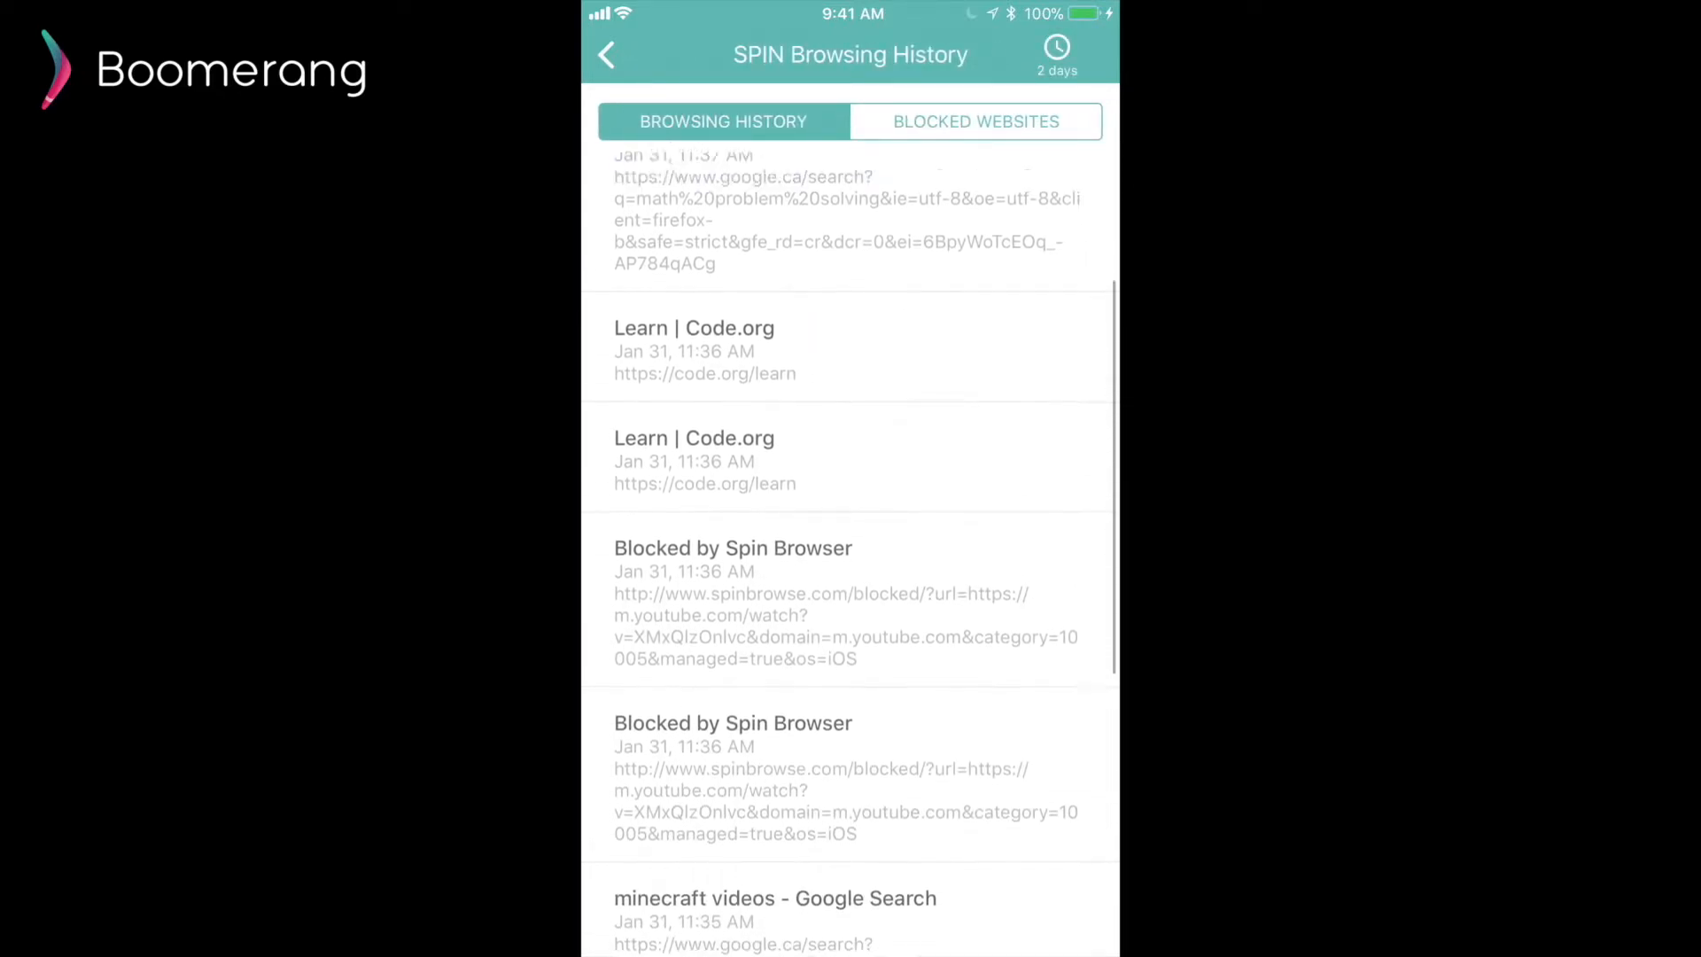
scroll(up, 3)
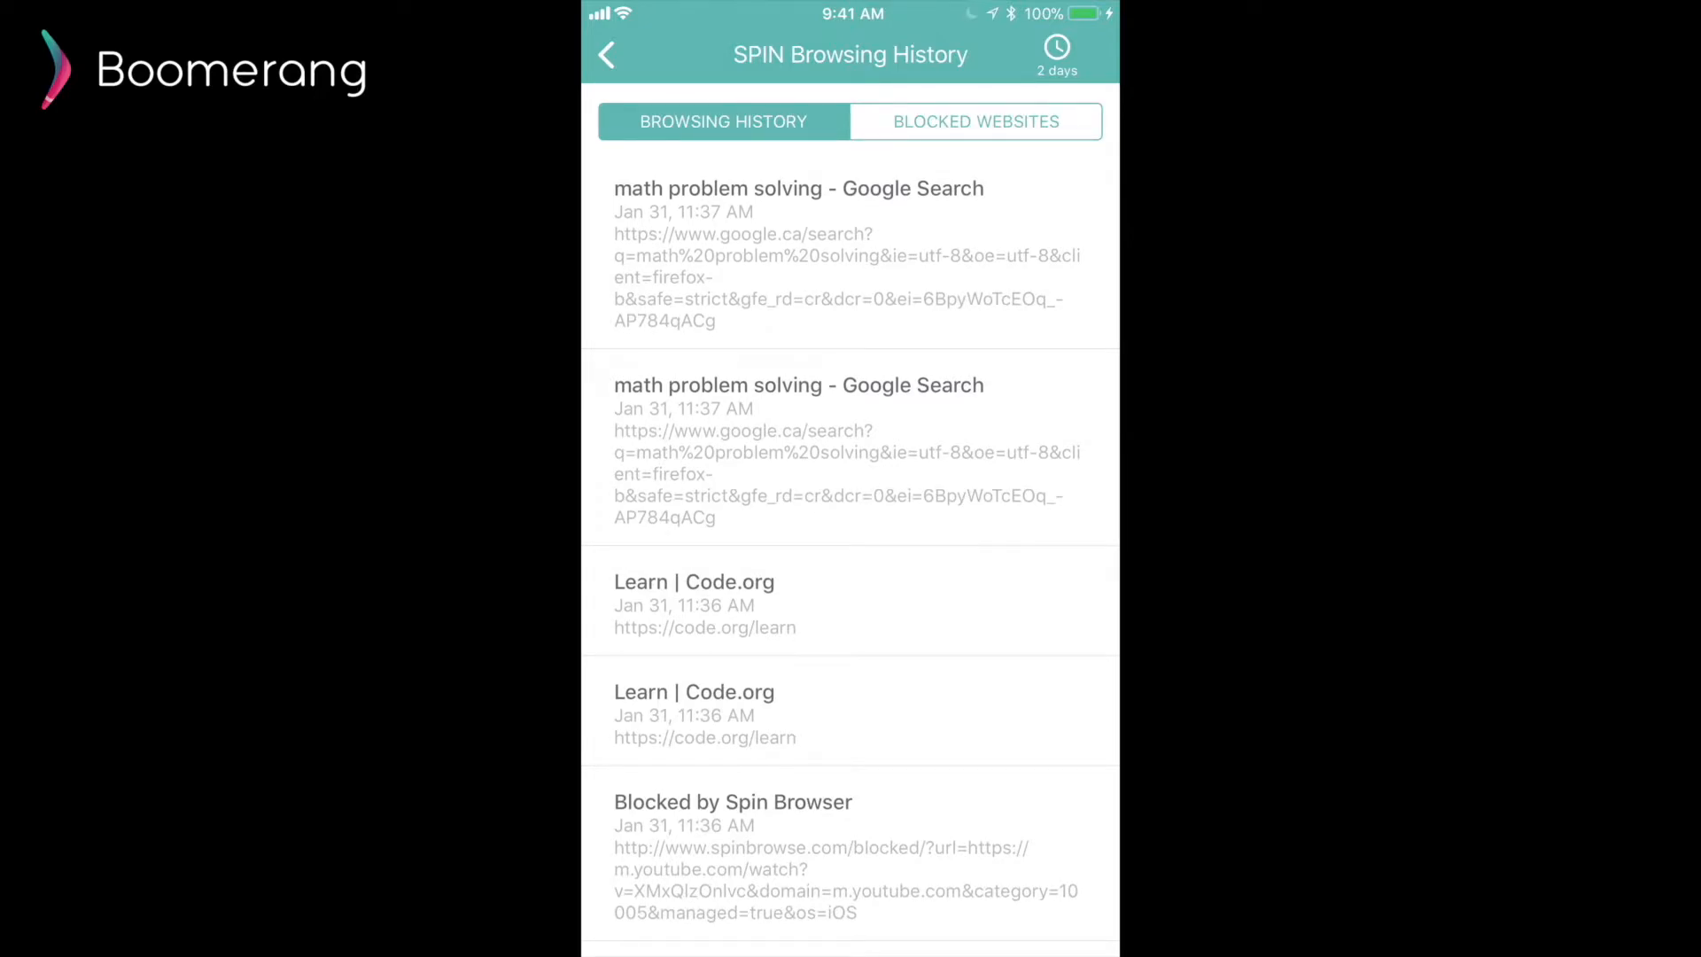
click(975, 122)
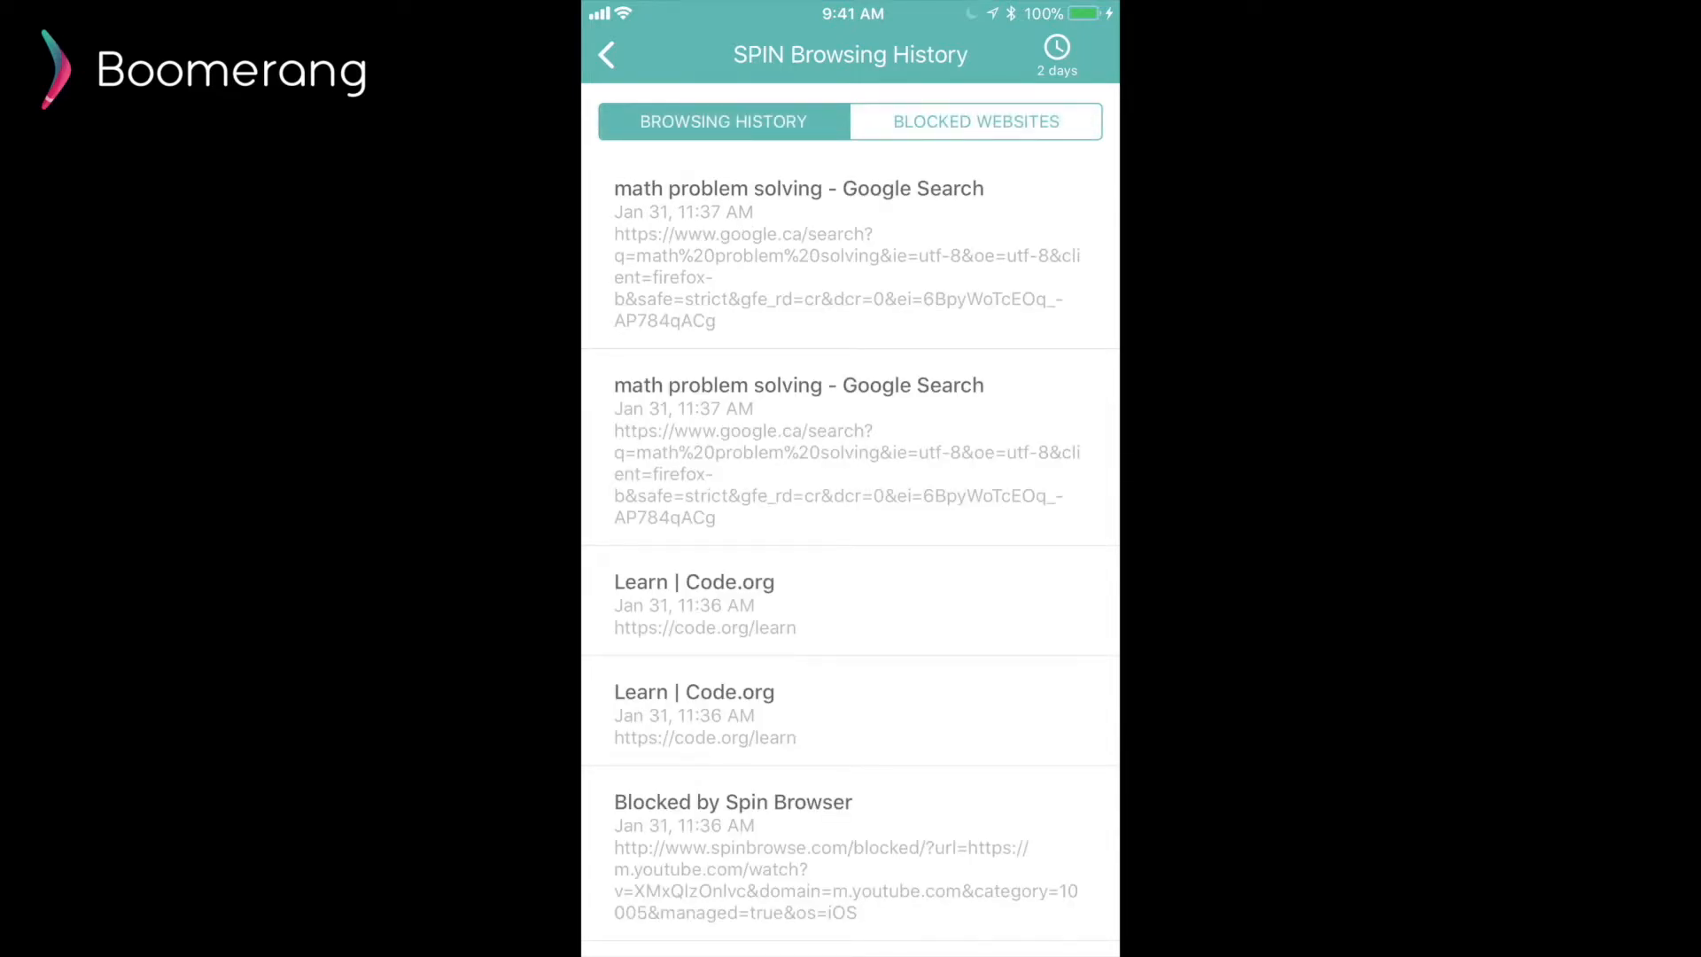
click(606, 55)
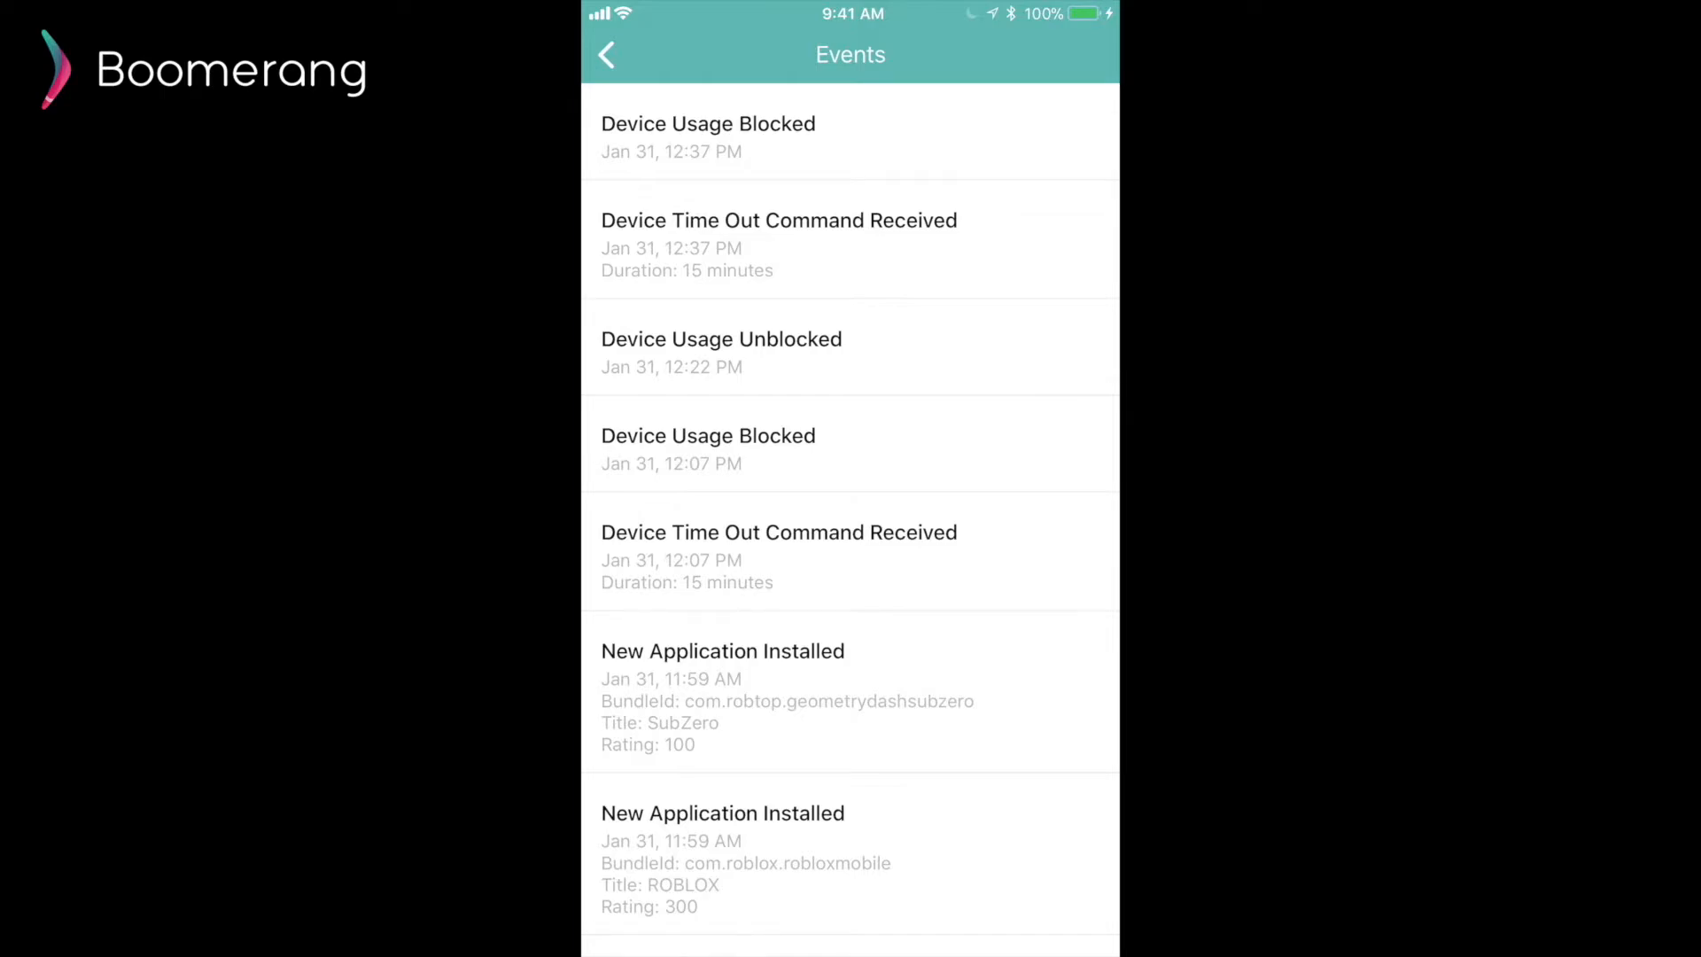
scroll(down, 3)
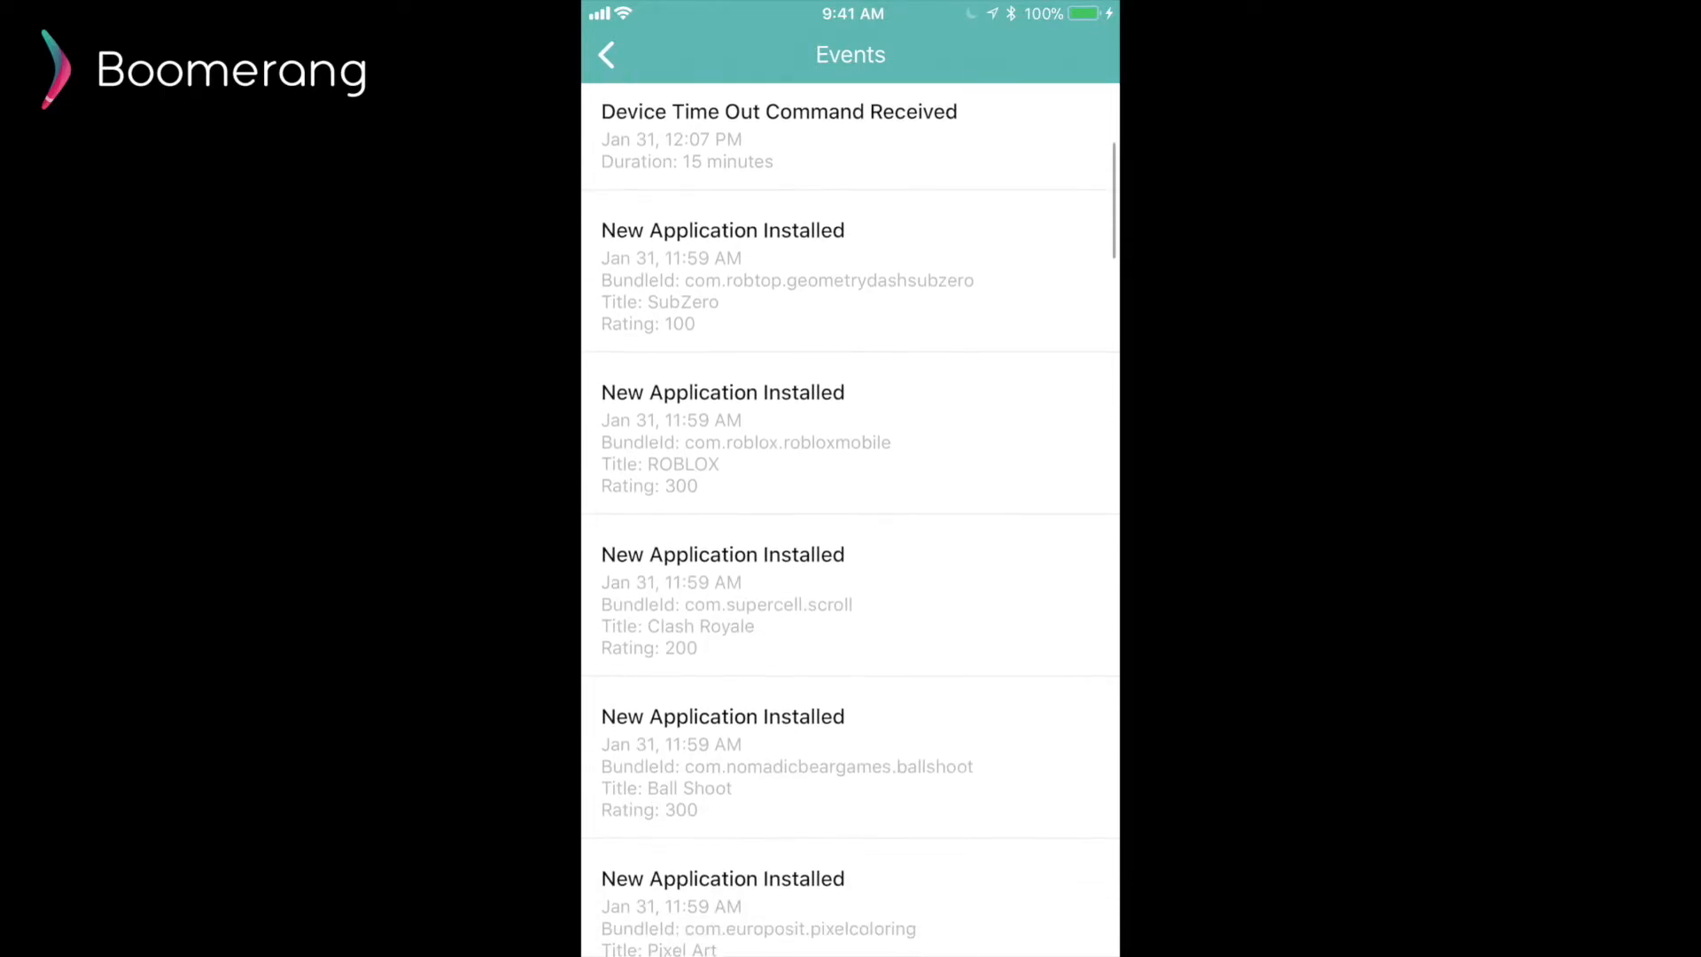
scroll(down, 3)
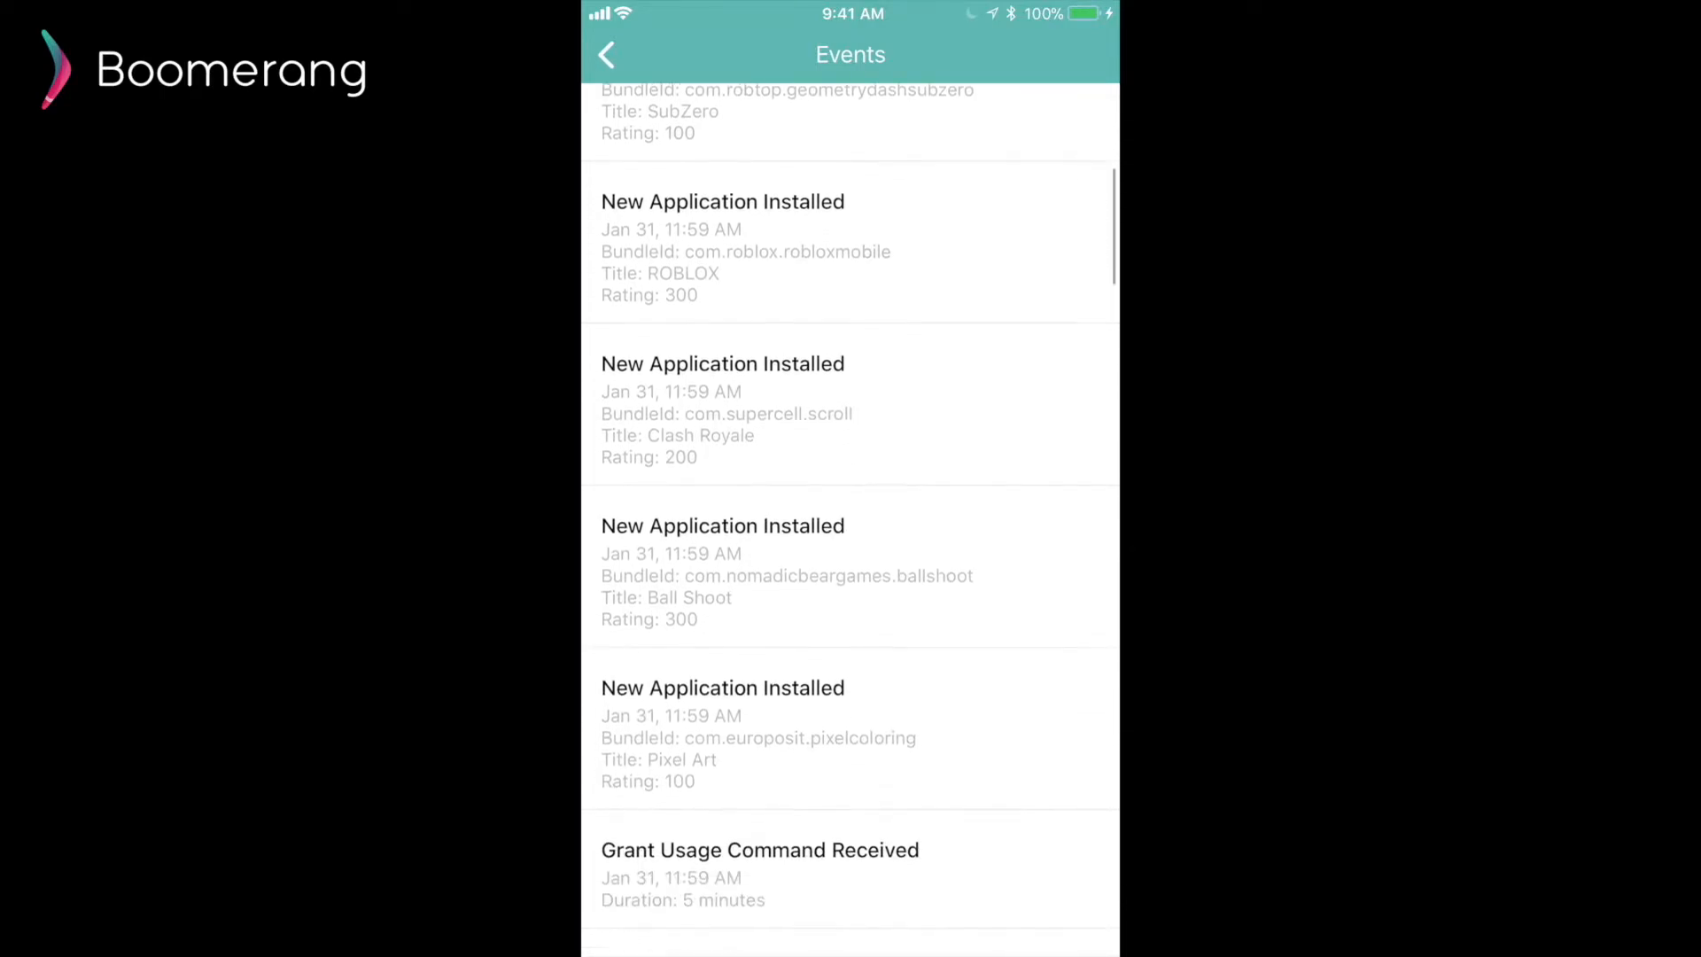
scroll(down, 3)
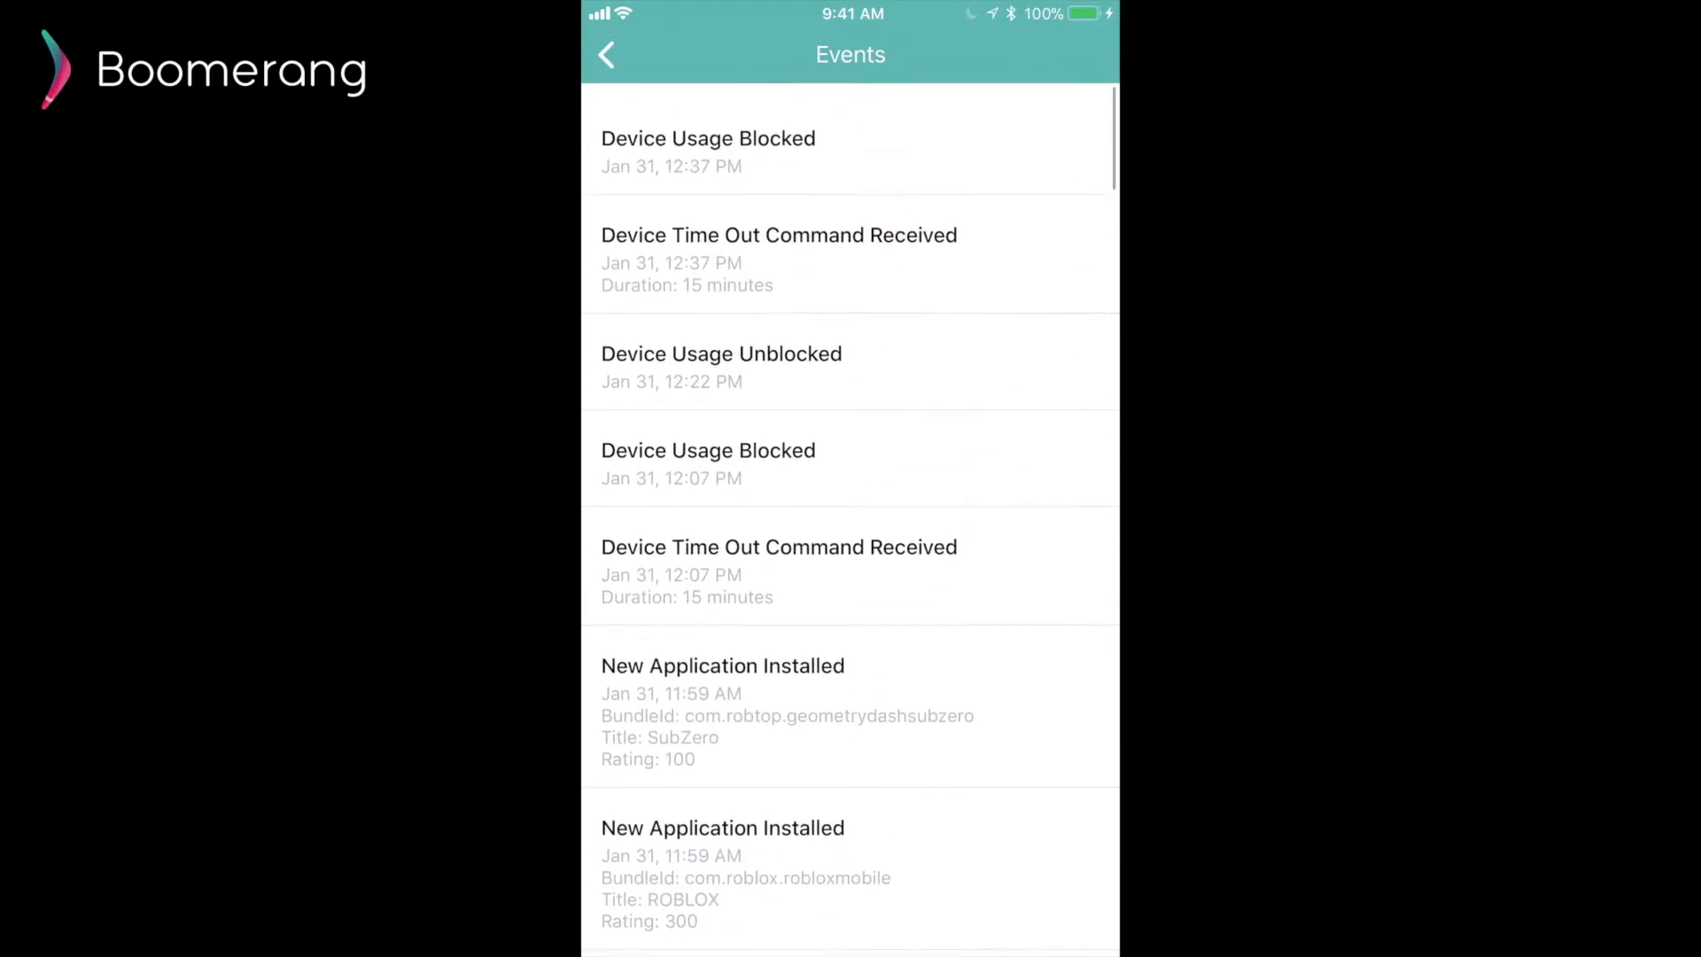
scroll(up, 3)
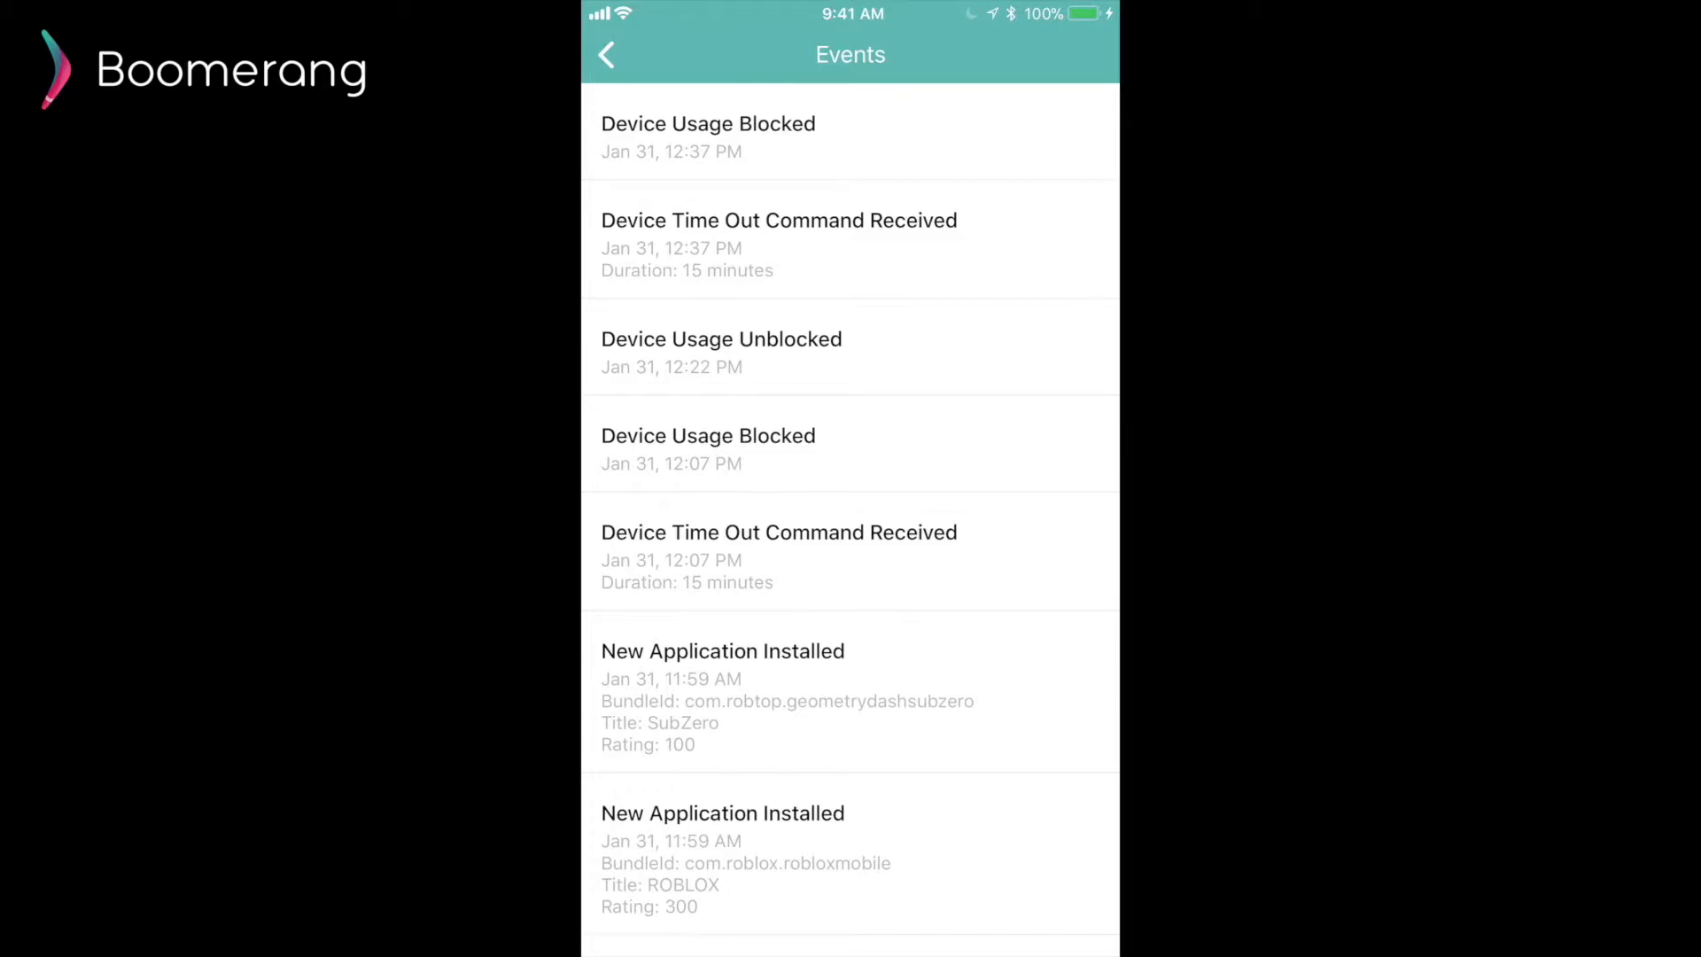
click(606, 55)
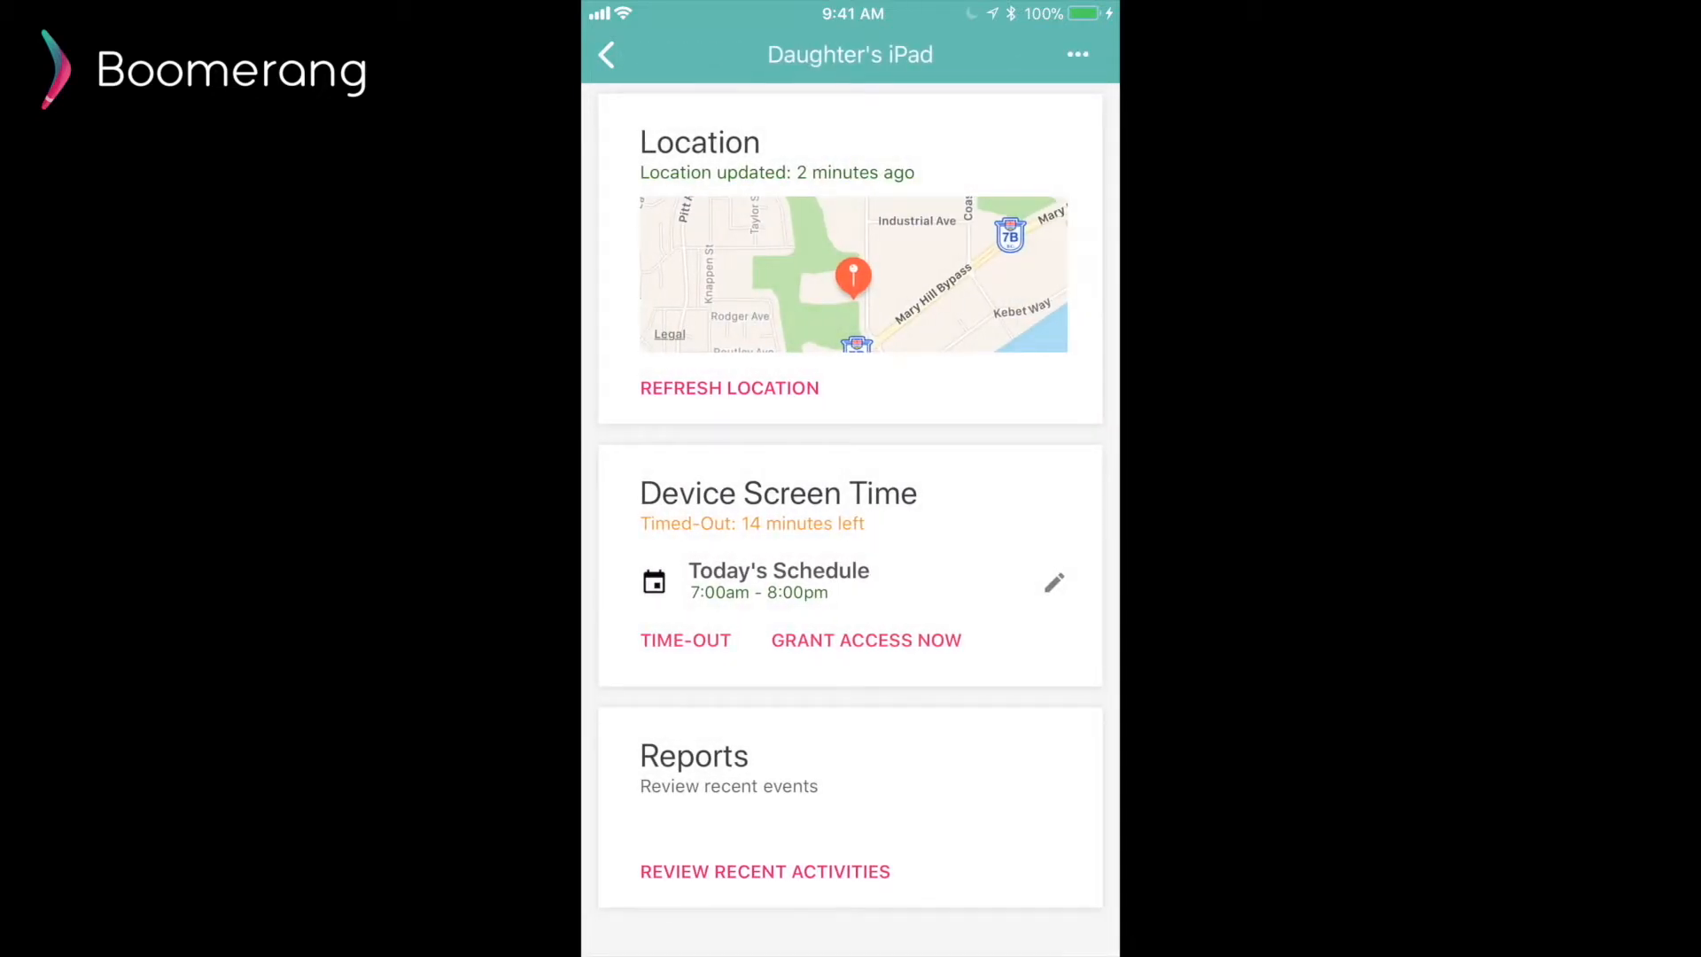
Review the 12+ content rating and purchase restrictions in advanced settings, then return to Family Devices
click(1076, 55)
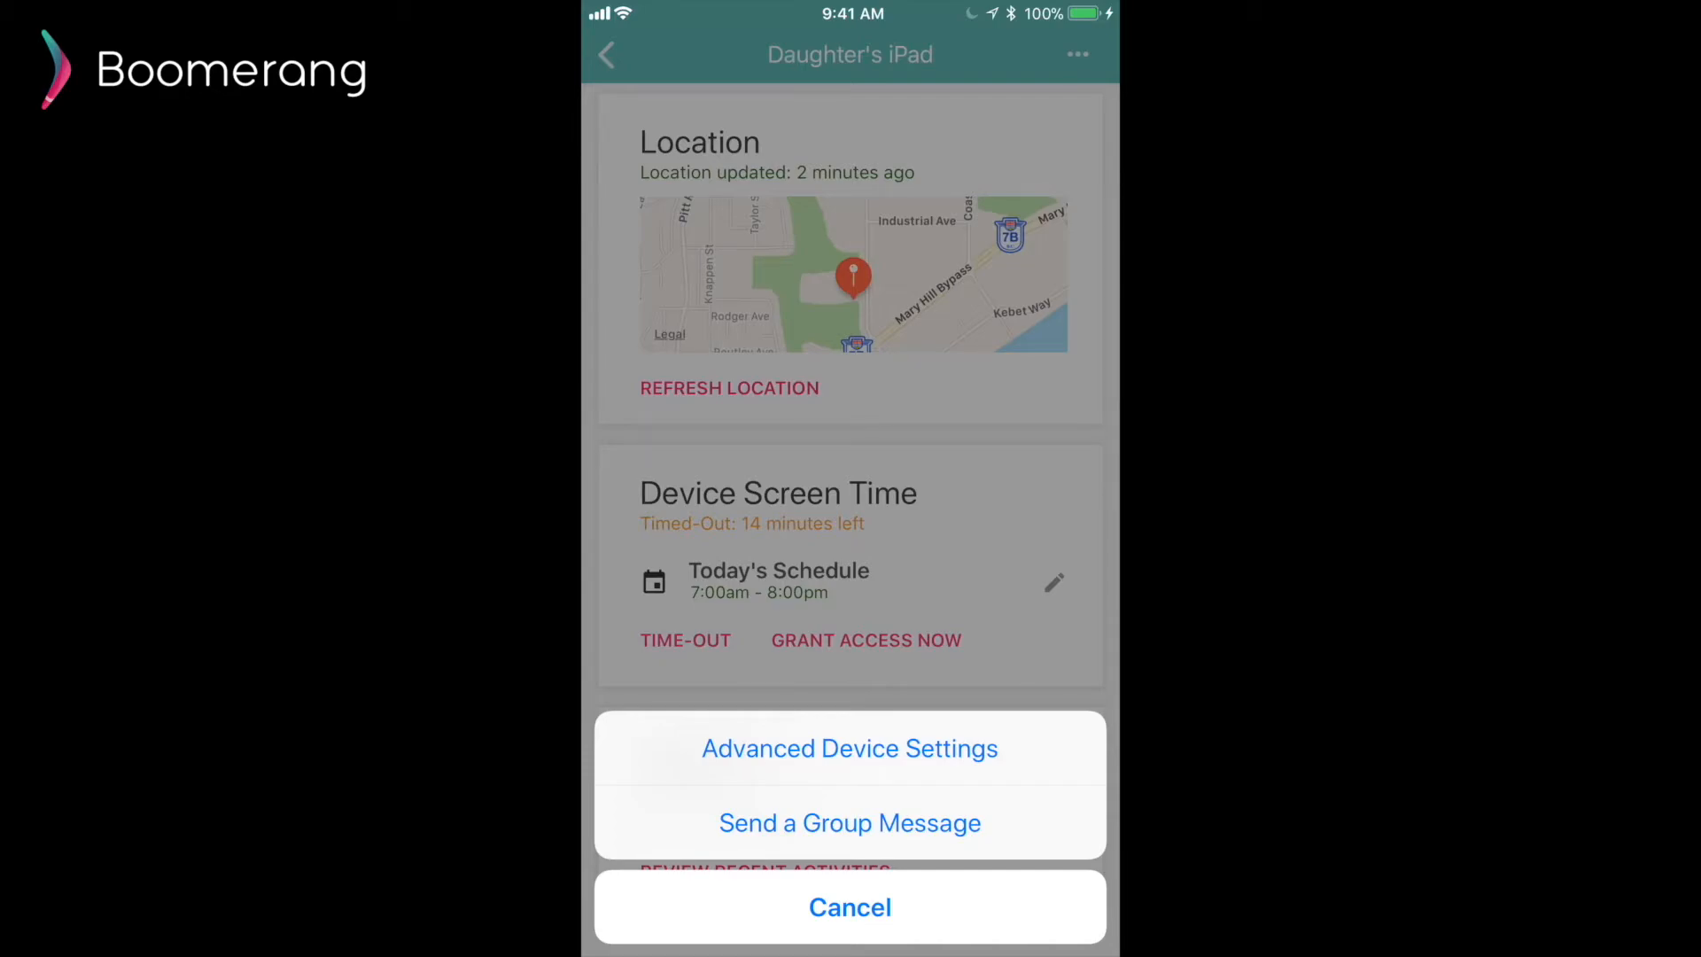
click(848, 748)
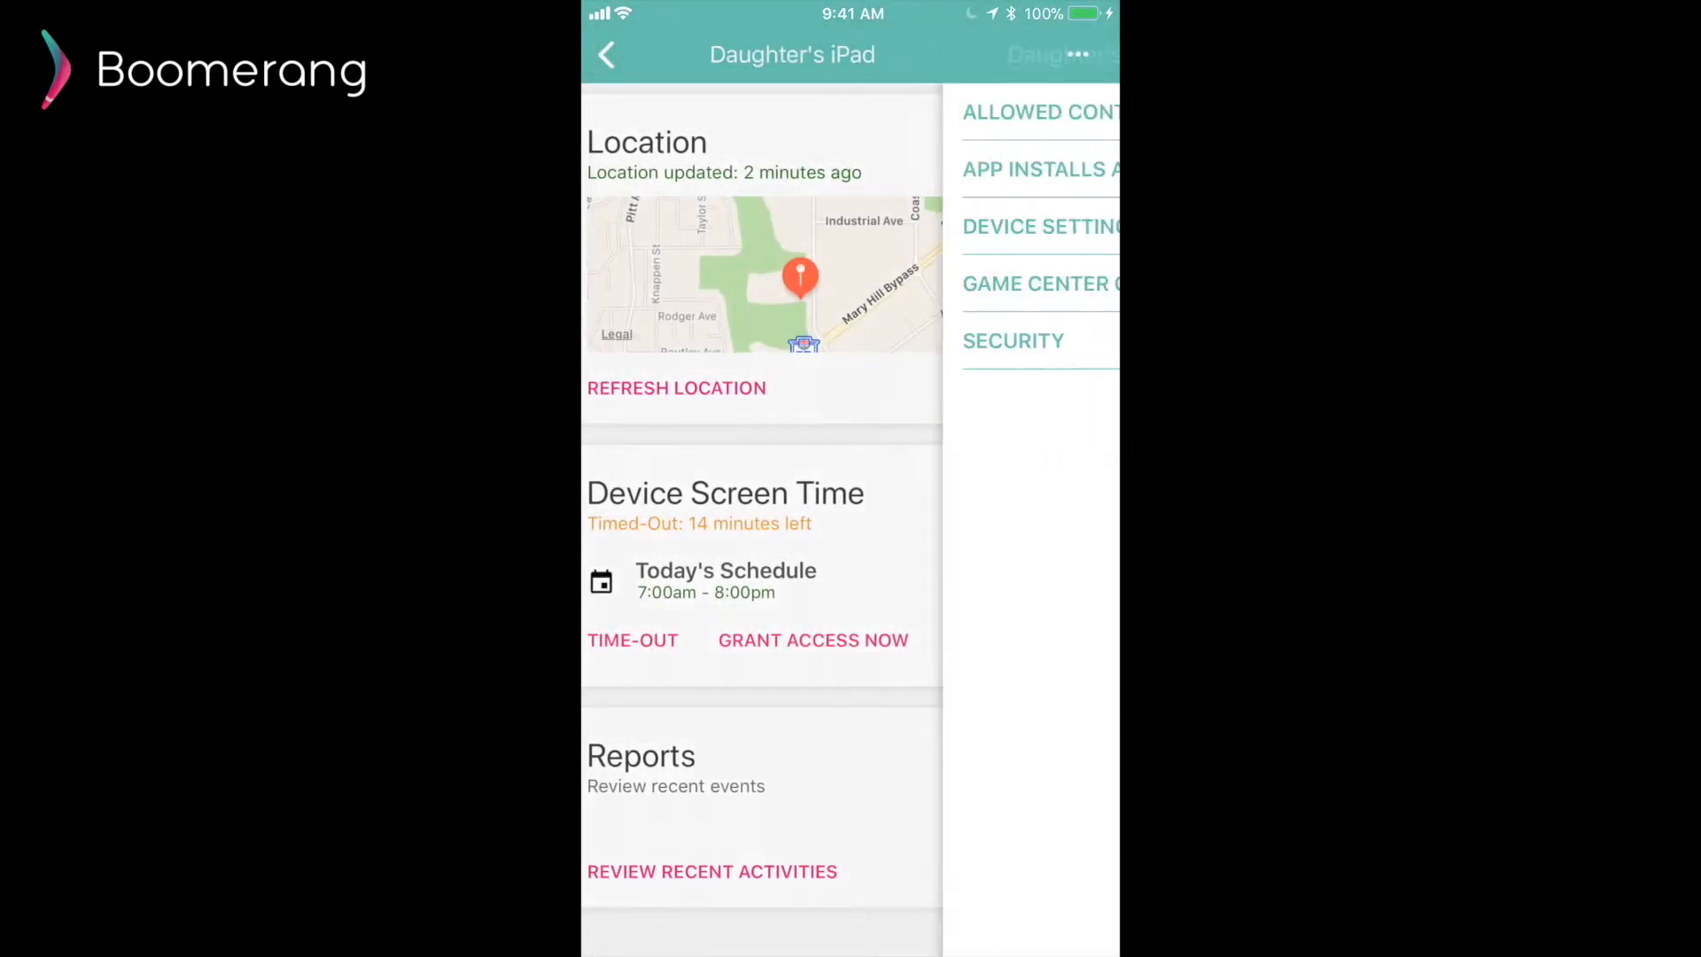
click(1079, 54)
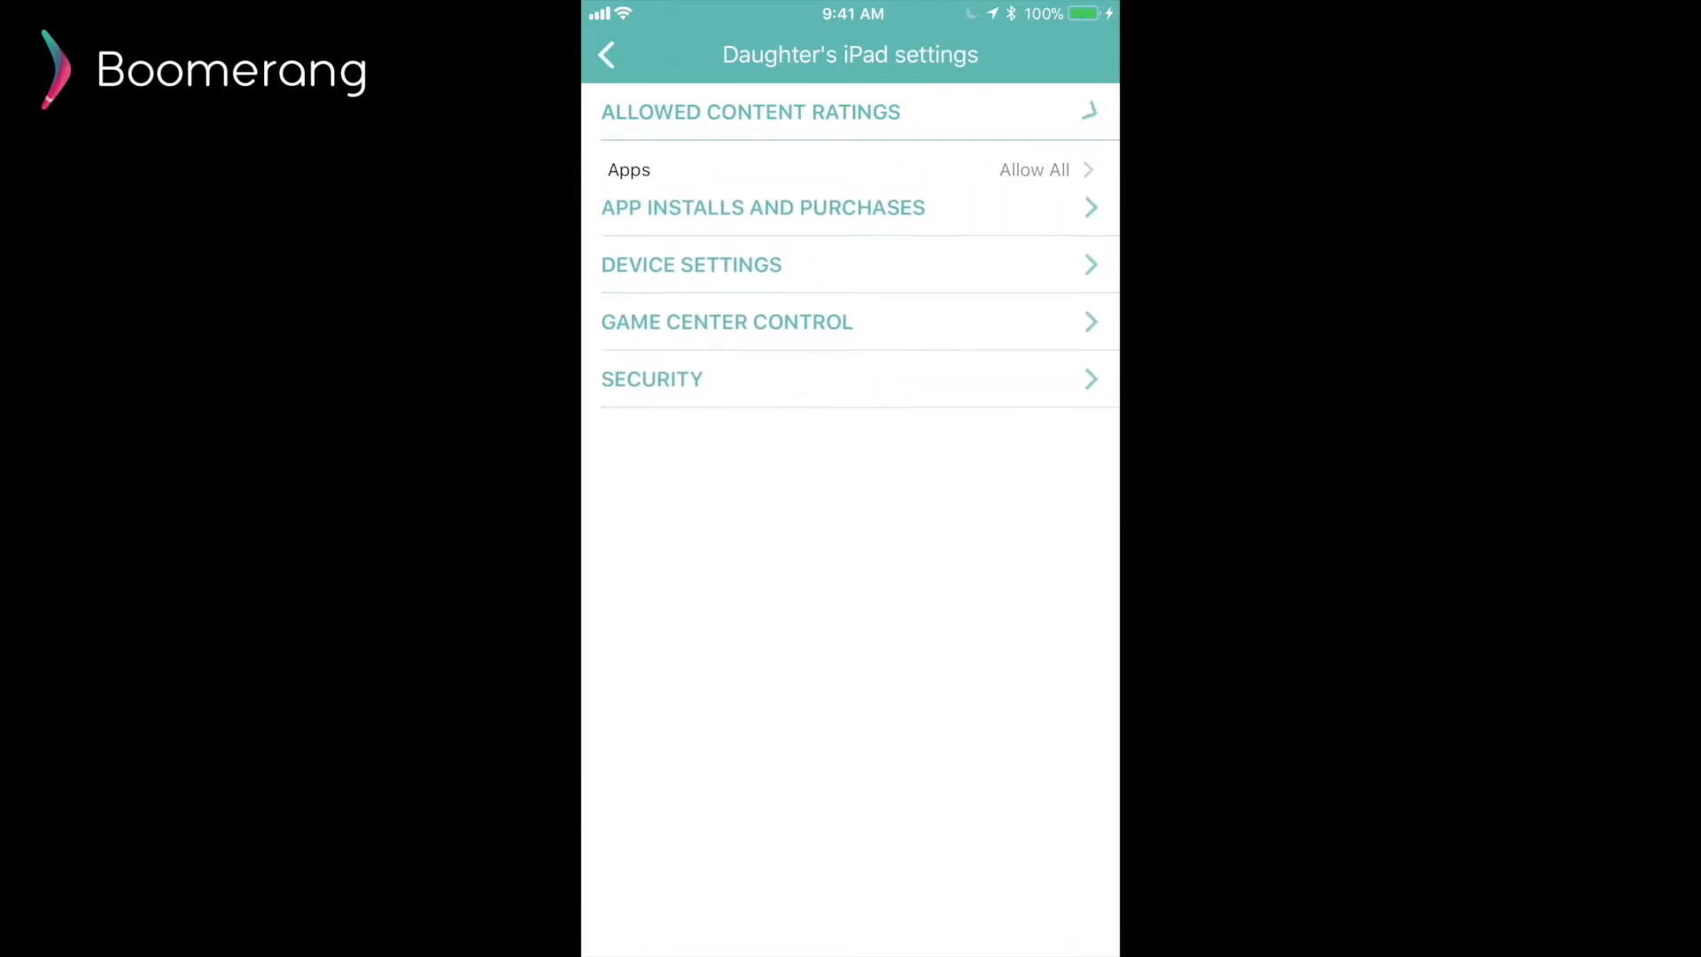
click(750, 112)
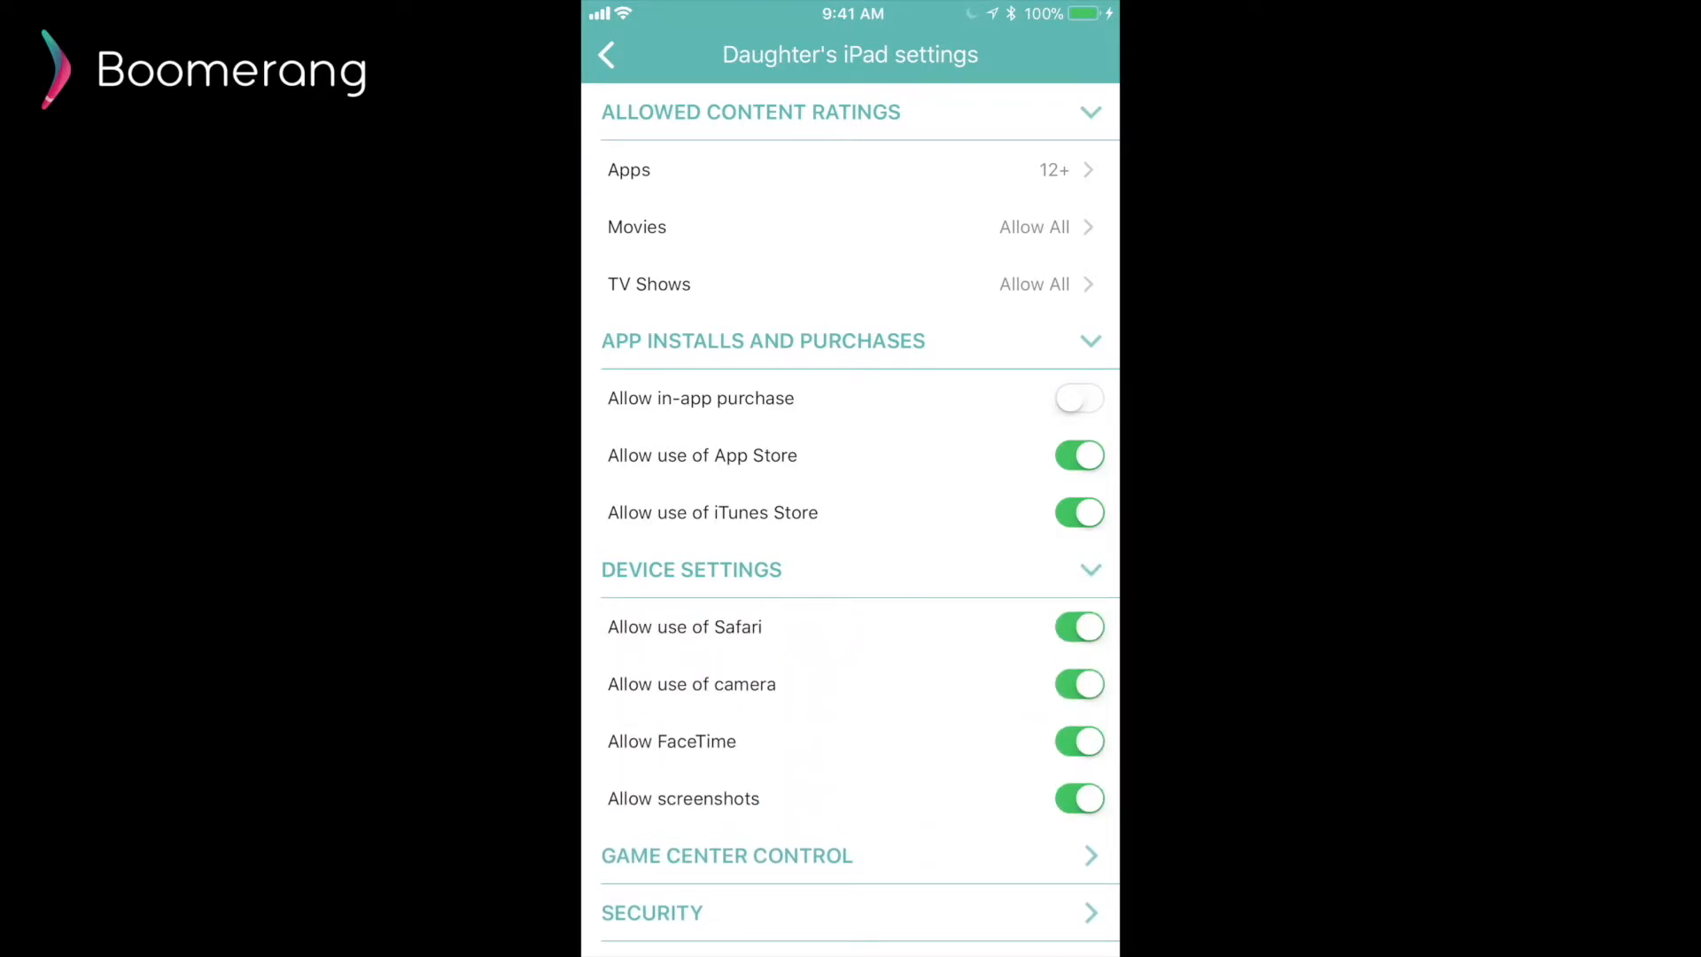
click(606, 55)
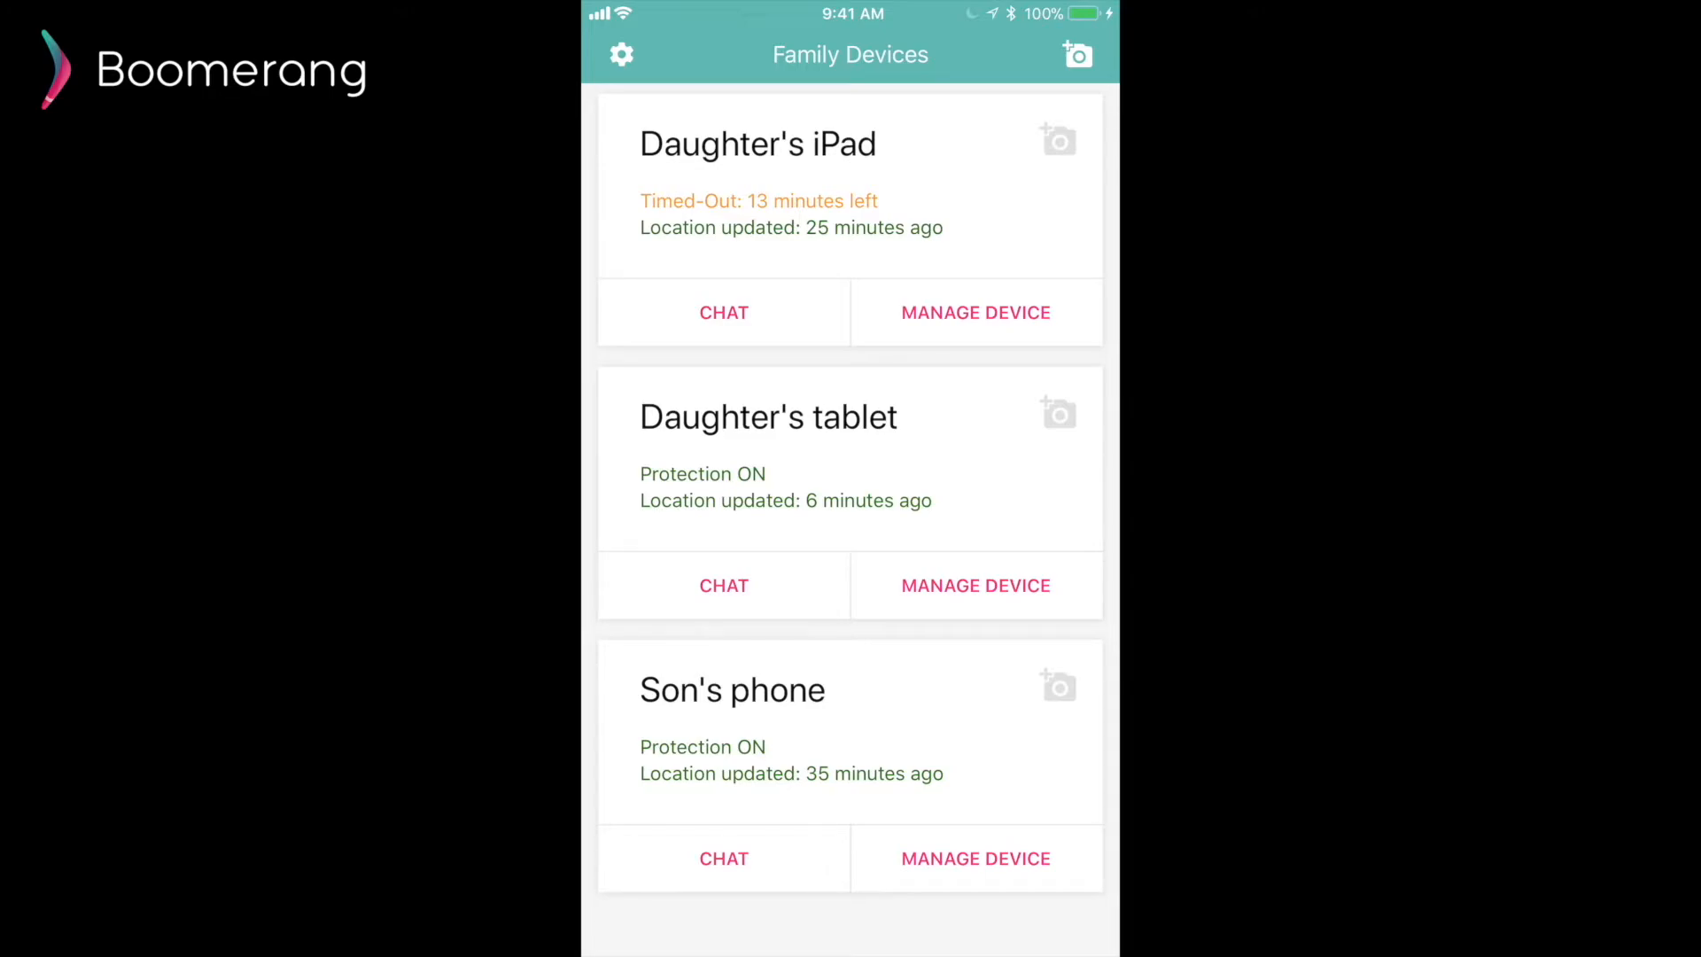
click(973, 585)
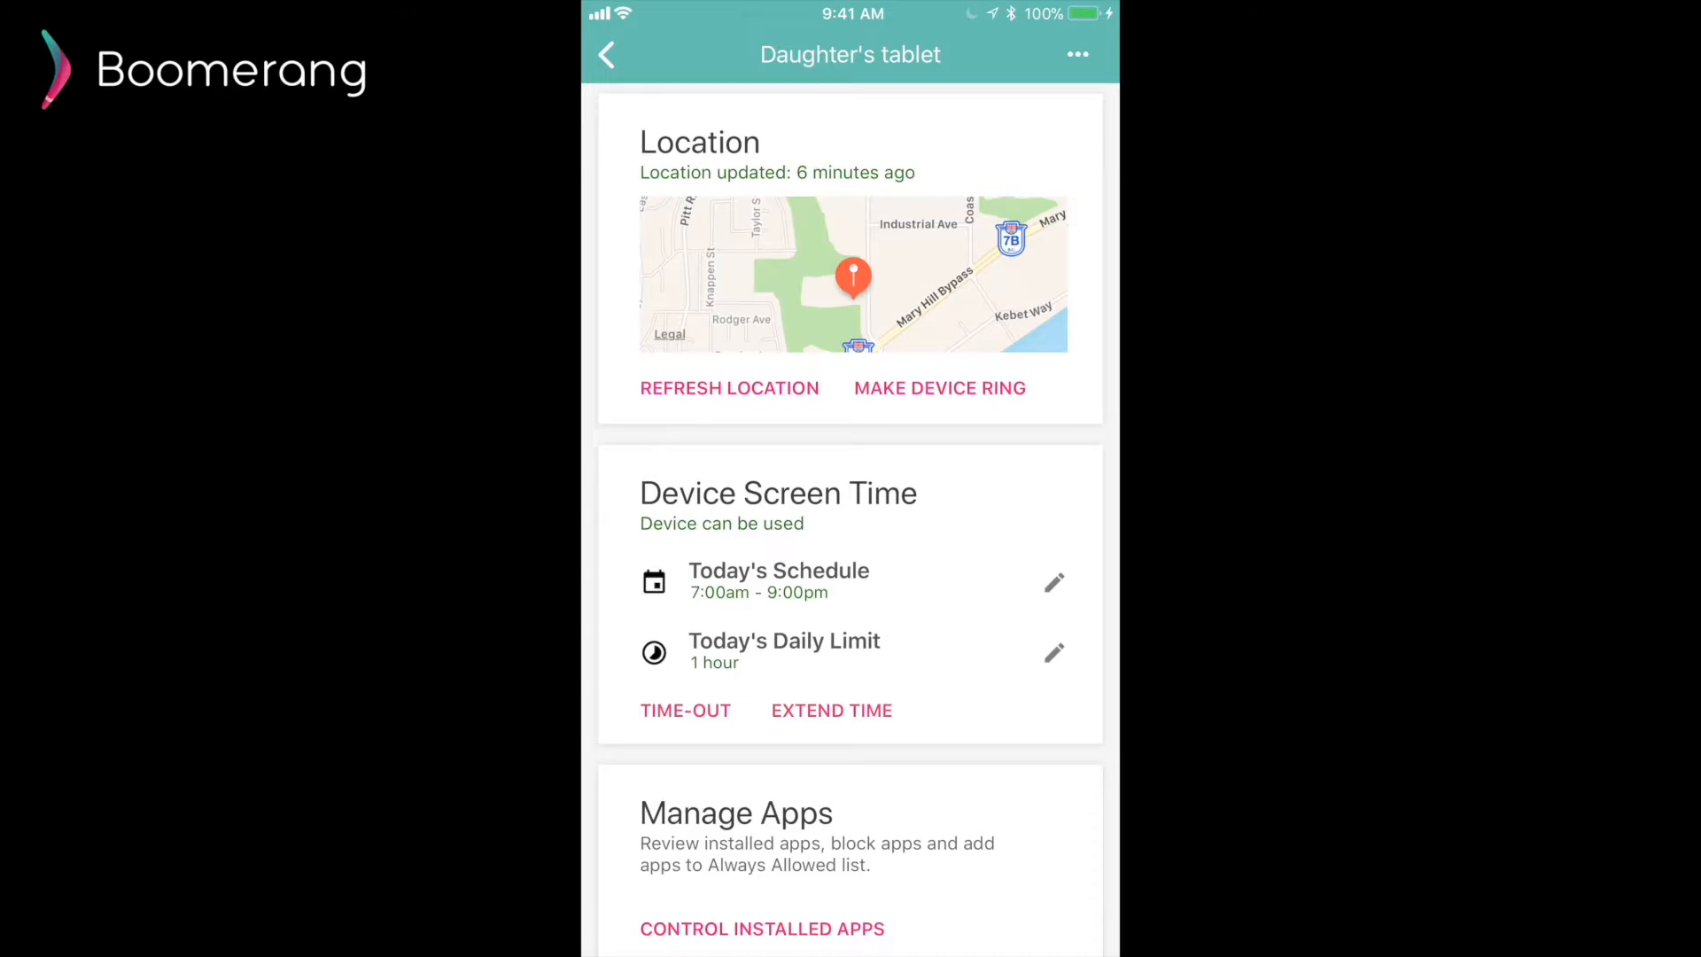
scroll(down, 3)
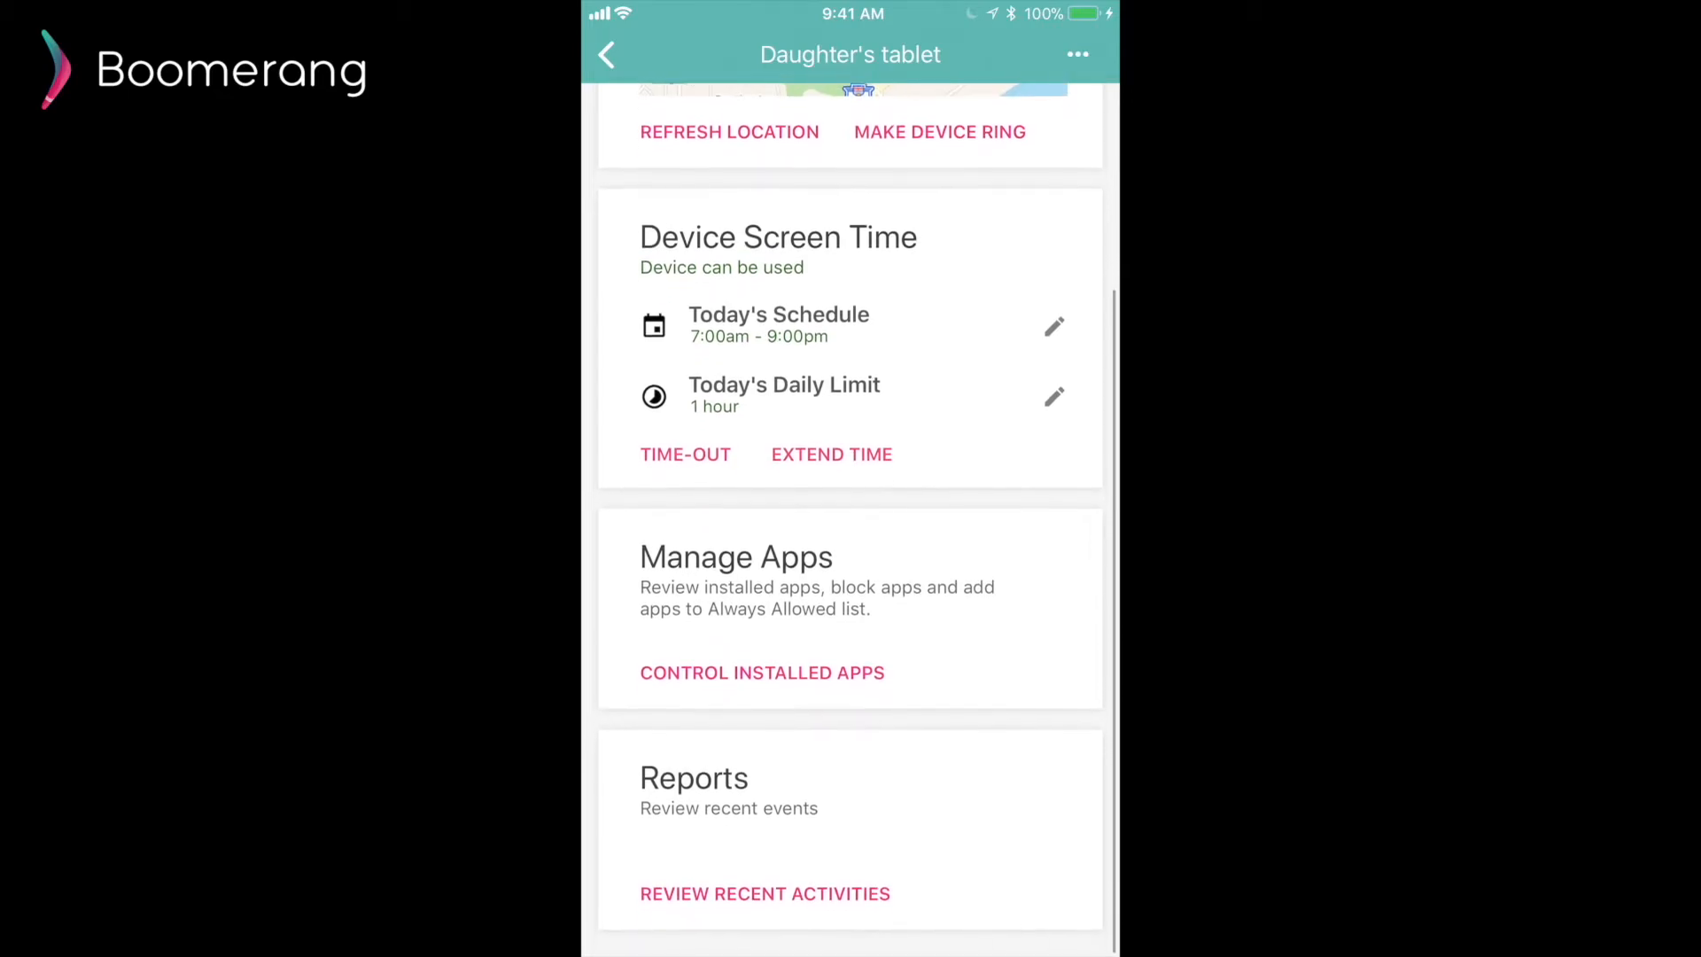
scroll(up, 3)
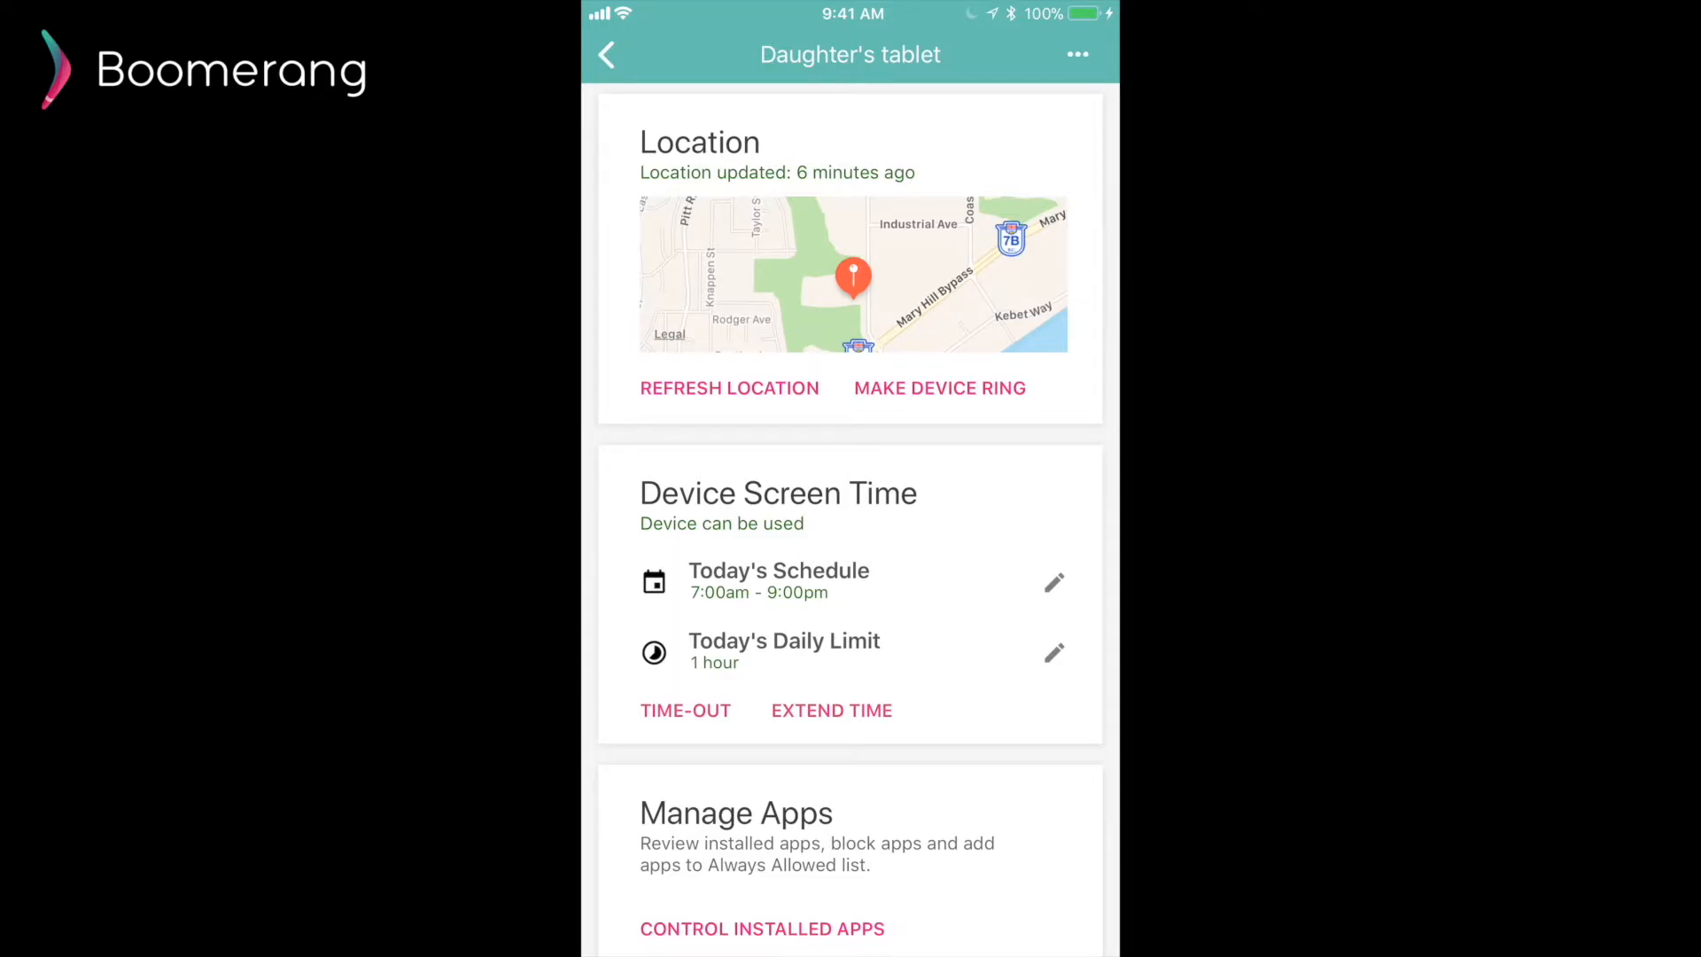
click(728, 389)
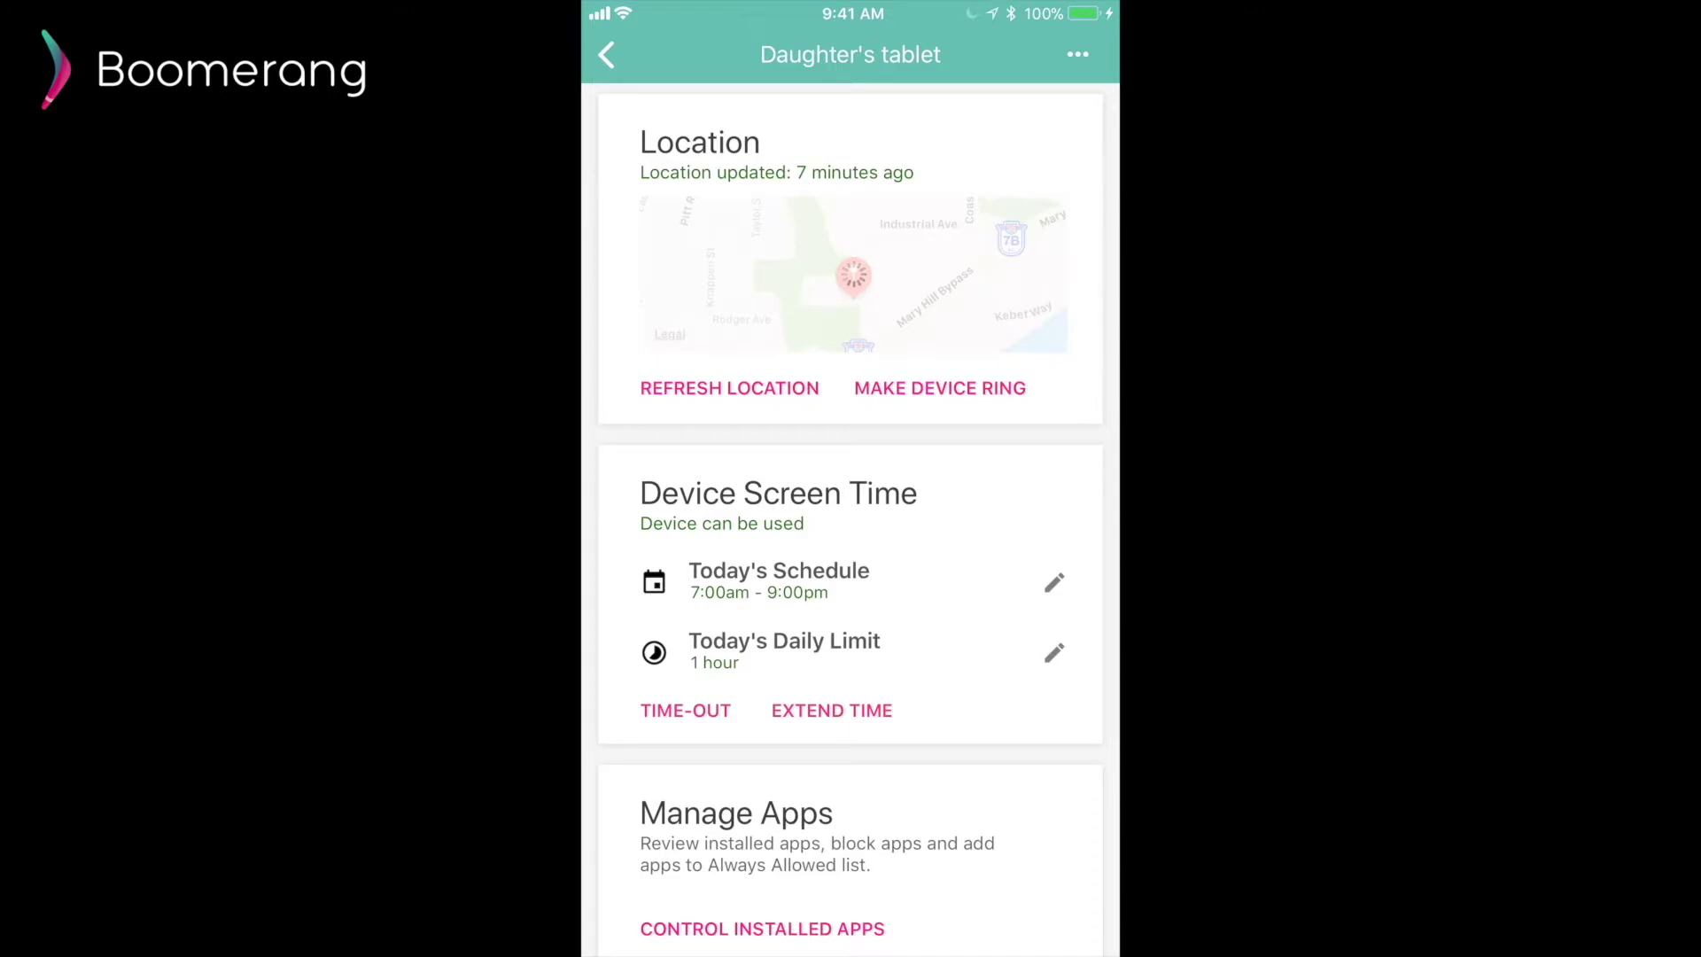
click(729, 388)
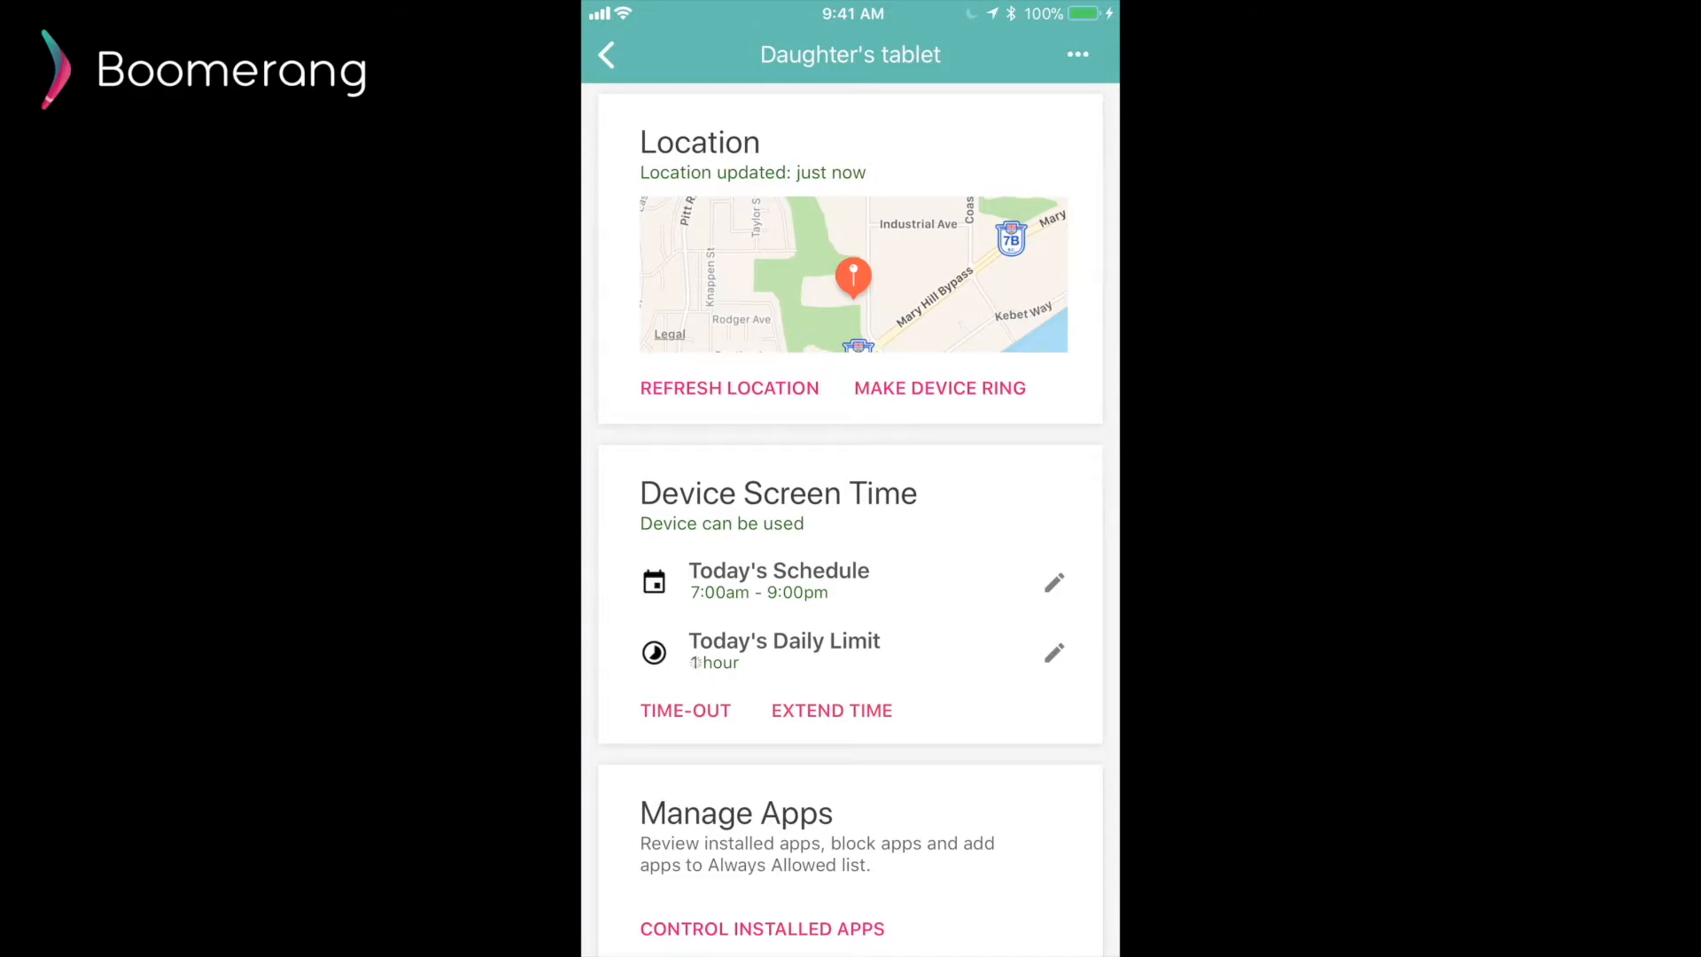
click(1053, 583)
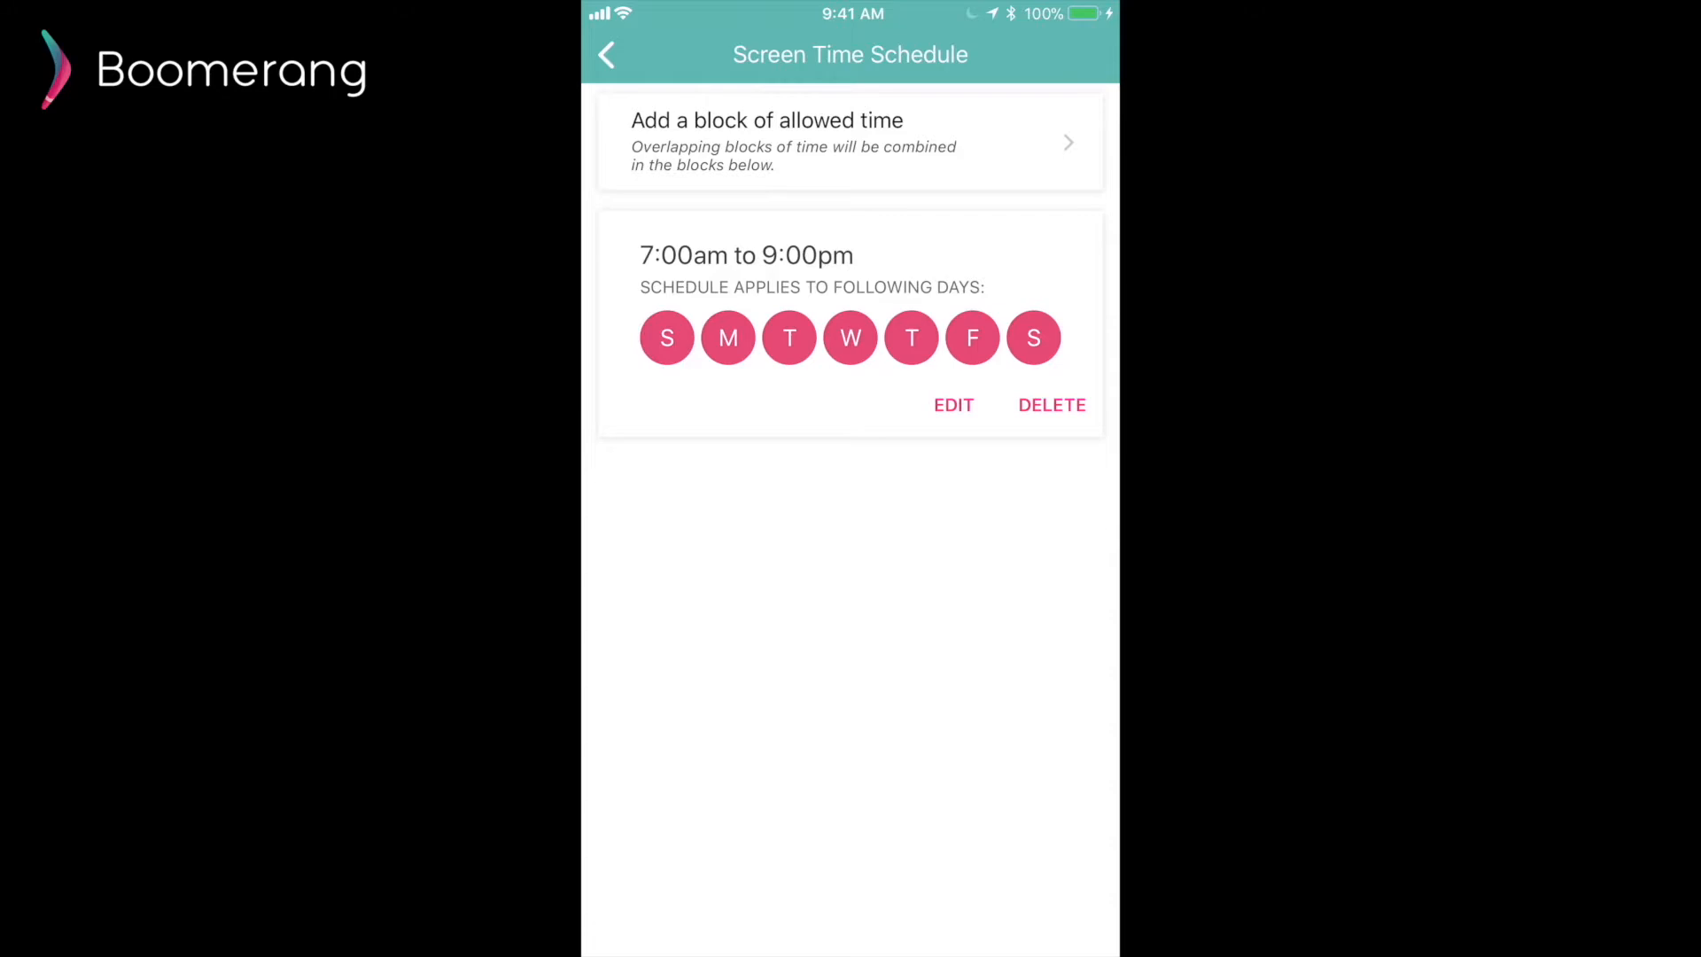
click(954, 405)
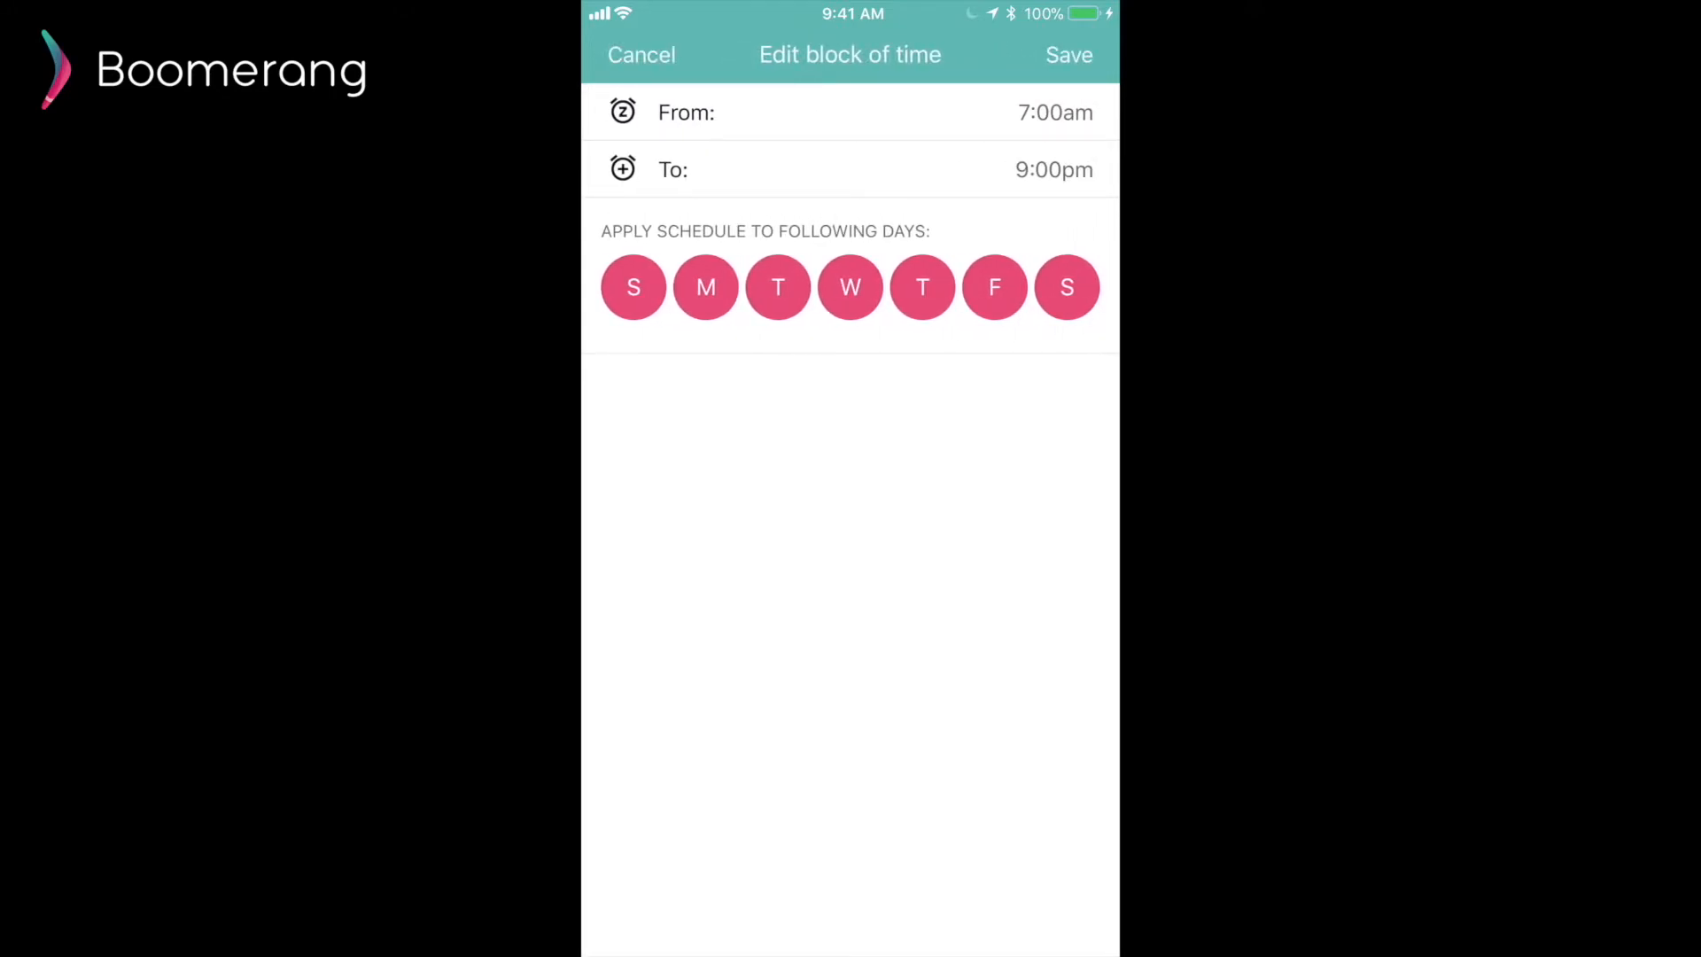
click(1067, 55)
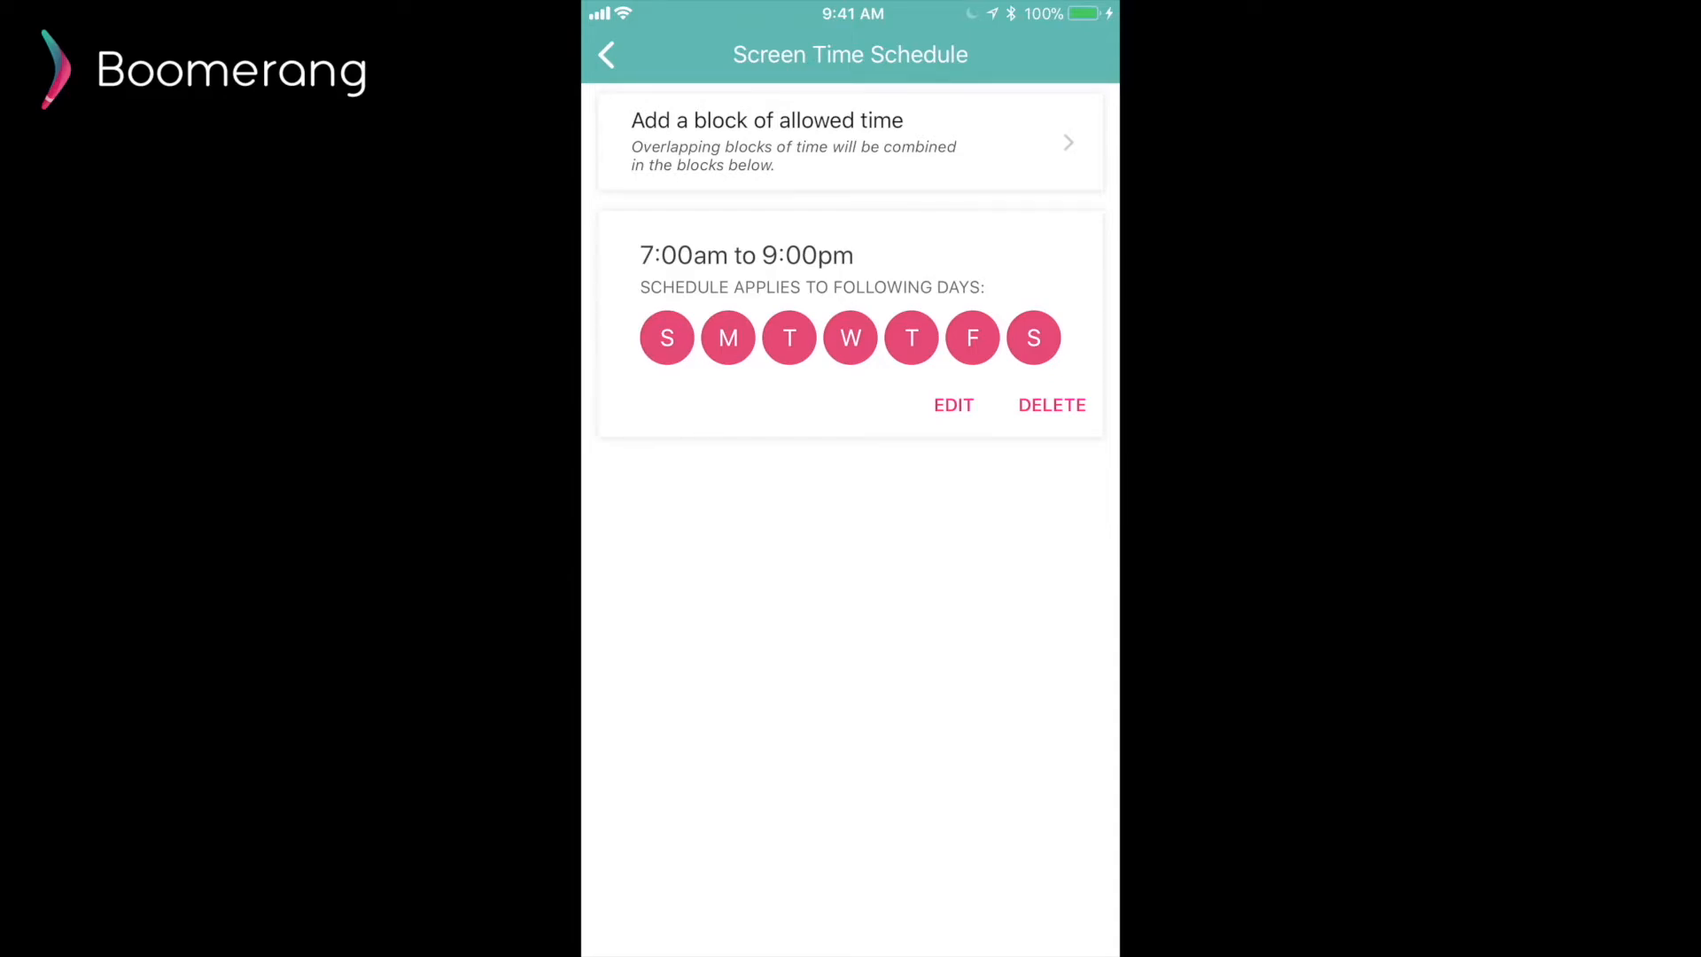
click(606, 55)
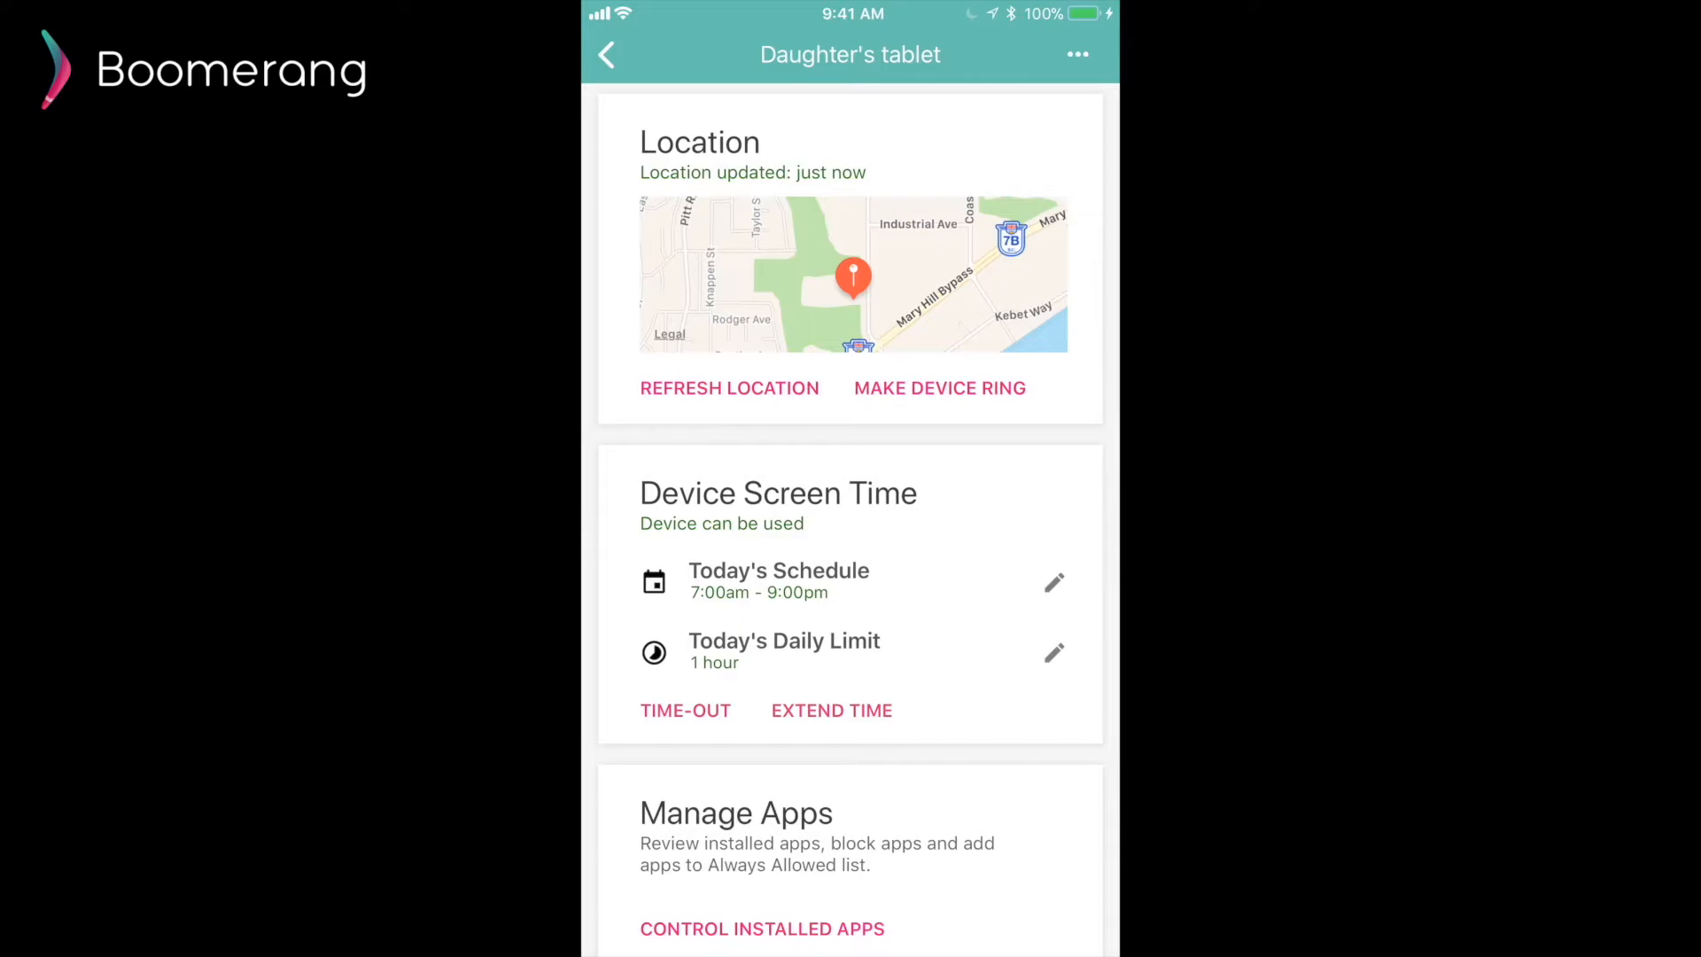
click(1053, 652)
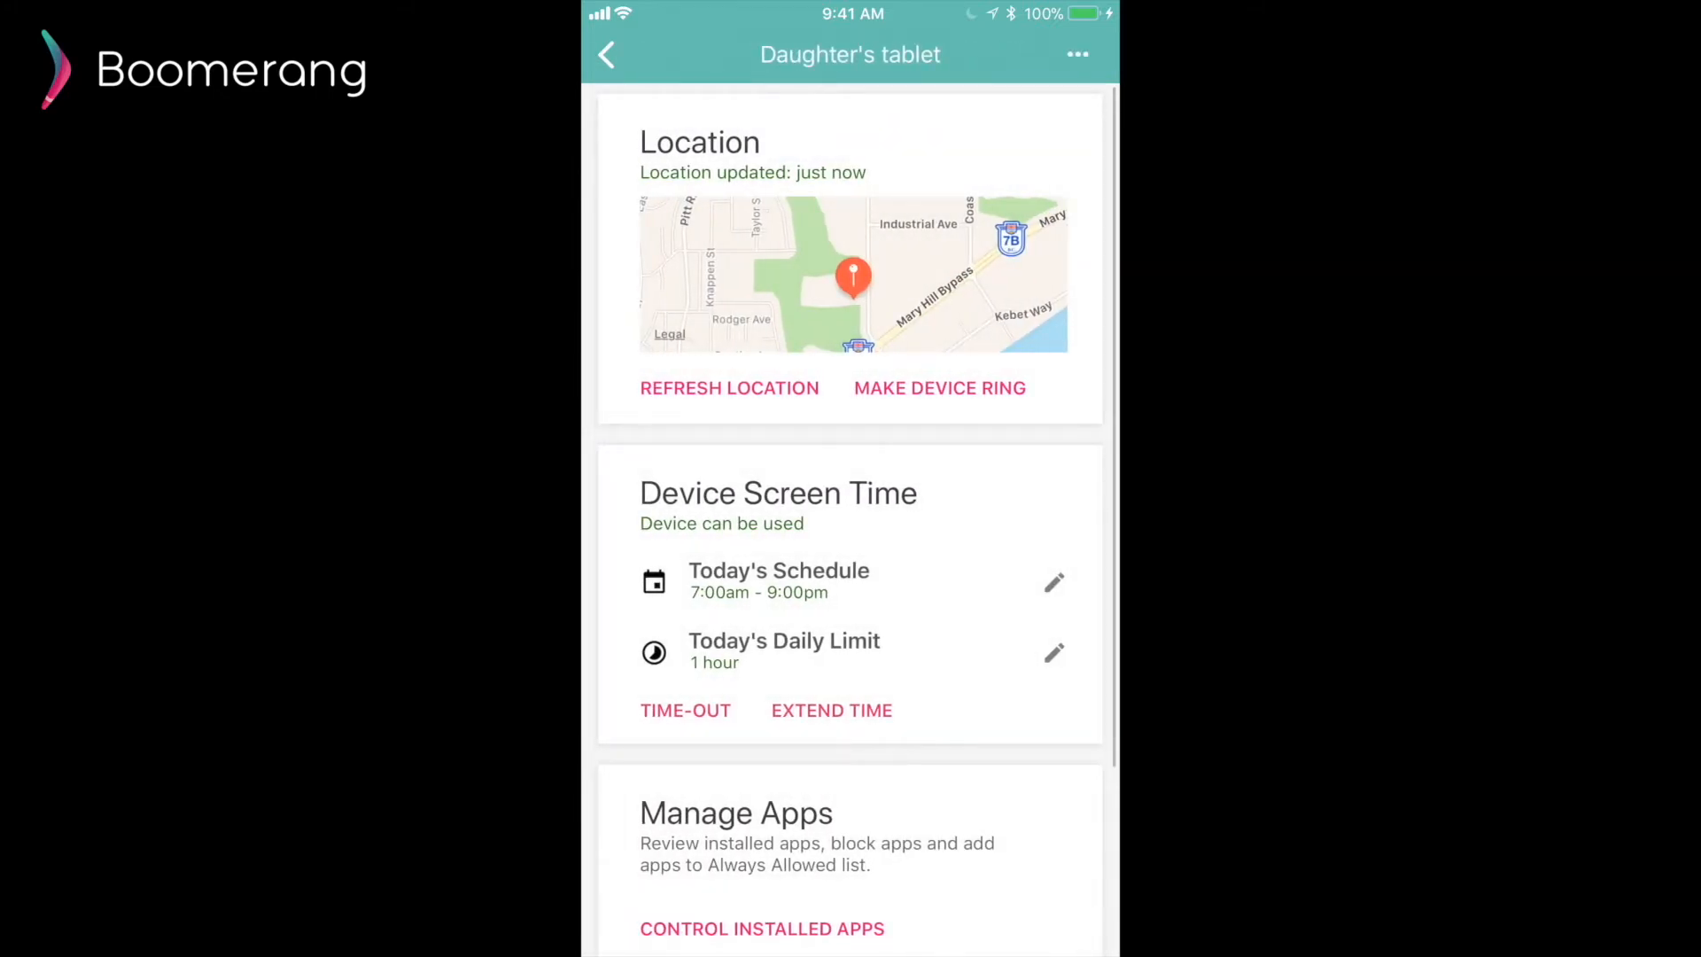
click(684, 711)
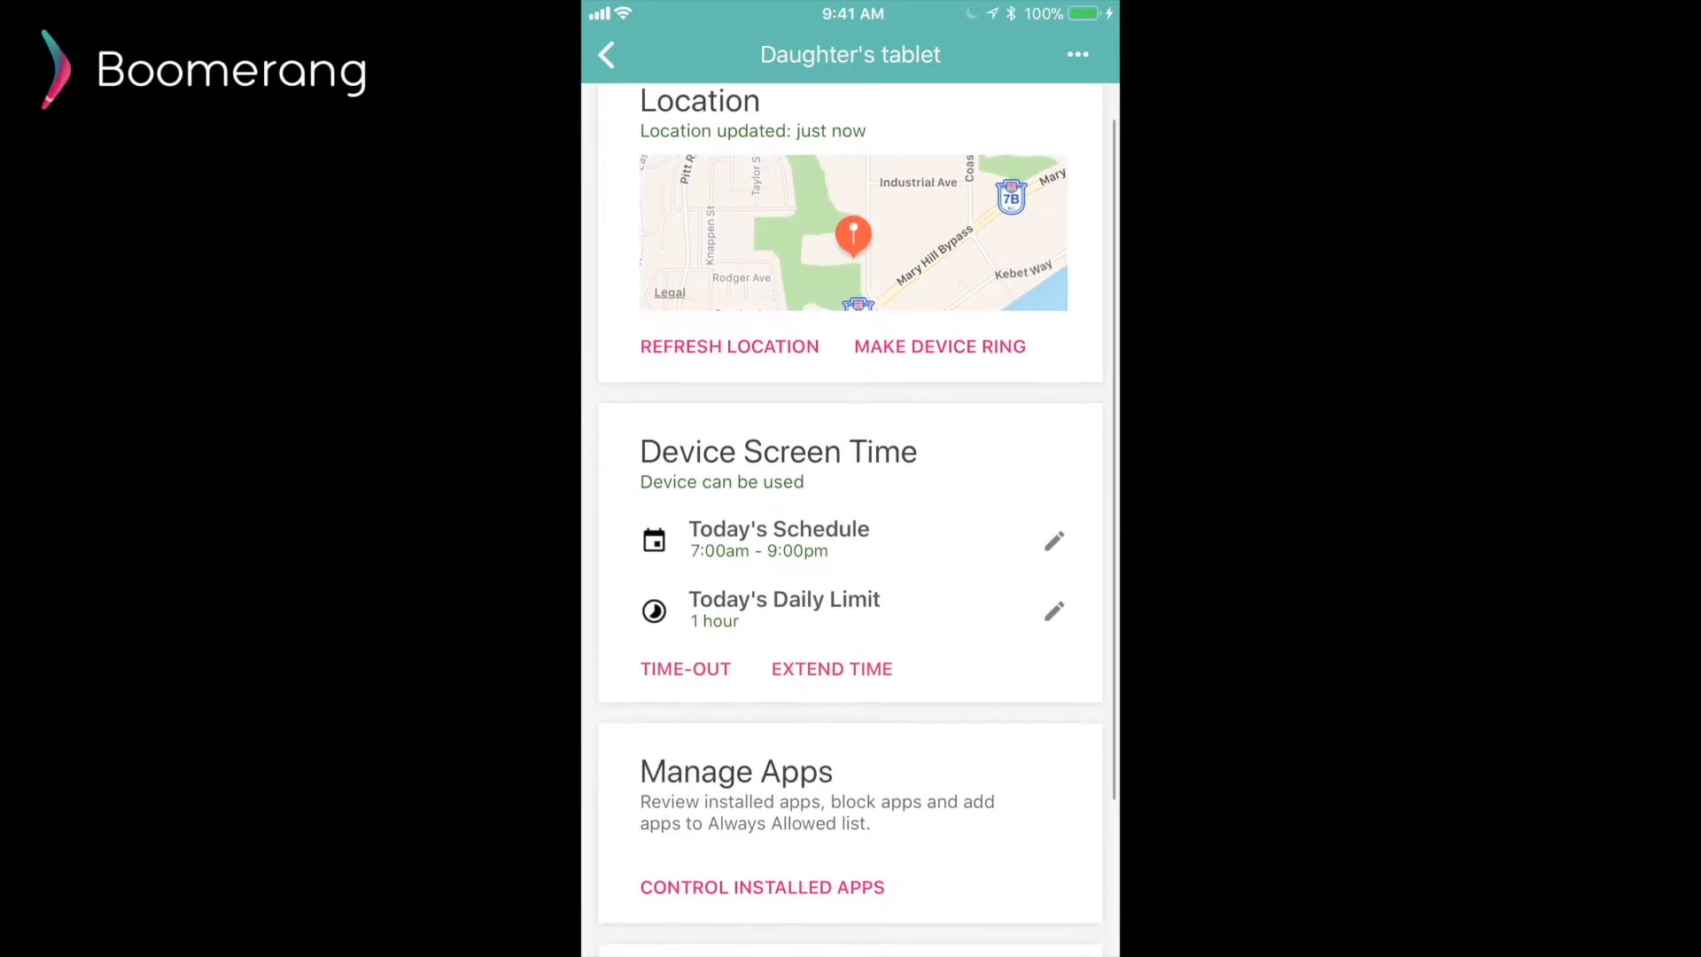
In Control Installed Apps, set YouTube to Blocked
scroll(down, 3)
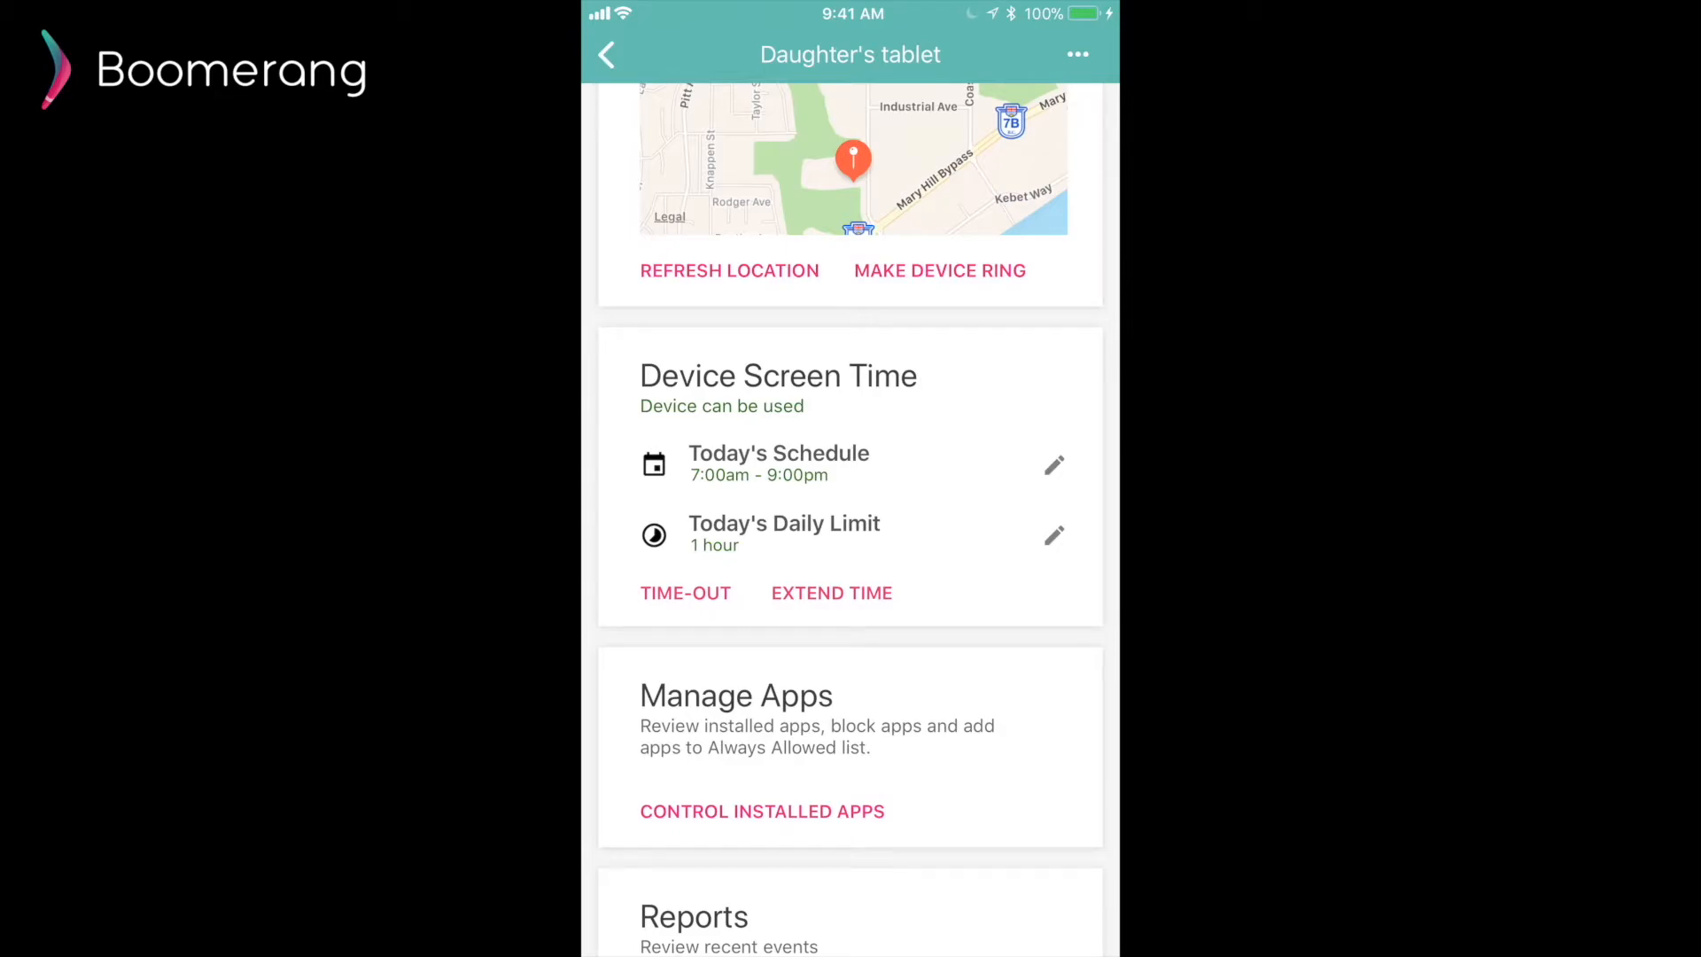
click(762, 809)
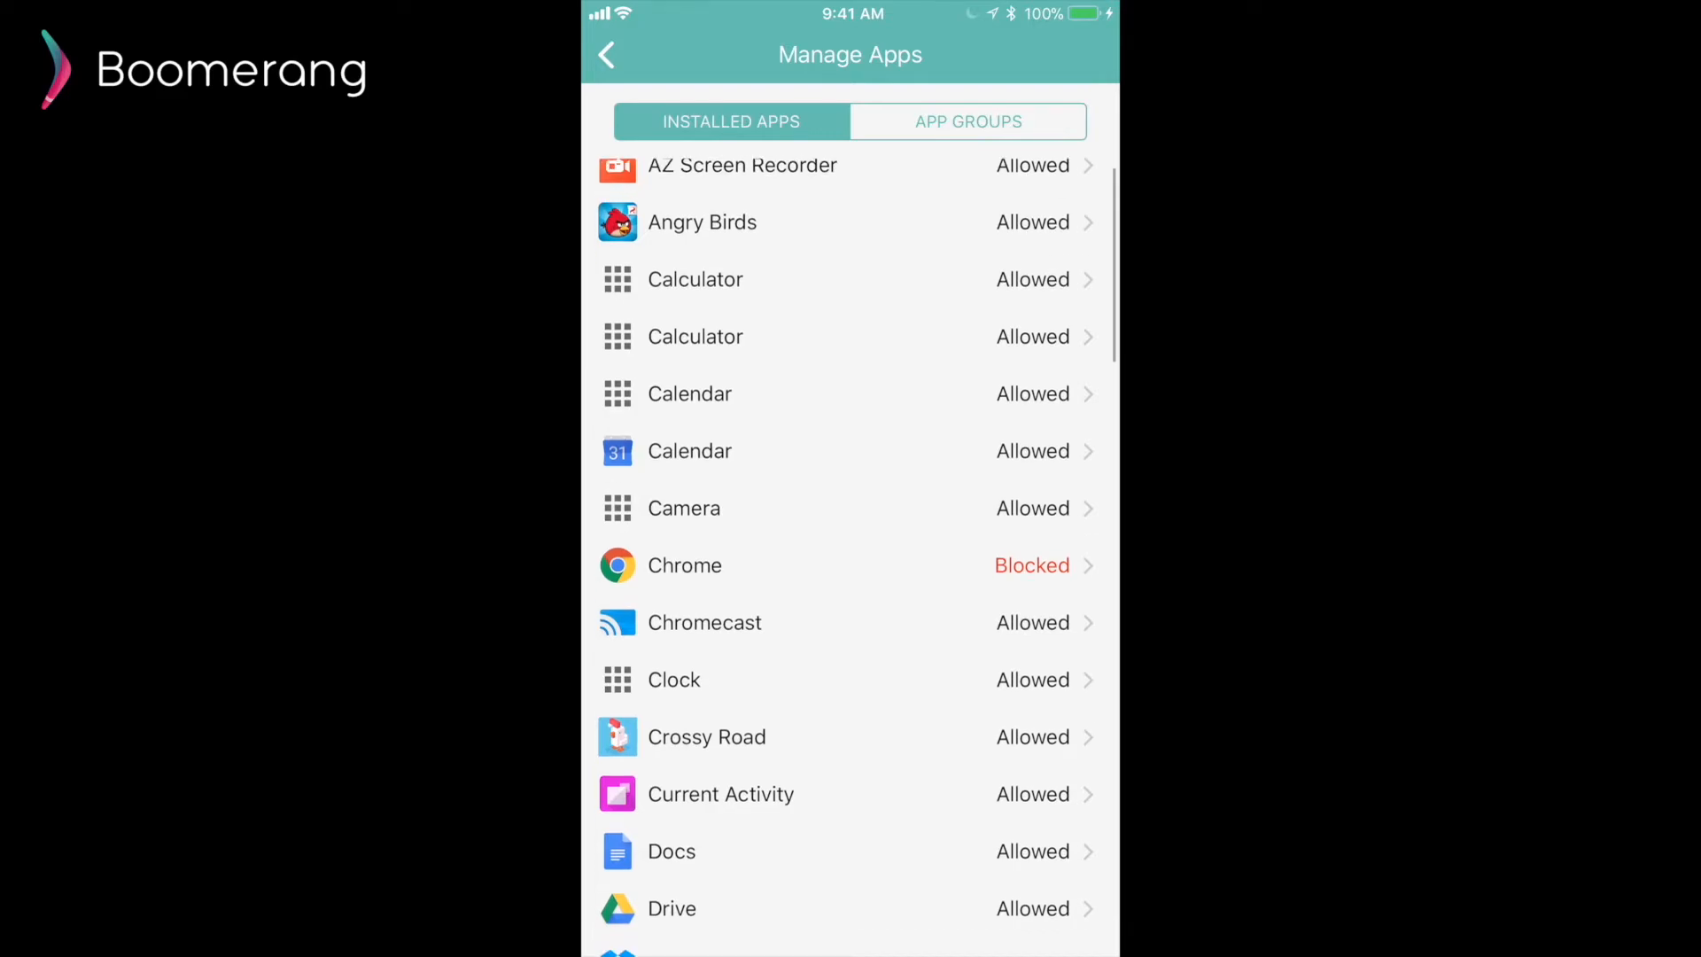
scroll(down, 3)
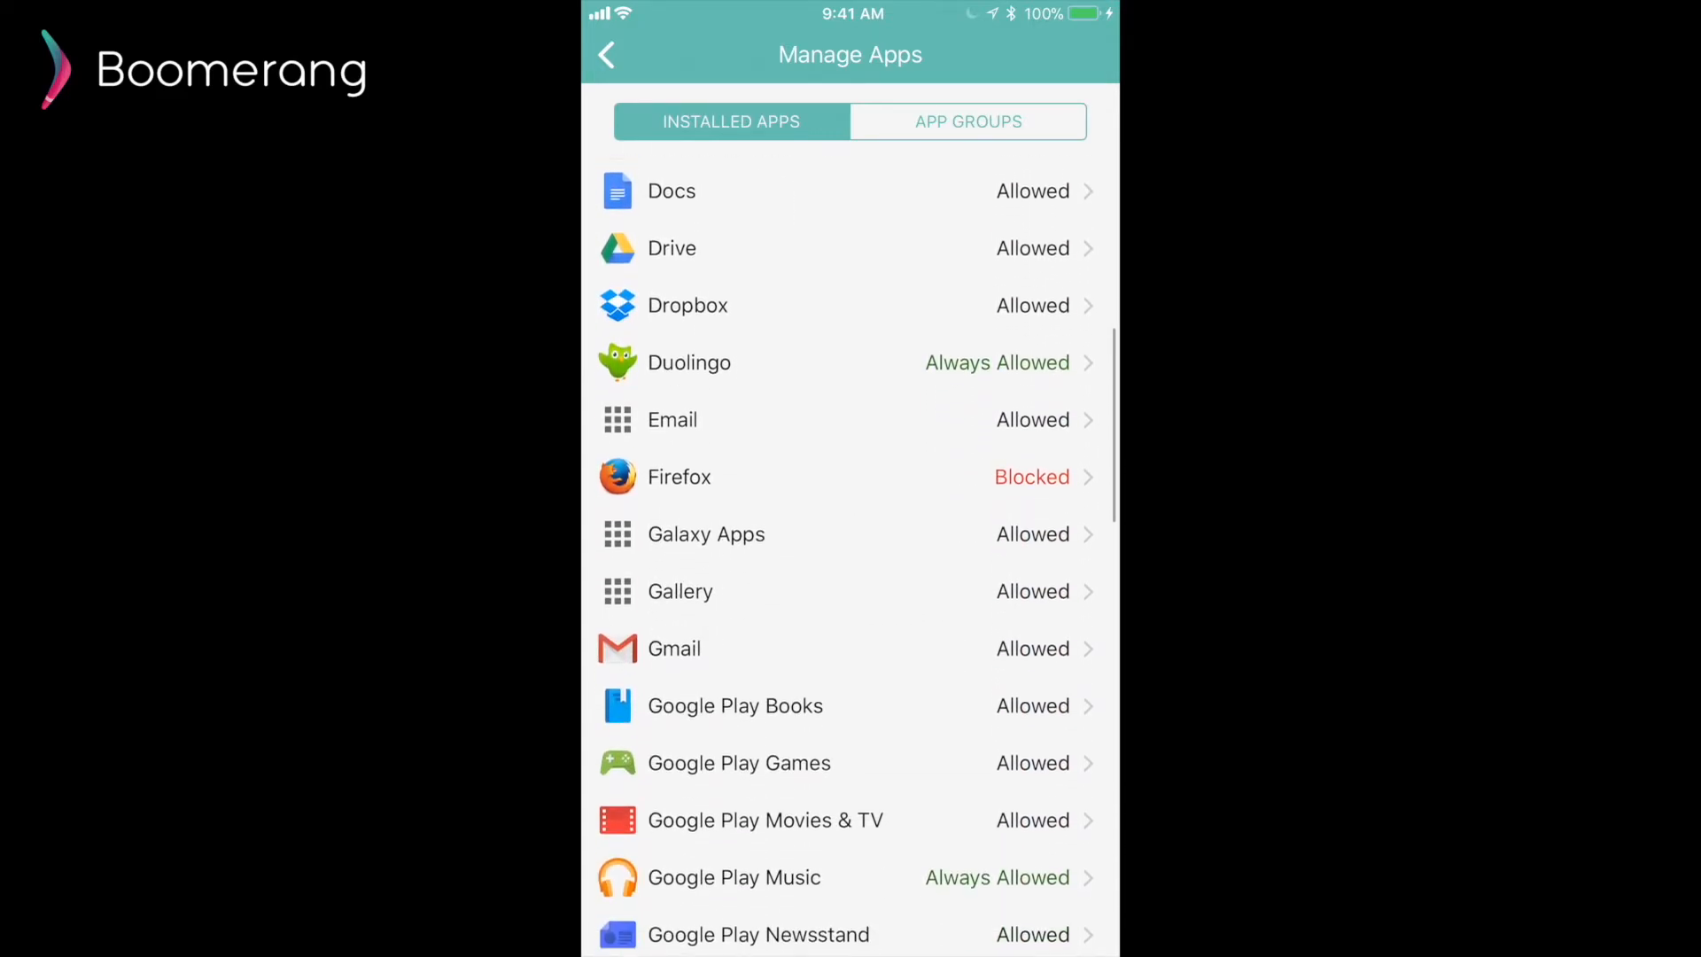
scroll(down, 3)
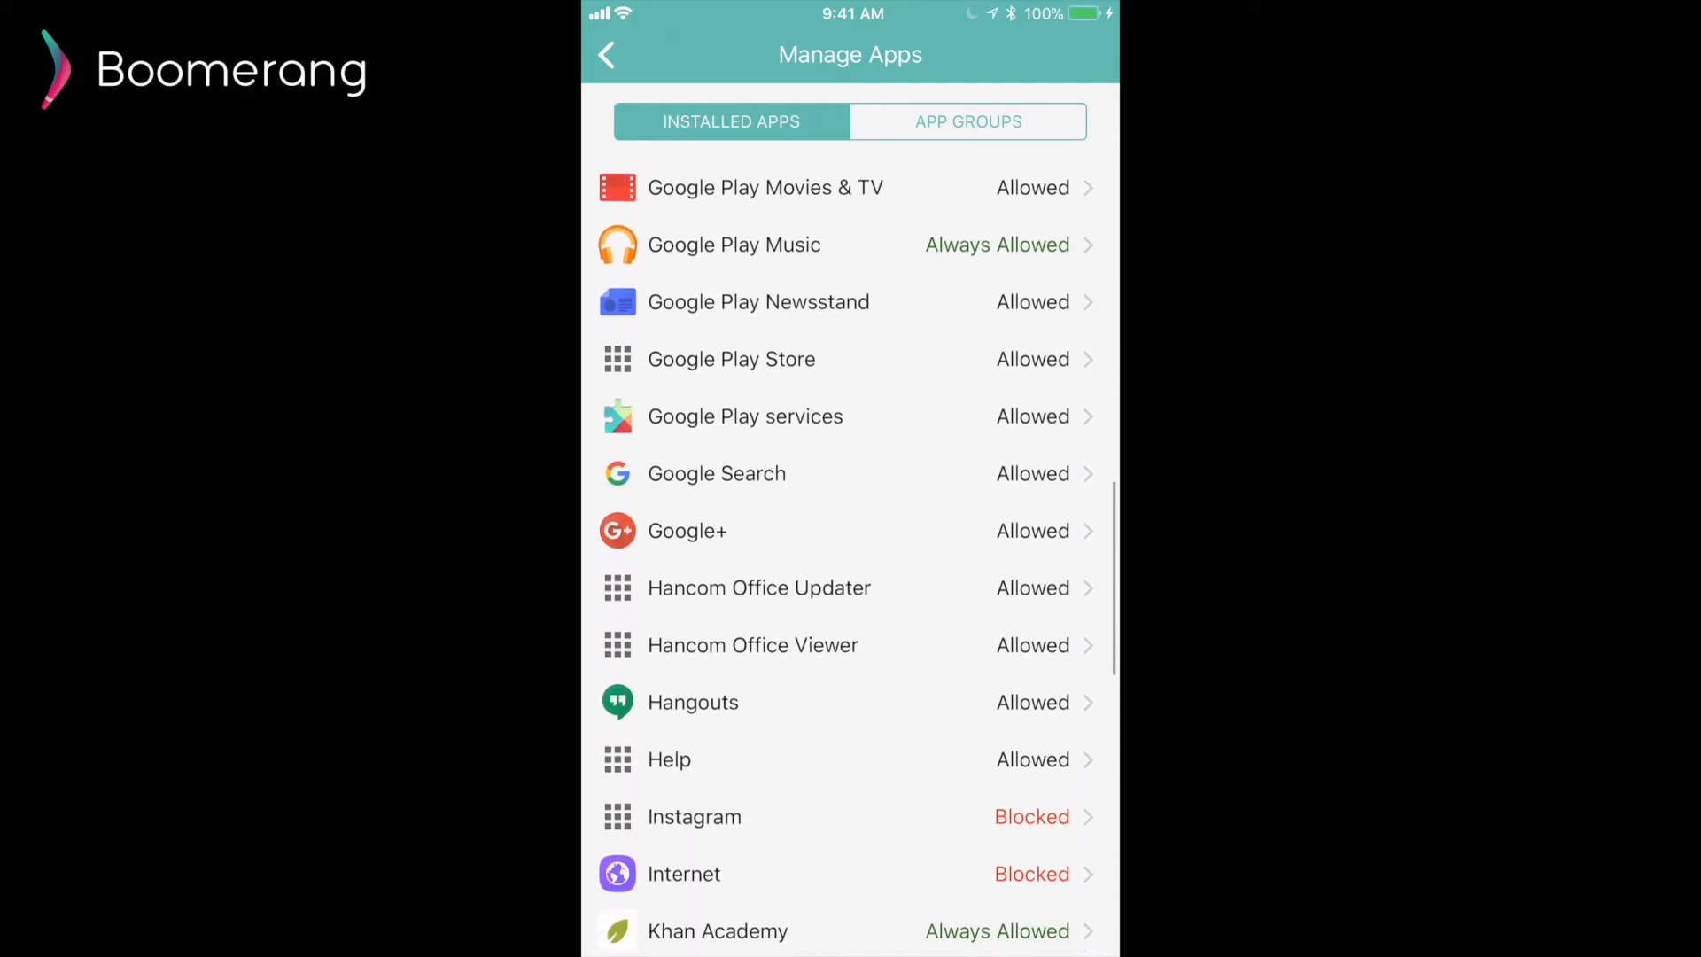
scroll(down, 3)
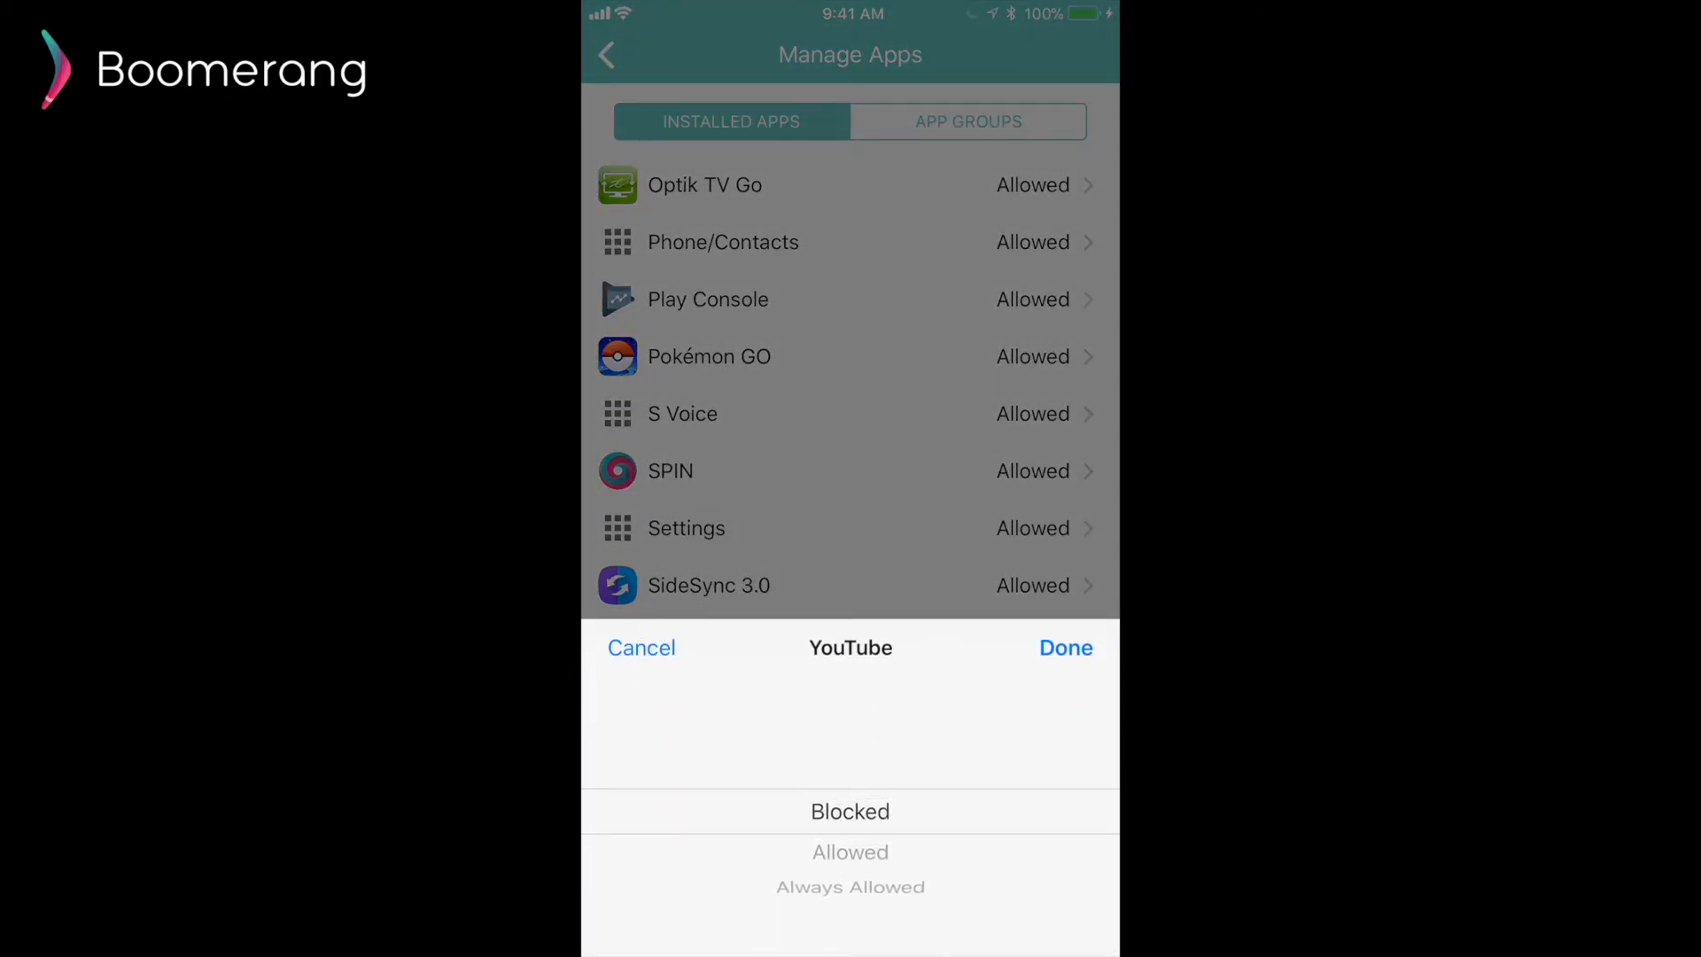
click(1065, 649)
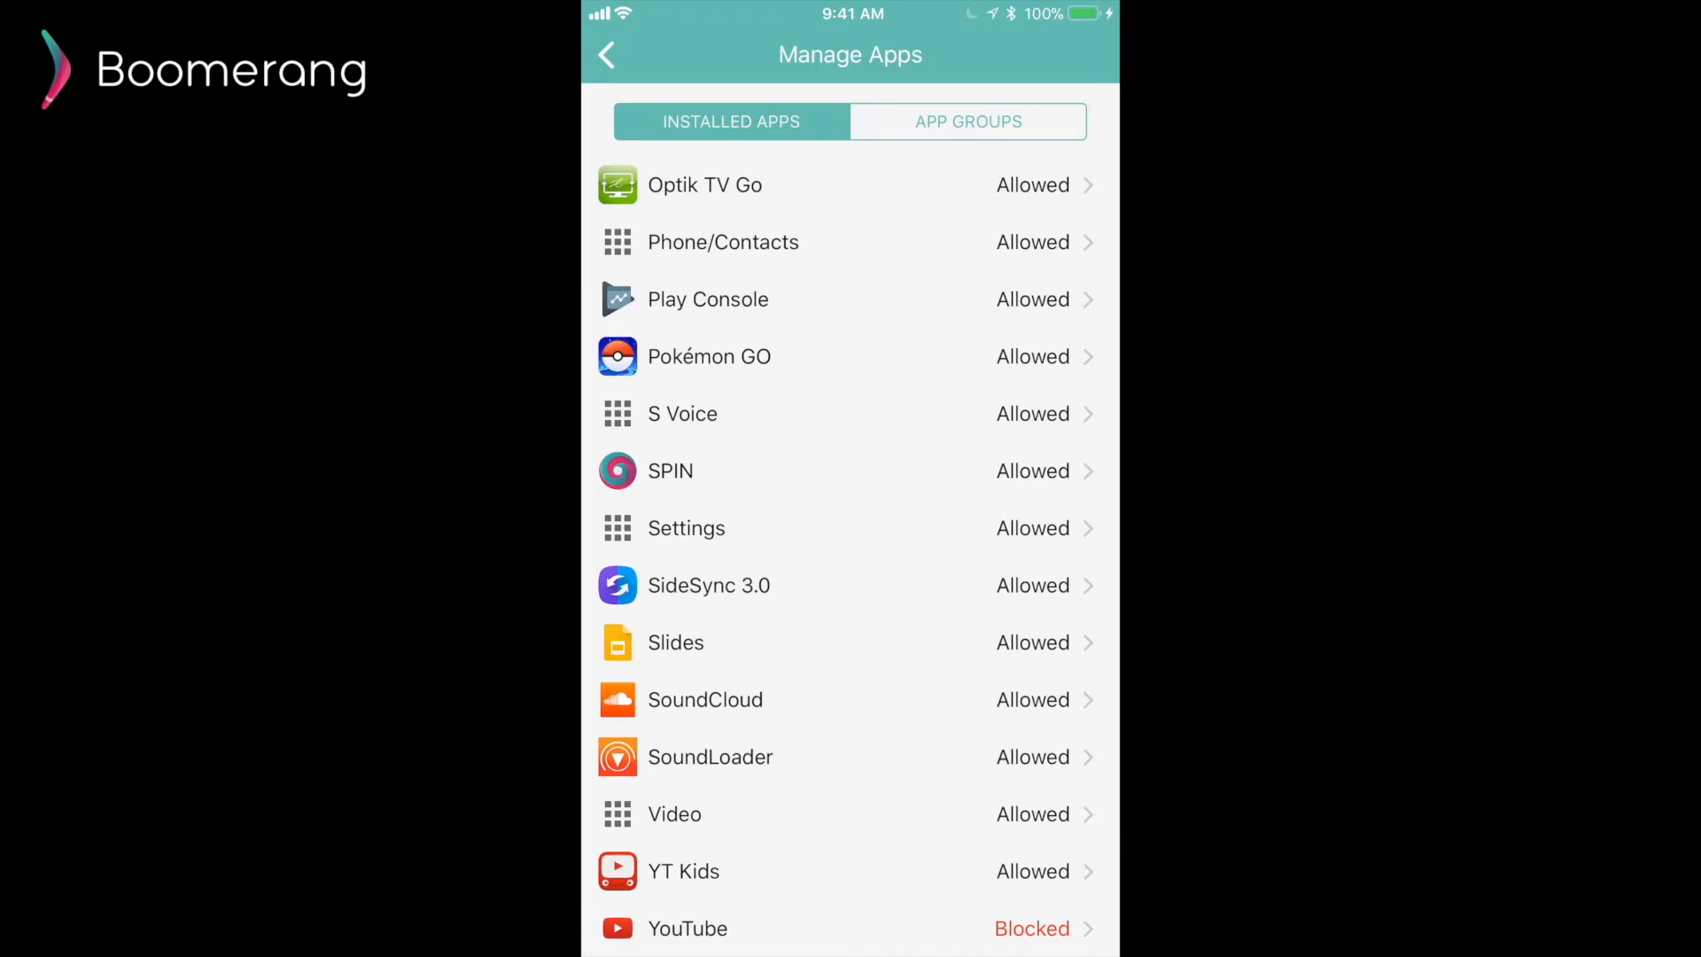
Set Duolingo to Always Allowed and view the blocked app groups
scroll(up, 3)
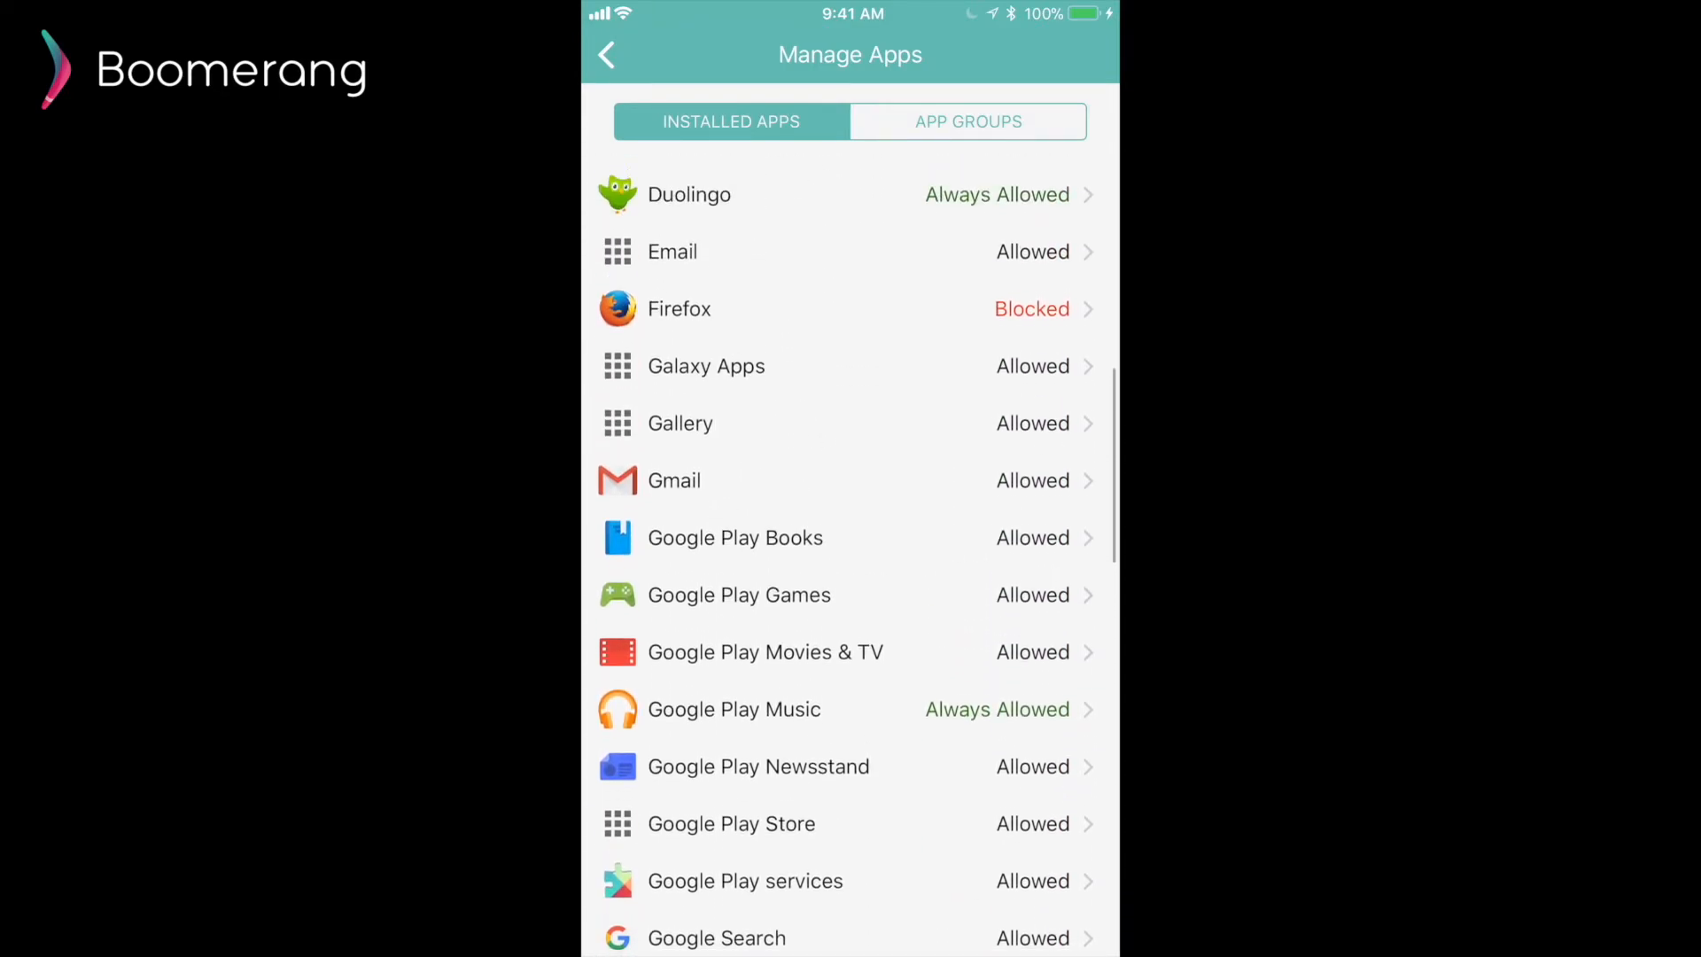
scroll(up, 3)
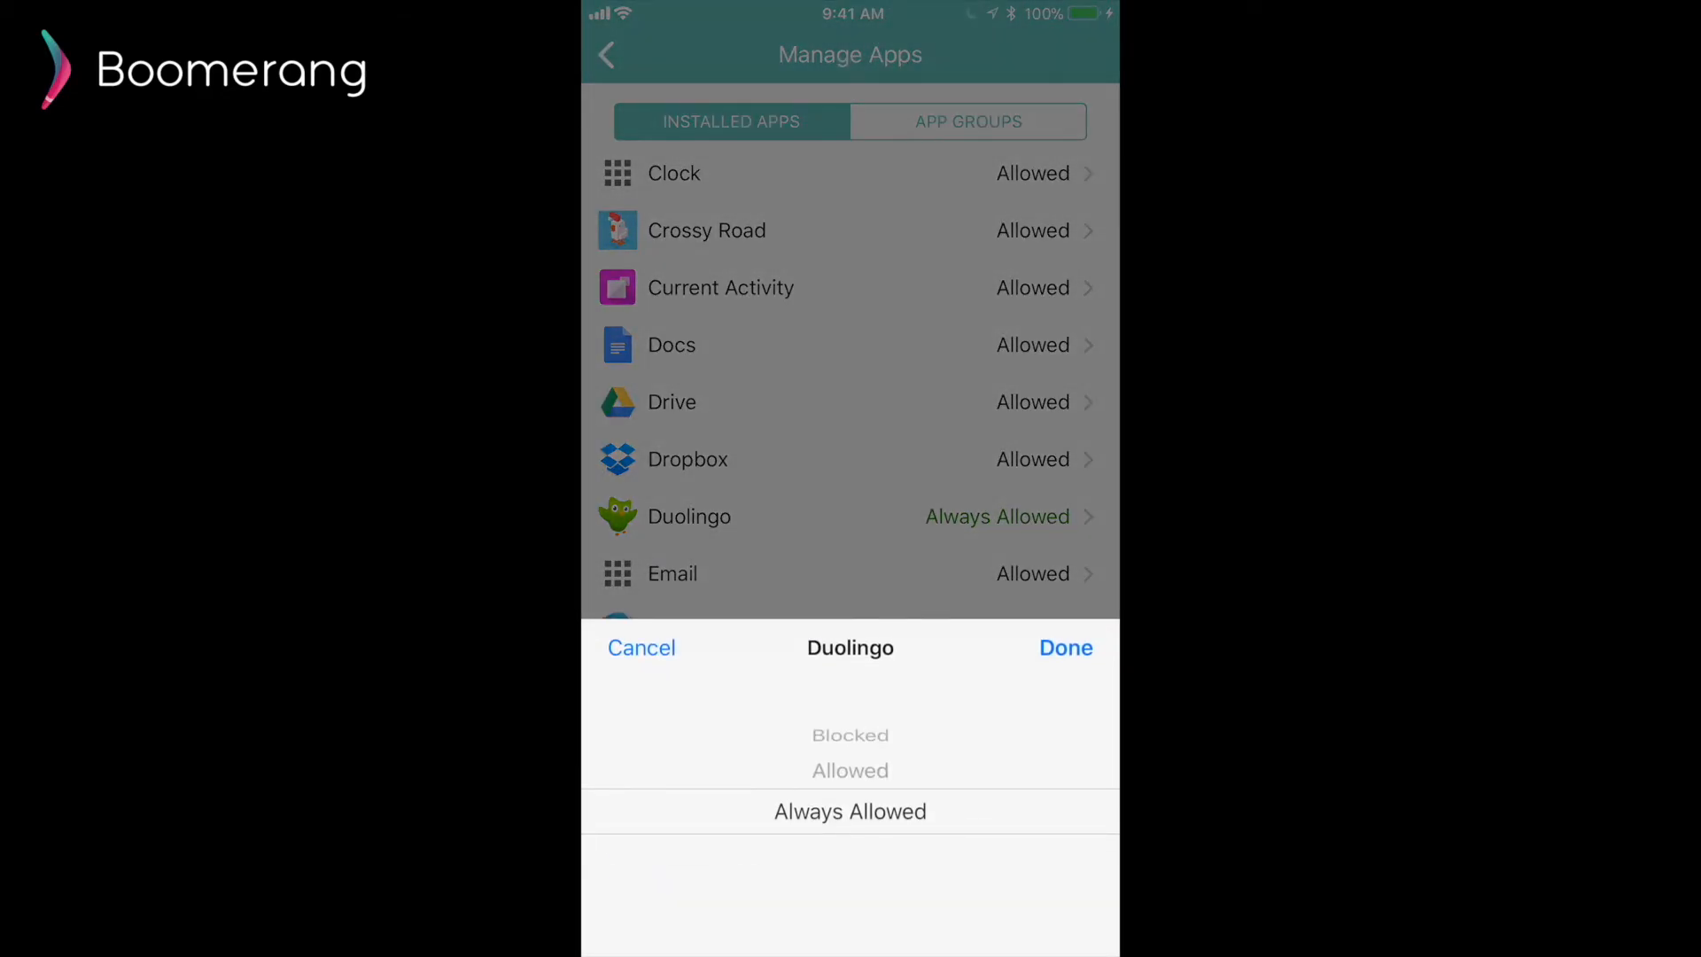
click(1065, 649)
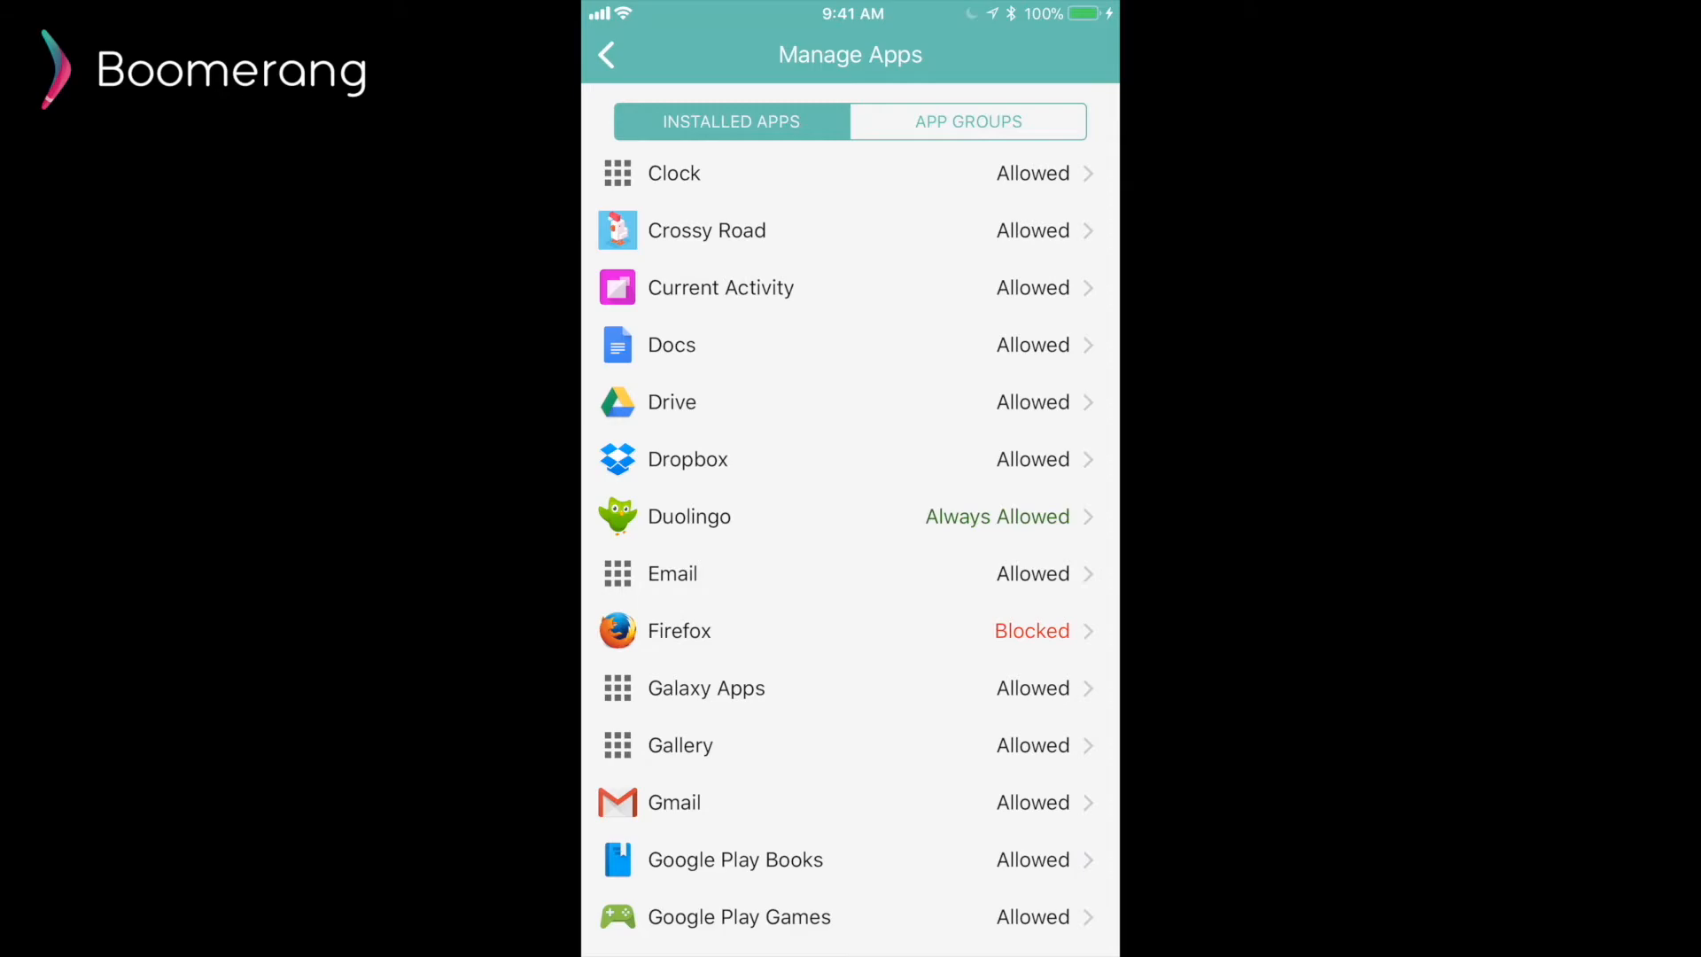
click(967, 121)
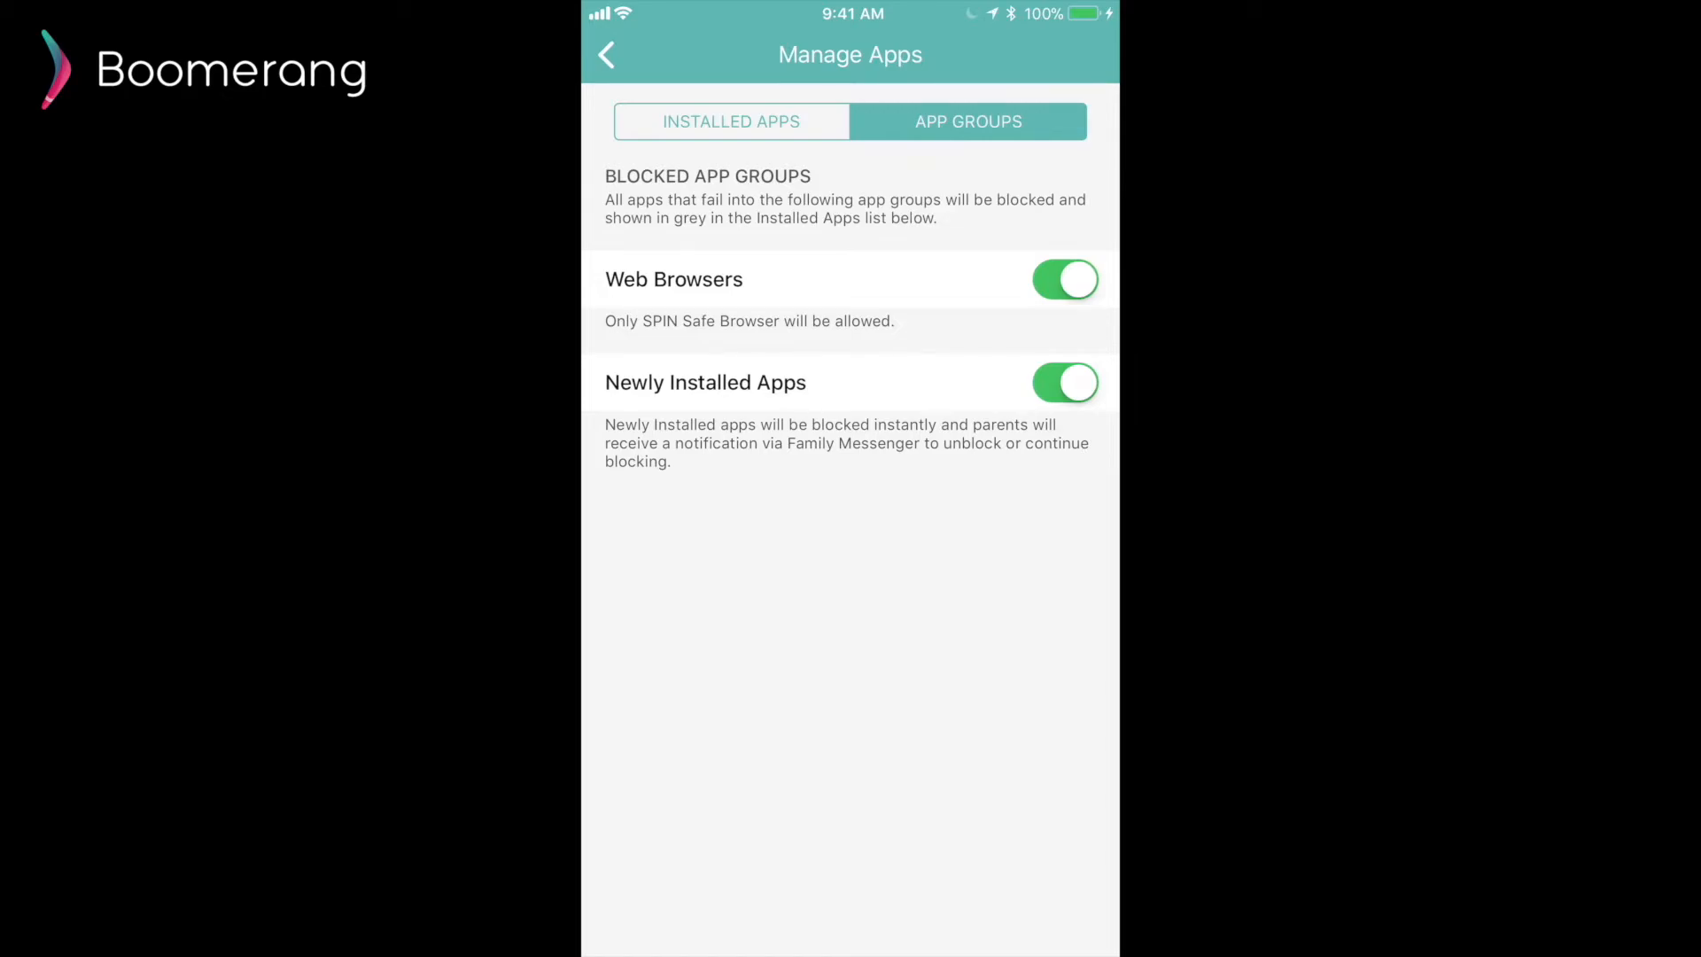
click(606, 55)
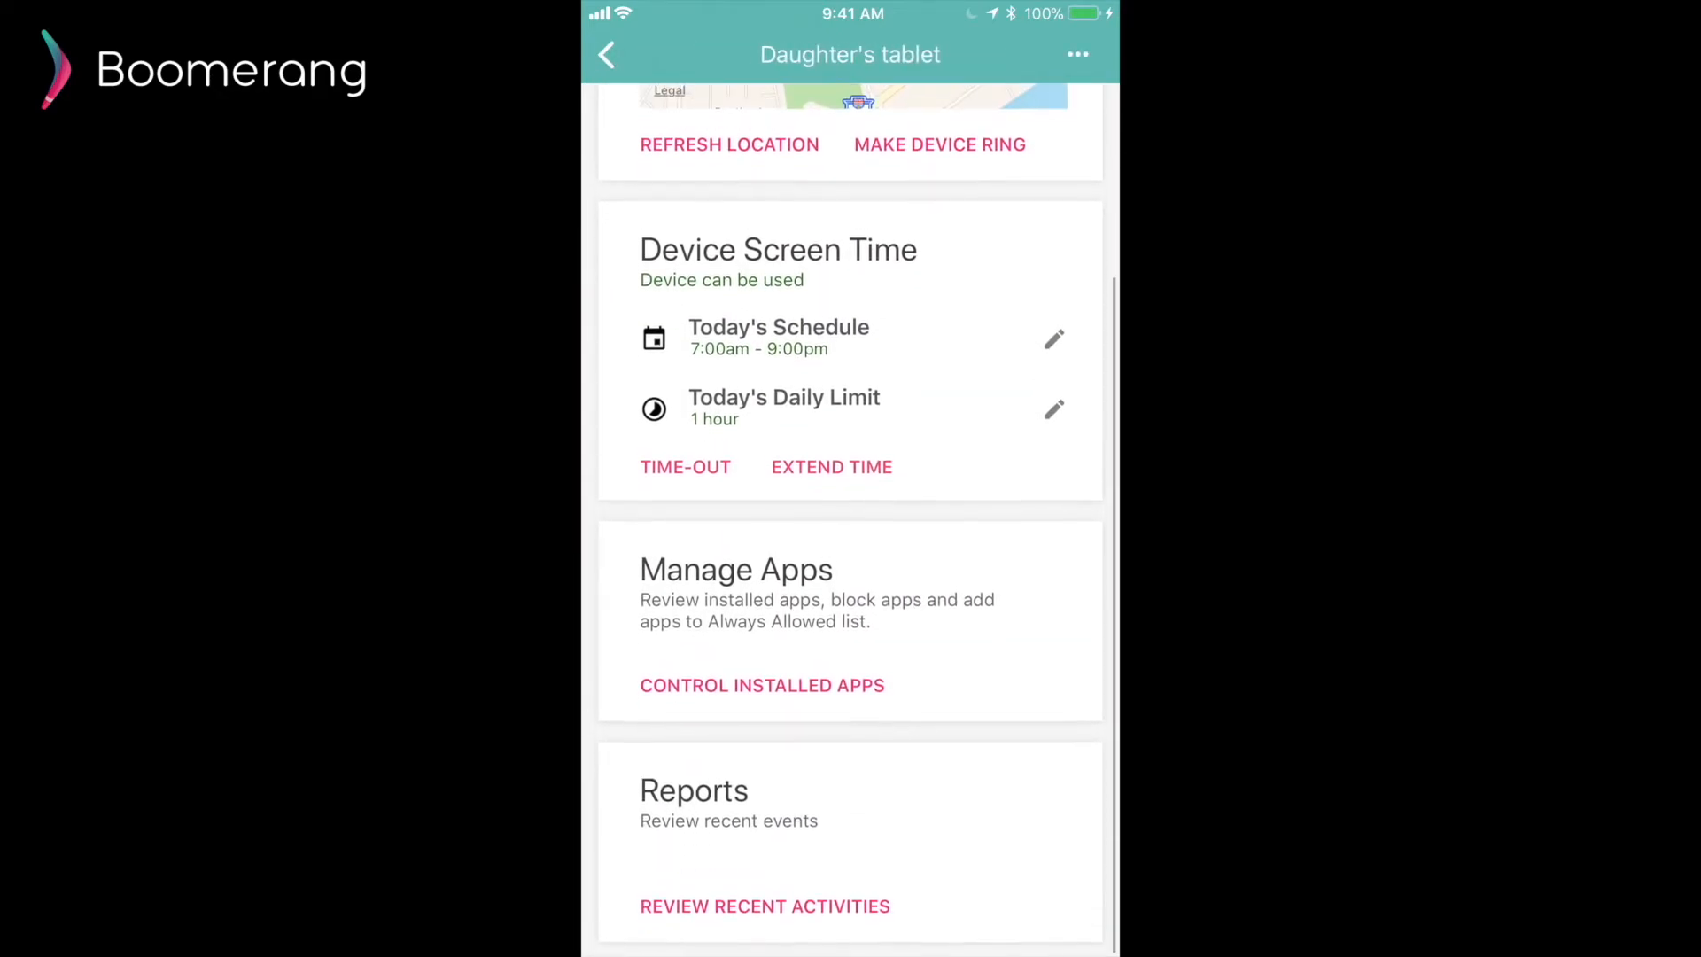
Show the tablet's app usage for the last 14 days, comparing All Apps with Always Allowed Apps
click(766, 906)
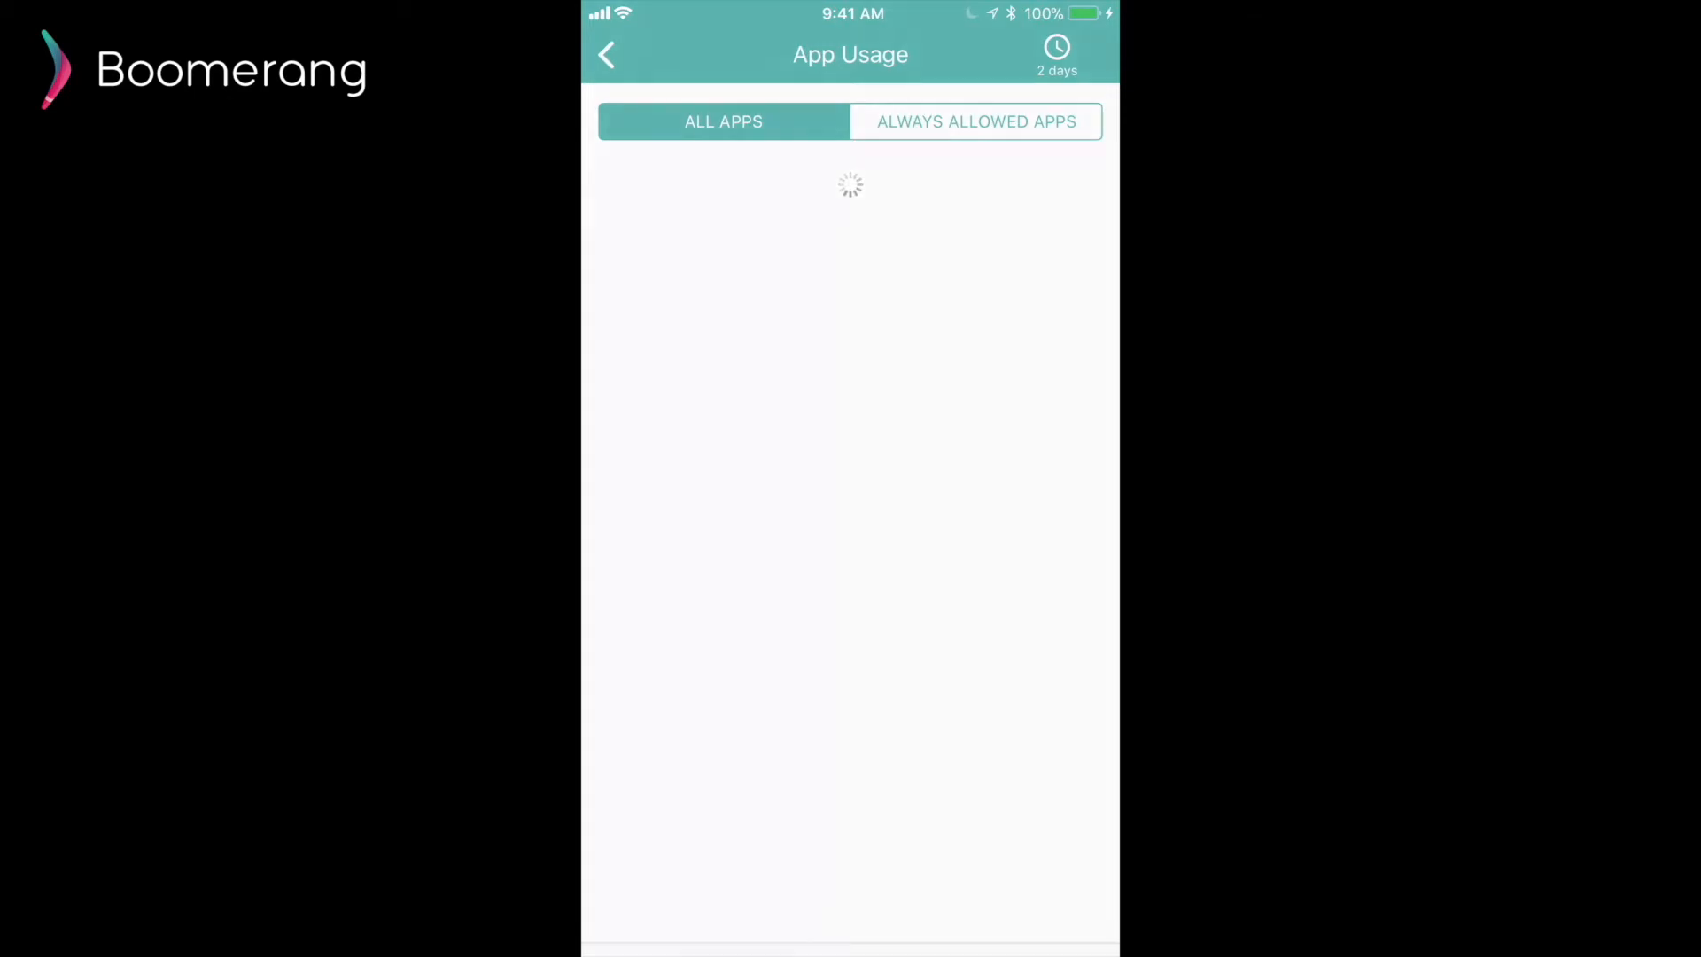
click(1056, 55)
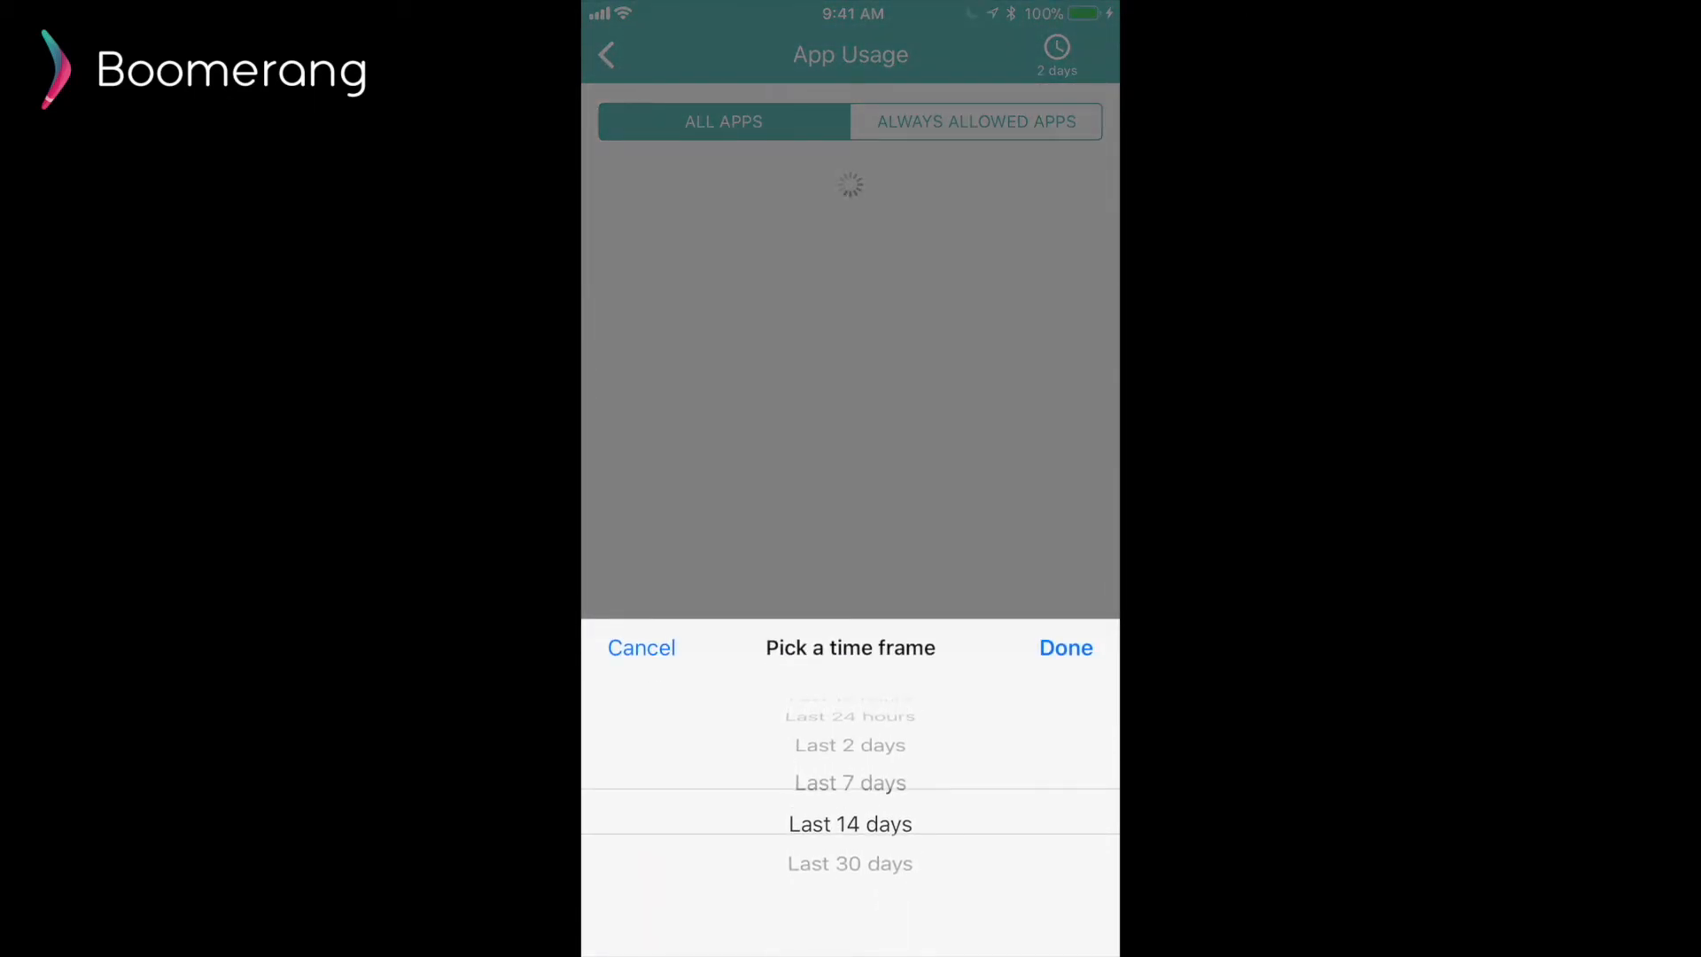
click(1065, 648)
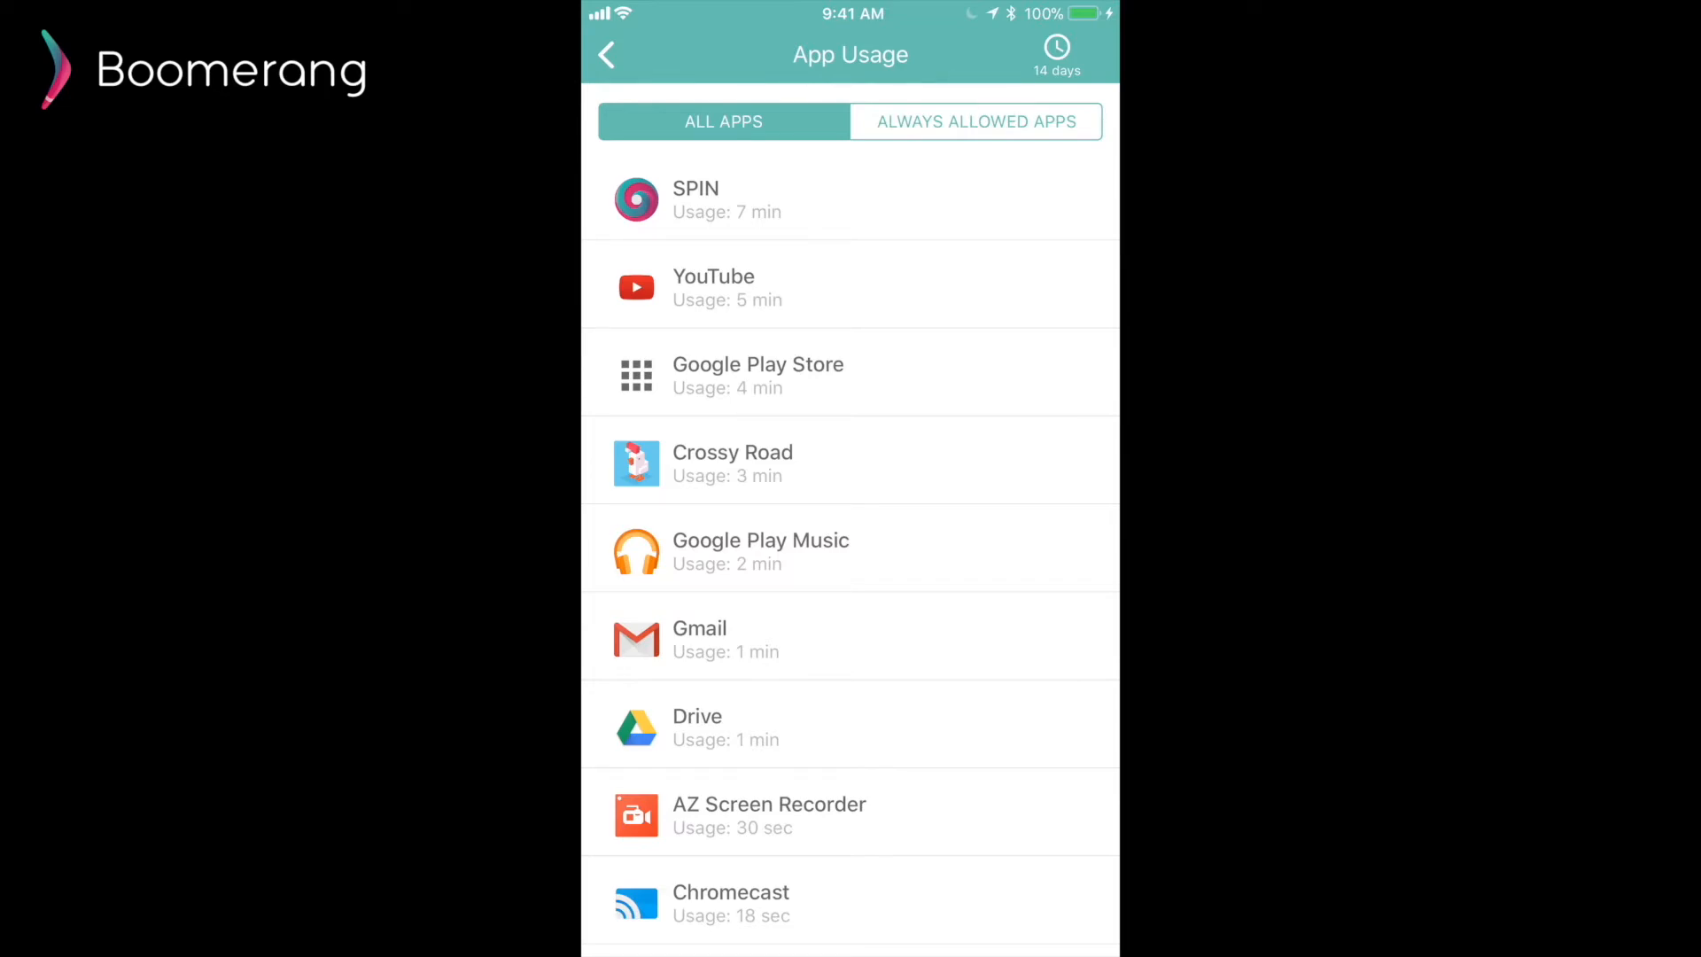
click(975, 122)
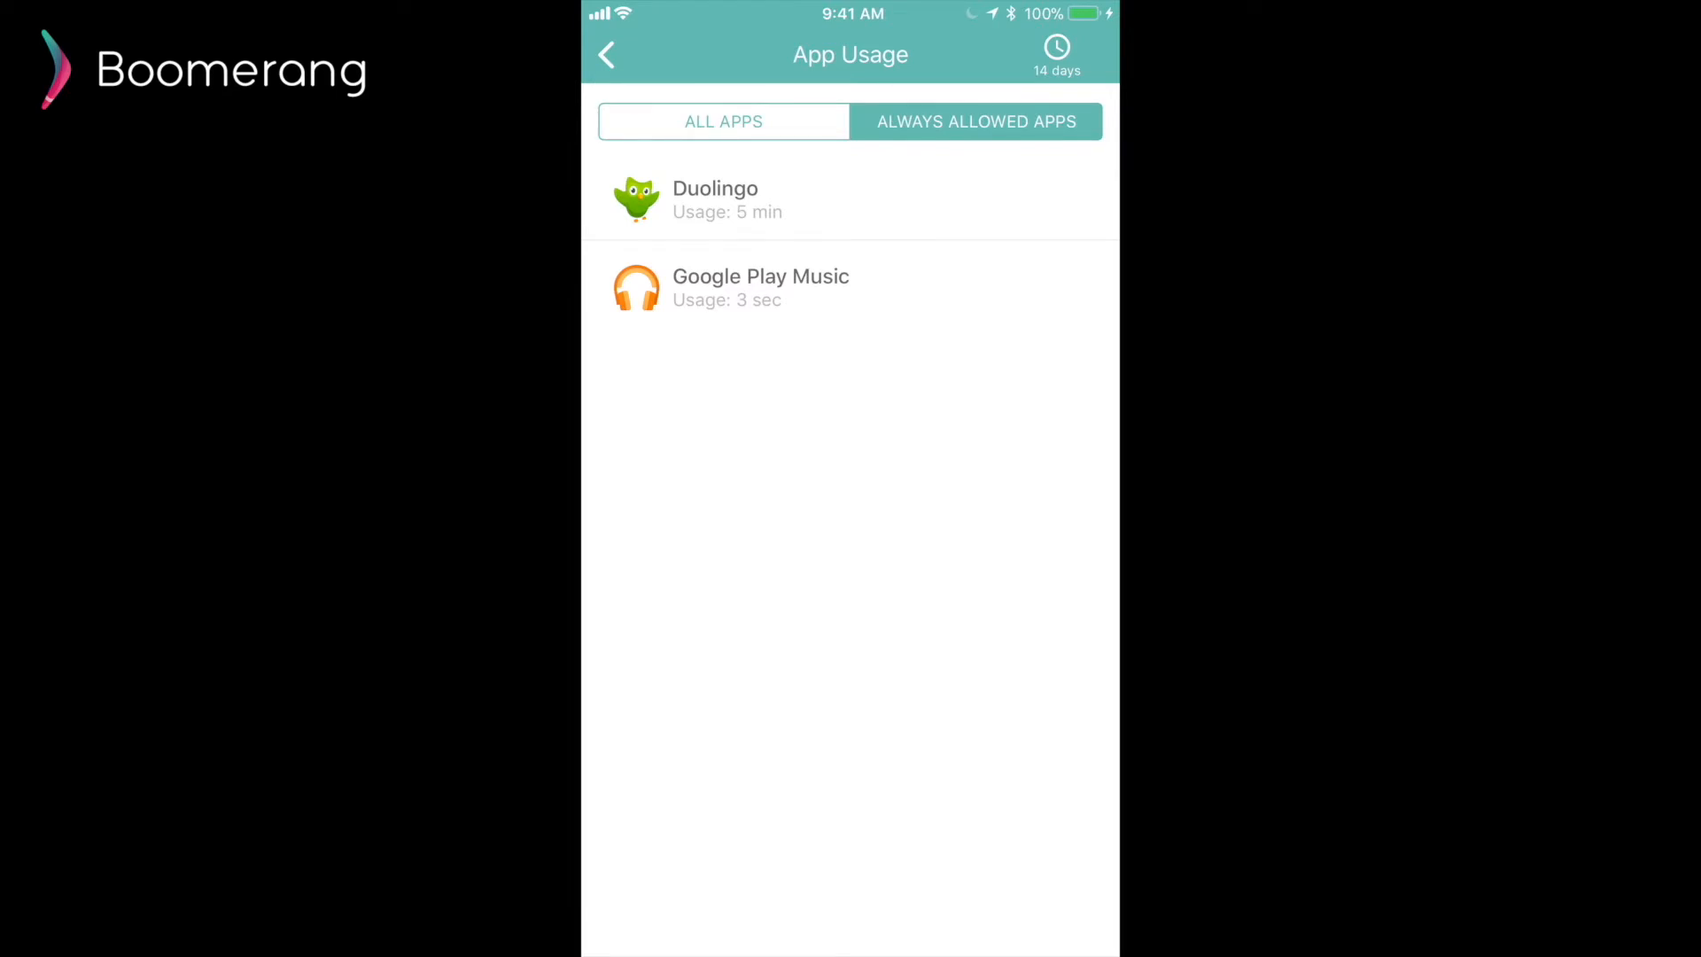
click(723, 120)
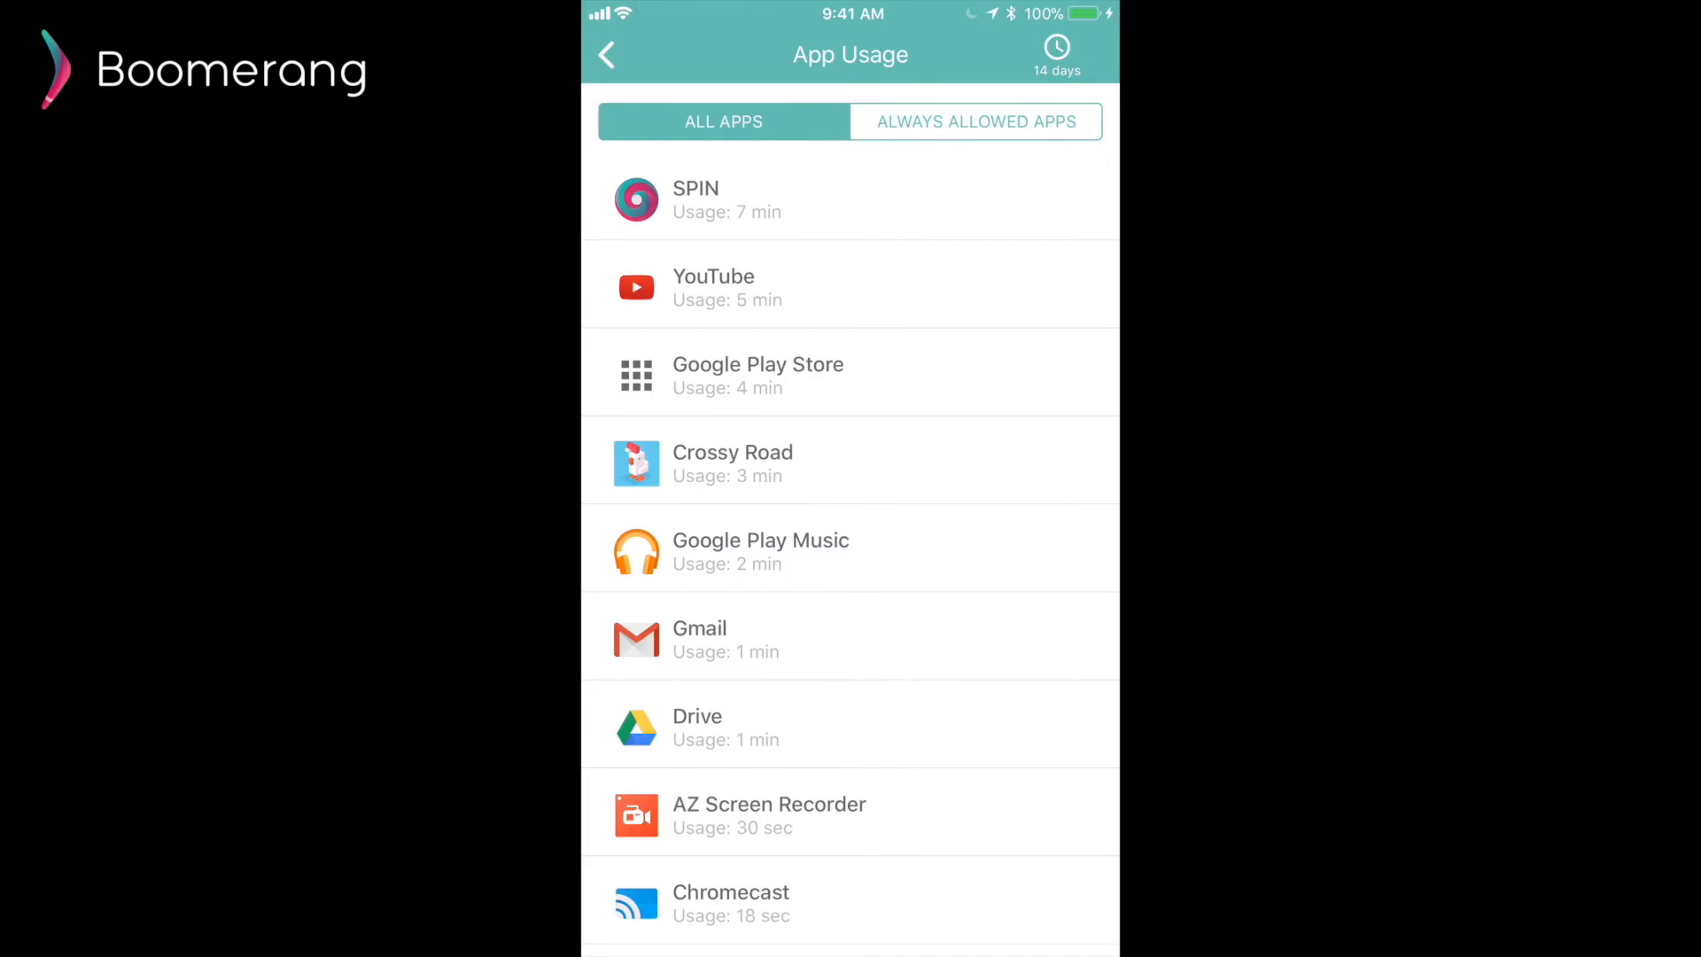
click(606, 55)
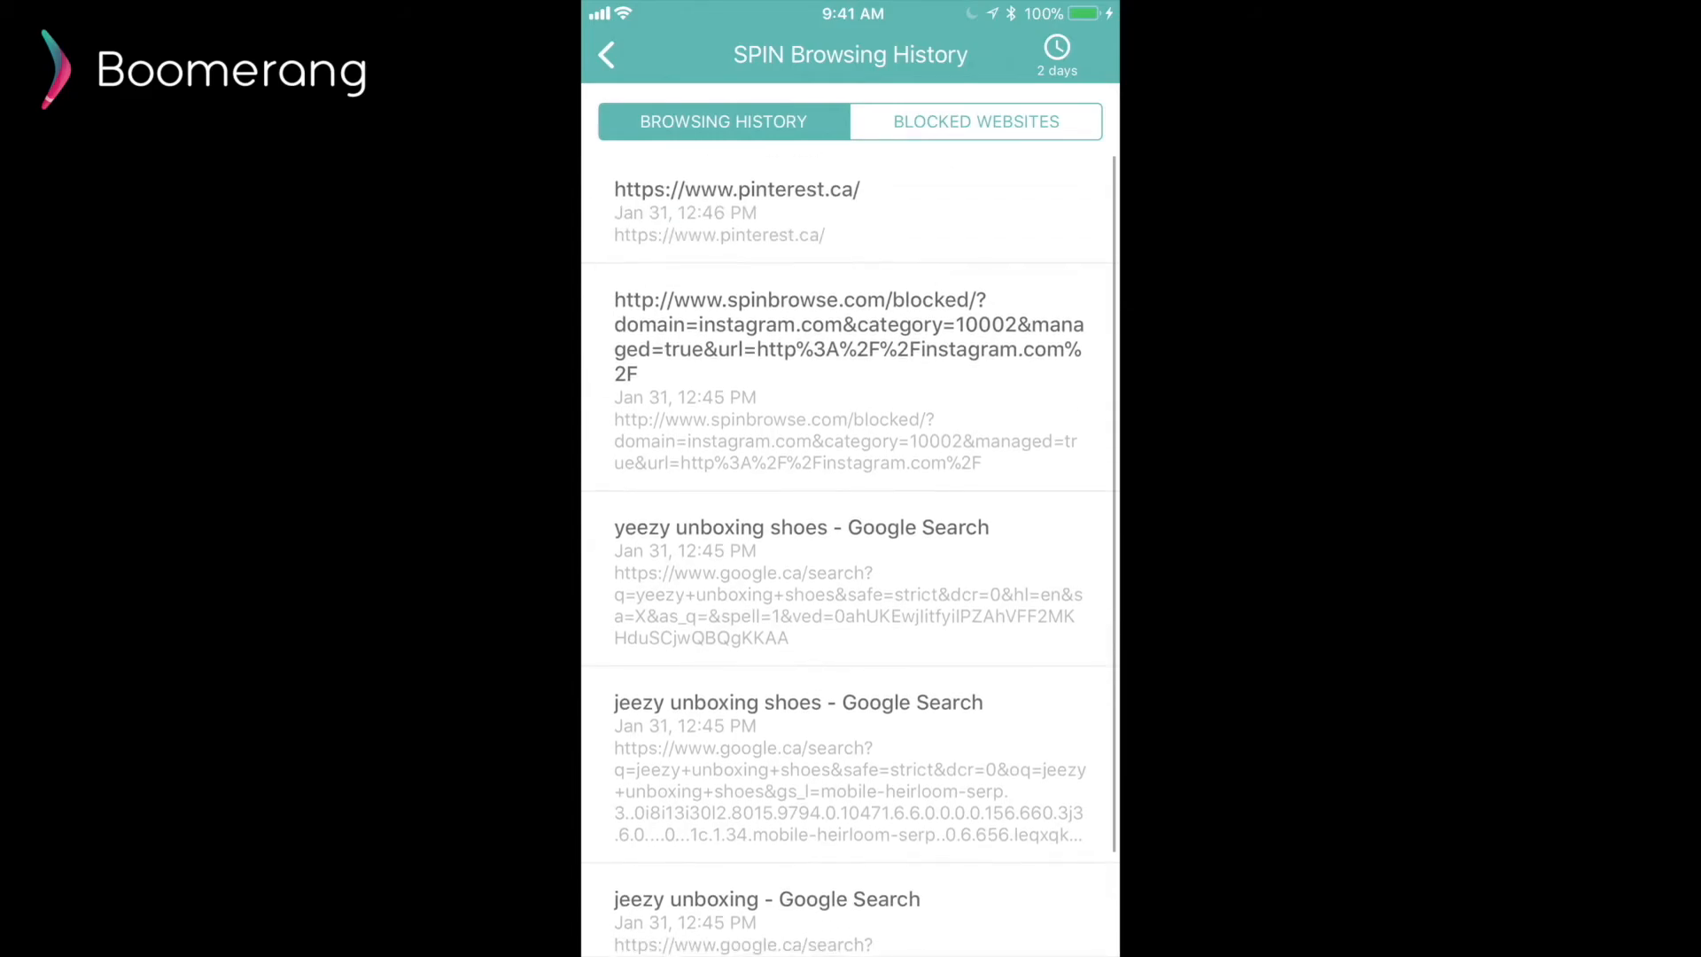
View SPIN's Blocked Websites, then the tablet's empty Call Logs report
click(973, 121)
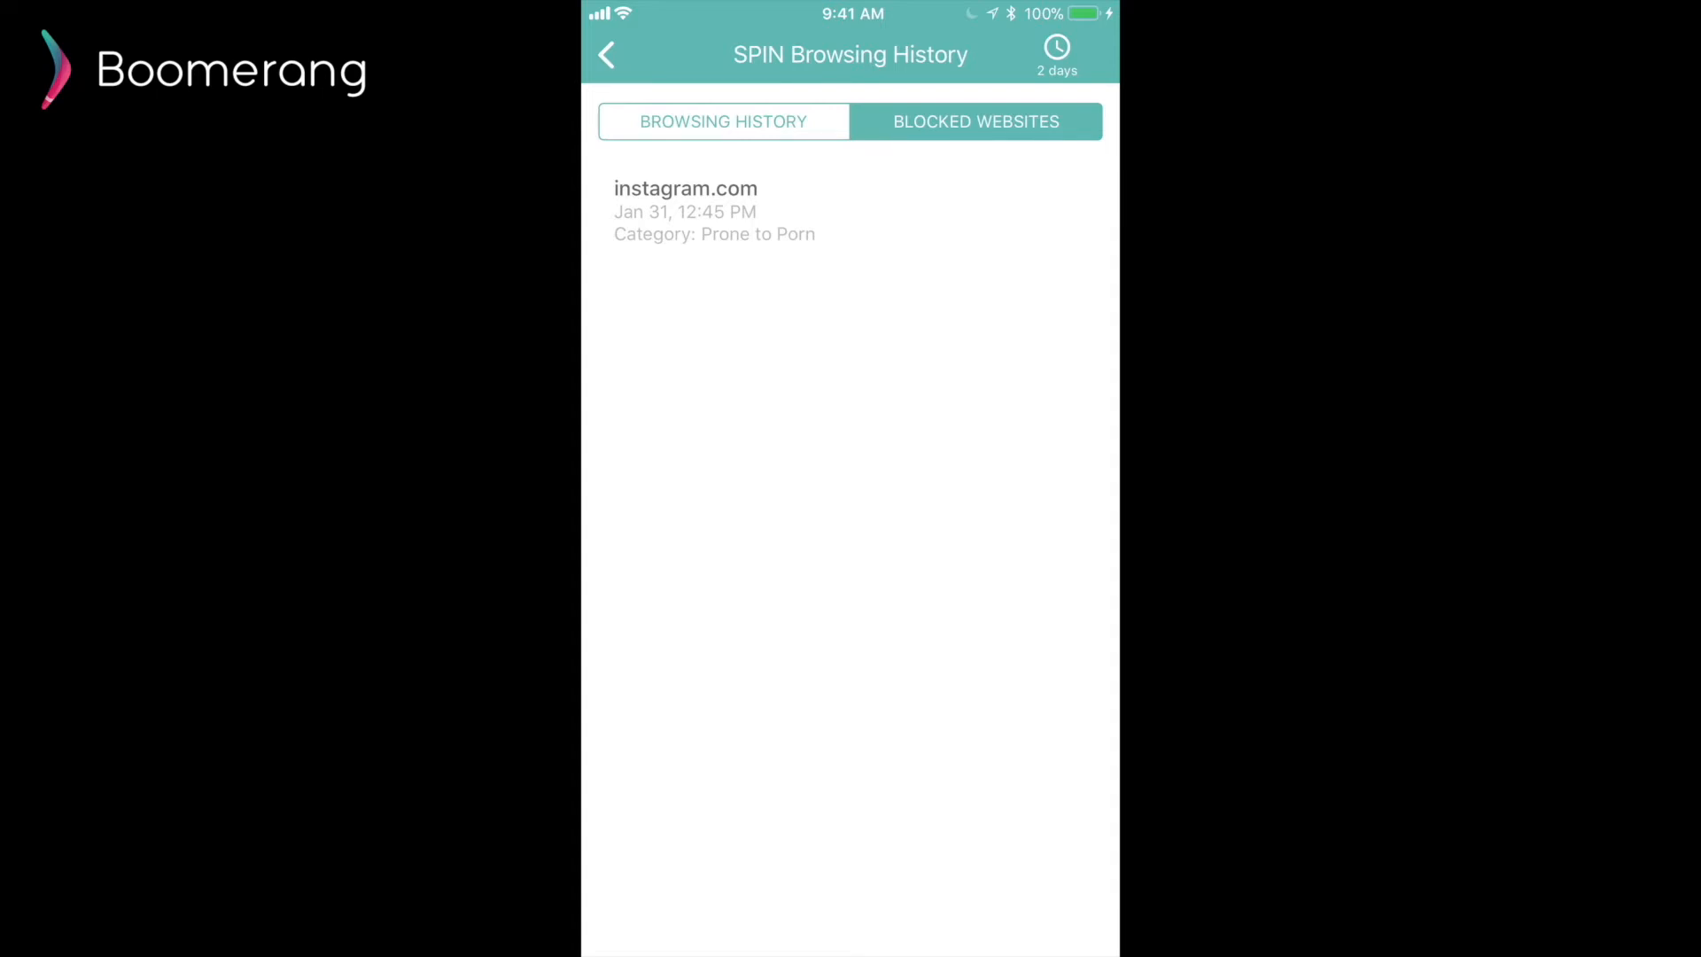
click(606, 55)
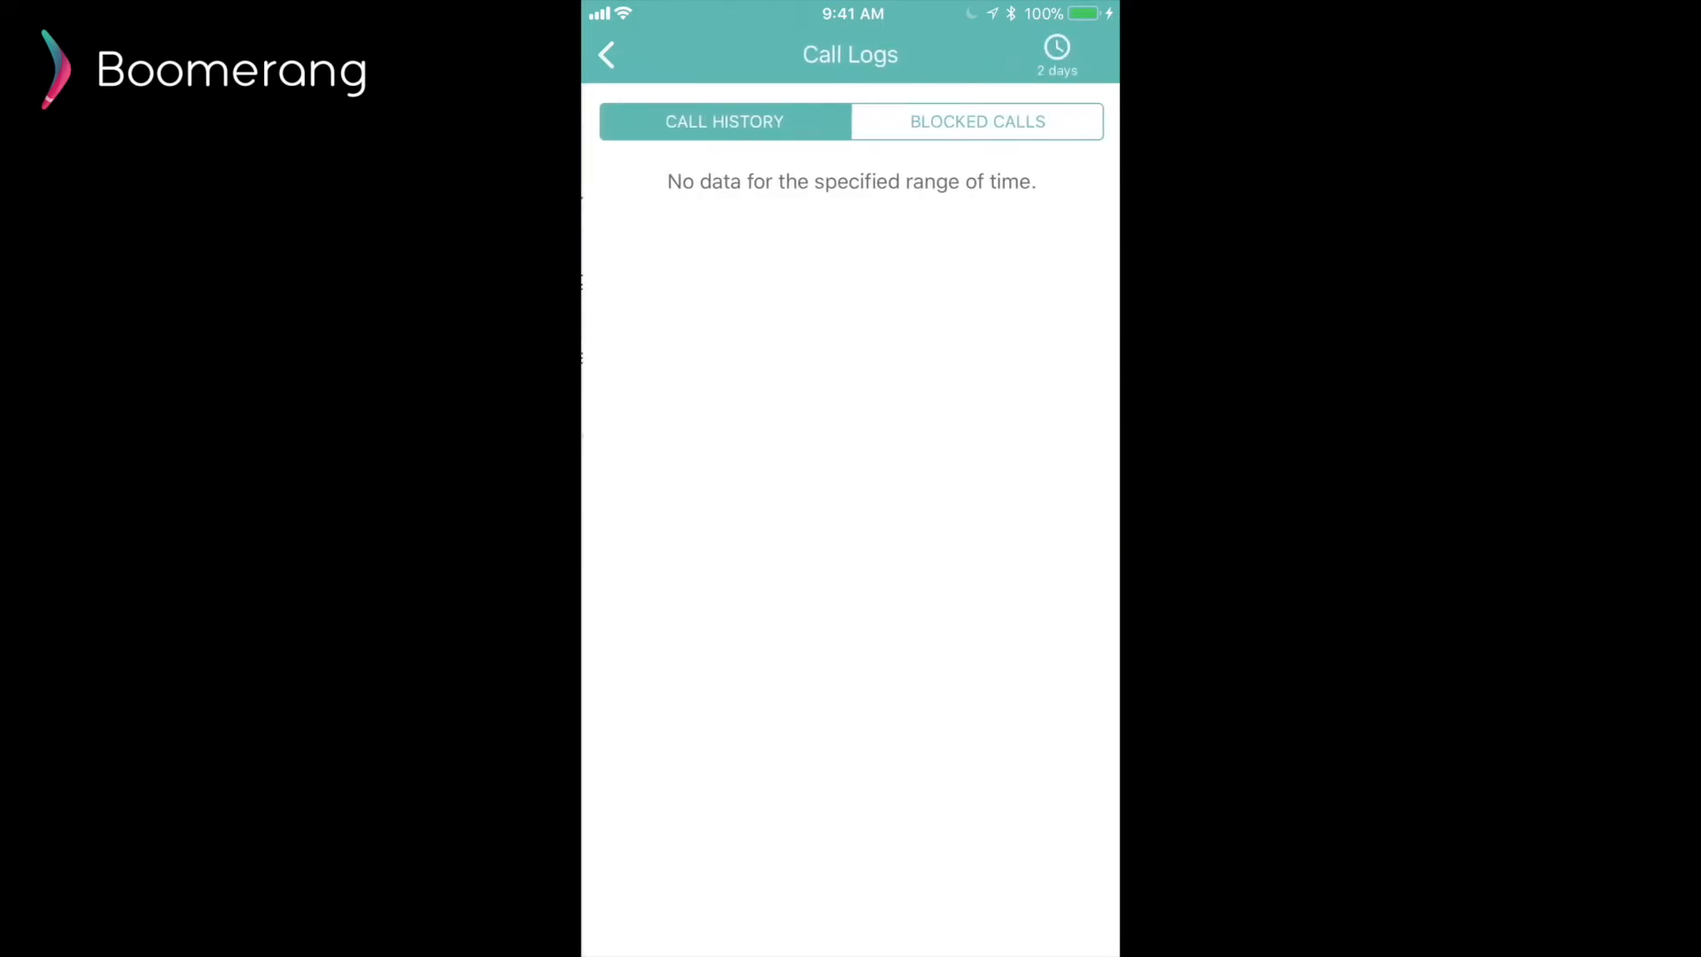
click(606, 55)
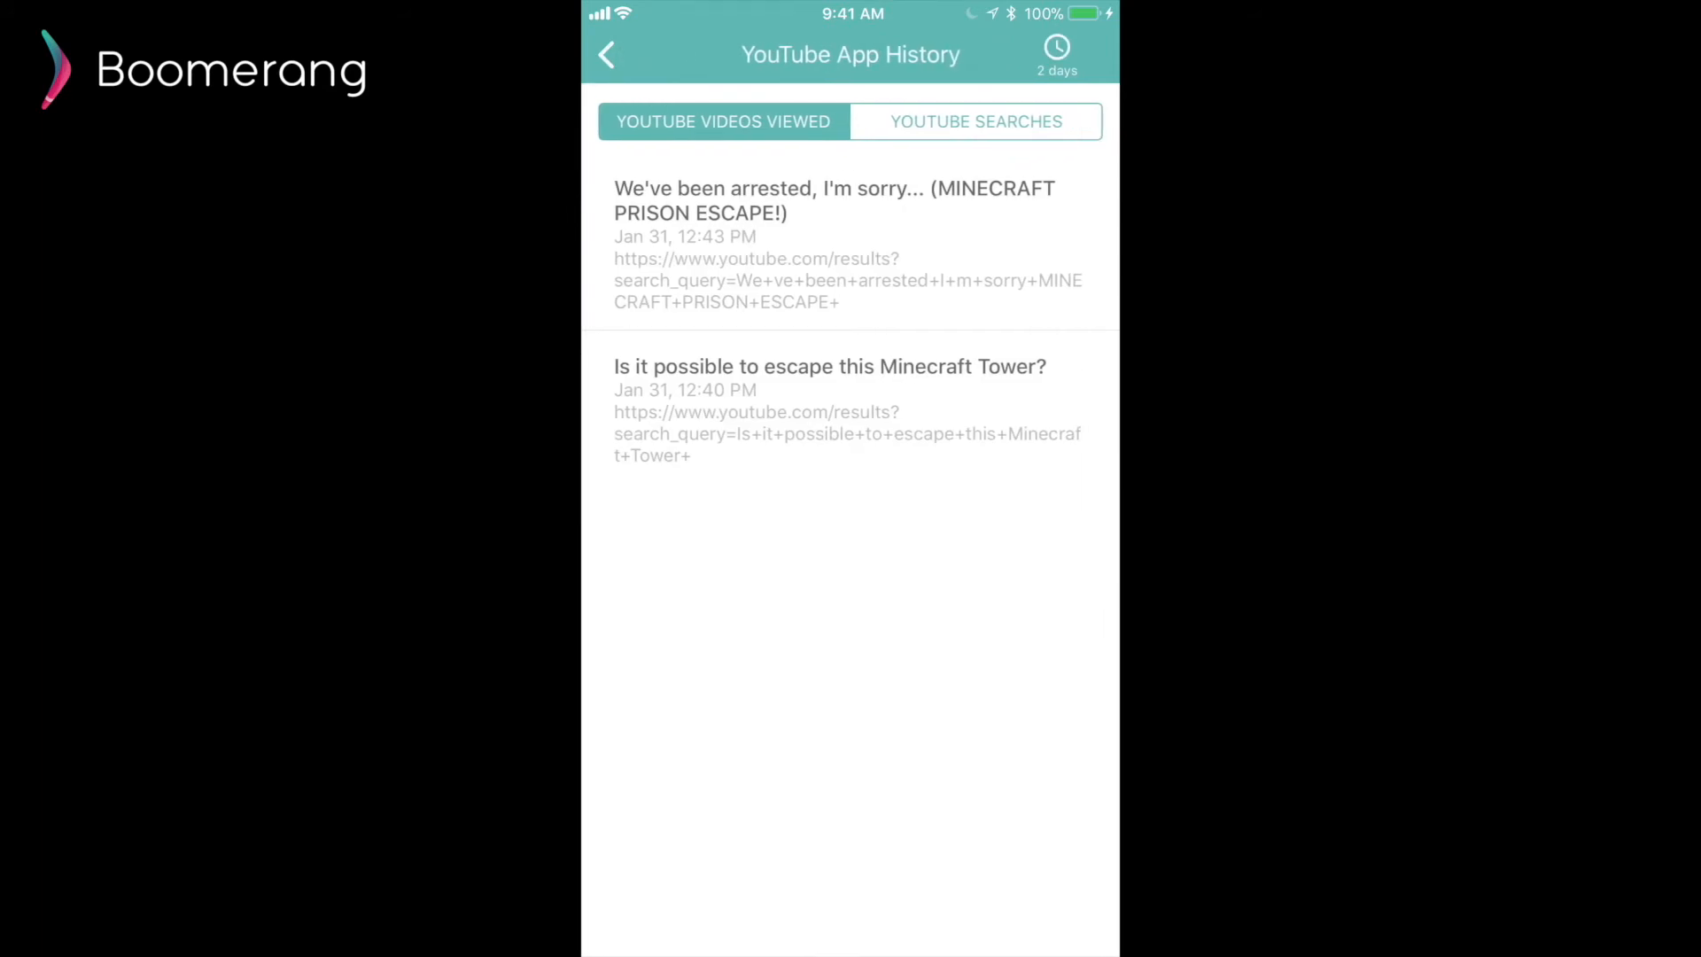
View the tablet's YouTube searches ('minecraft') and videos viewed, cancel the time-frame picker, and leave the report
click(974, 120)
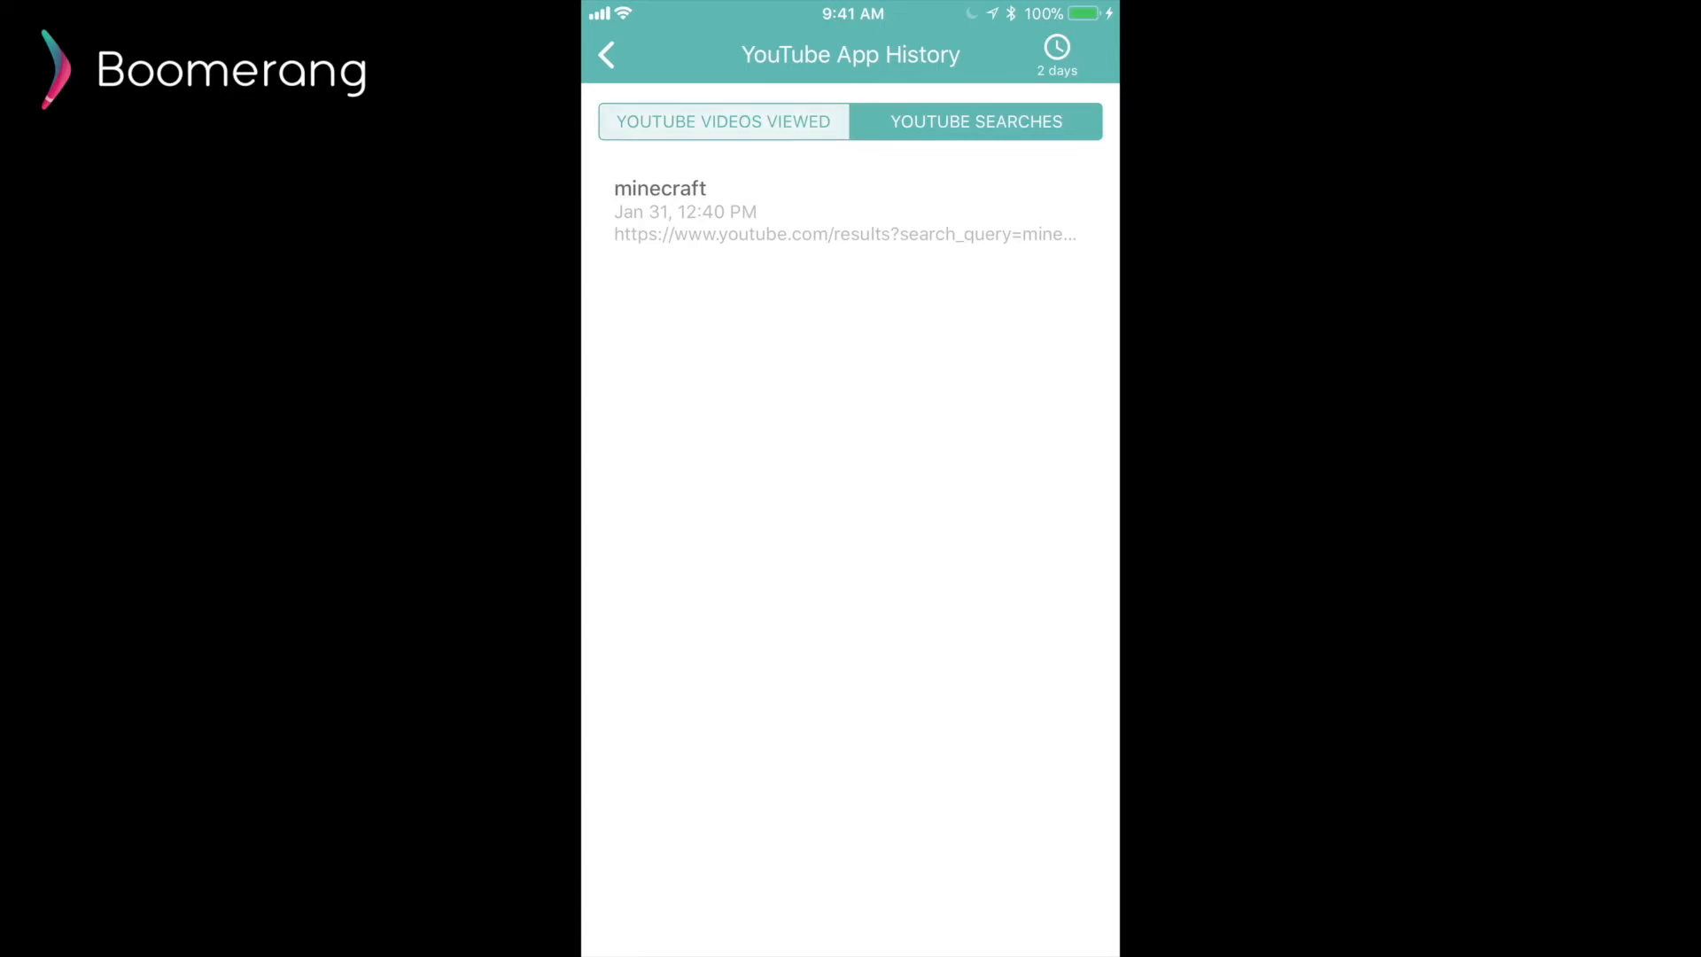
click(721, 122)
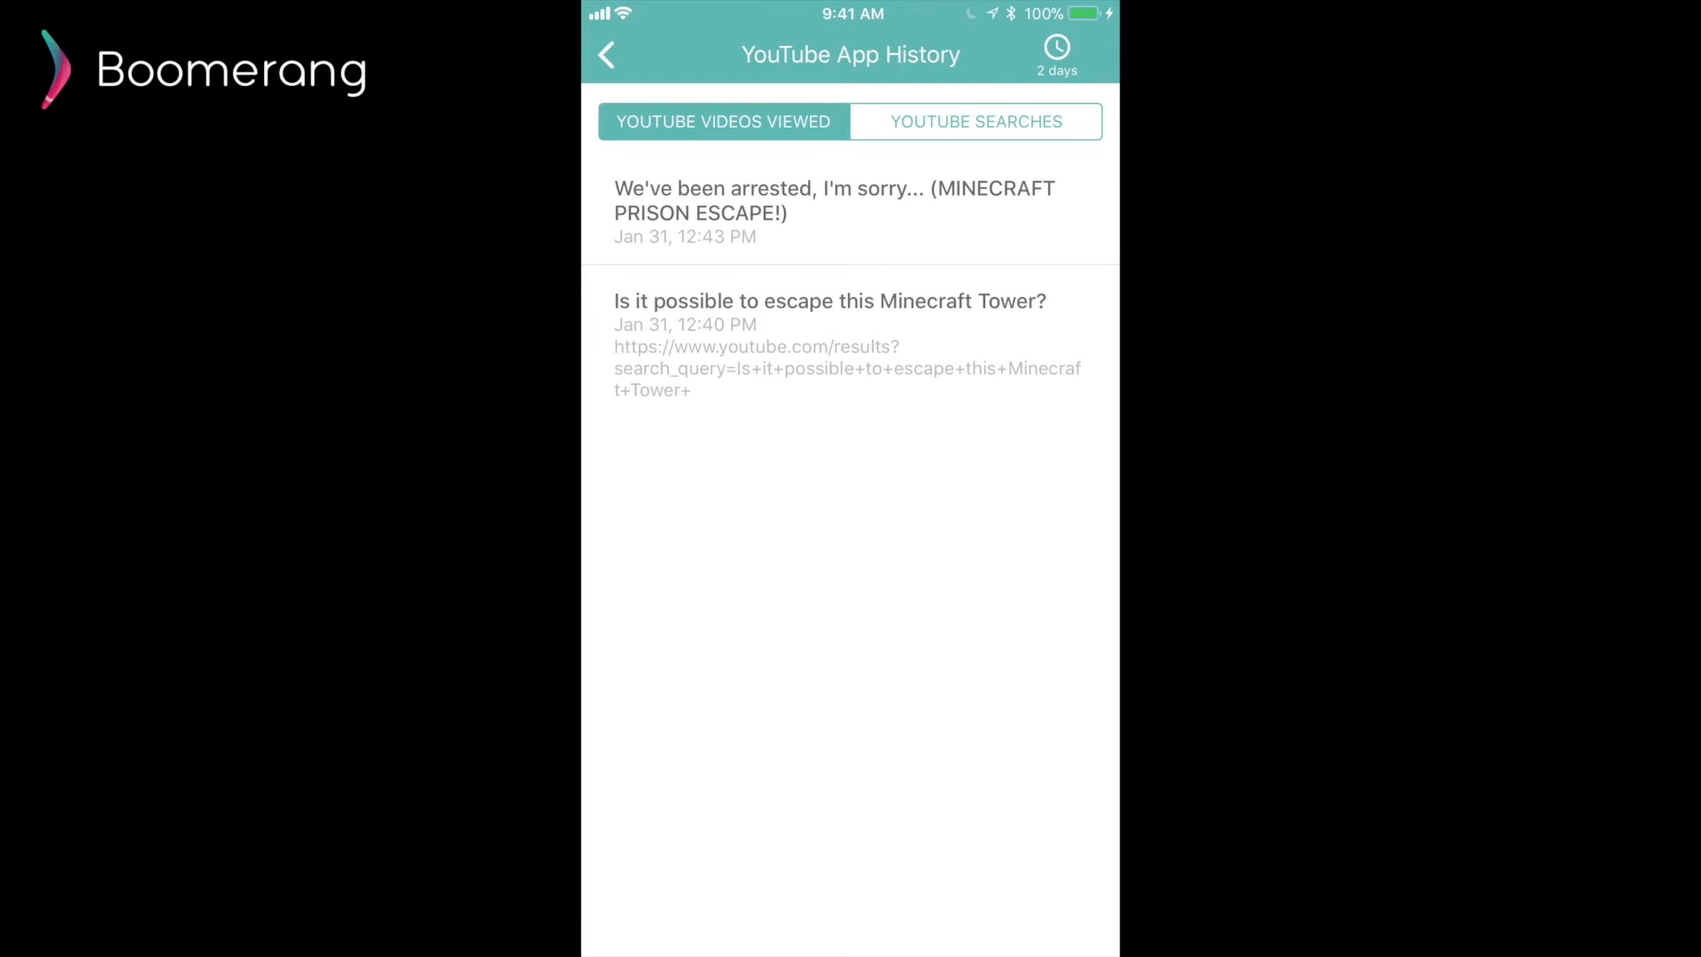
click(1056, 55)
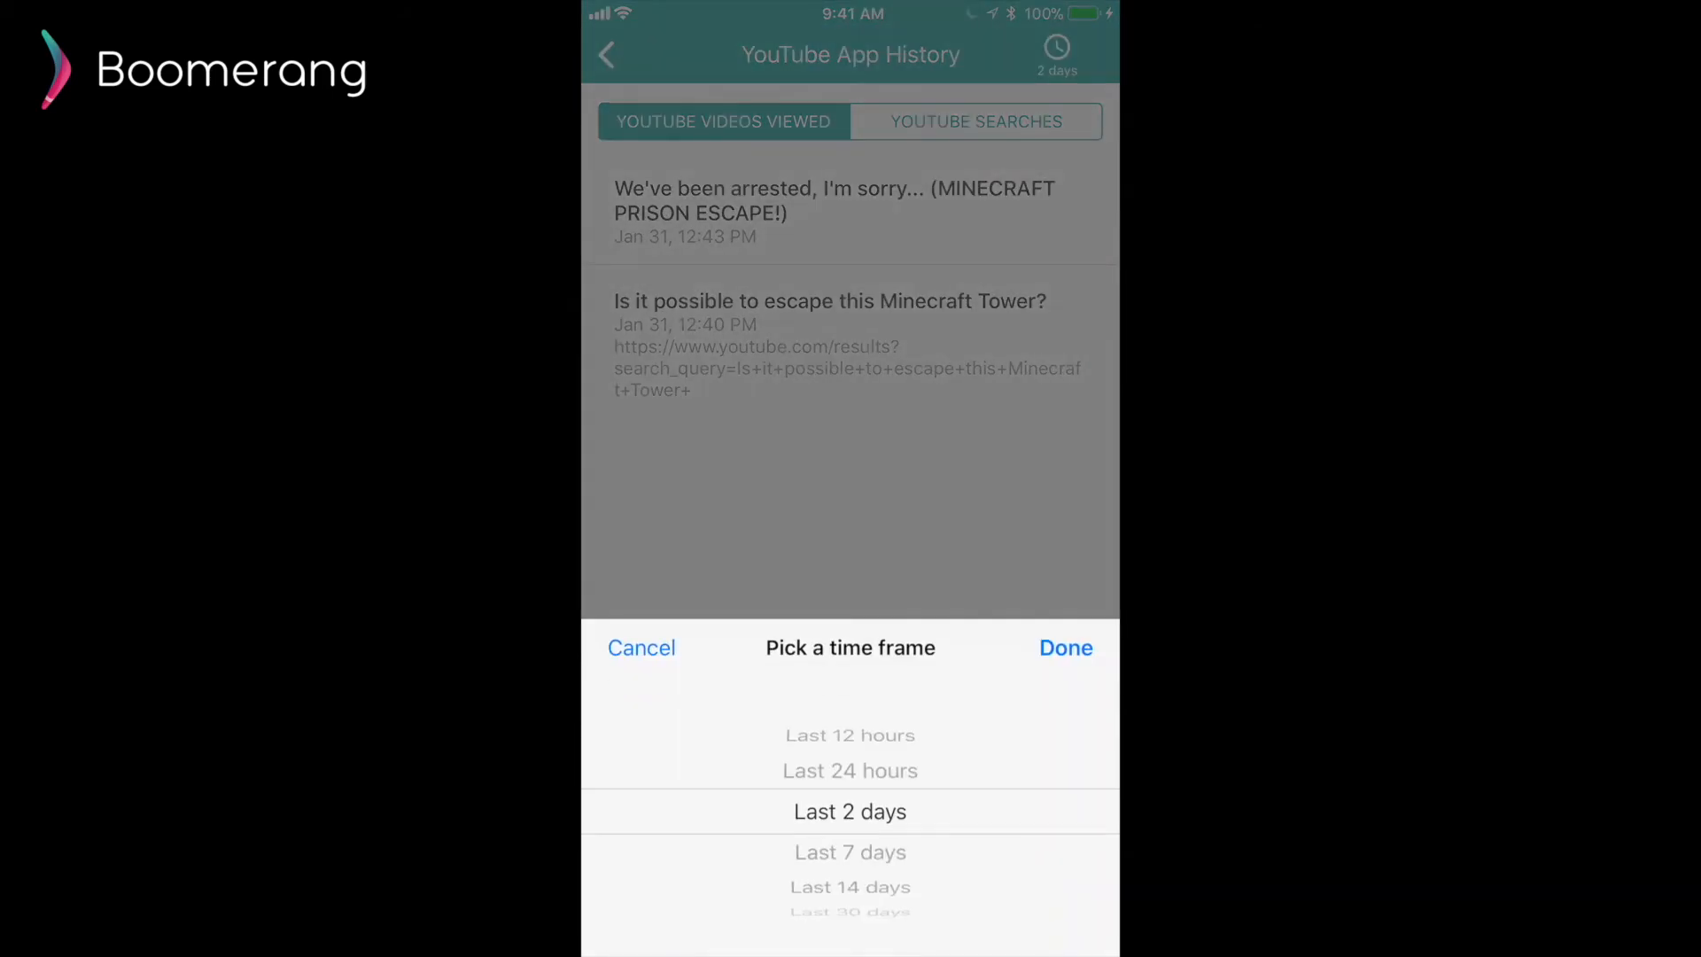
scroll(down, 3)
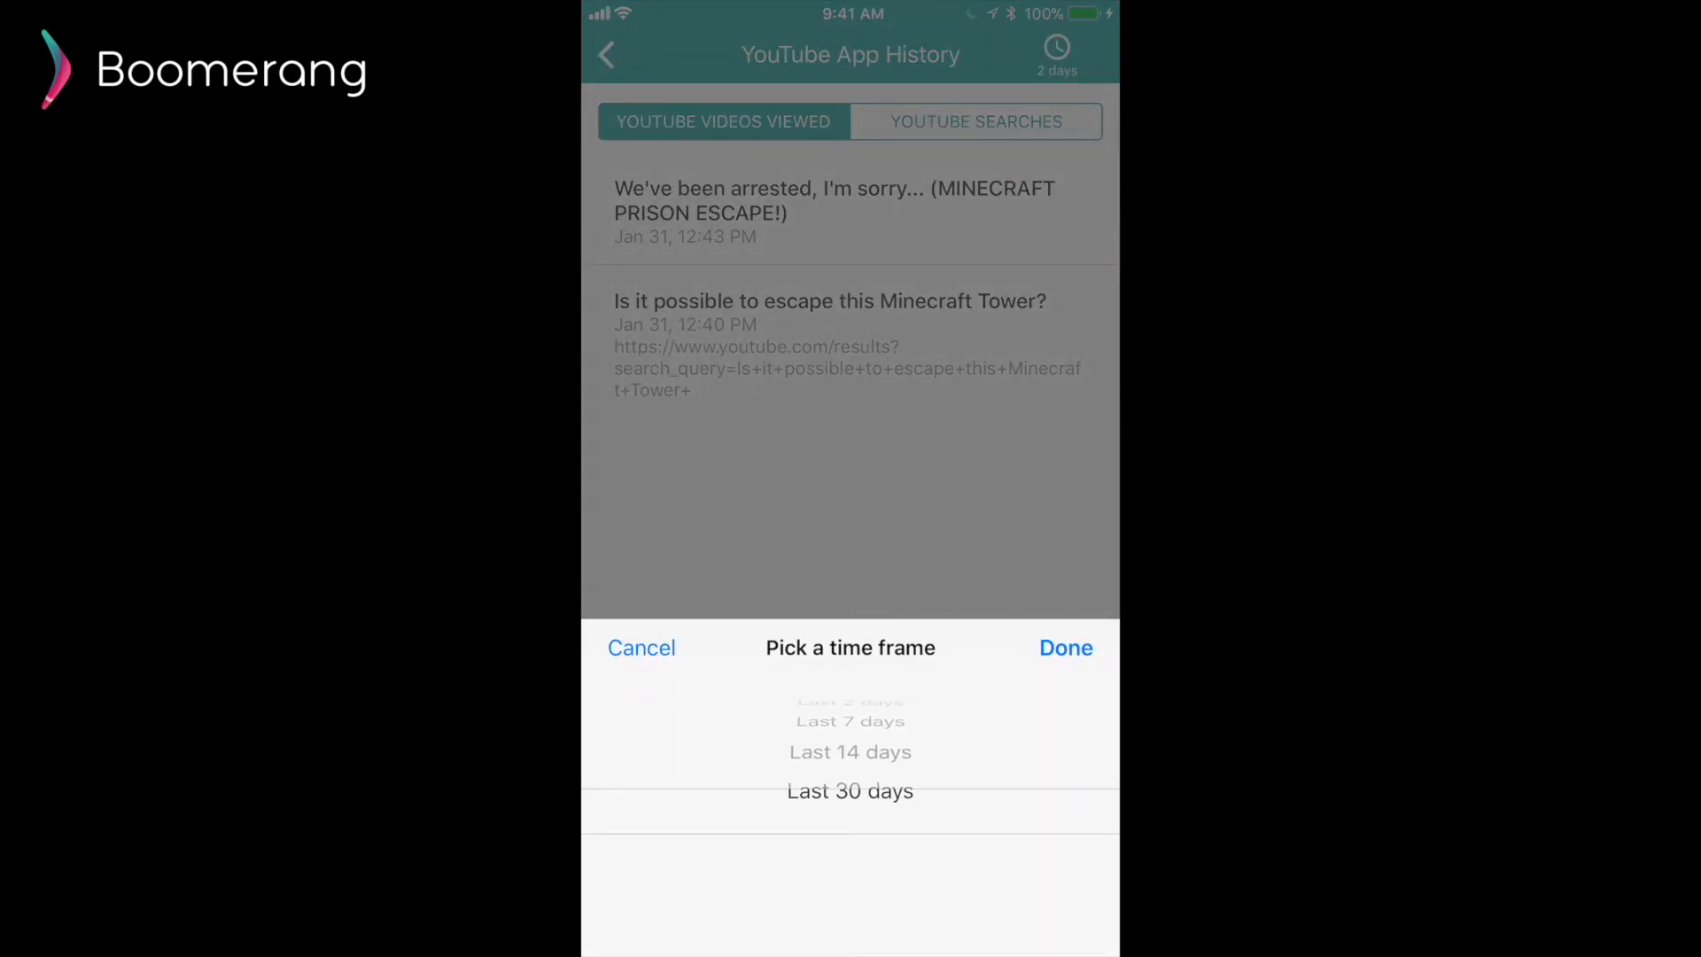
scroll(down, 3)
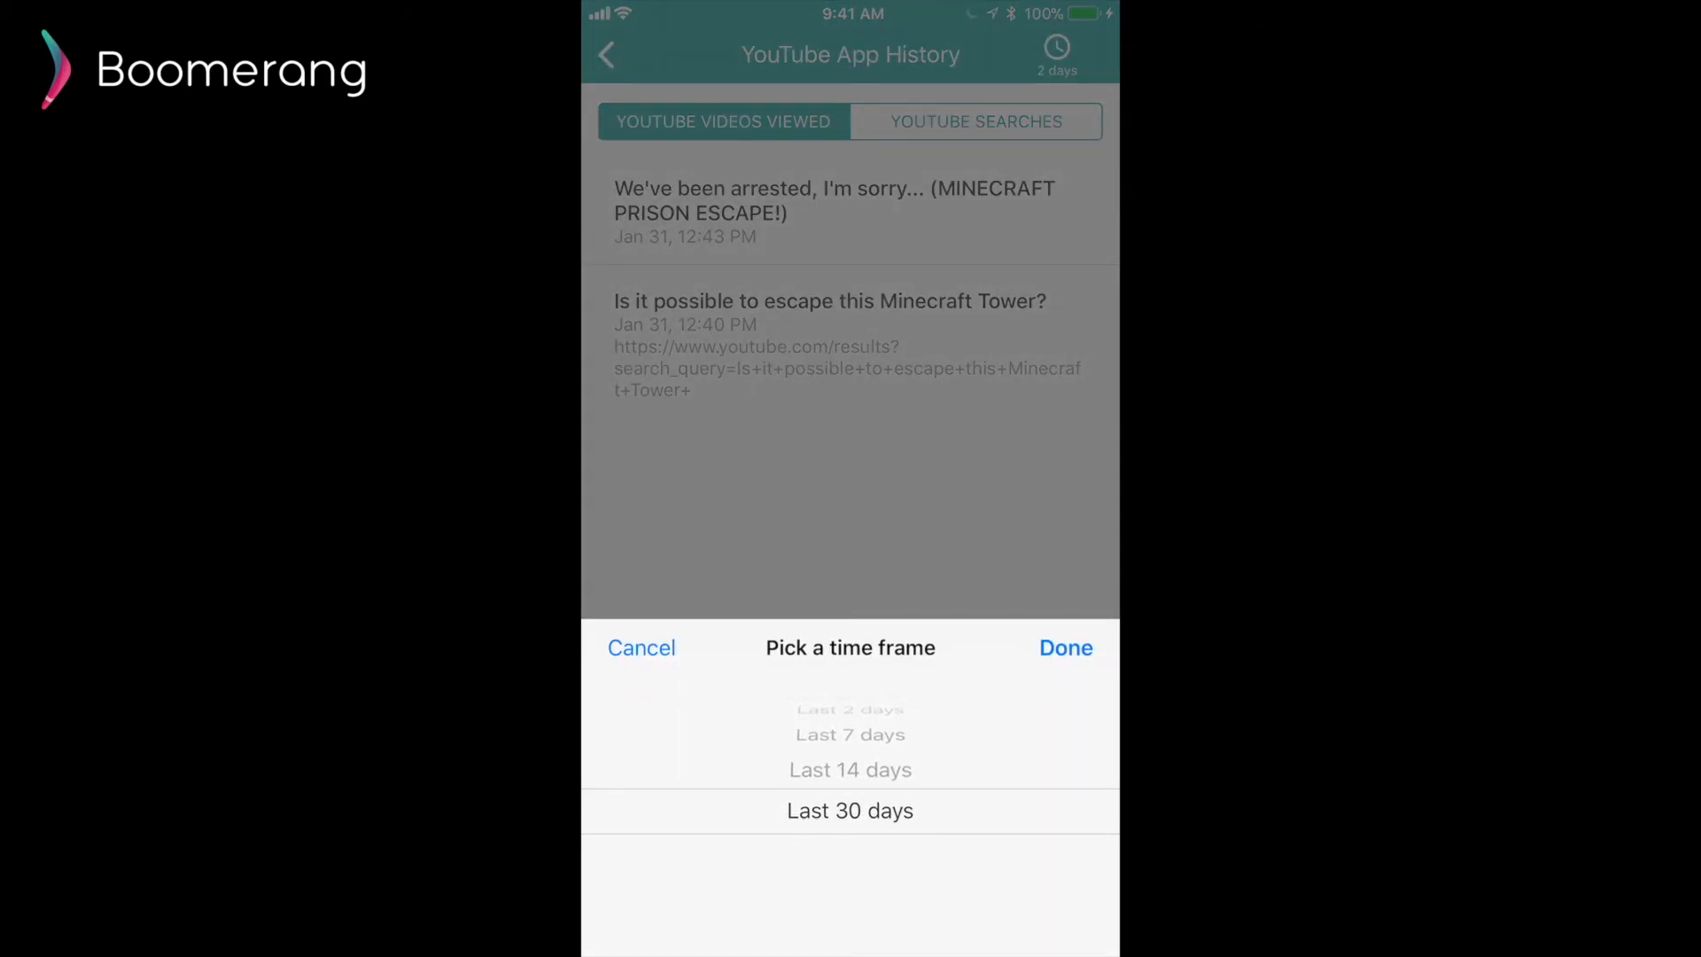
click(1065, 649)
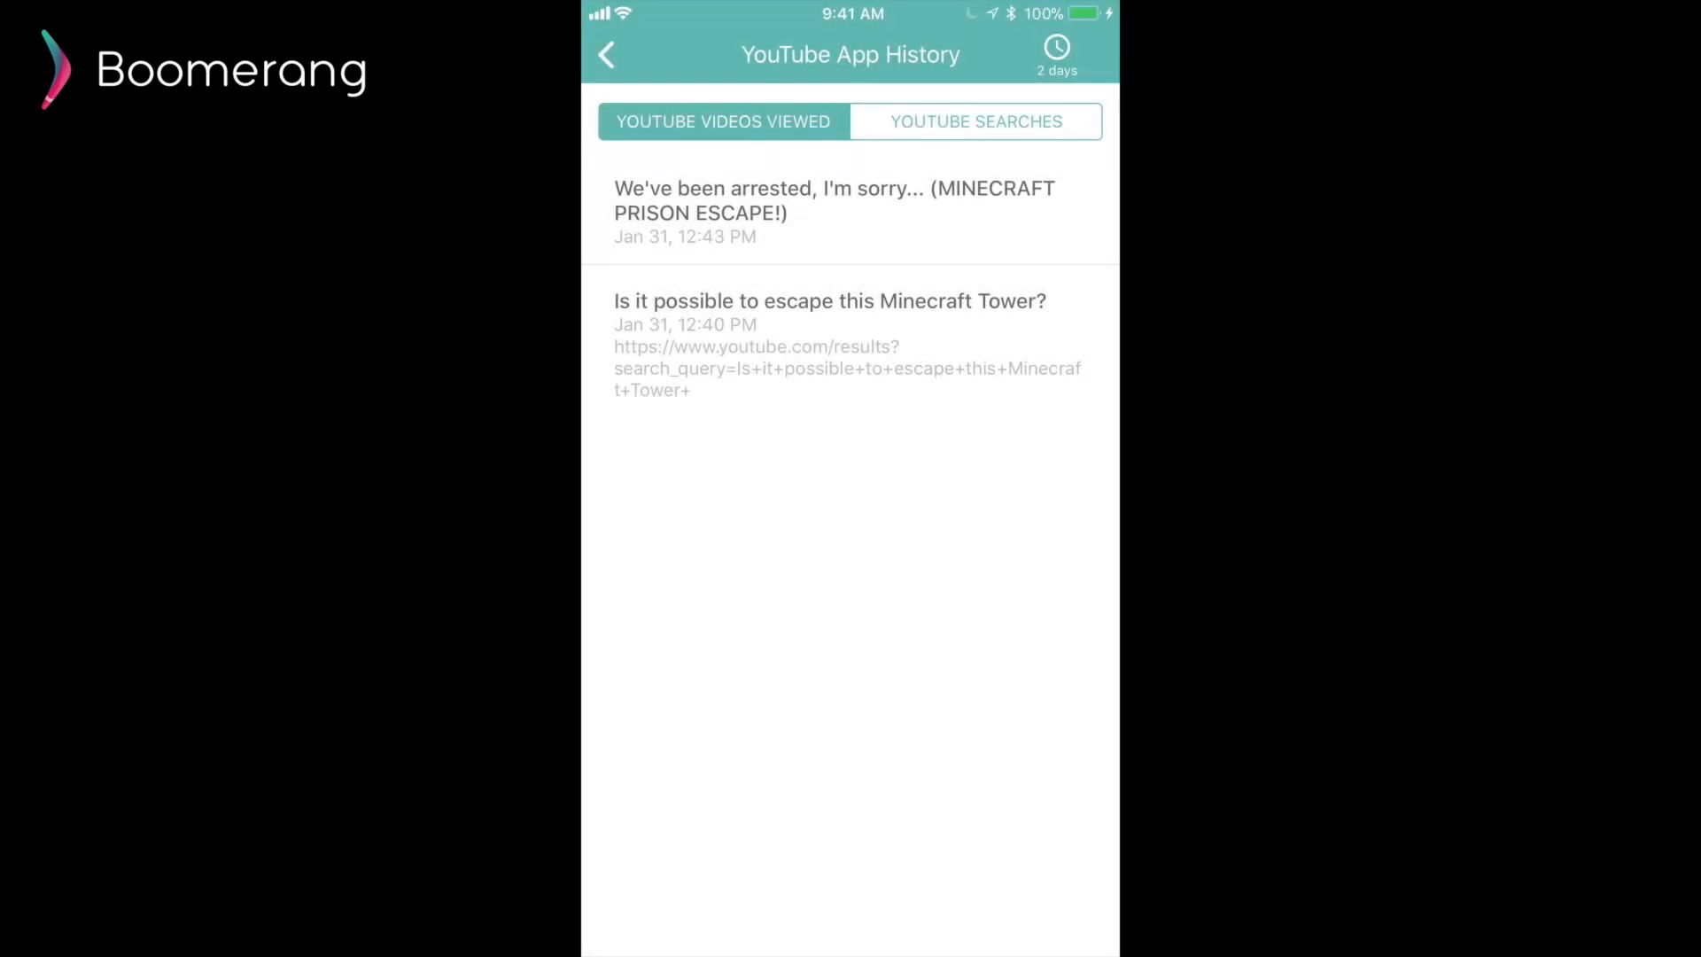
click(606, 55)
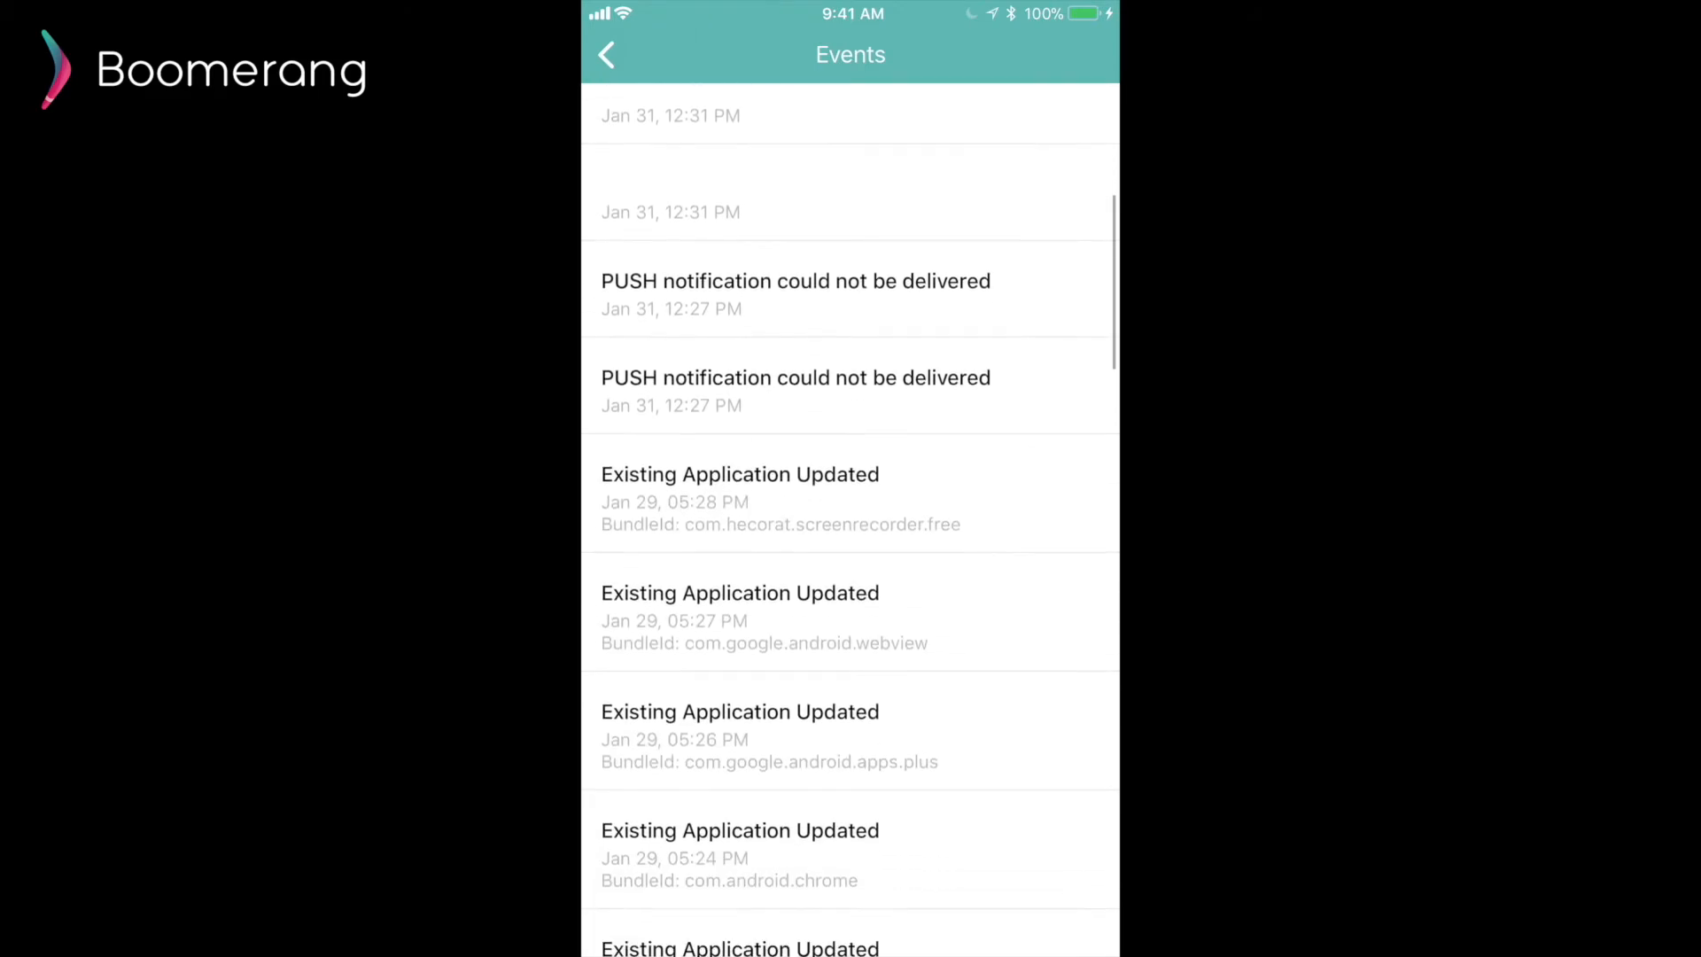
scroll(down, 3)
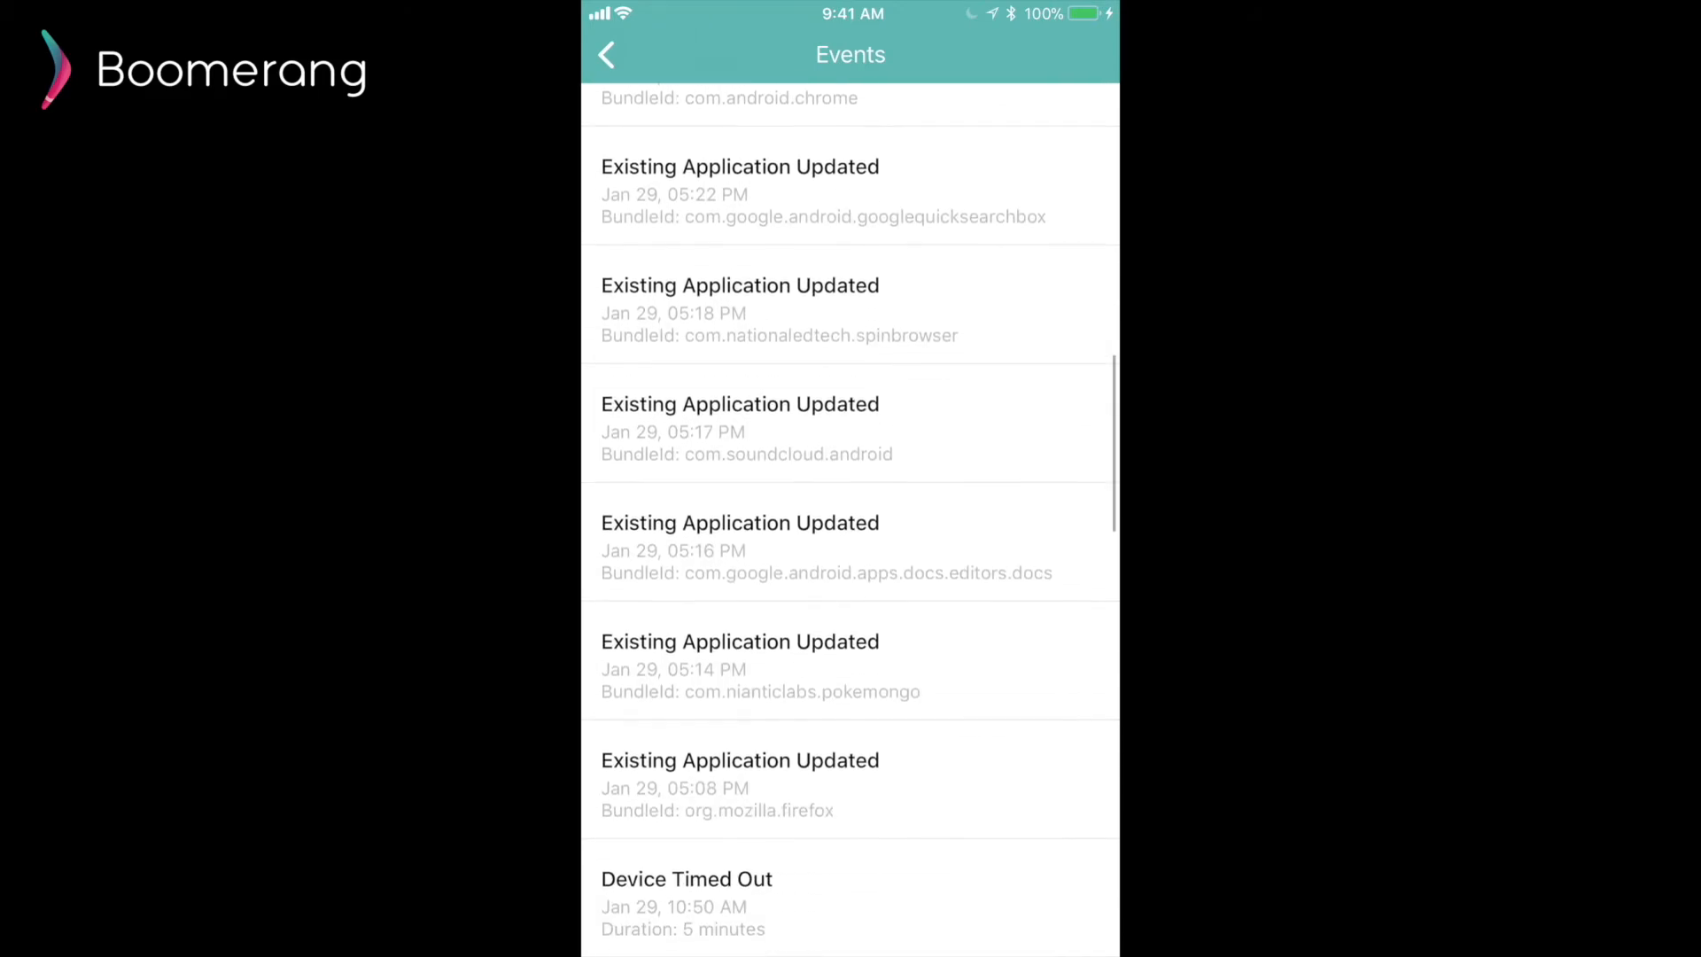
scroll(down, 3)
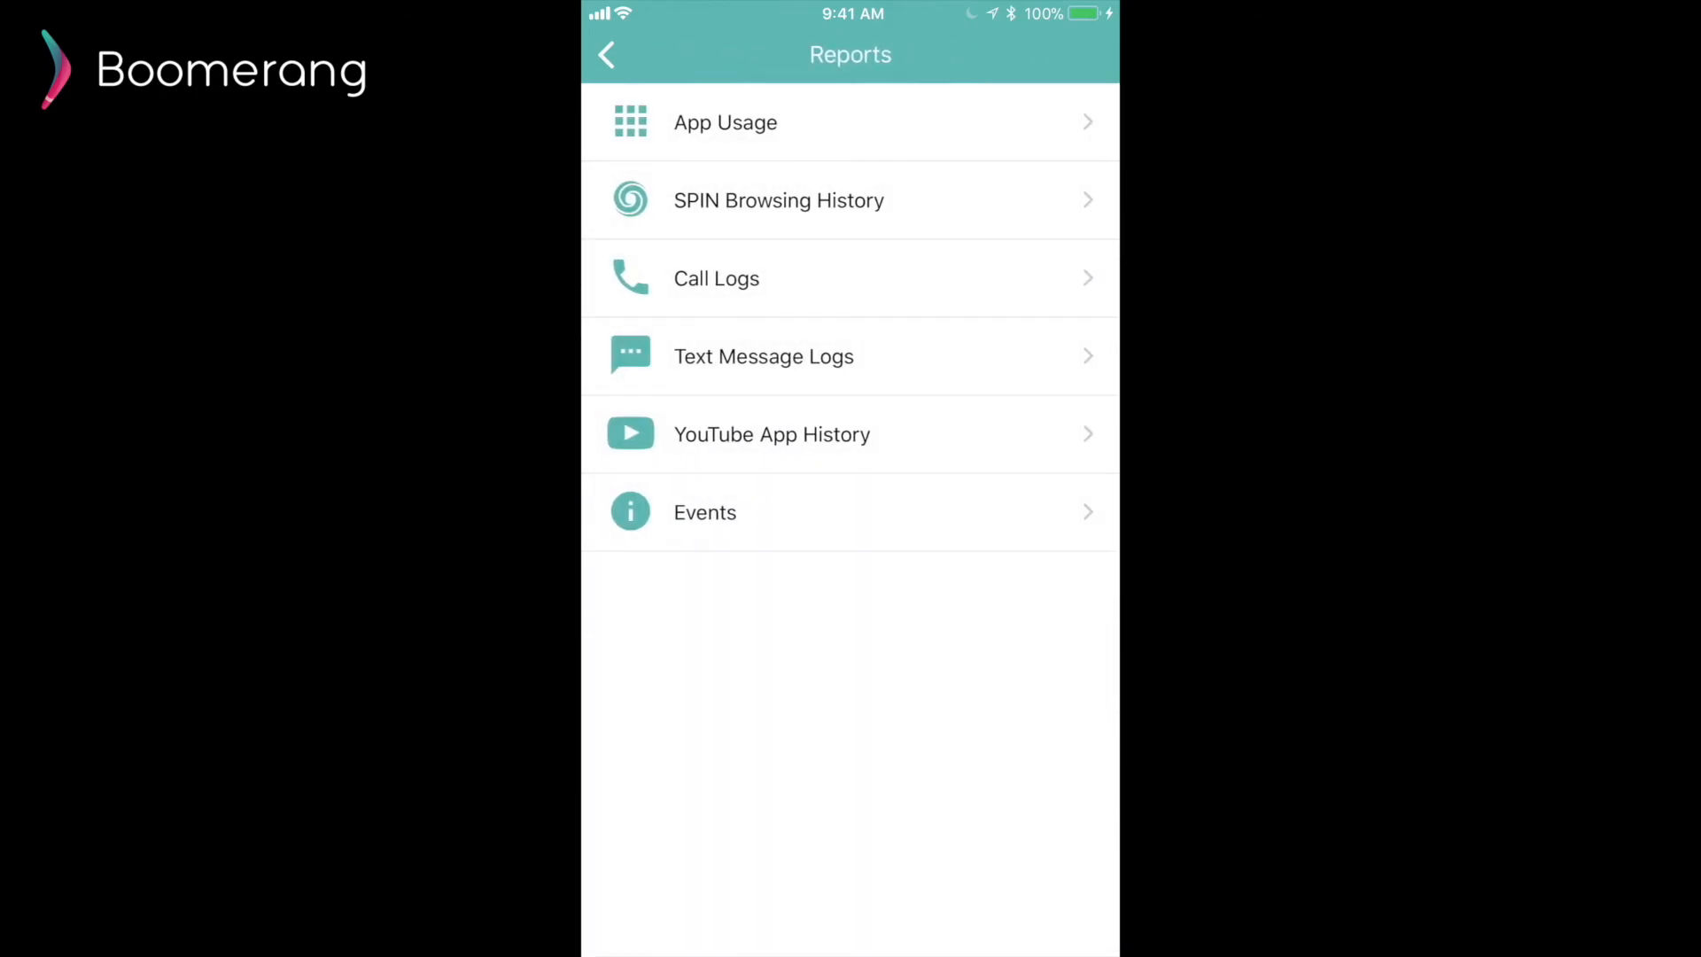
click(606, 55)
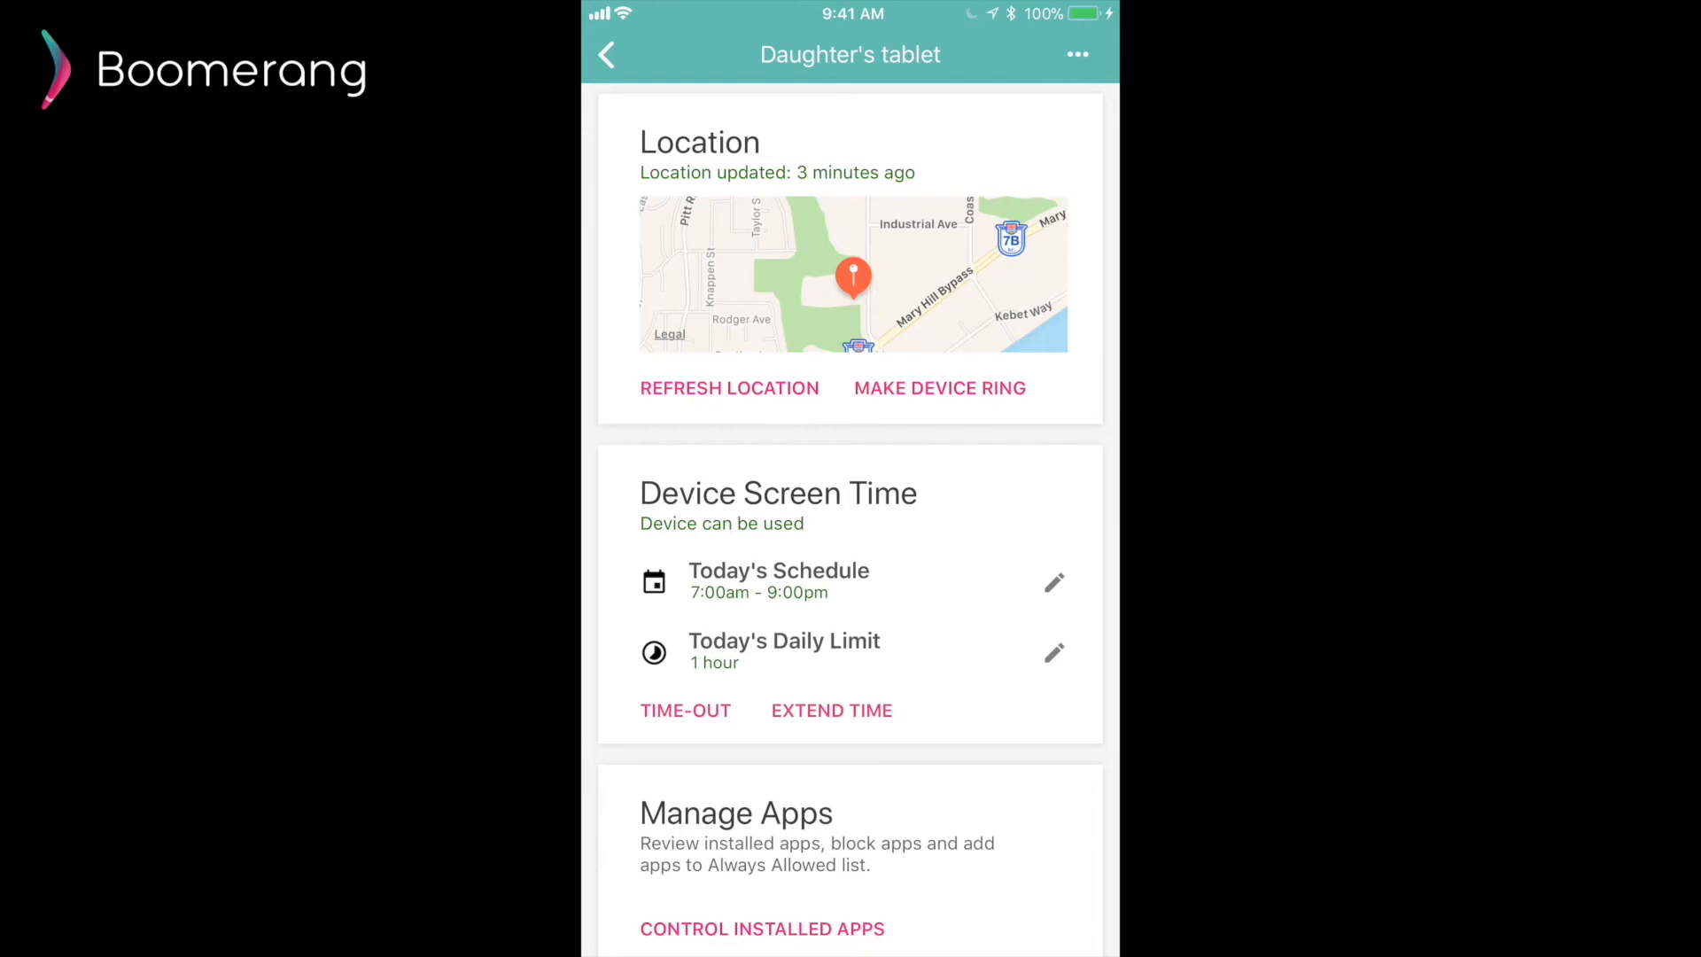
Preview the Turn Device Protection Off duration picker from the ••• menu and cancel without applying it
click(1076, 54)
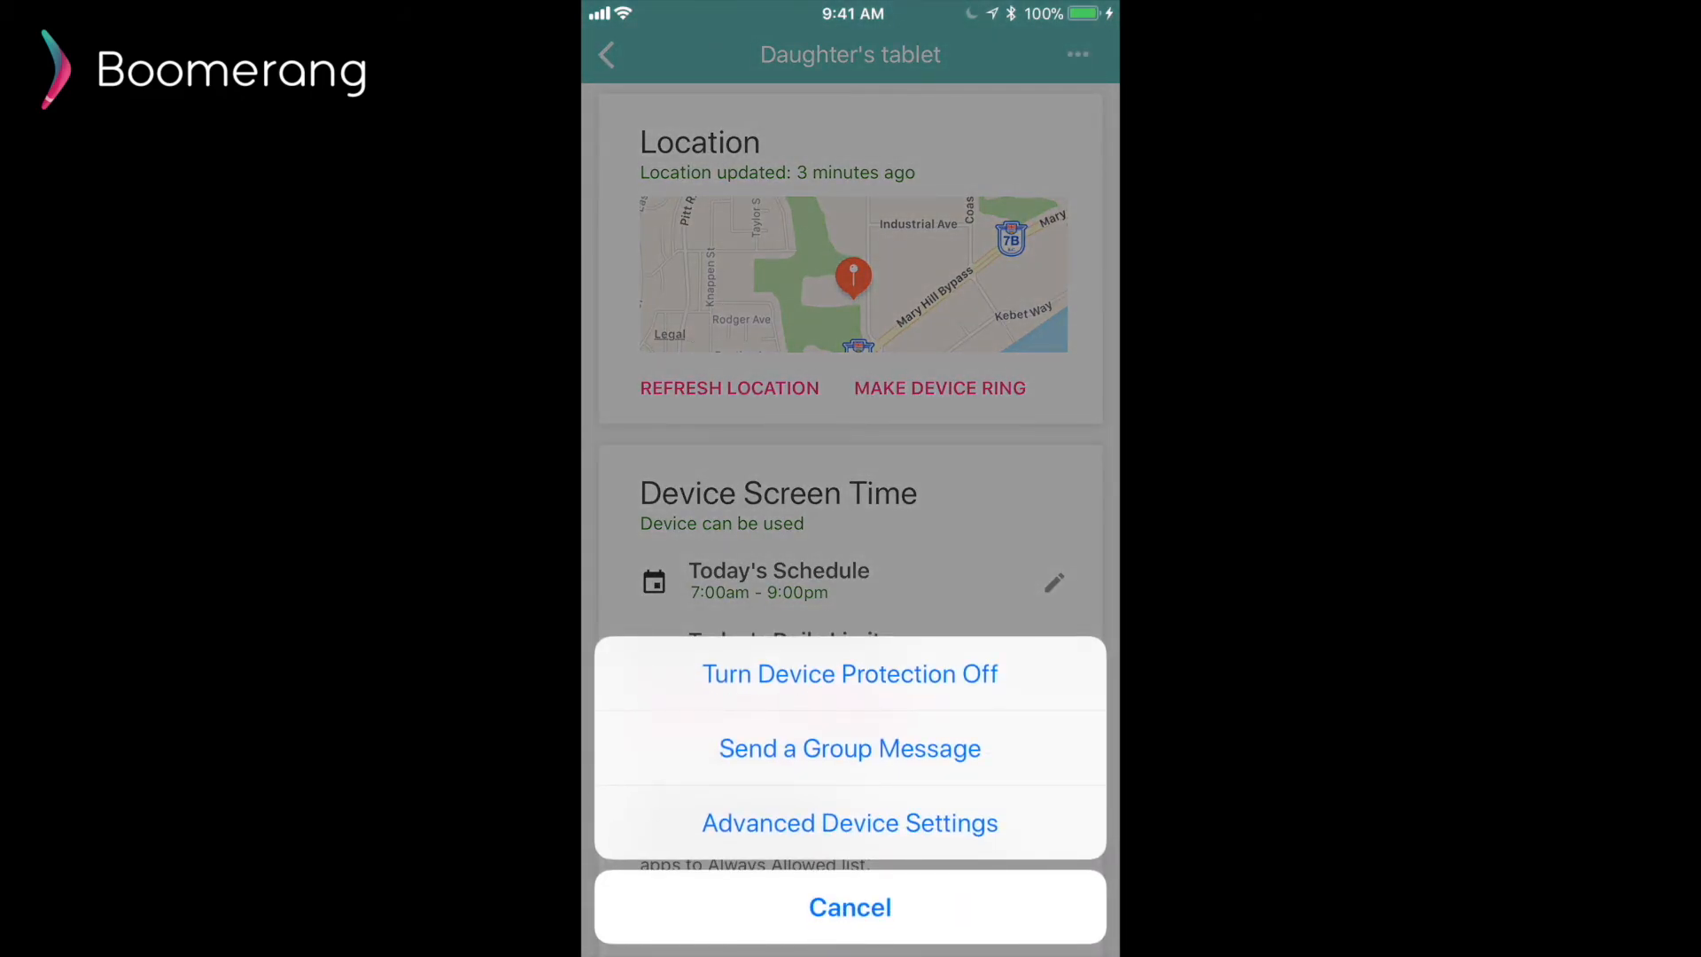
click(849, 673)
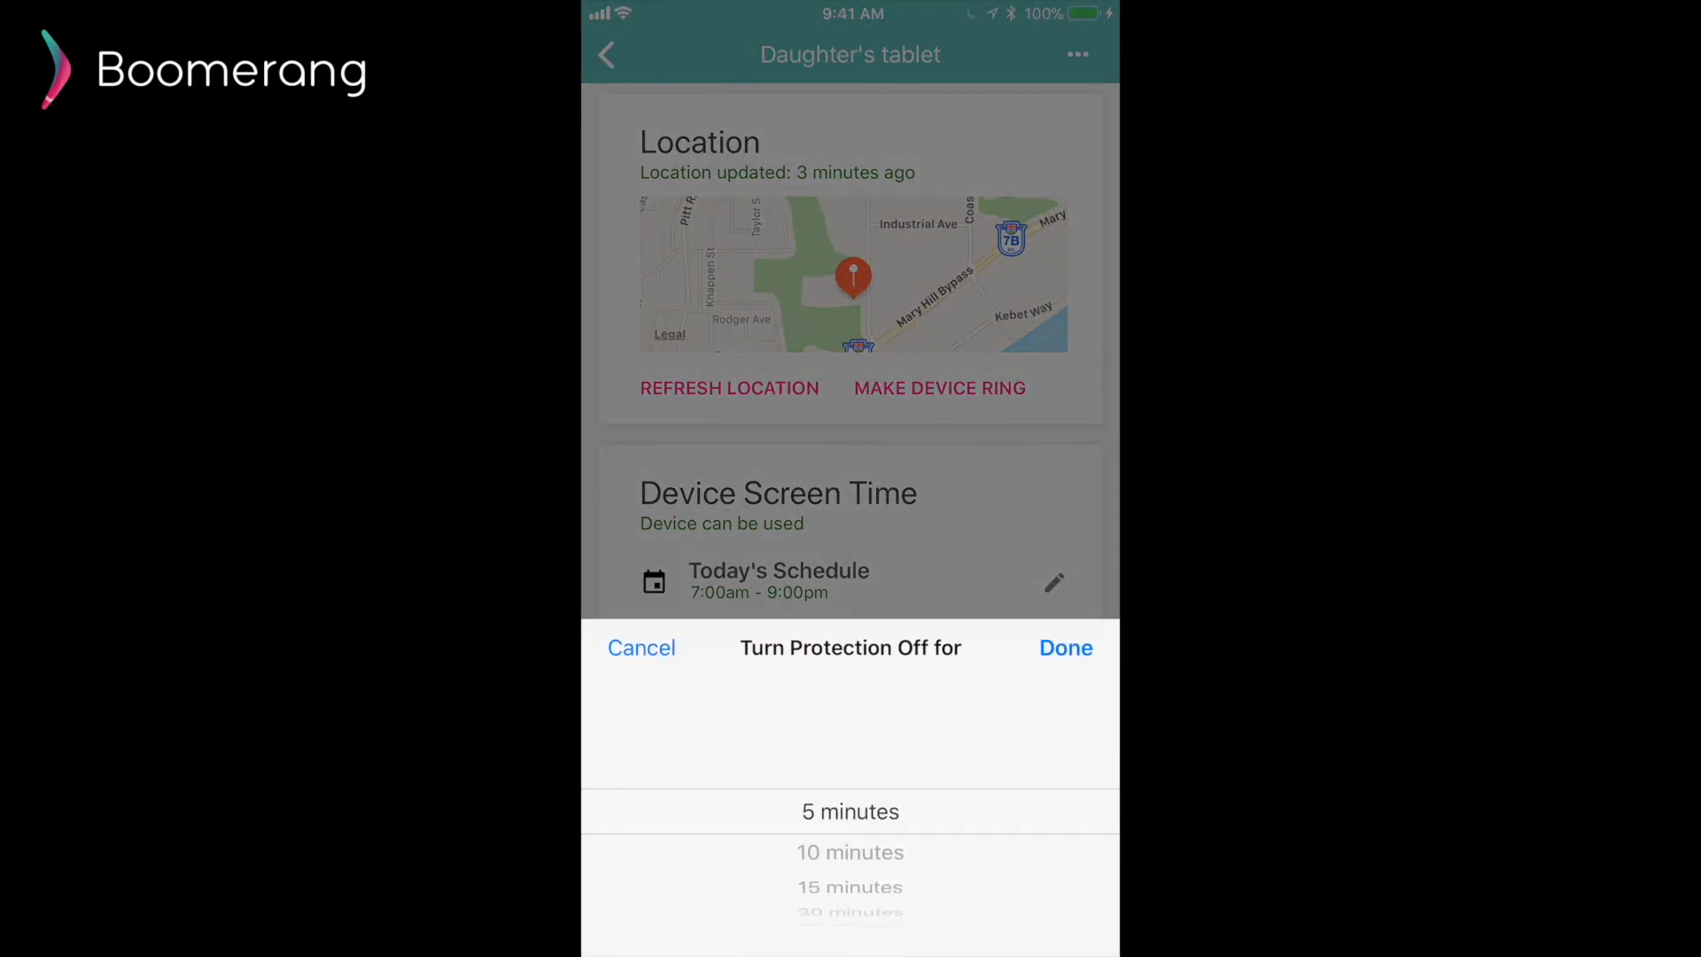
scroll(down, 3)
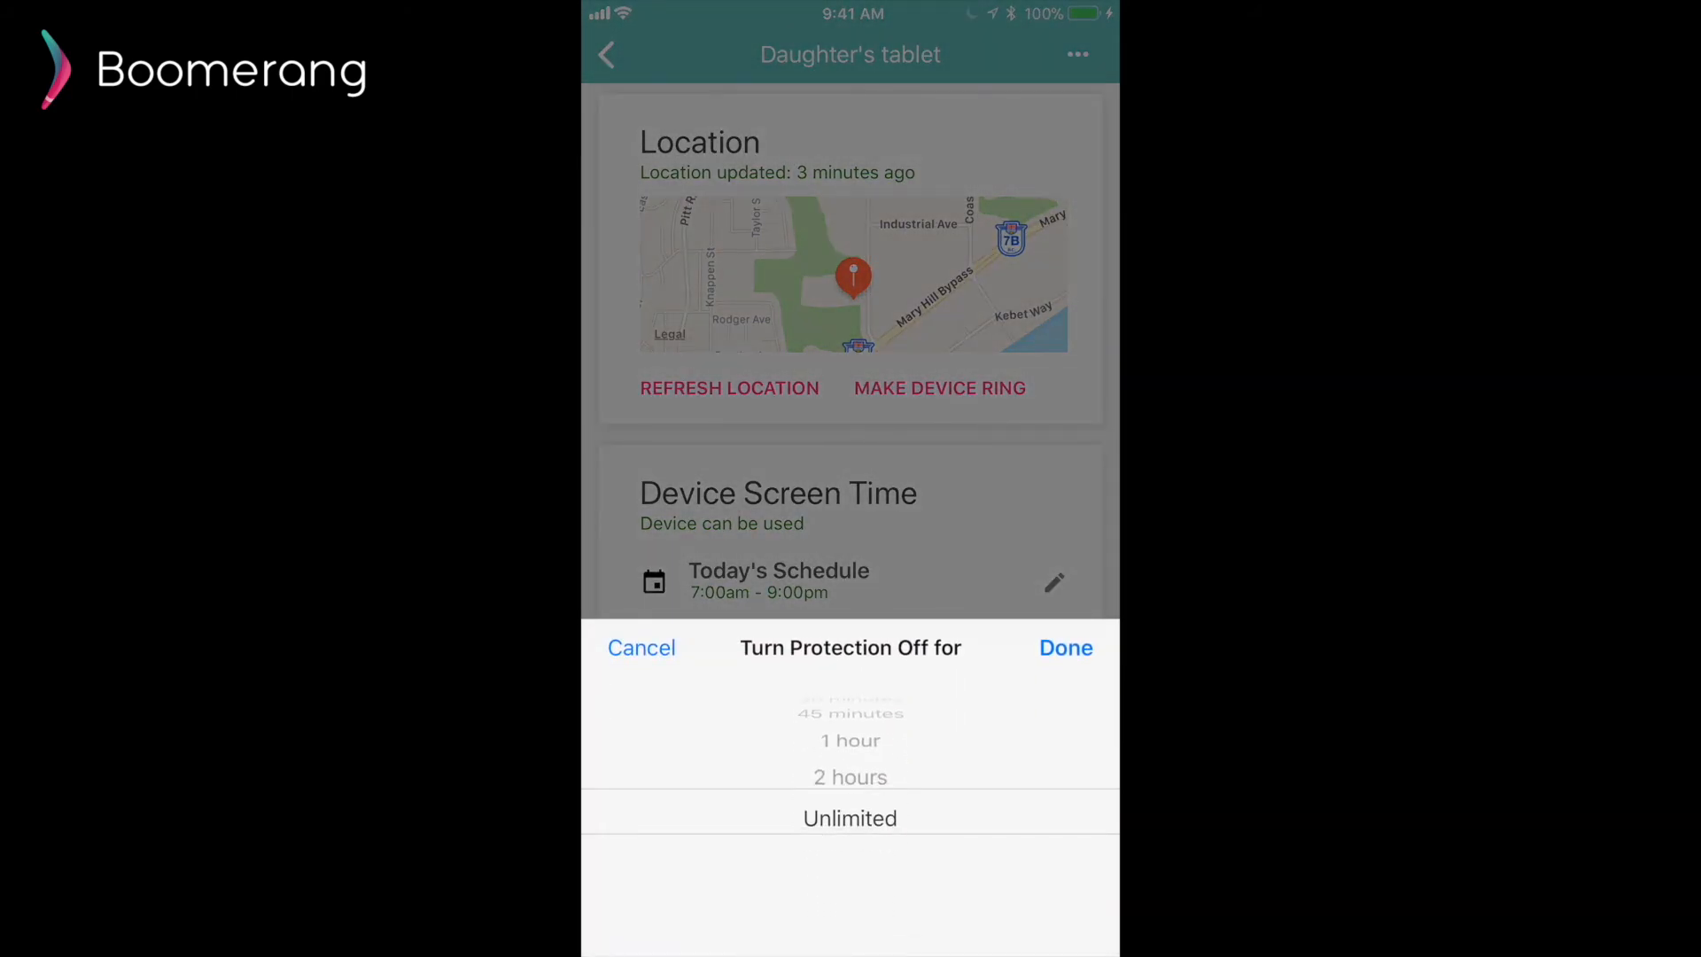
scroll(down, 3)
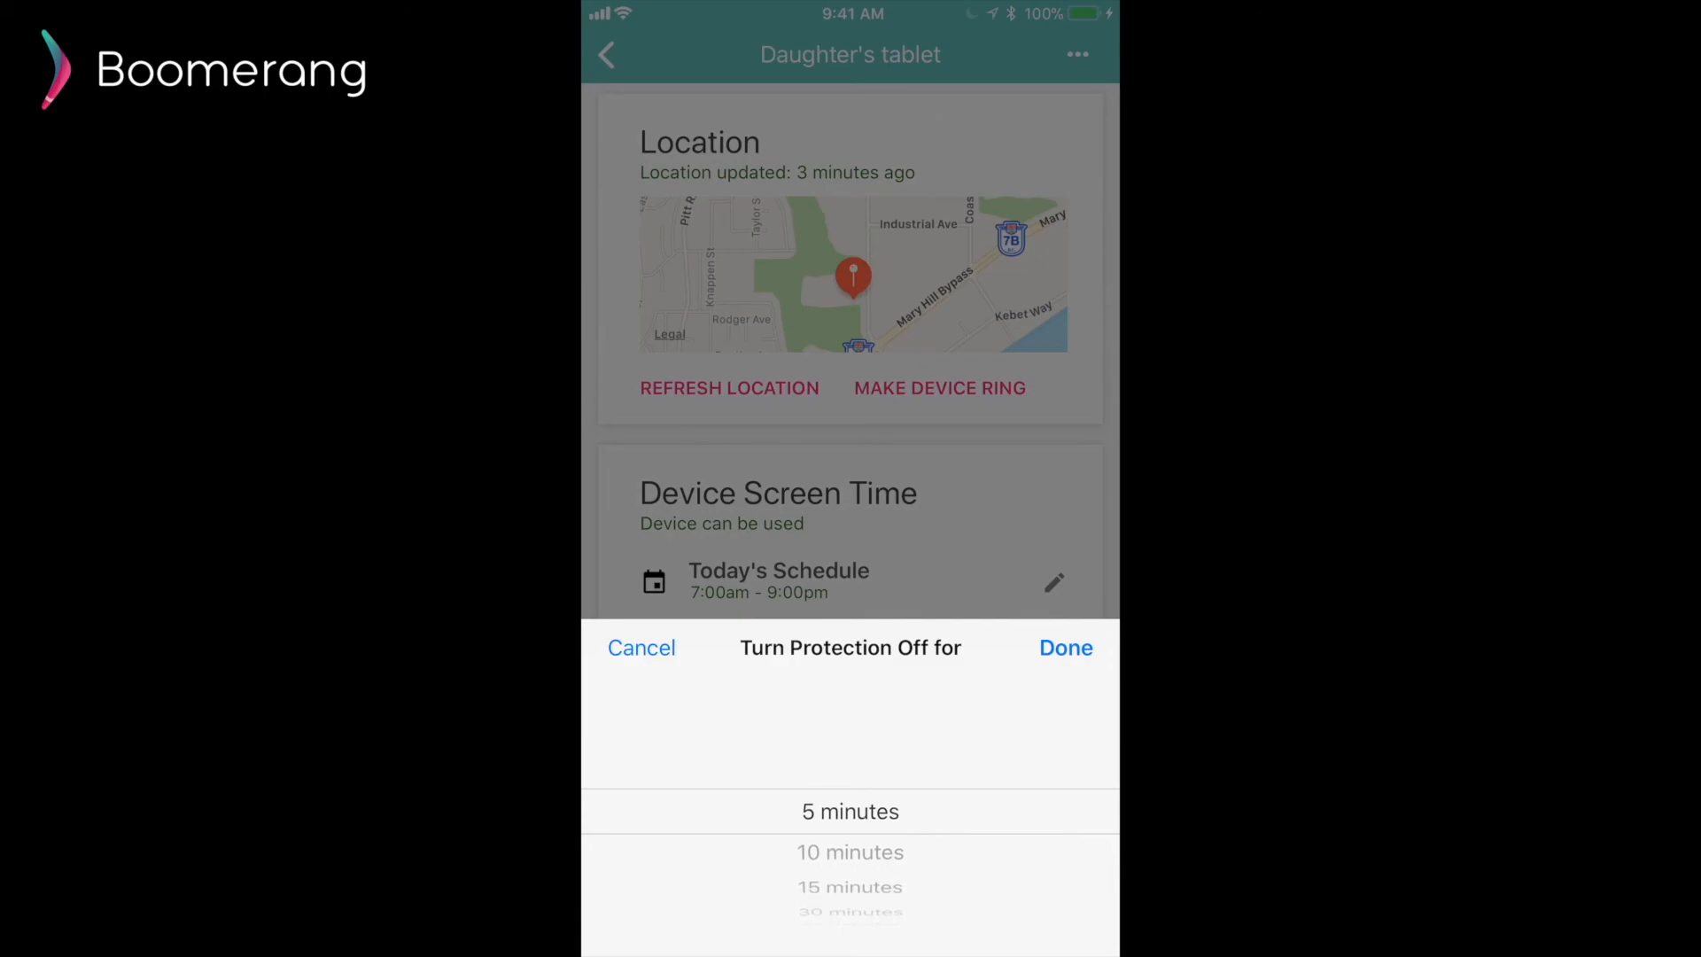
click(640, 649)
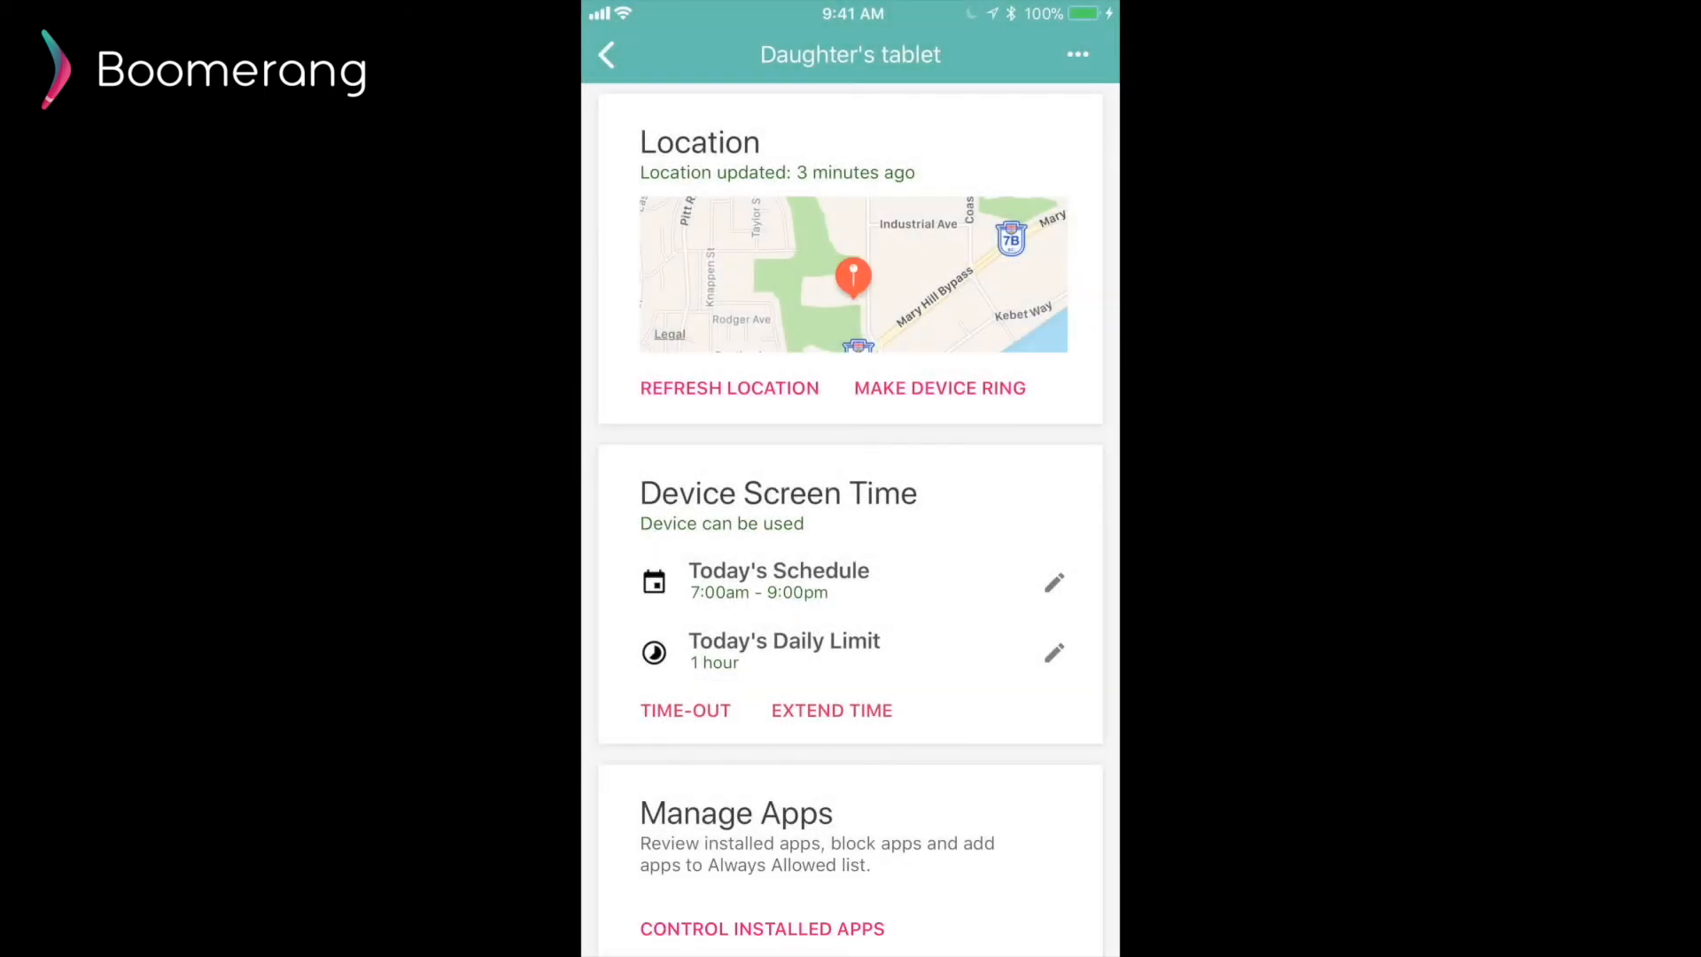
Reach the tablet's Advanced Device Settings from the ••• menu
click(1076, 55)
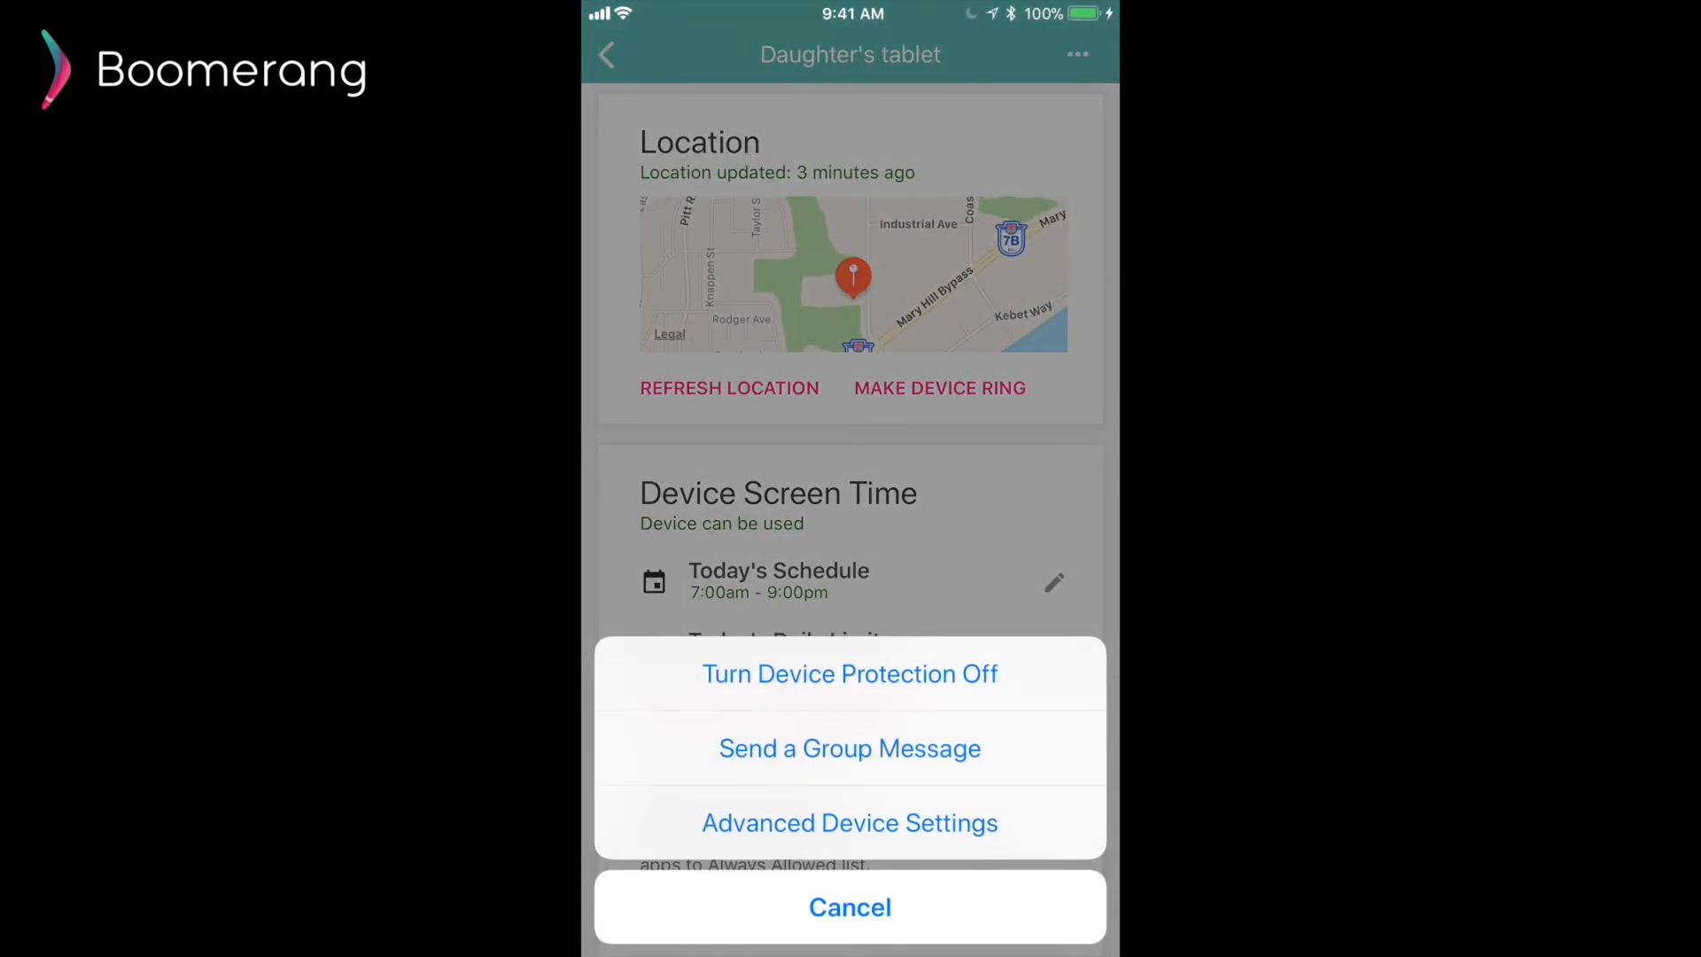
click(849, 823)
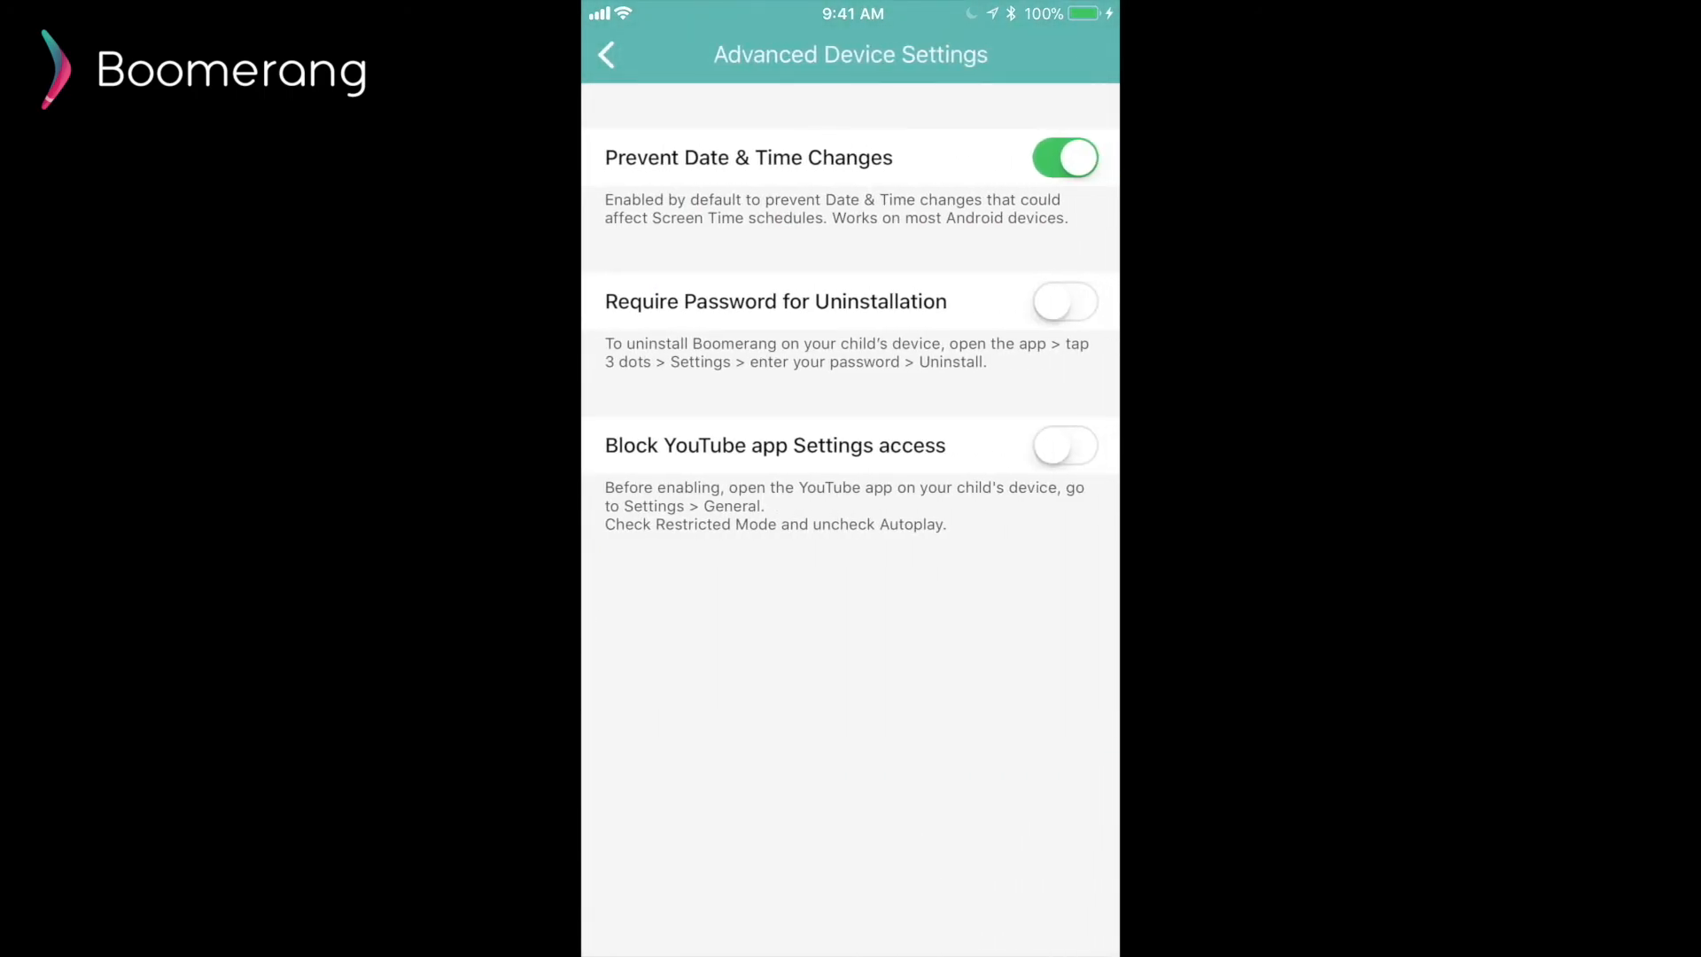
Enable Require Password for Uninstallation and Block YouTube app Settings access, then return to Family Devices
click(1065, 302)
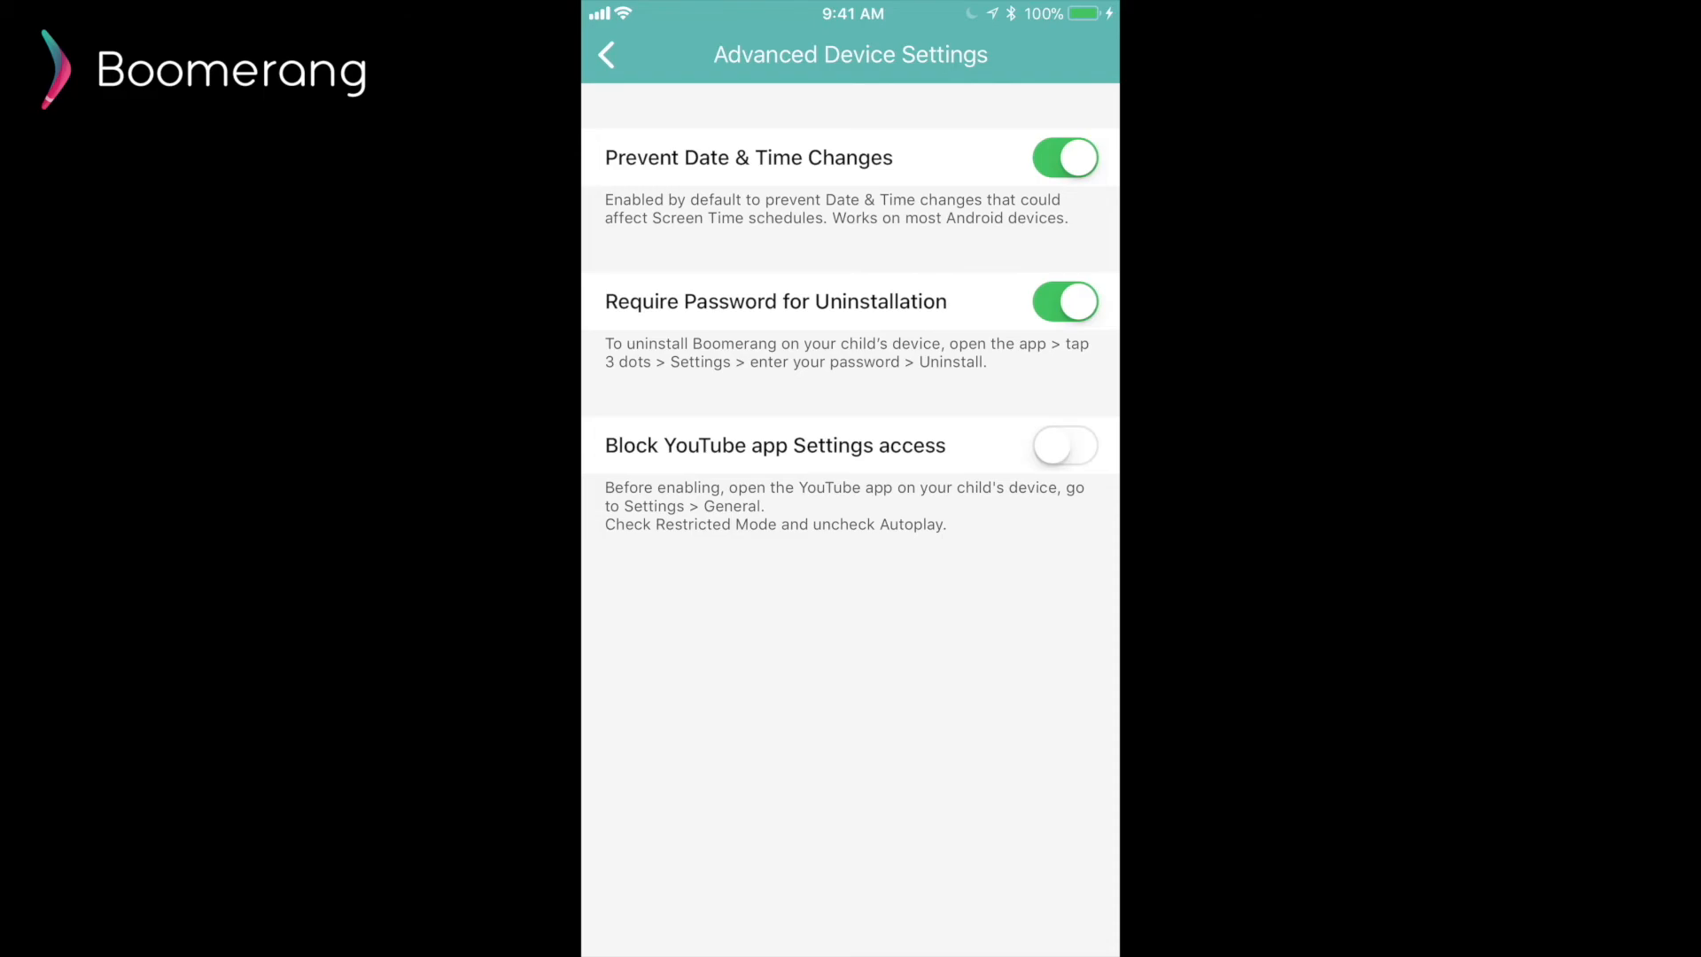
click(1065, 446)
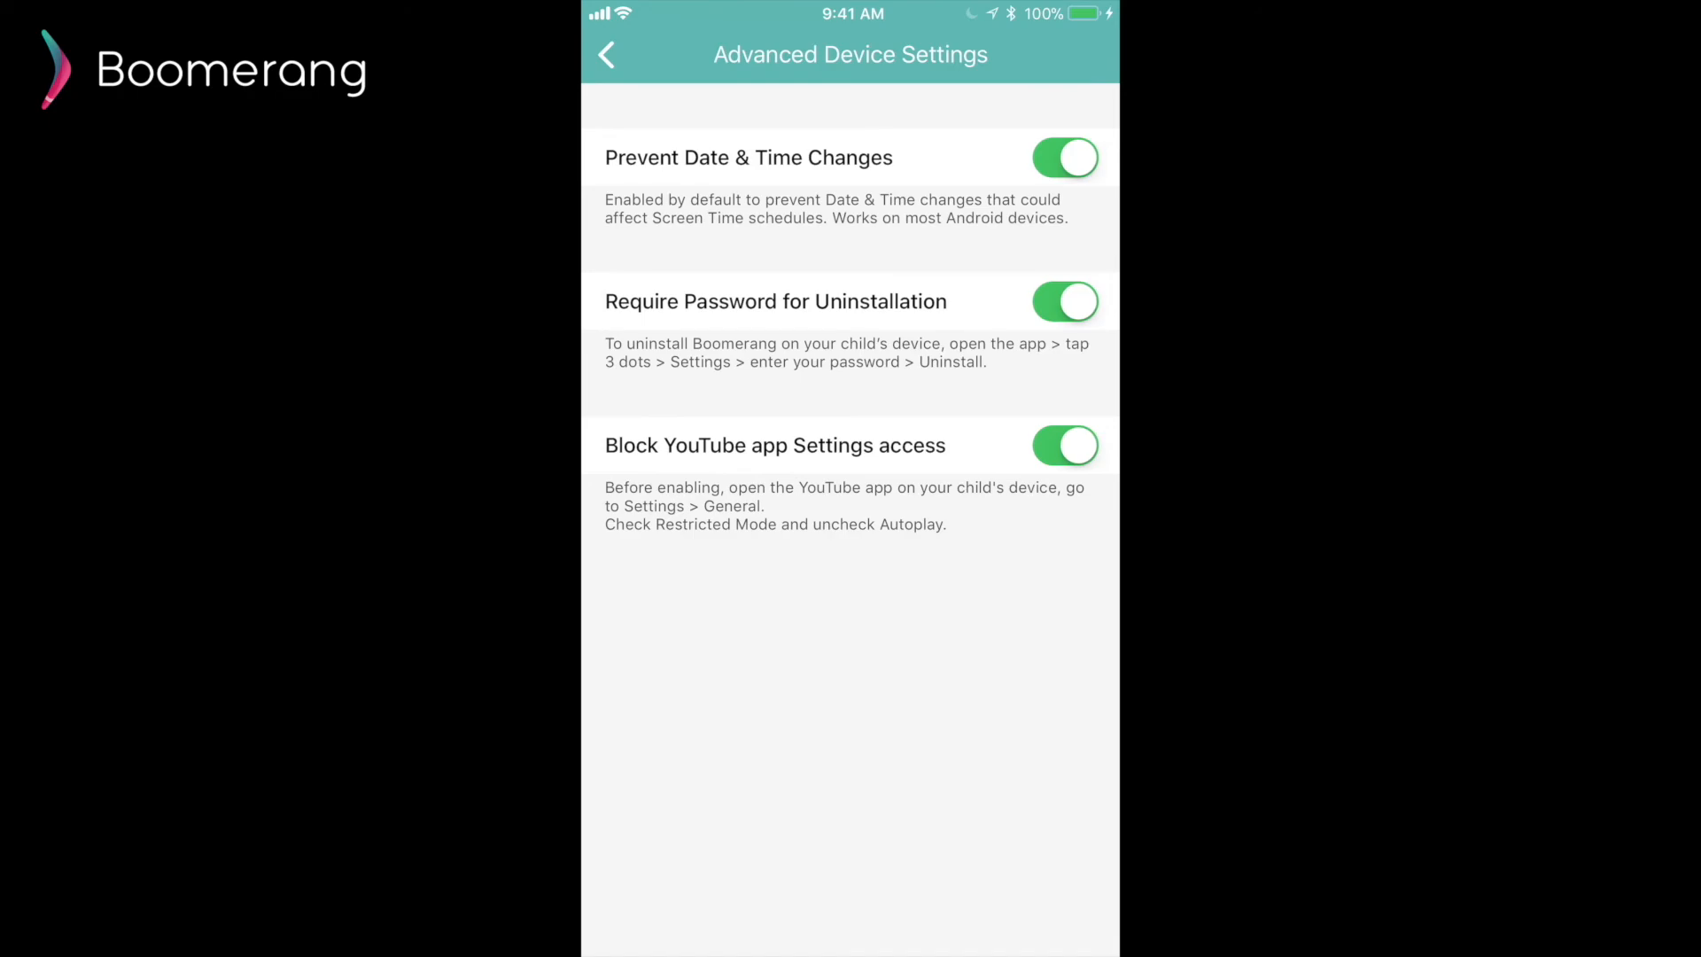
click(606, 55)
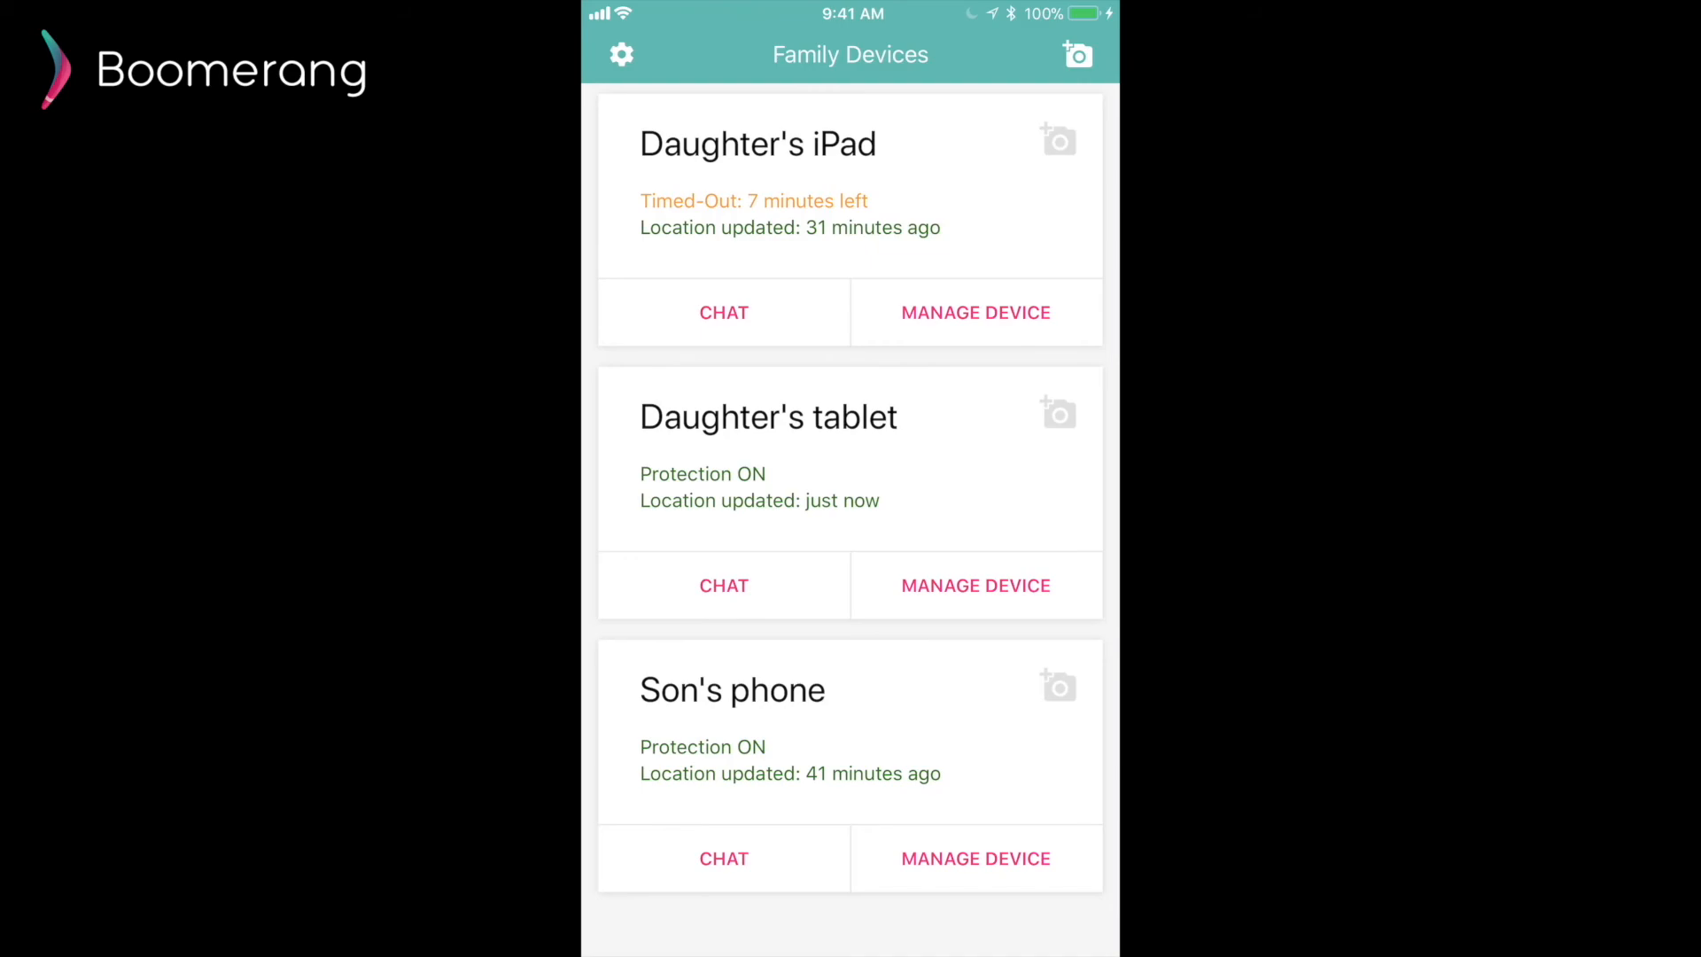
Set and confirm a four-digit parent passcode via the gear icon, then return to Family Devices
click(621, 55)
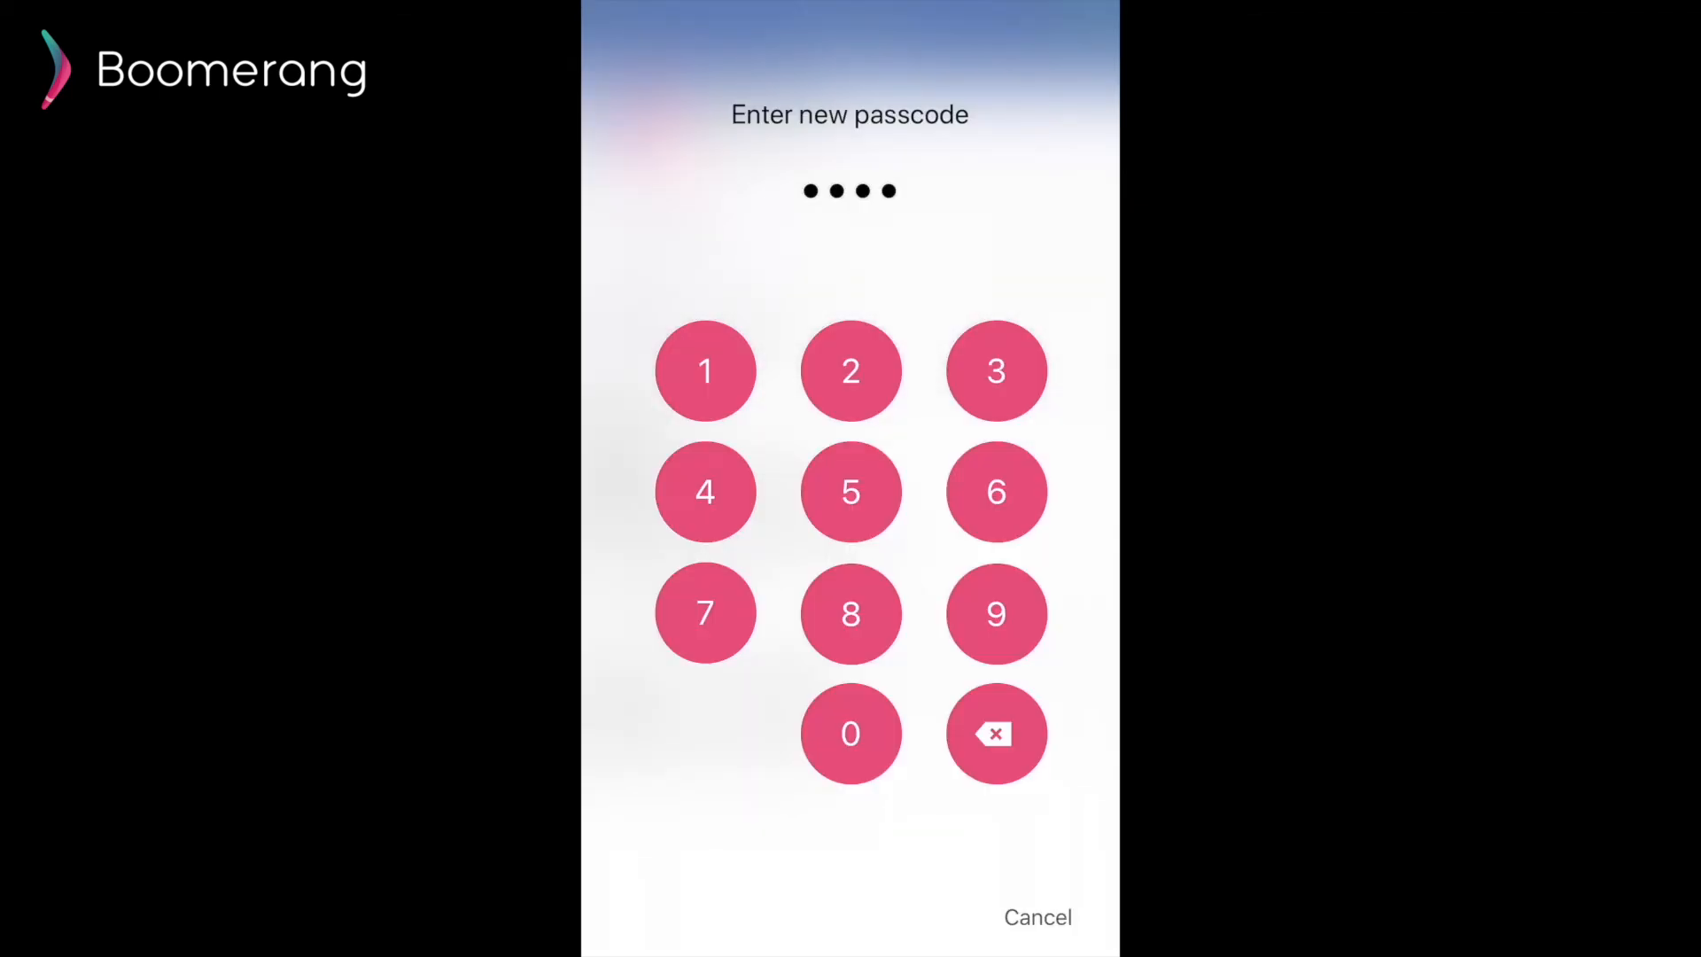
click(704, 491)
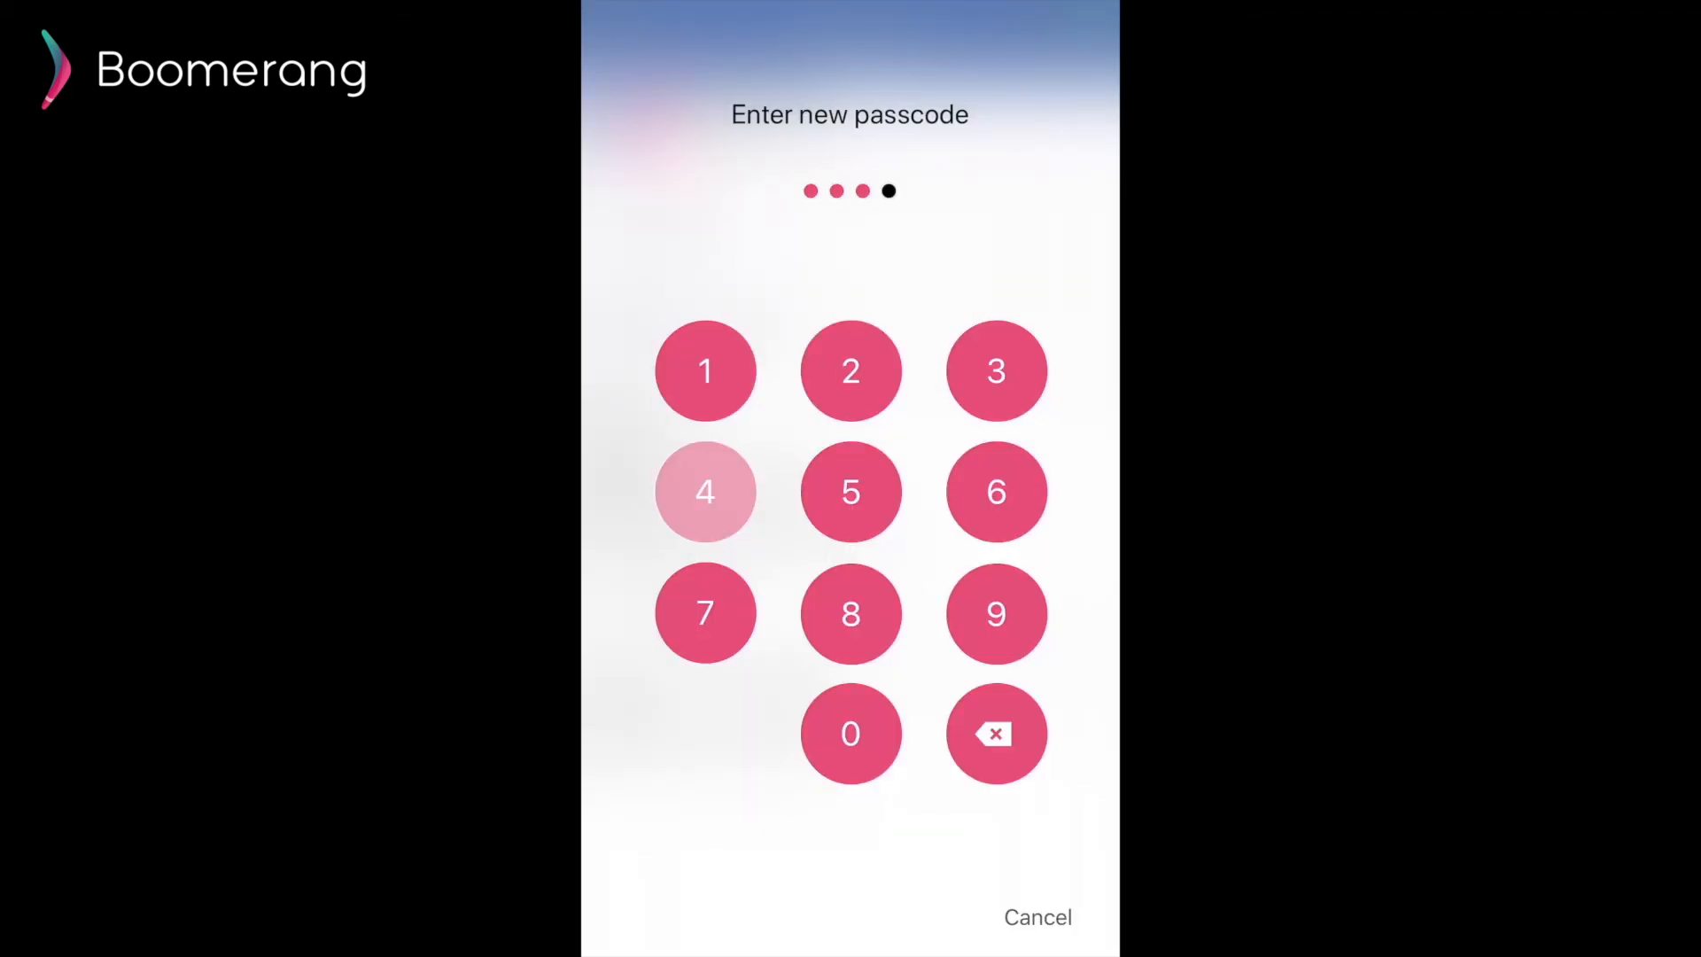
click(705, 490)
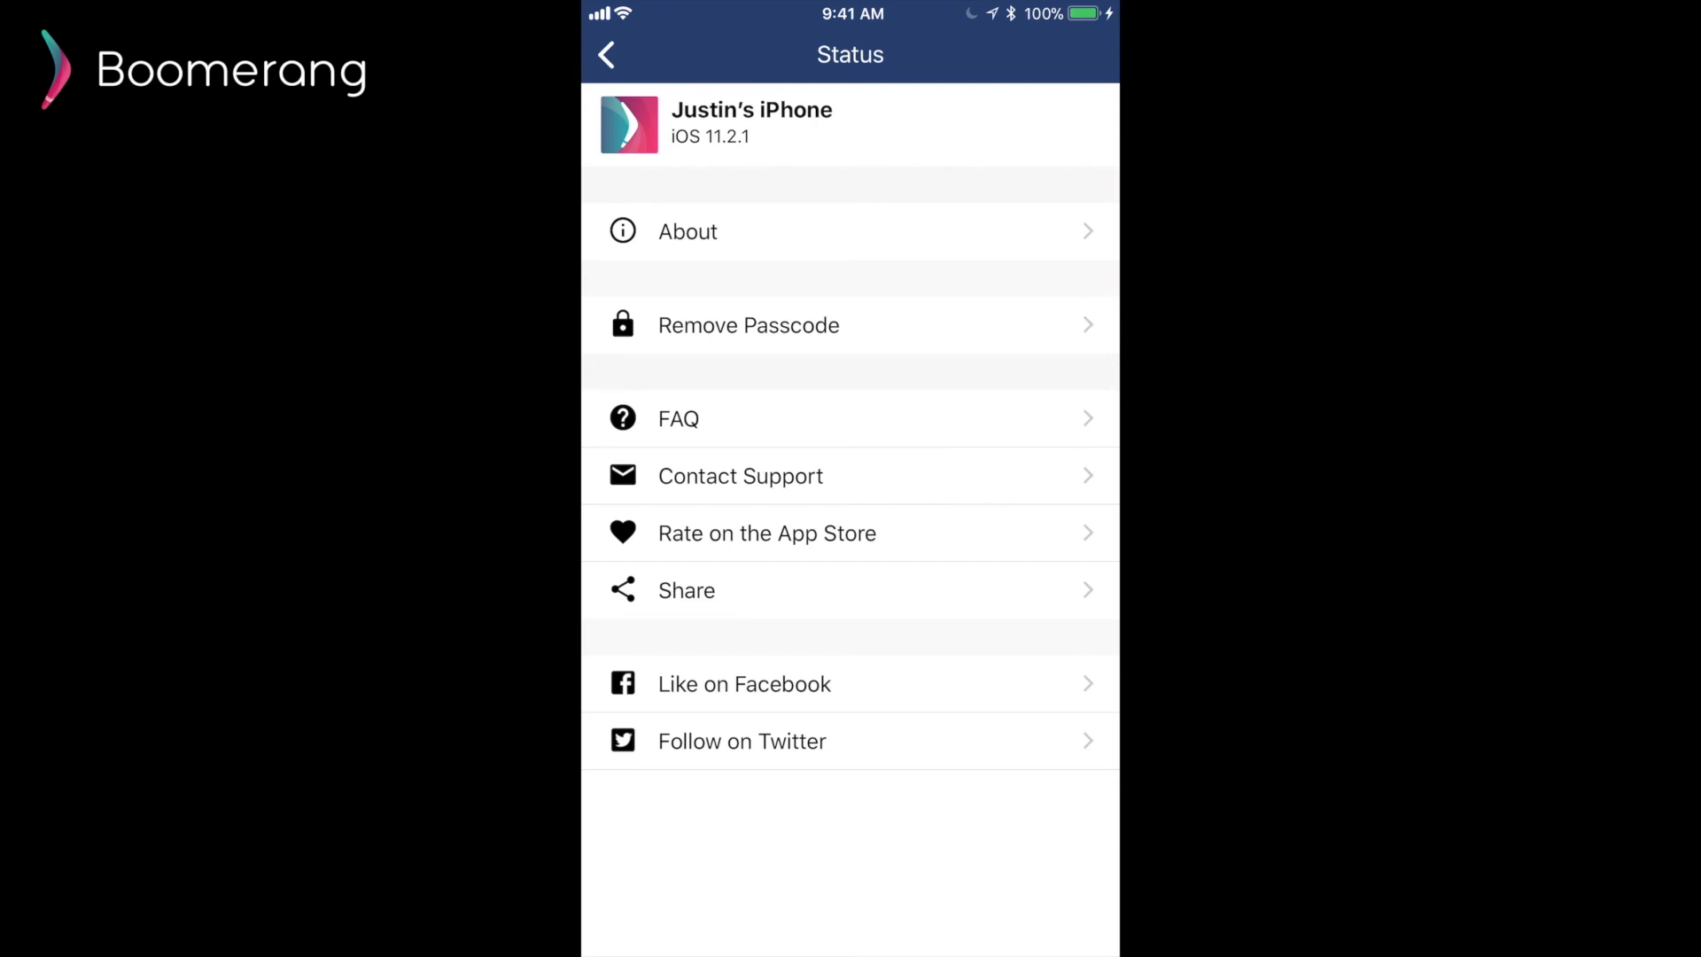
click(606, 55)
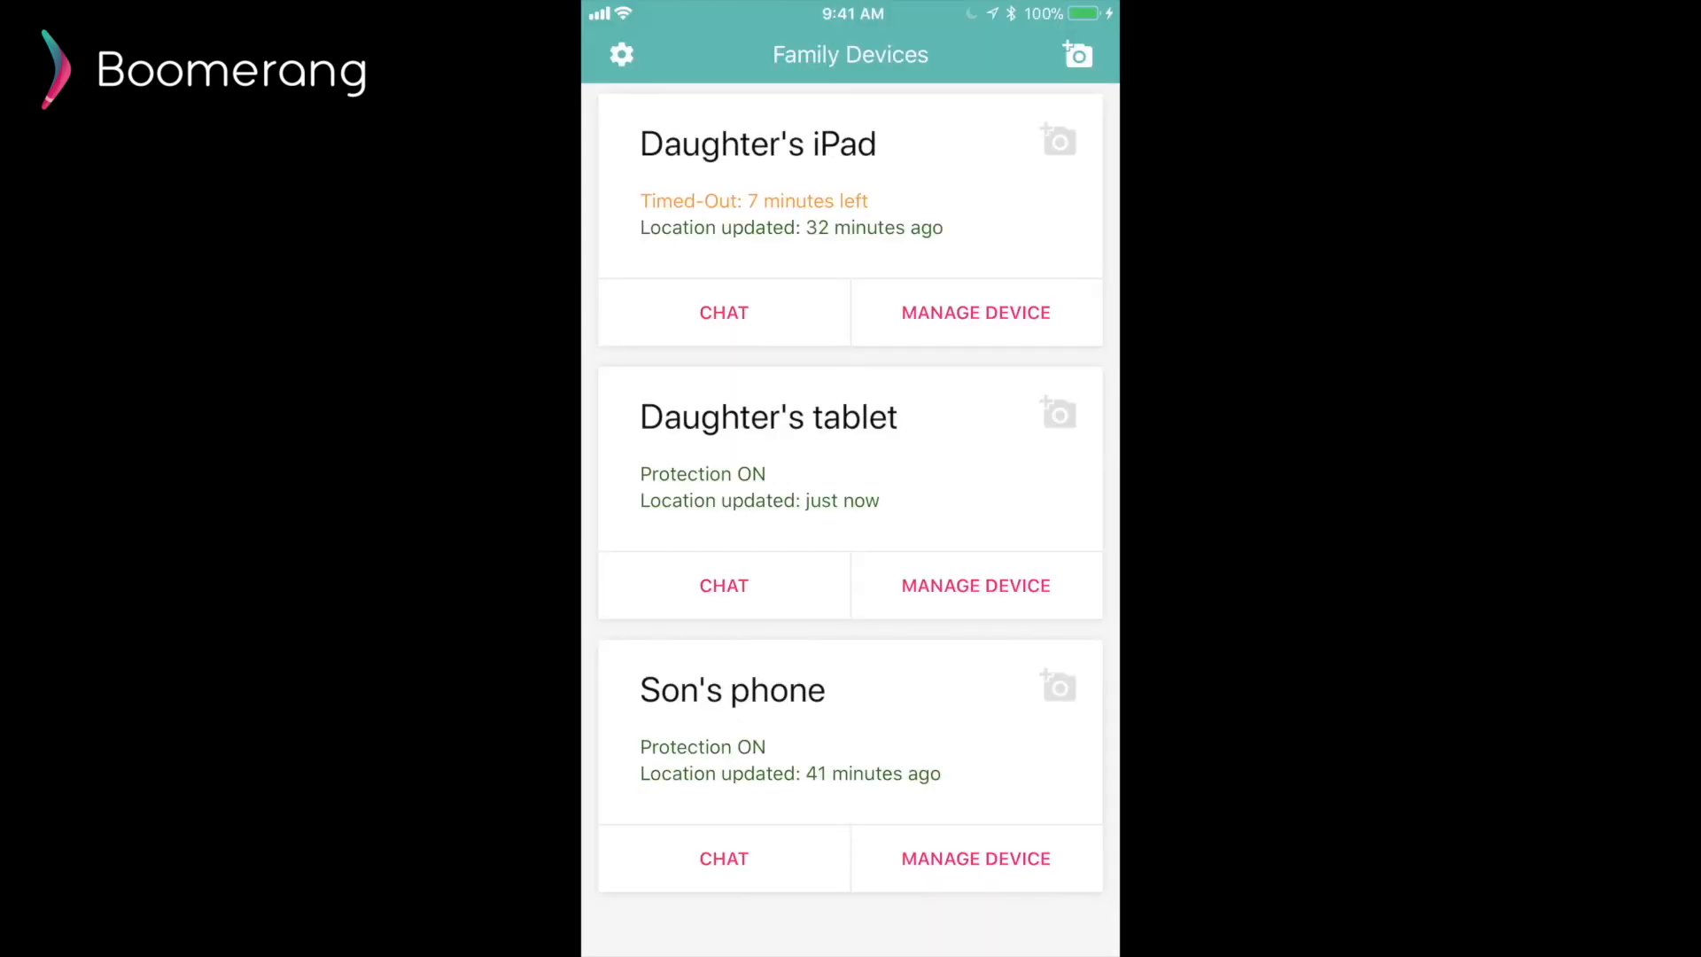